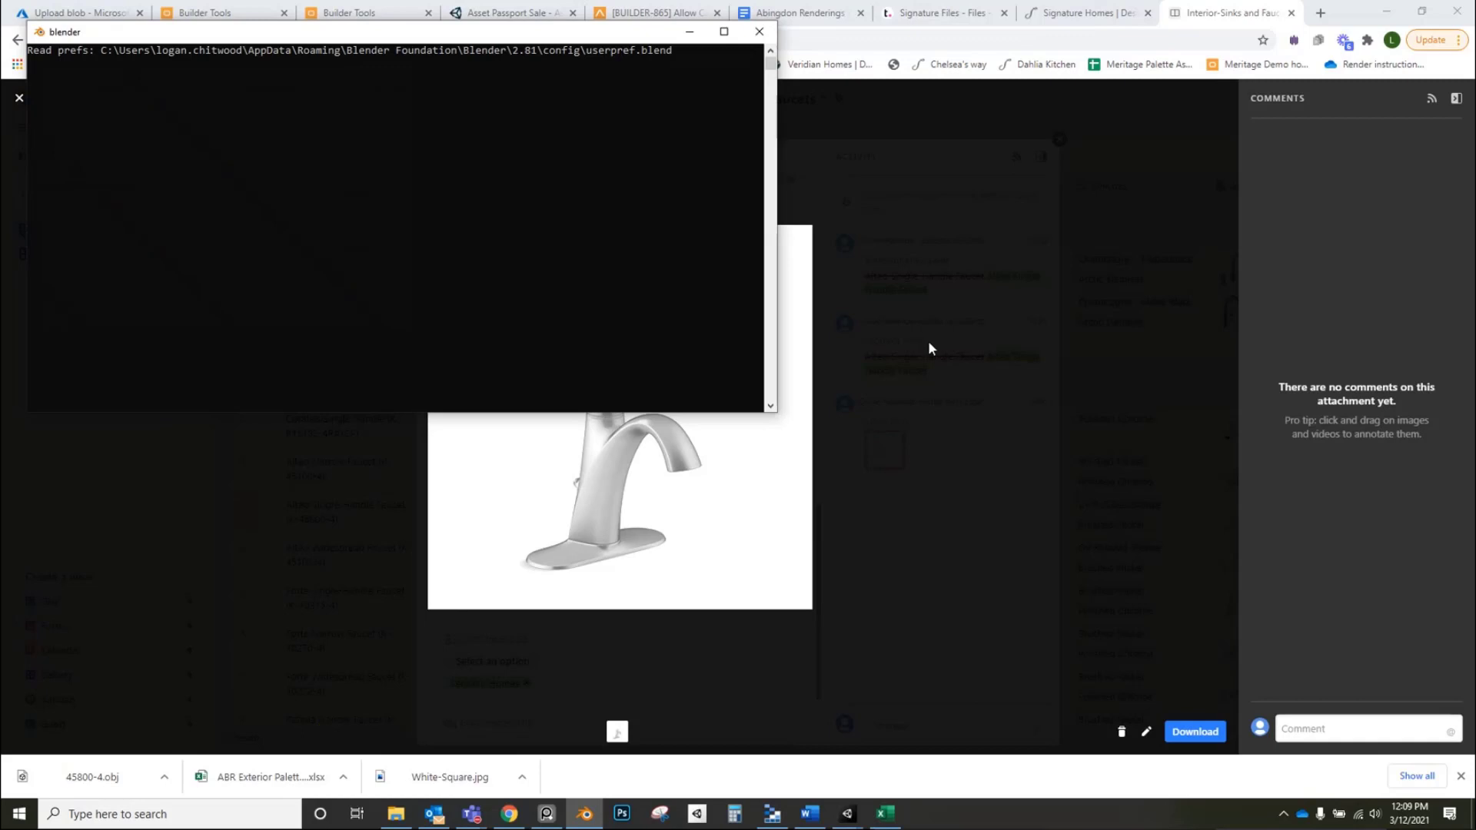
pyautogui.moveTo(900, 358)
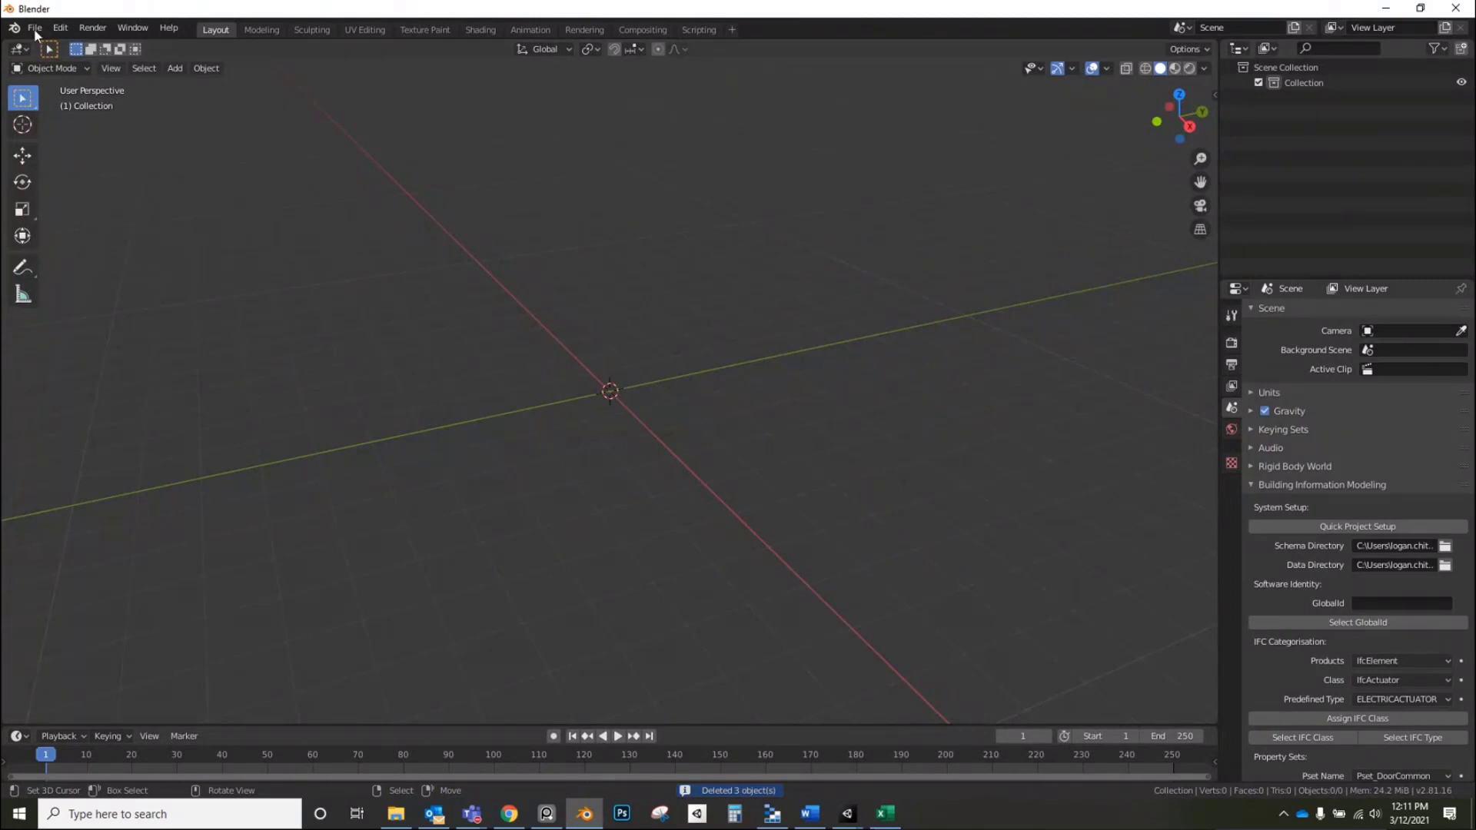
# - Import the Wavefront OBJ faucet file 45800-4.obj from the Downloads folder
pyautogui.click(33, 28)
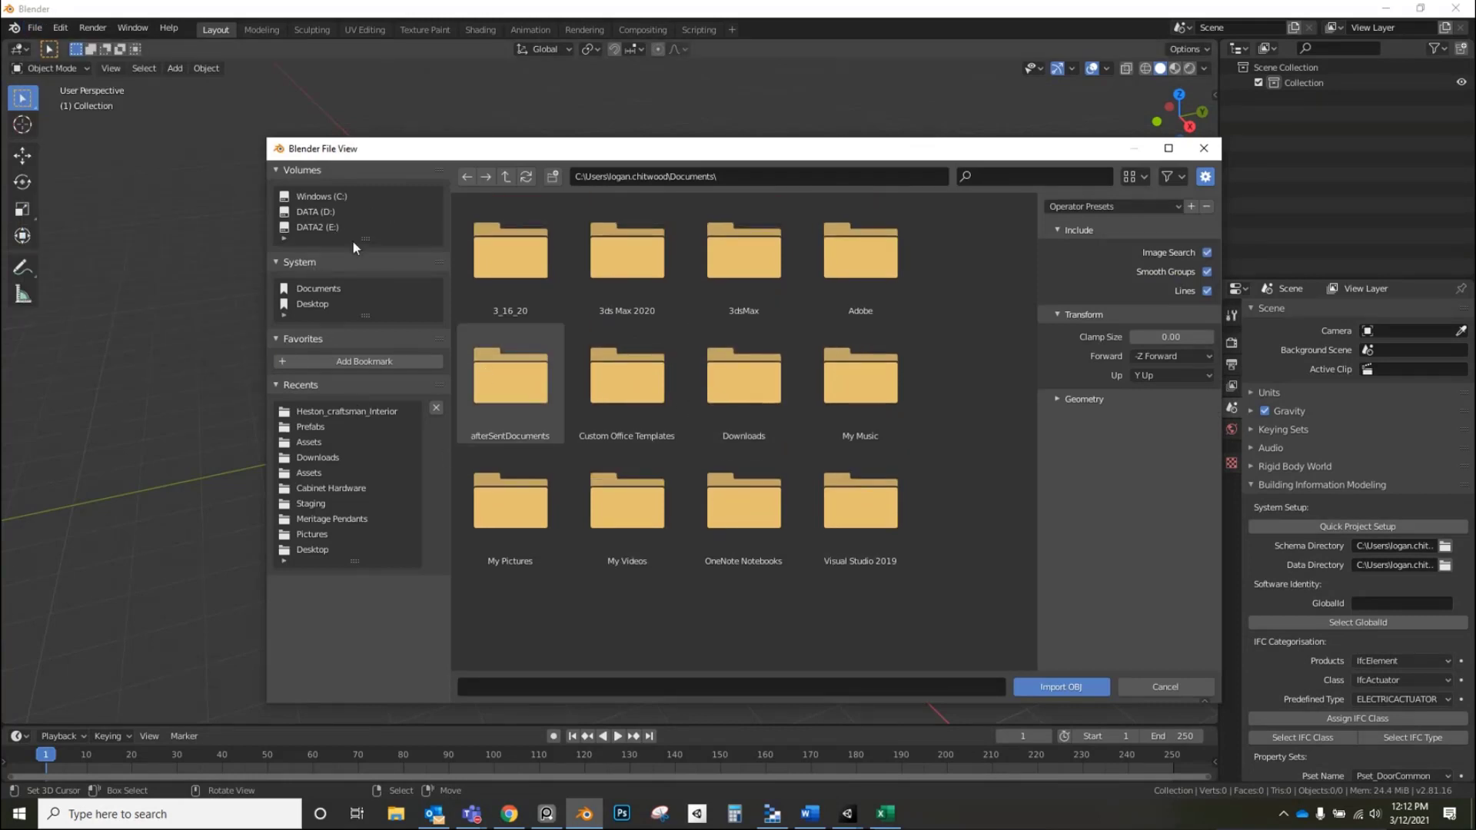
pyautogui.click(319, 289)
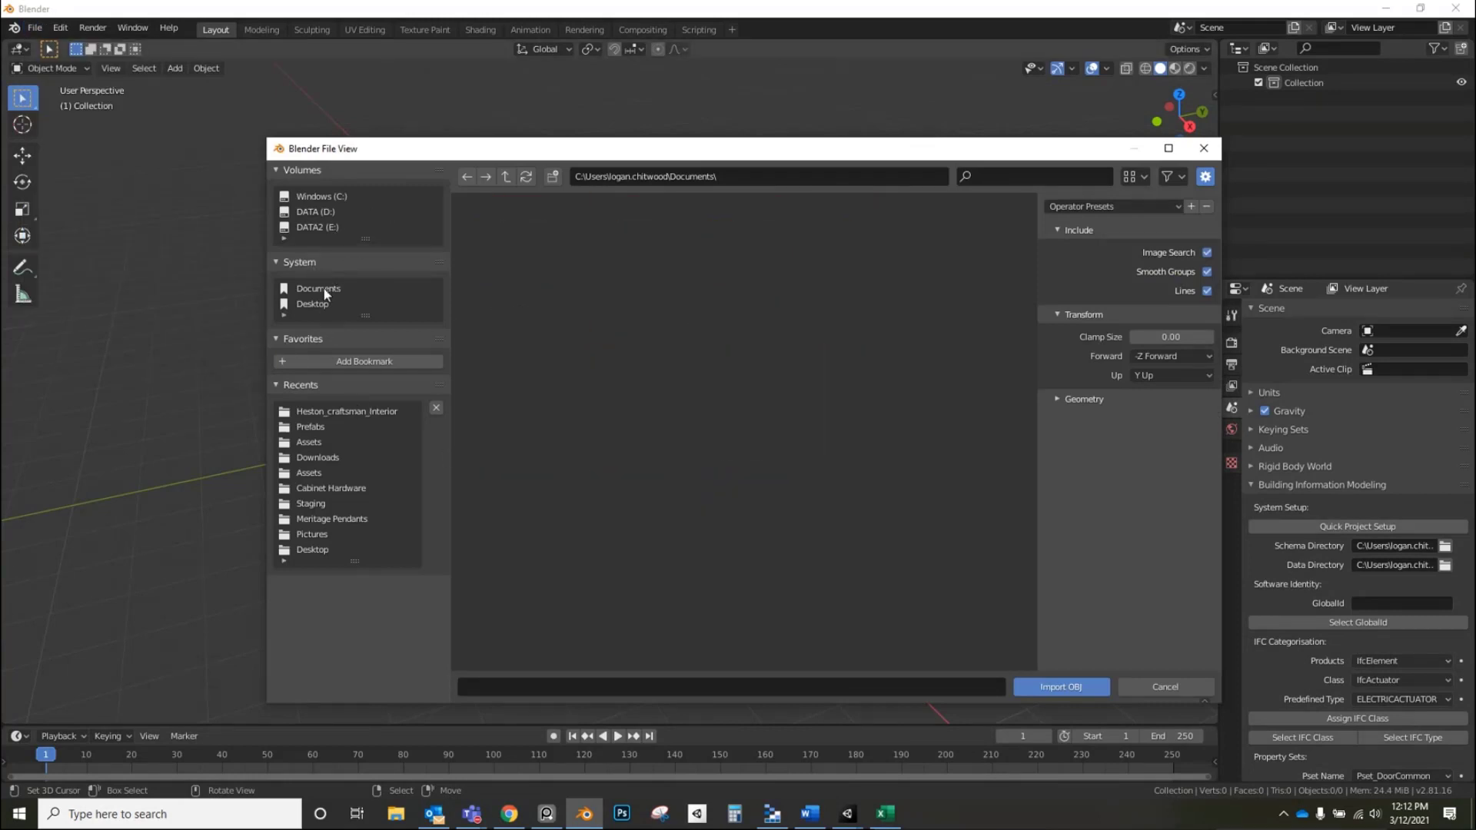
pyautogui.click(318, 288)
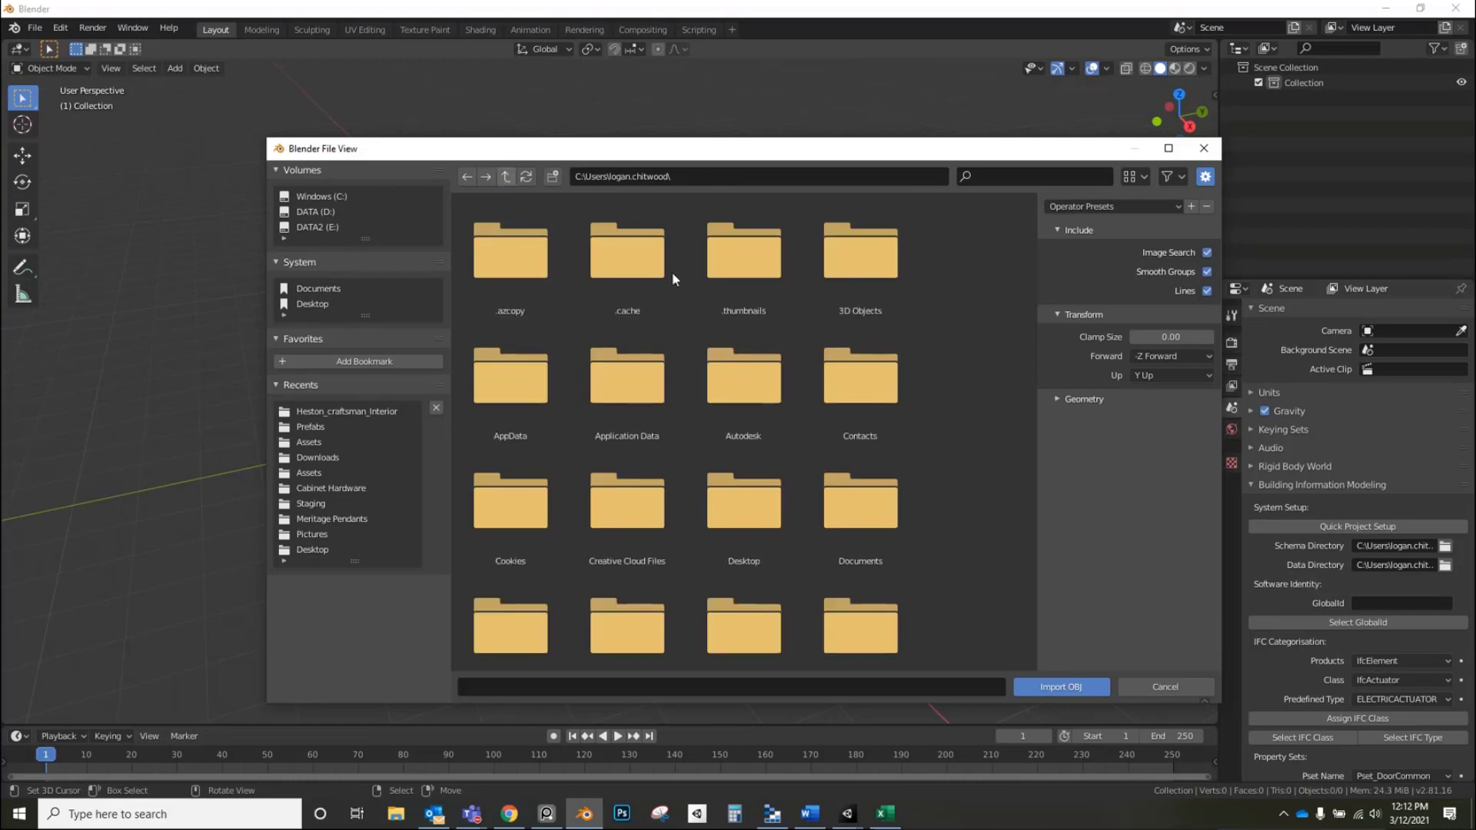
pyautogui.scroll(-3)
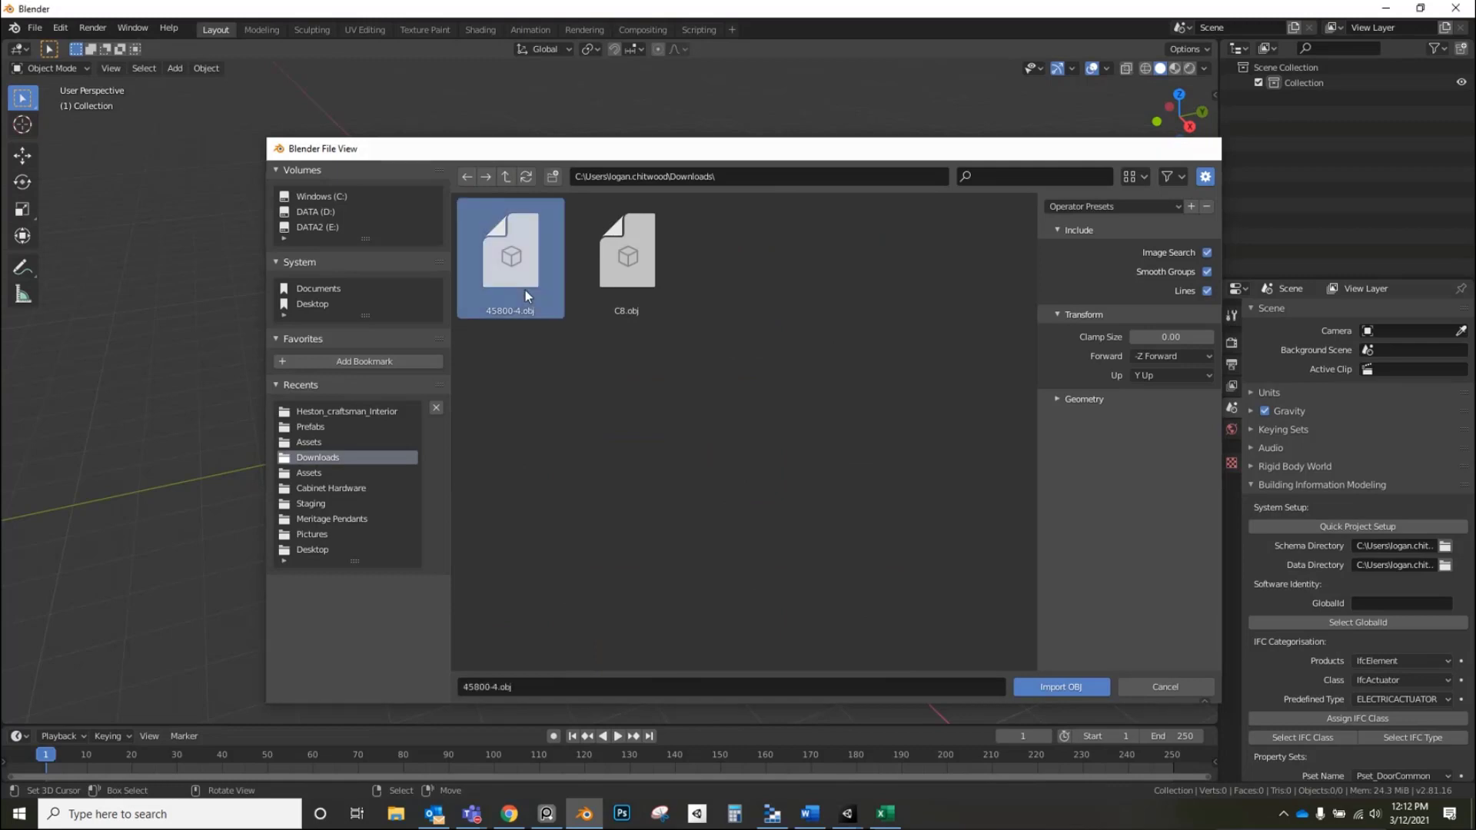
pyautogui.click(1061, 686)
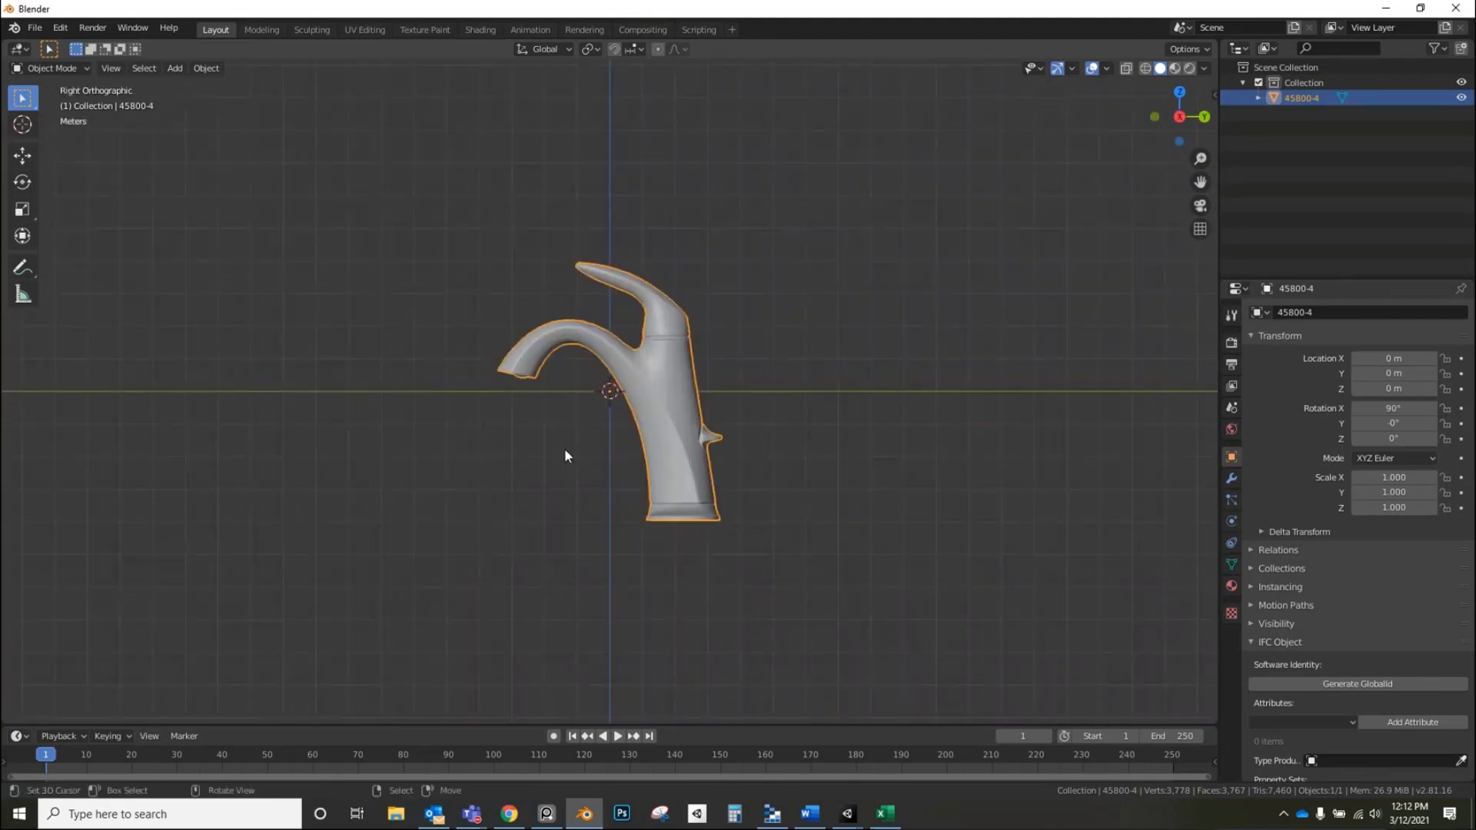
# - Inspect the faucet's wireframe in Edit Mode, orbiting in Object Mode, then re-enter Edit Mode
pyautogui.press('Tab')
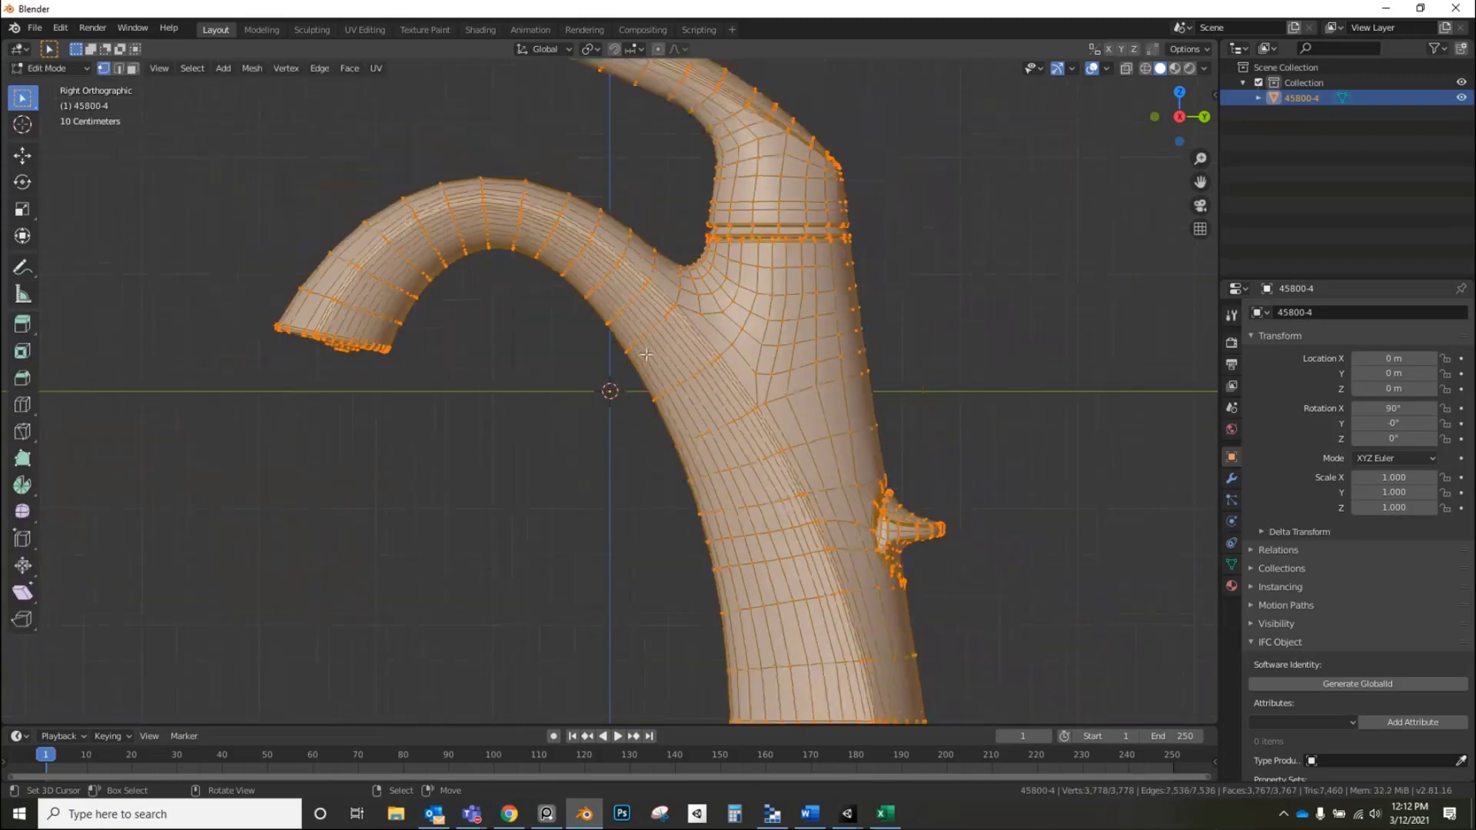
pyautogui.scroll(-3)
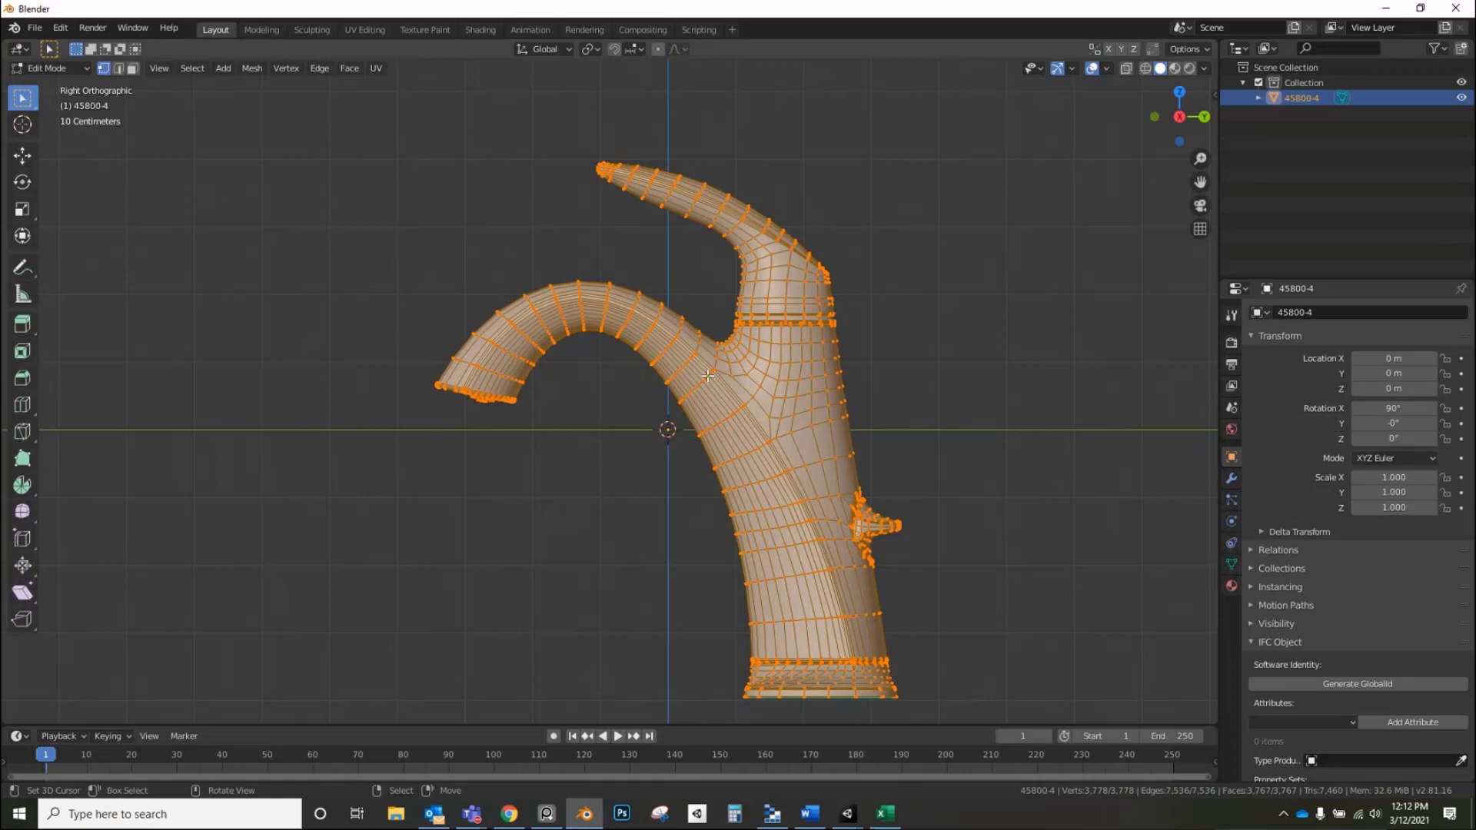
pyautogui.scroll(-3)
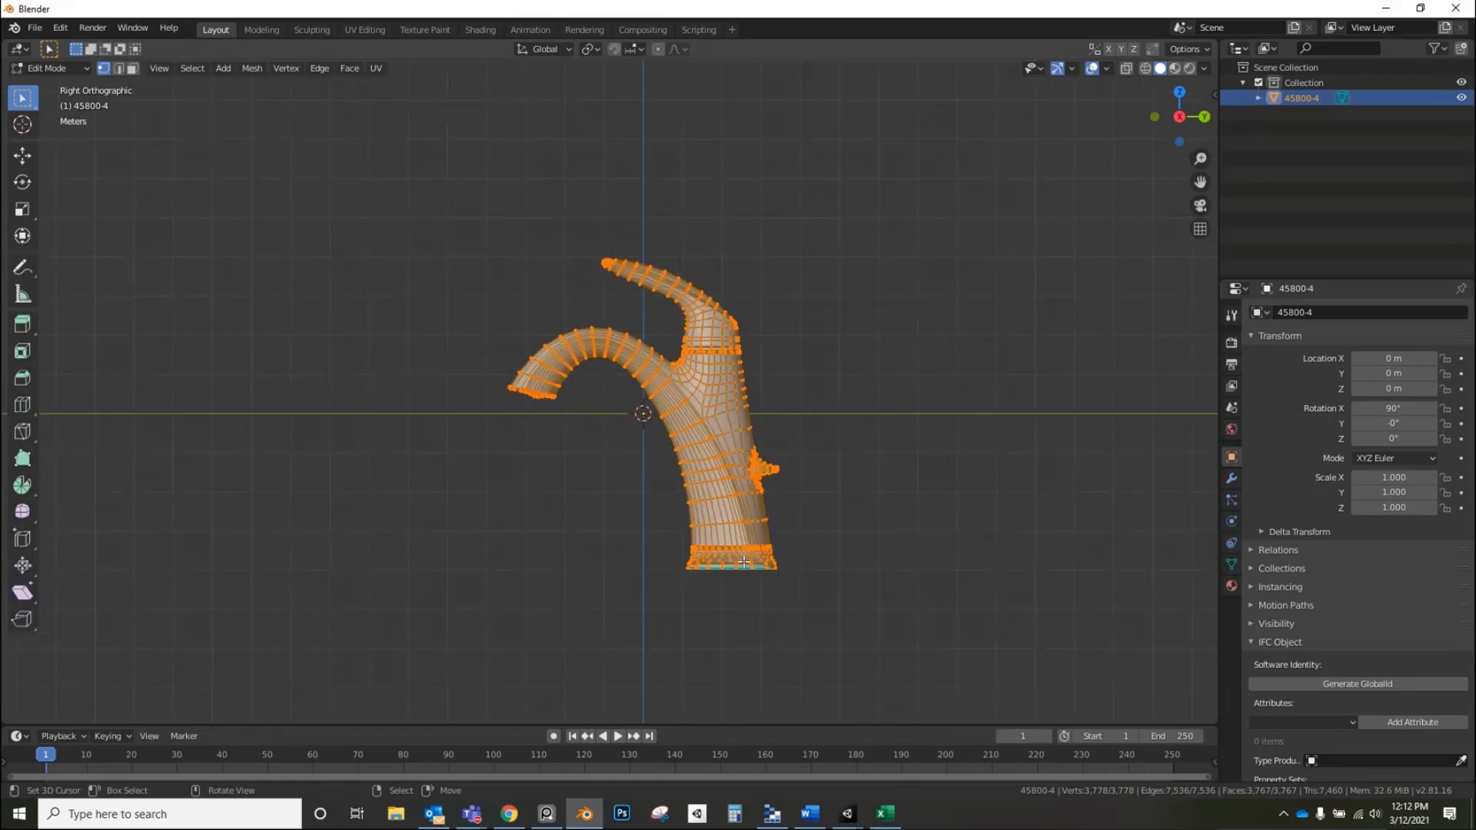
pyautogui.press('Tab')
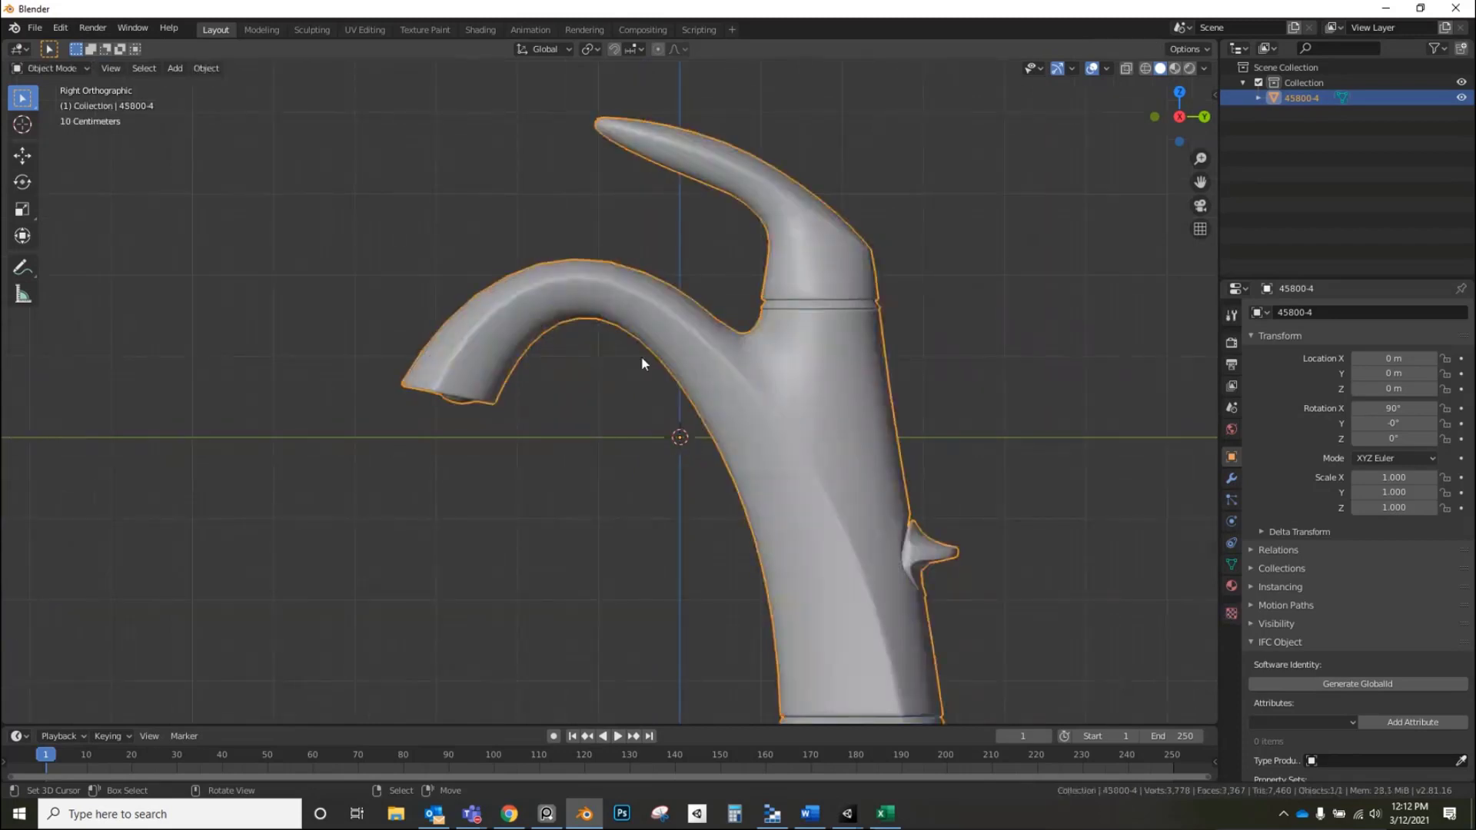
pyautogui.moveTo(642, 364); pyautogui.dragTo(904, 457)
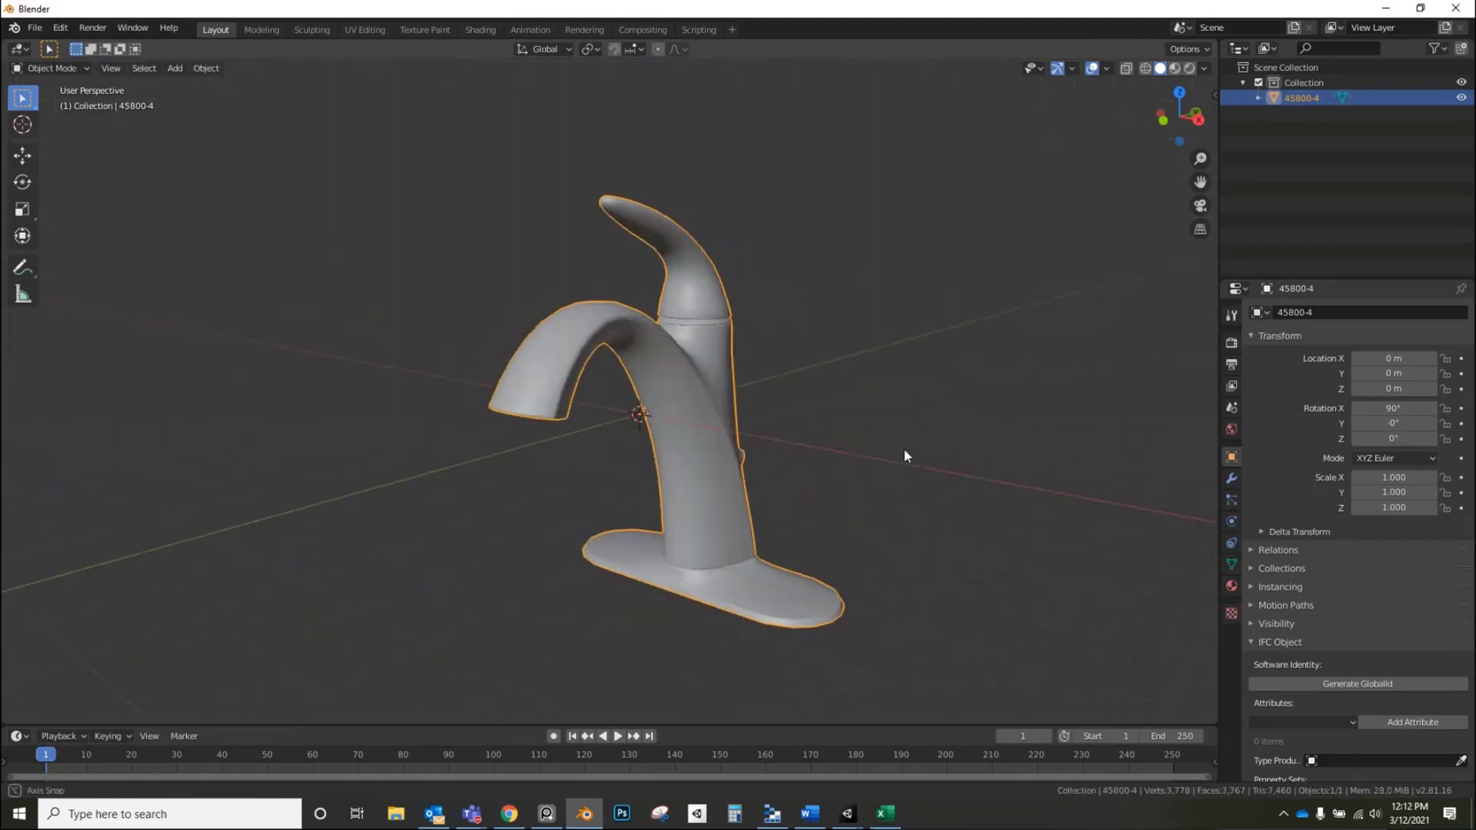
pyautogui.moveTo(904, 457); pyautogui.dragTo(688, 428)
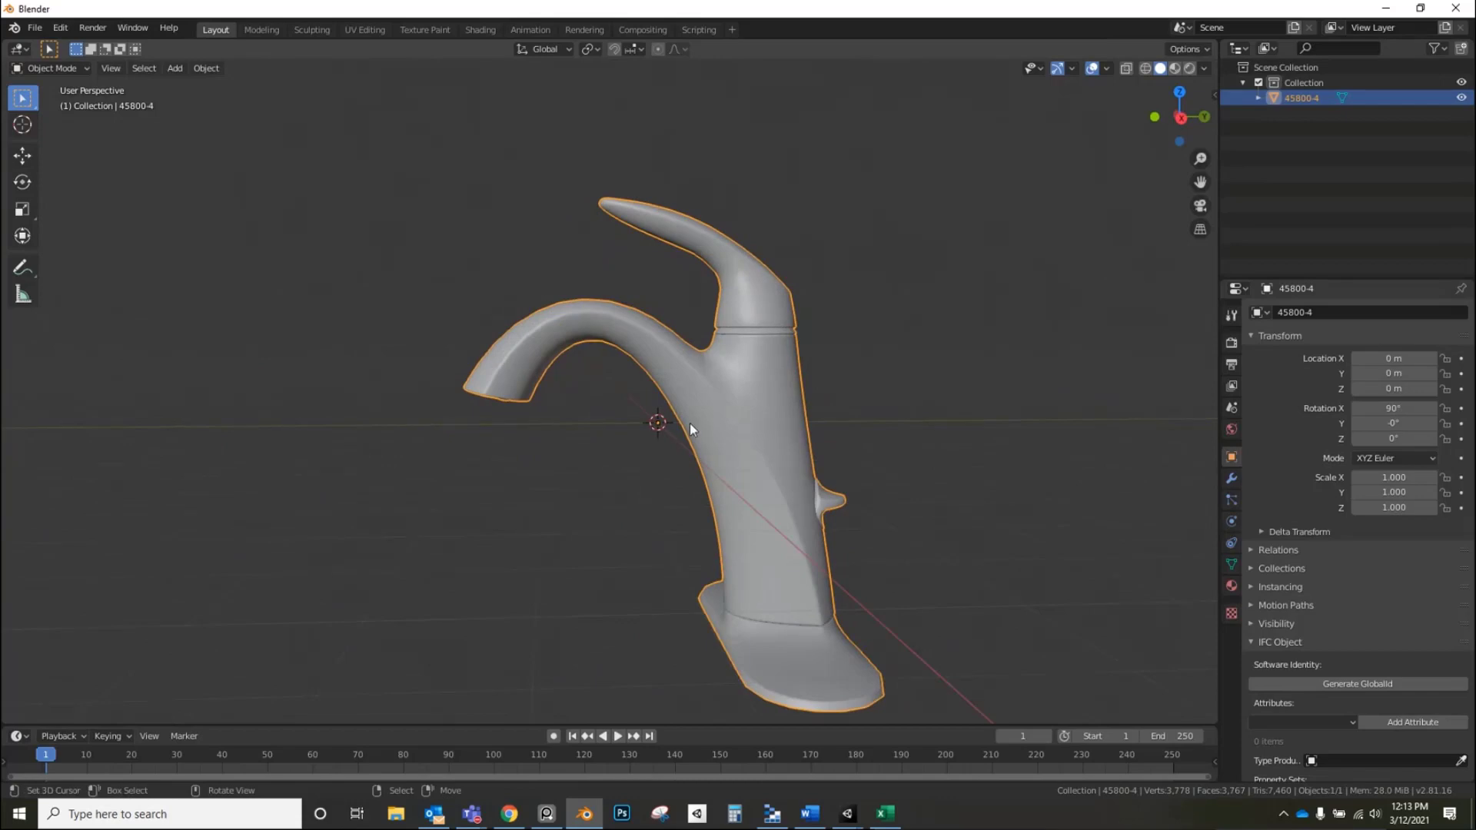
pyautogui.press('Tab')
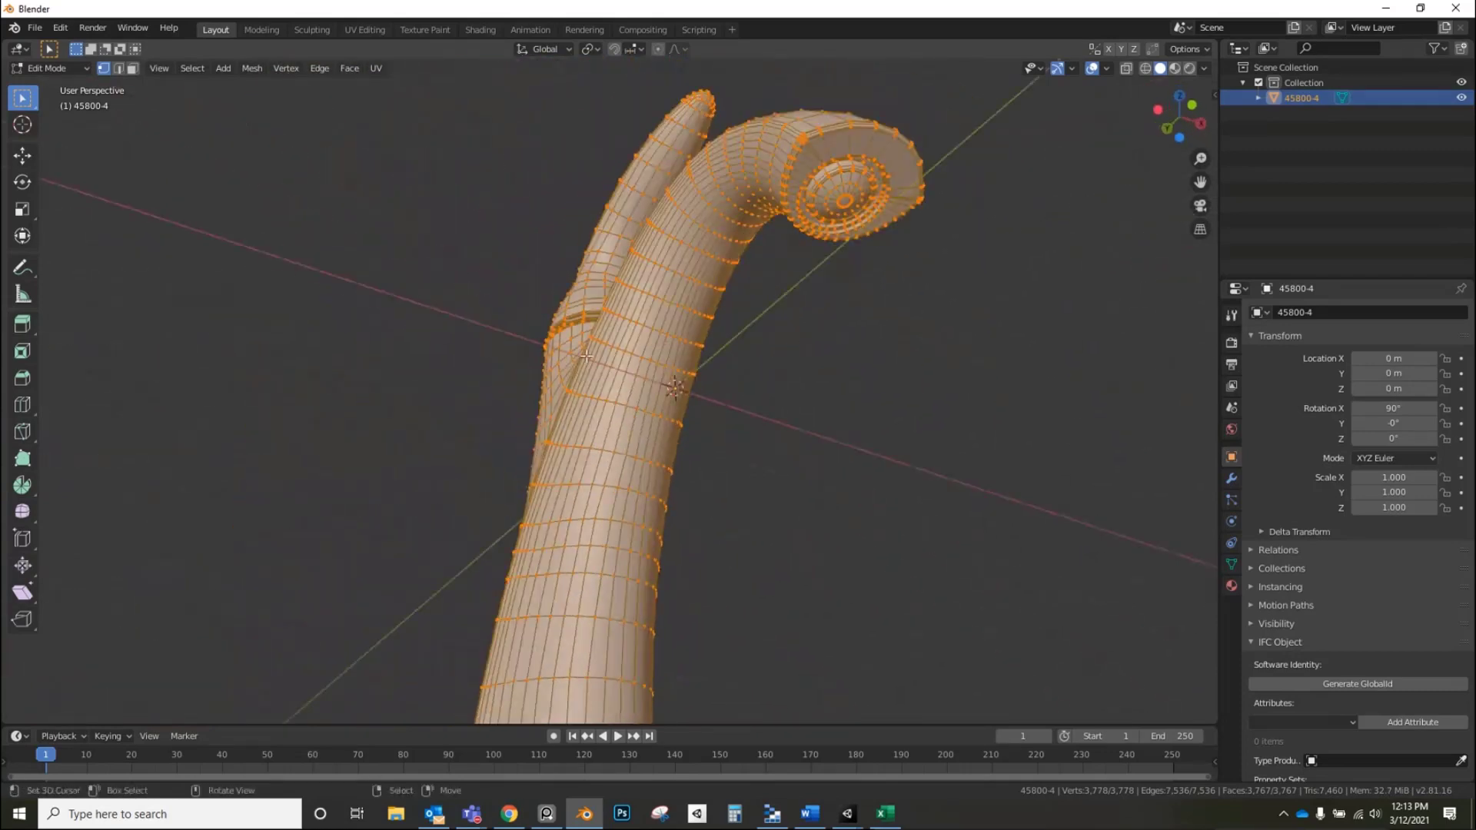
# - Turn on Backface Culling in viewport shading and view the faucet's back in Edit Mode
pyautogui.press('Tab')
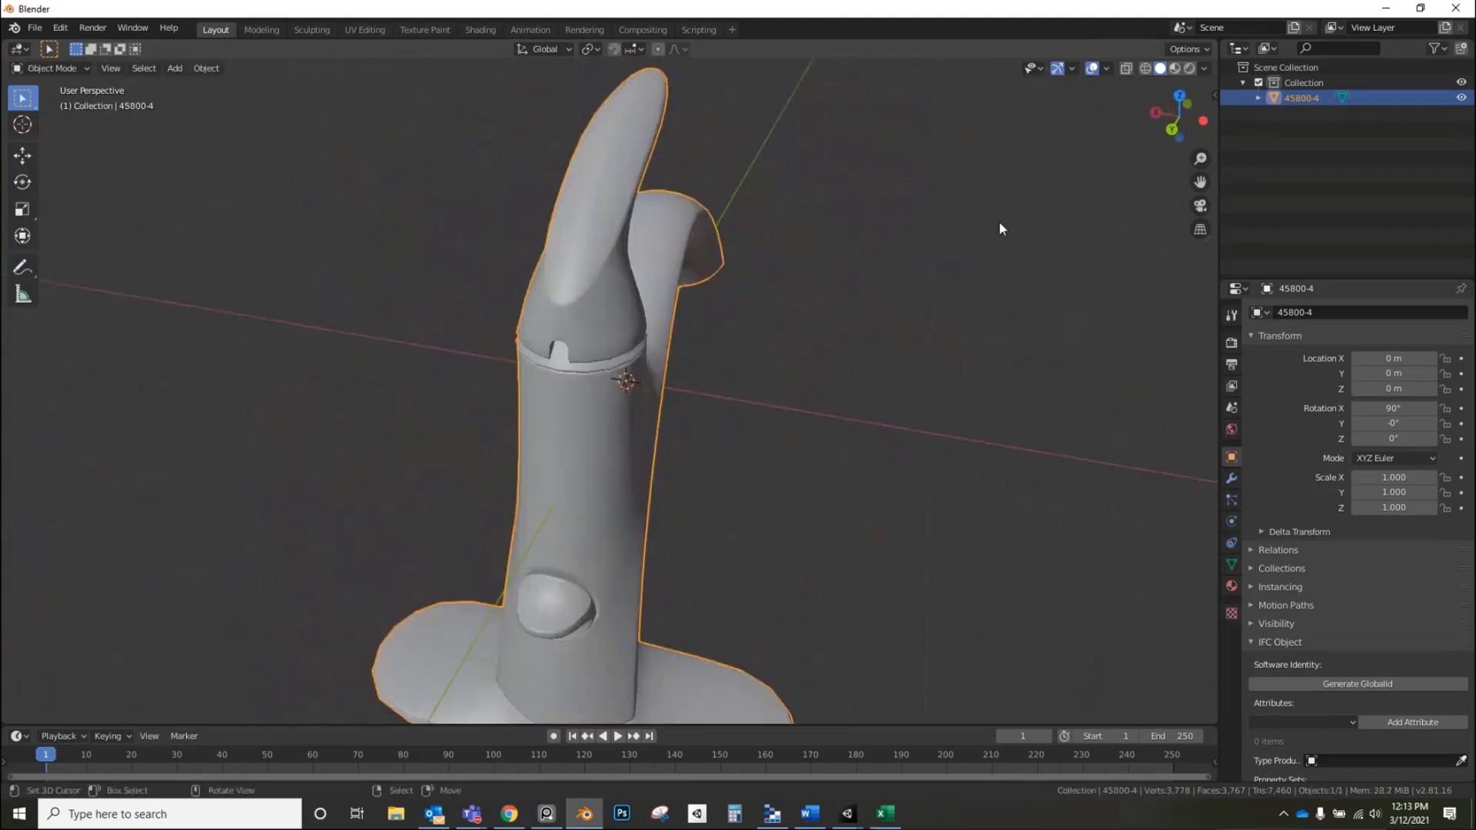
pyautogui.click(1203, 68)
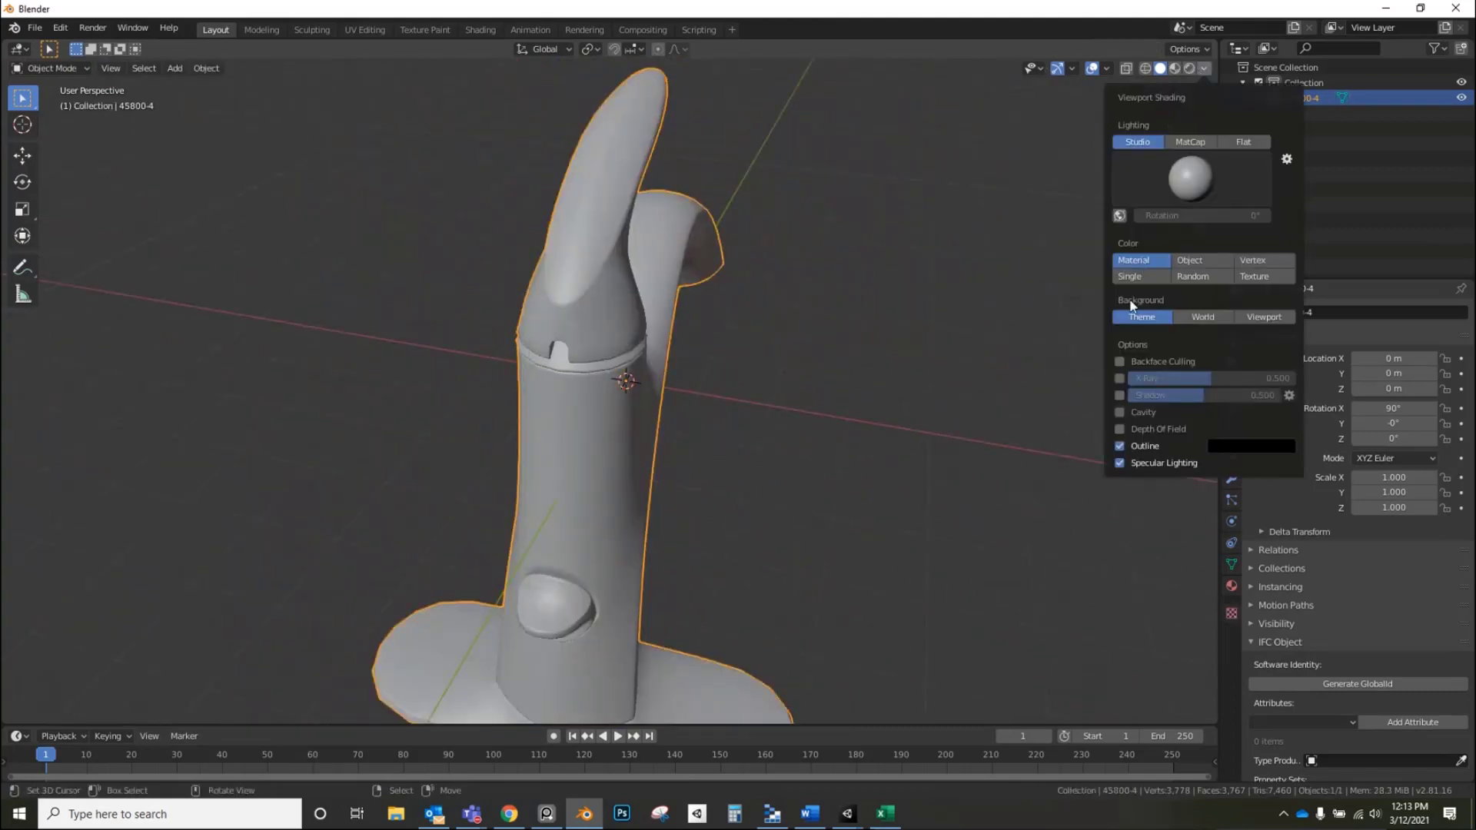
pyautogui.click(1120, 361)
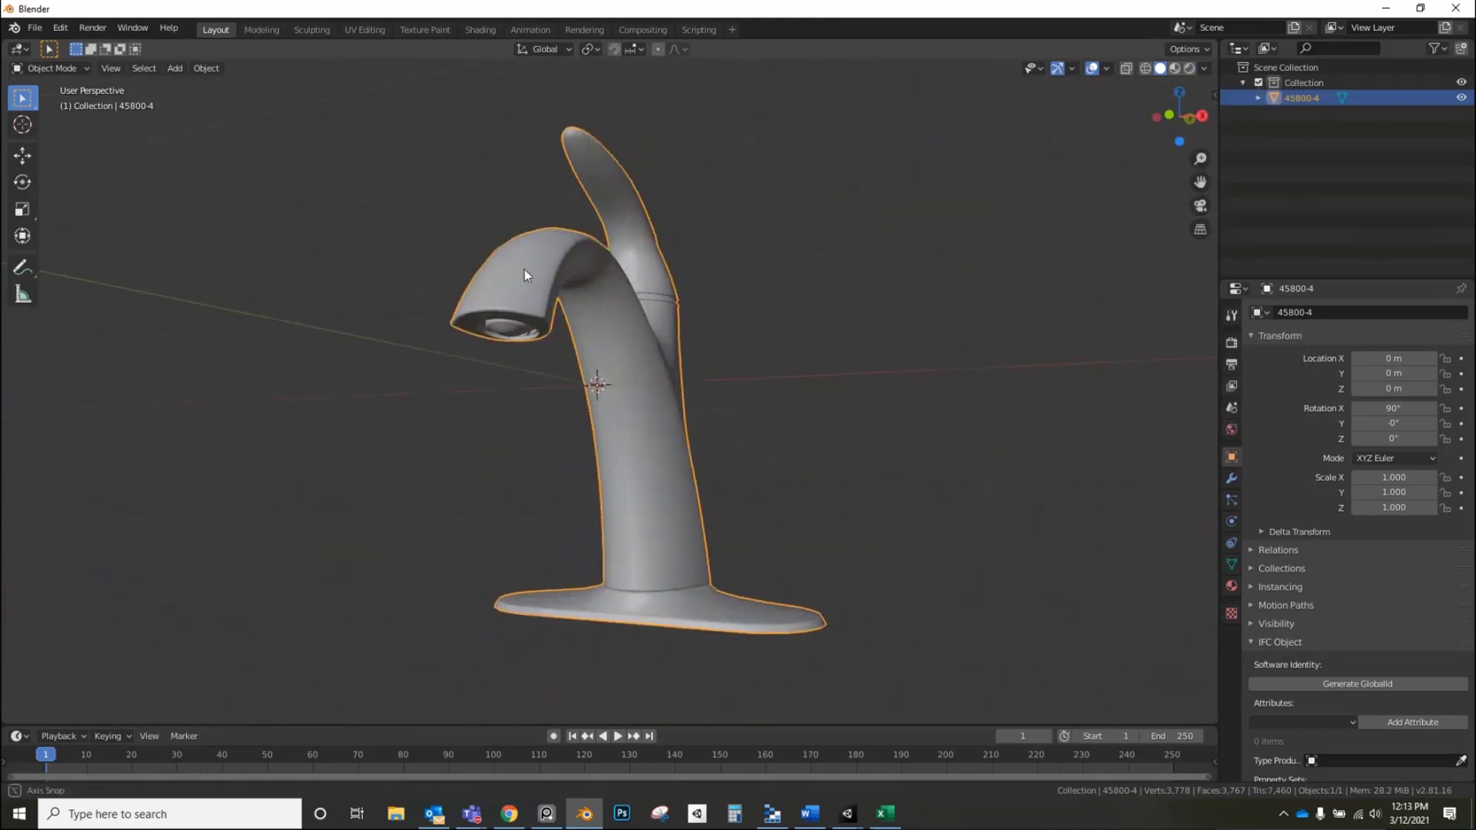
pyautogui.moveTo(525, 275); pyautogui.dragTo(716, 428)
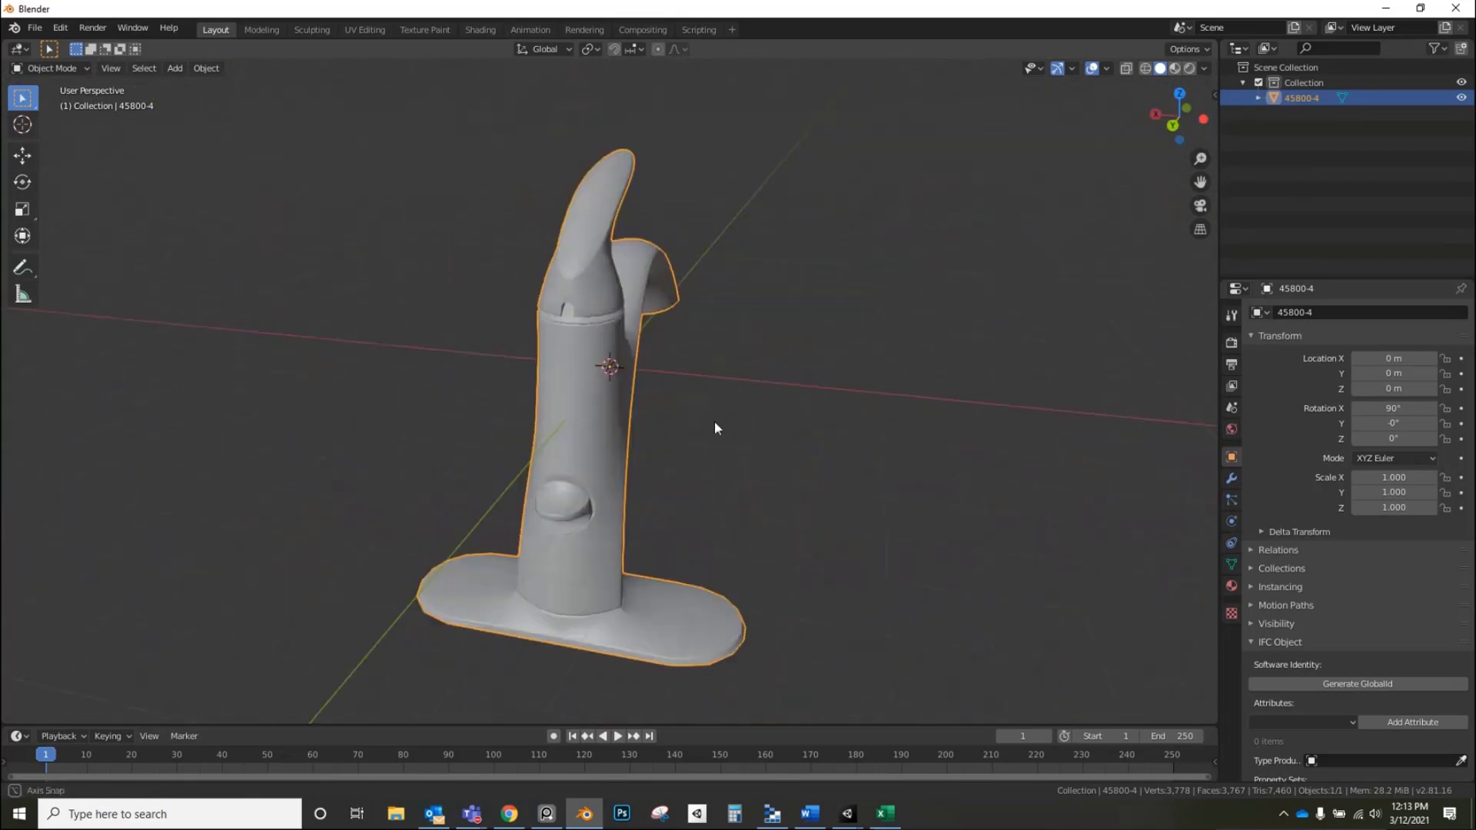
pyautogui.press('Tab')
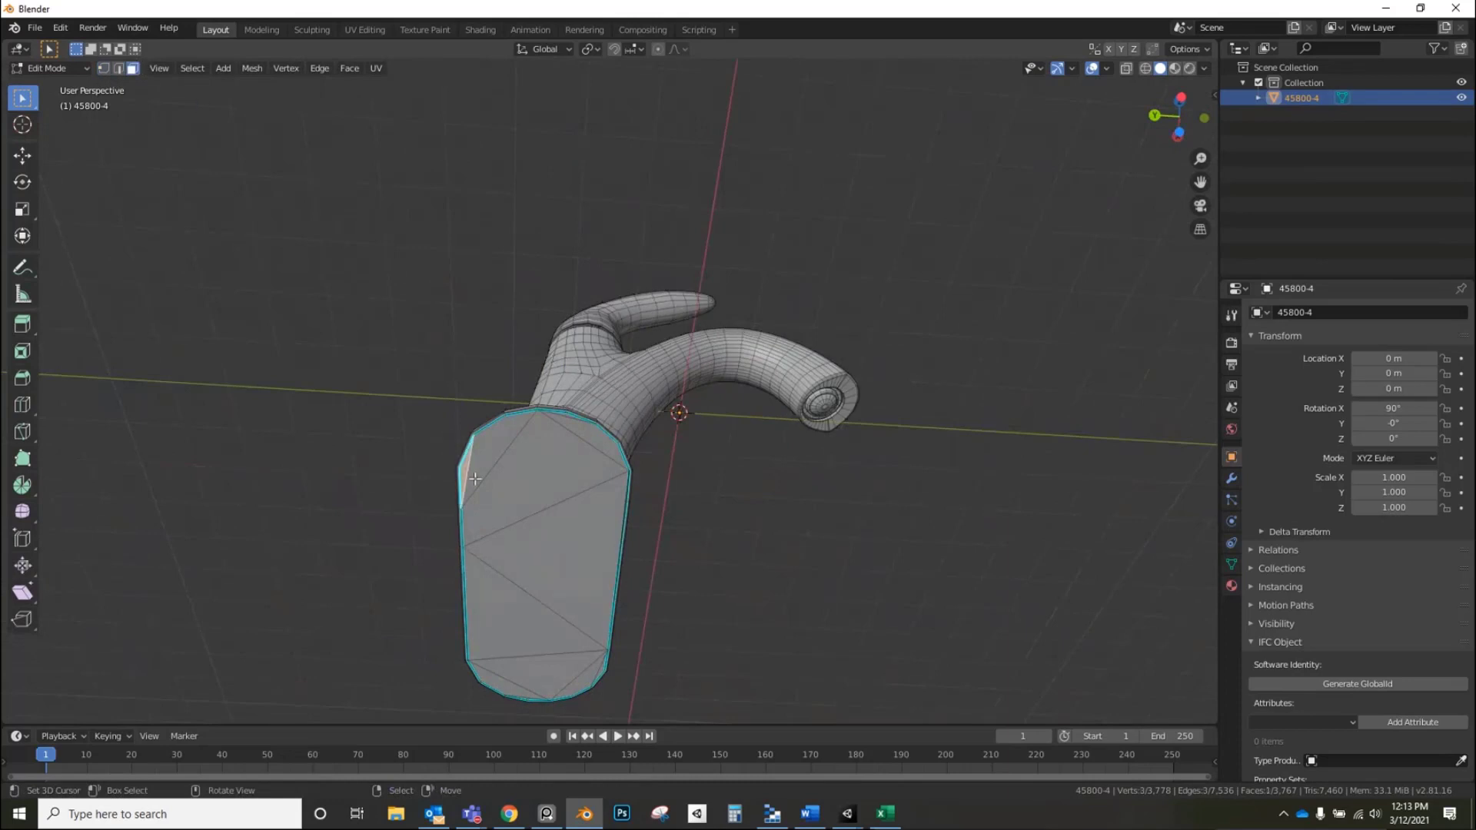
# - Select the dark L-shaped faces on the spout stem and inspect them with Mesh Normals
pyautogui.click(548, 659)
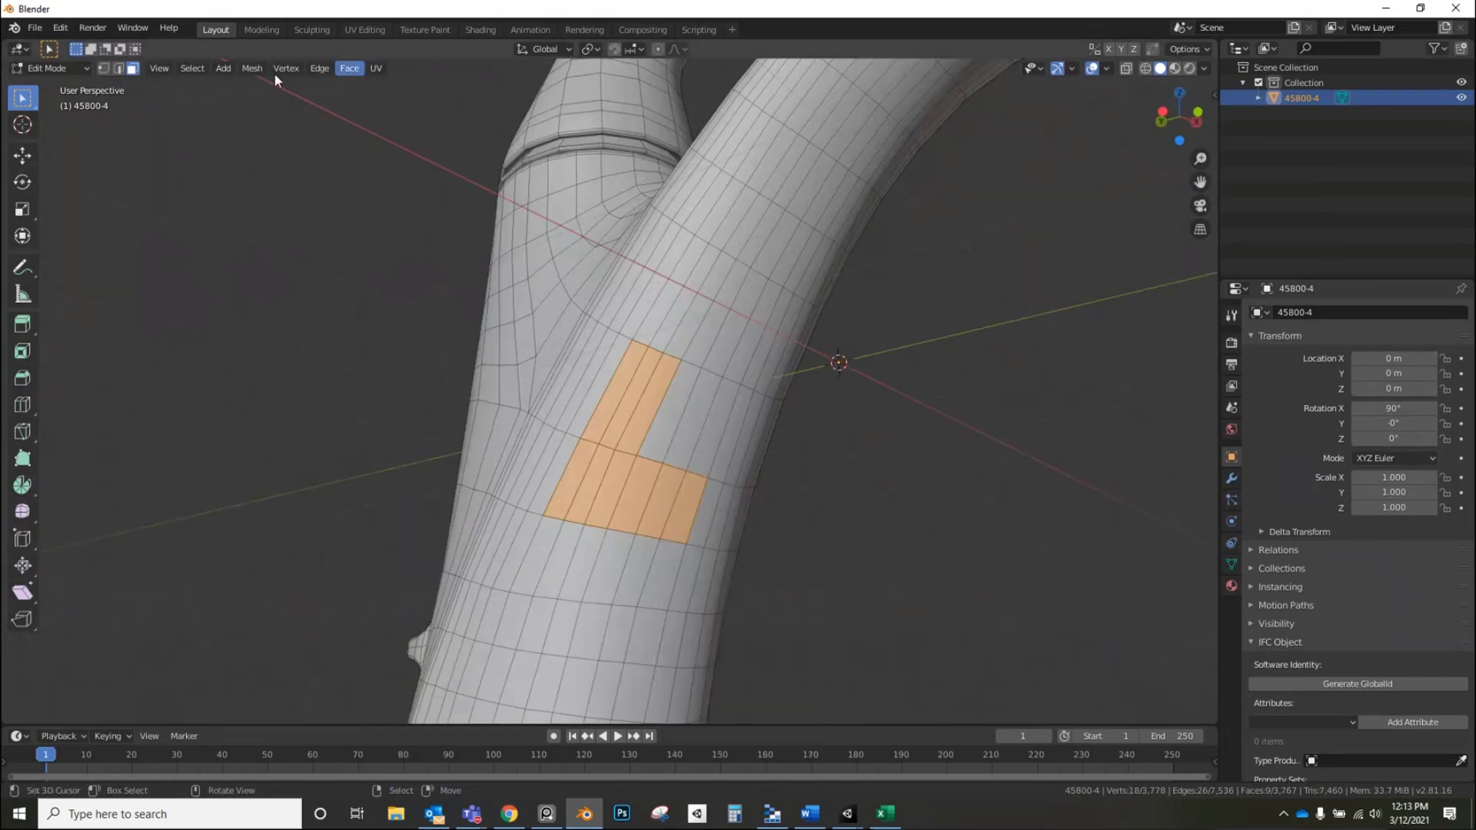
pyautogui.click(251, 68)
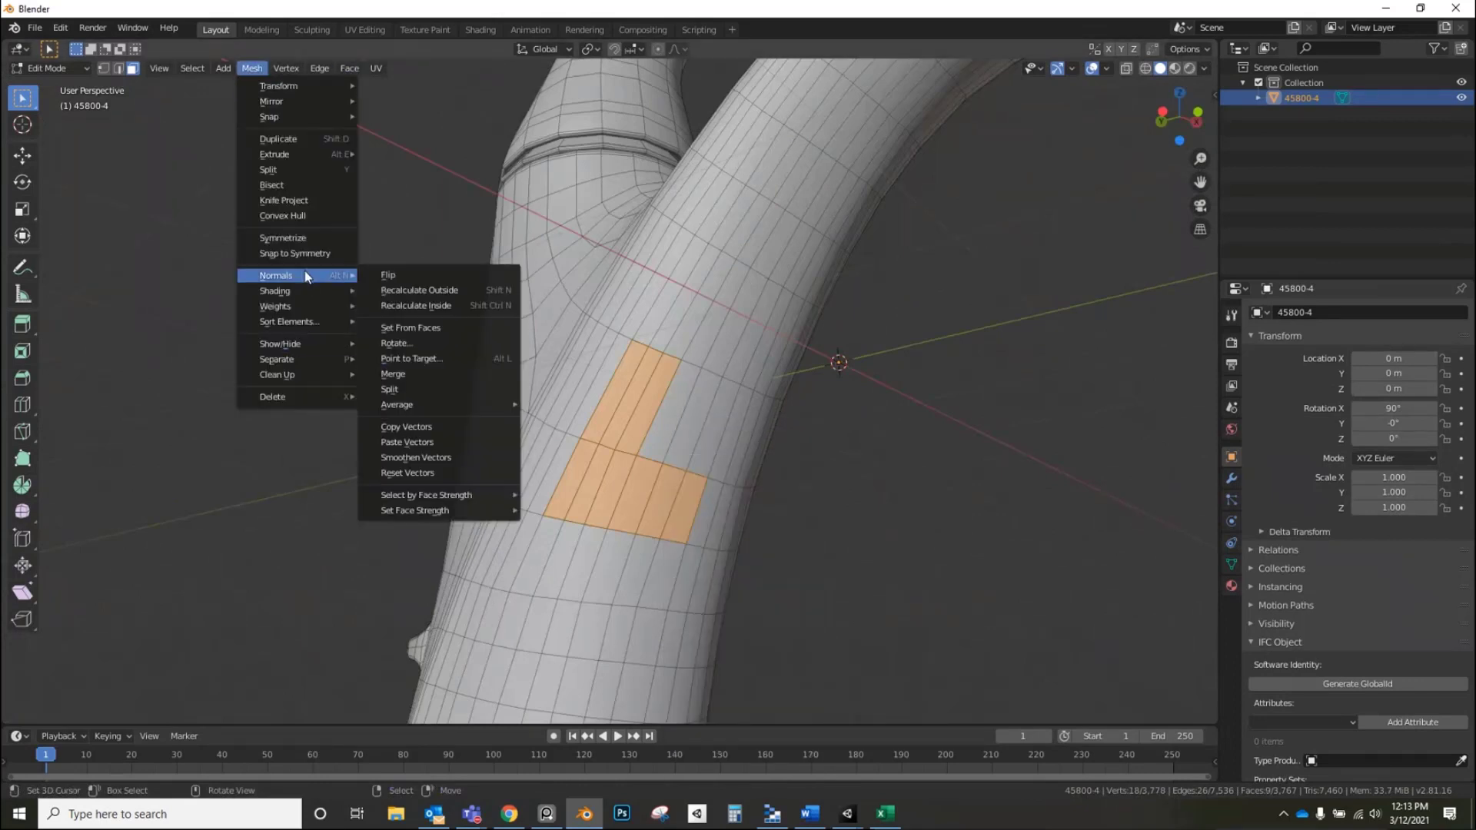
pyautogui.press('Tab')
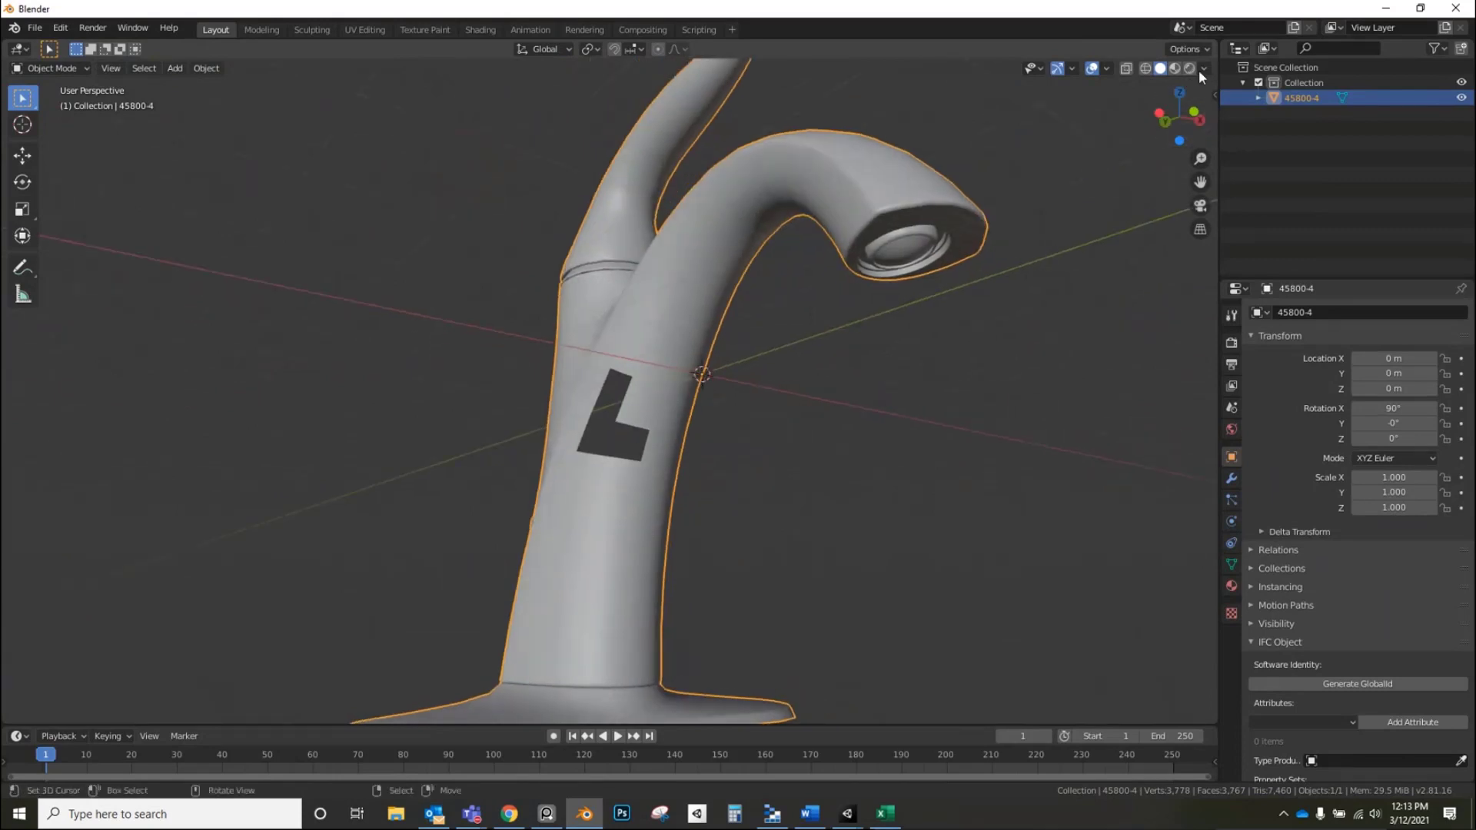
pyautogui.click(1202, 68)
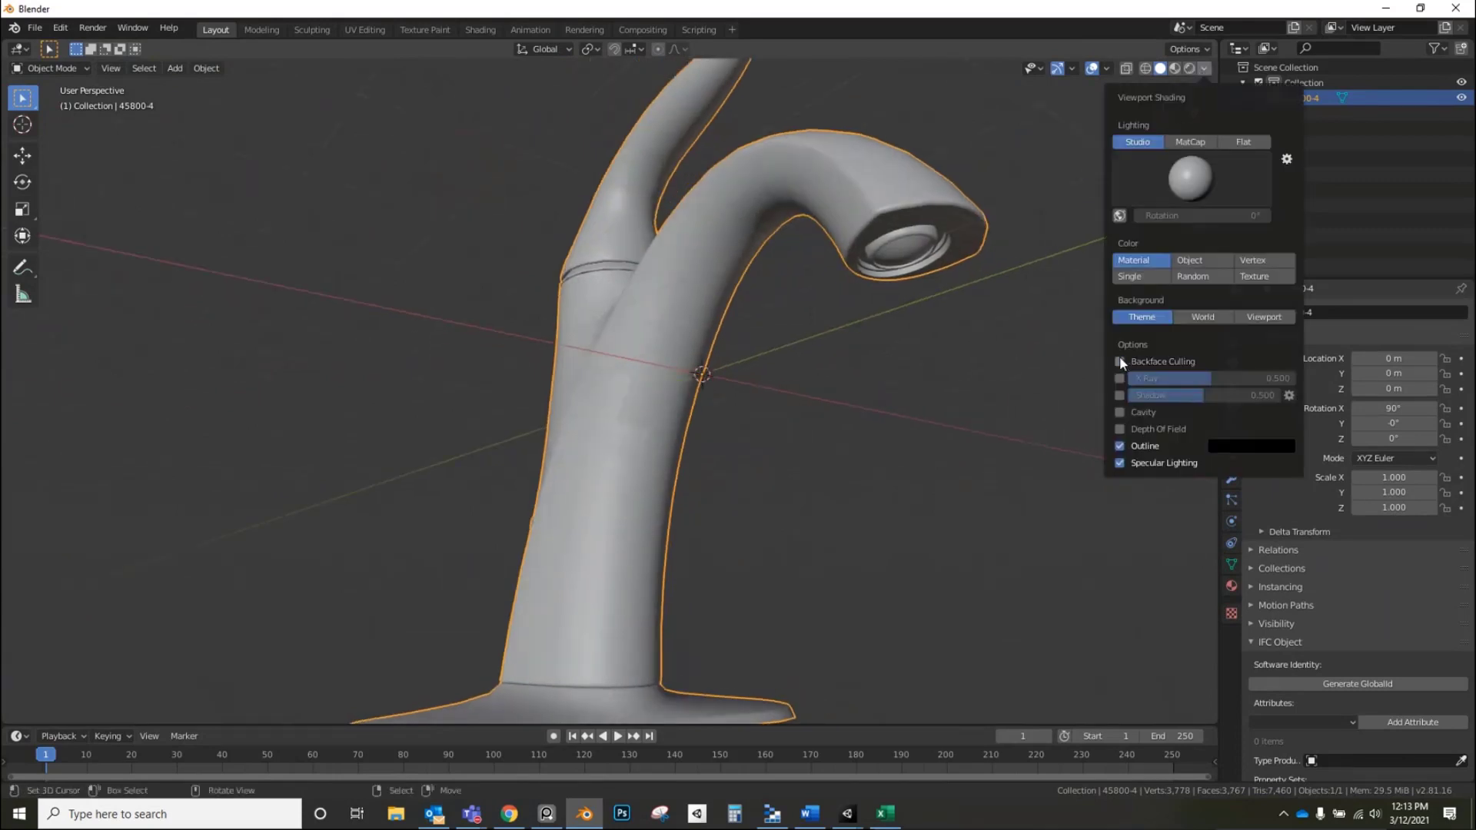
pyautogui.moveTo(1120, 364)
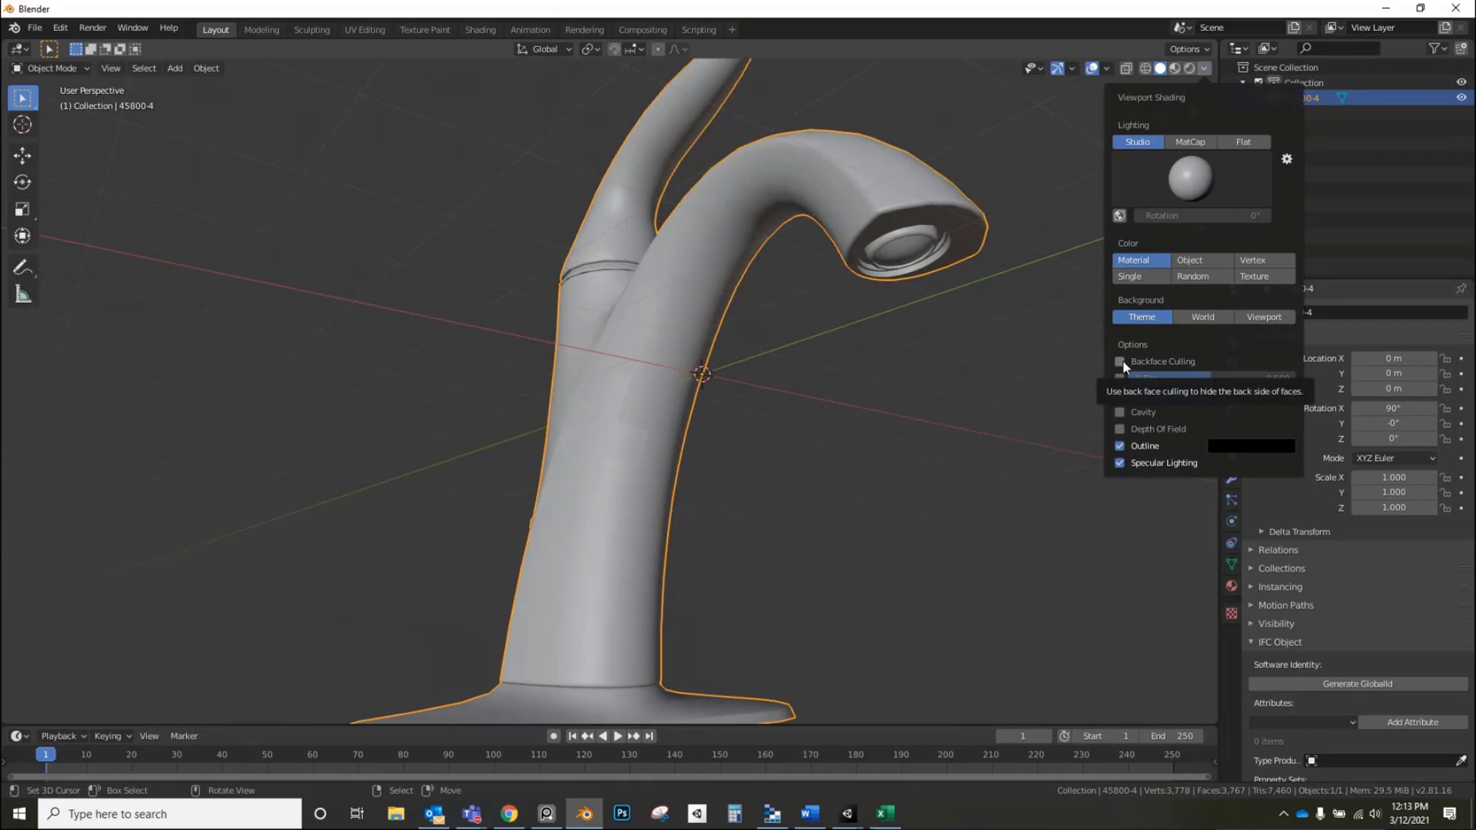
pyautogui.press('Tab')
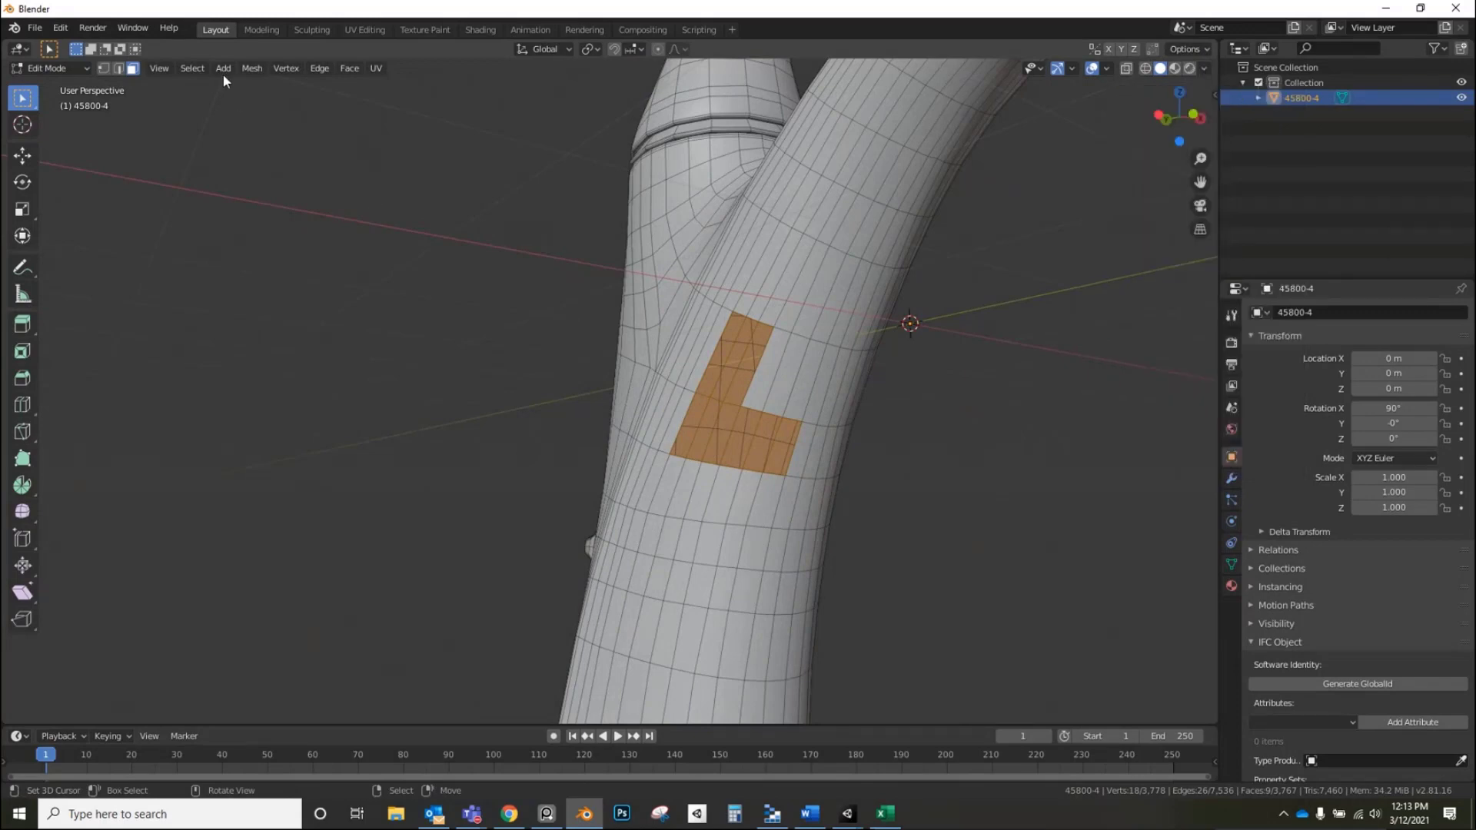
pyautogui.click(252, 67)
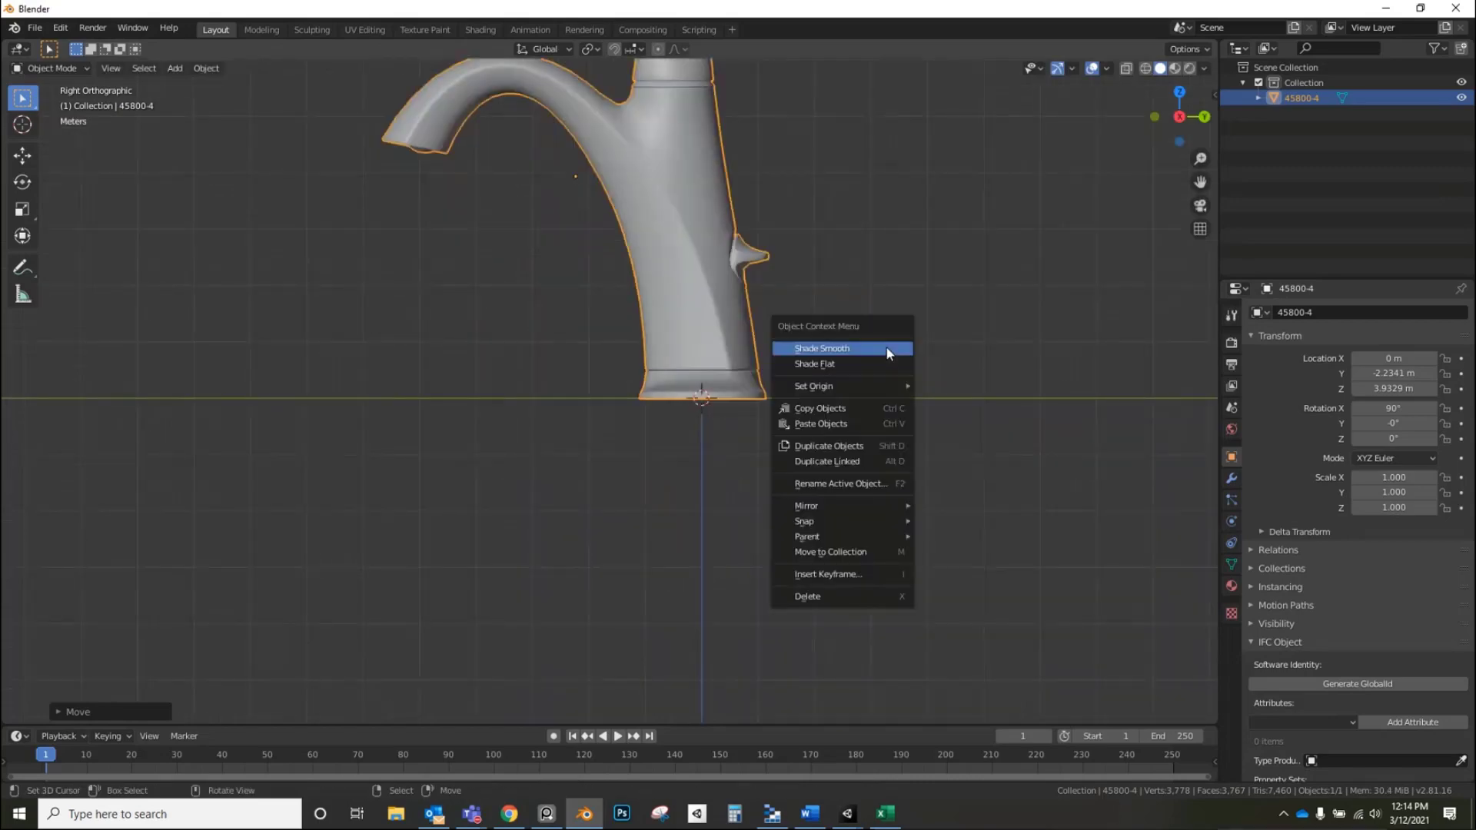
pyautogui.moveTo(812, 386)
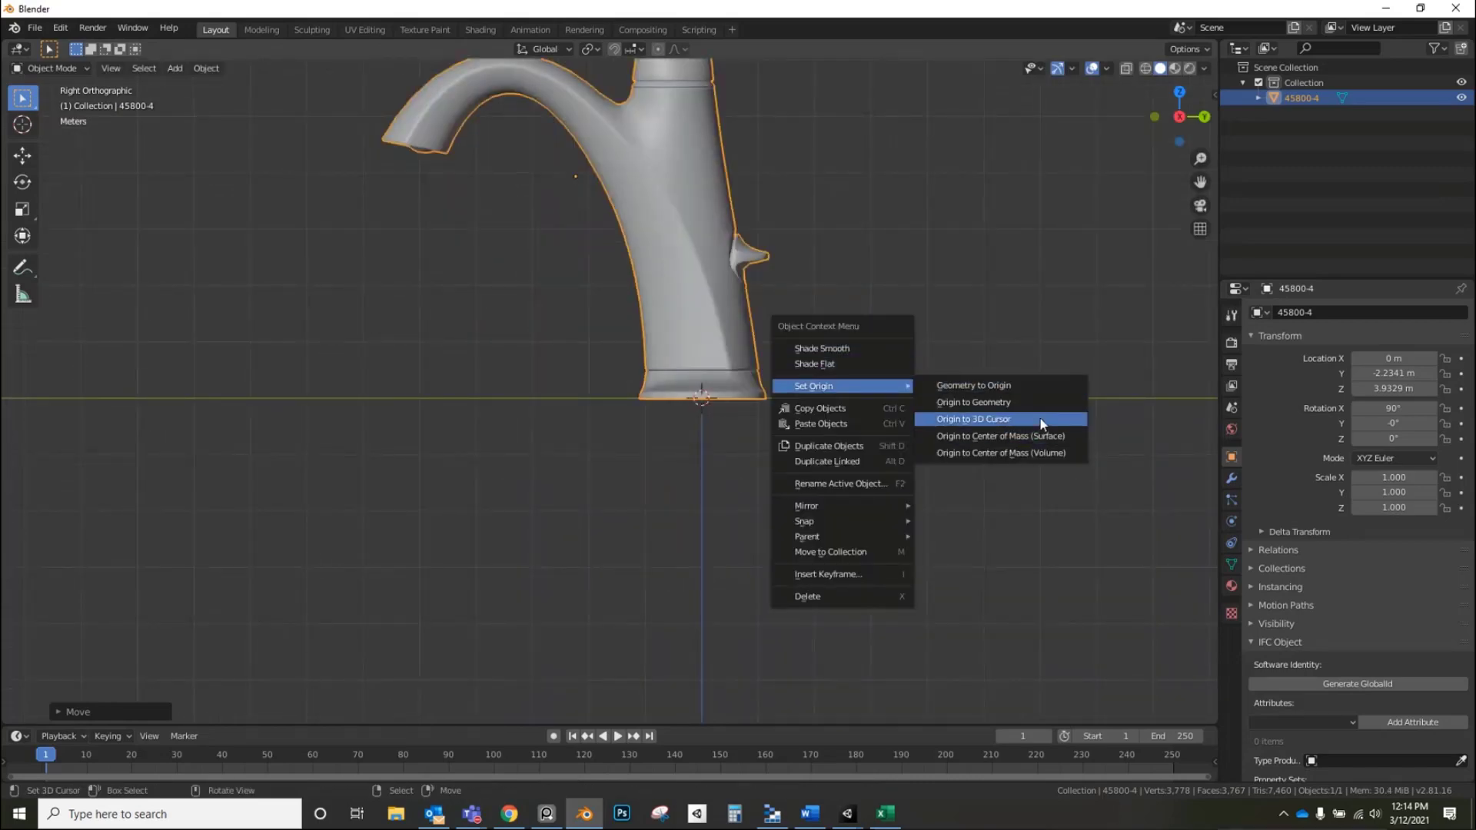
# - Set the faucet's origin so it stands upright at world location 0,0,0
pyautogui.click(972, 419)
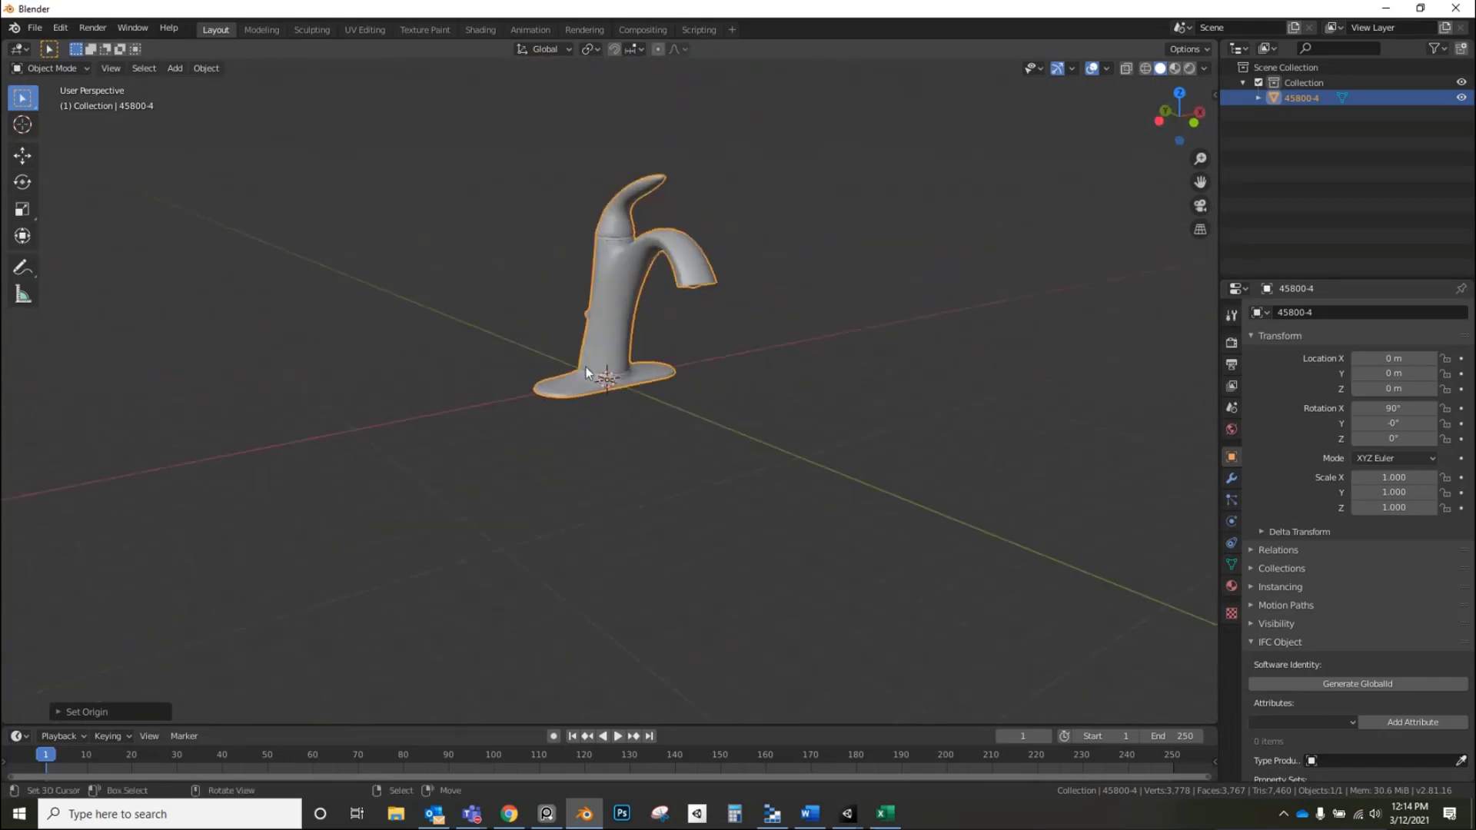
pyautogui.press('r')
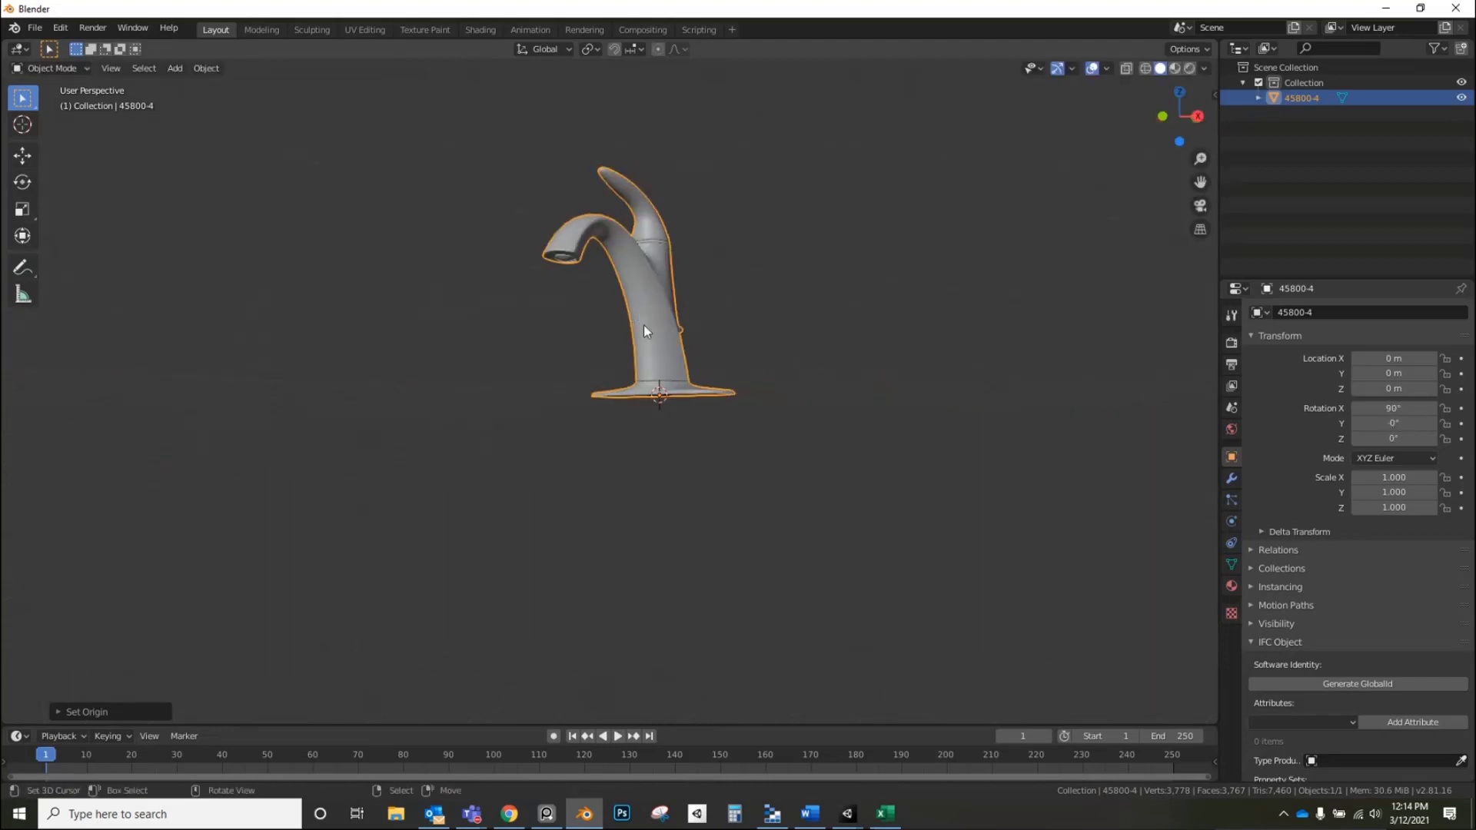
pyautogui.click(34, 27)
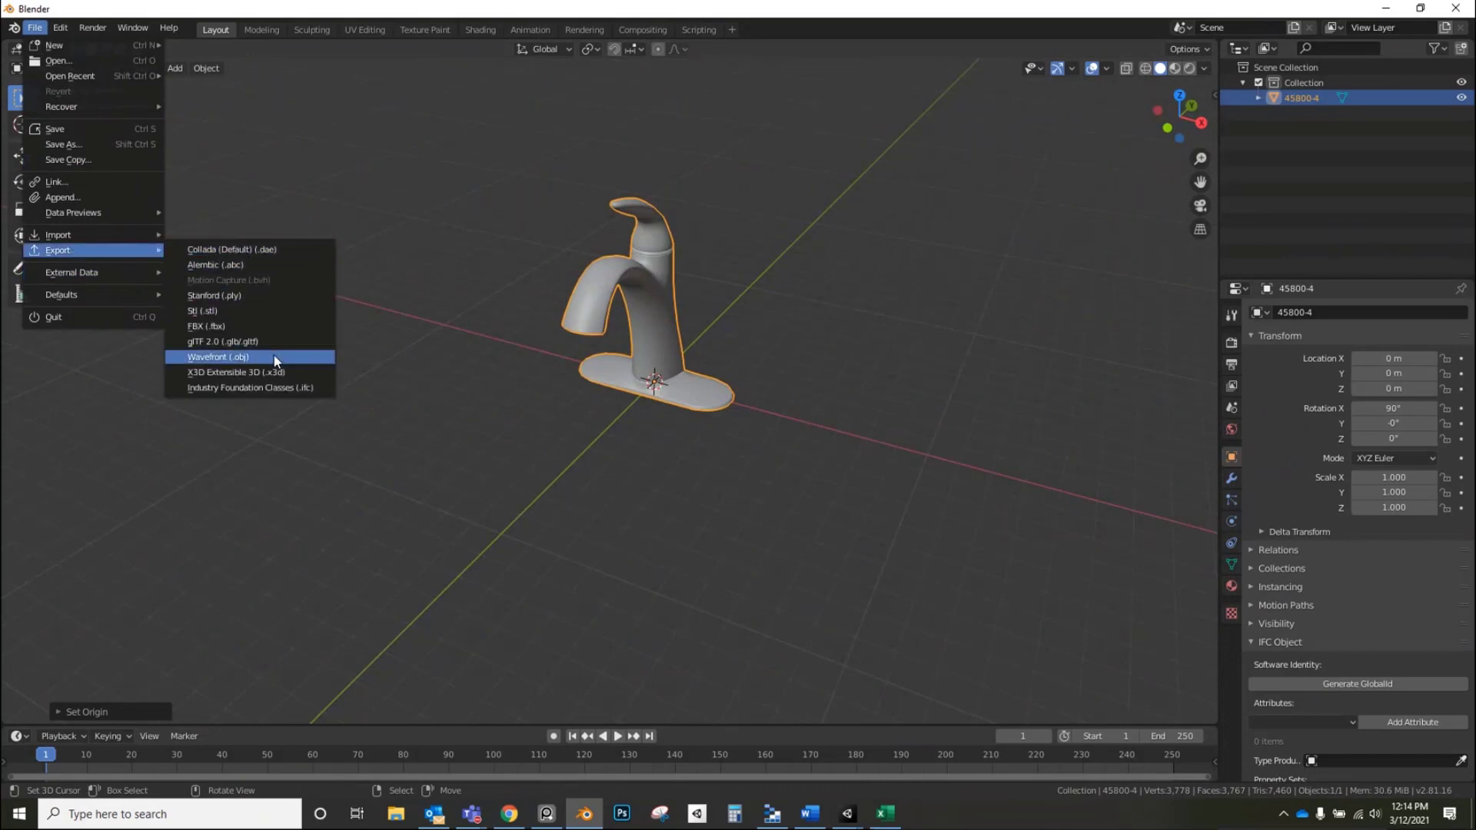
pyautogui.moveTo(750, 322)
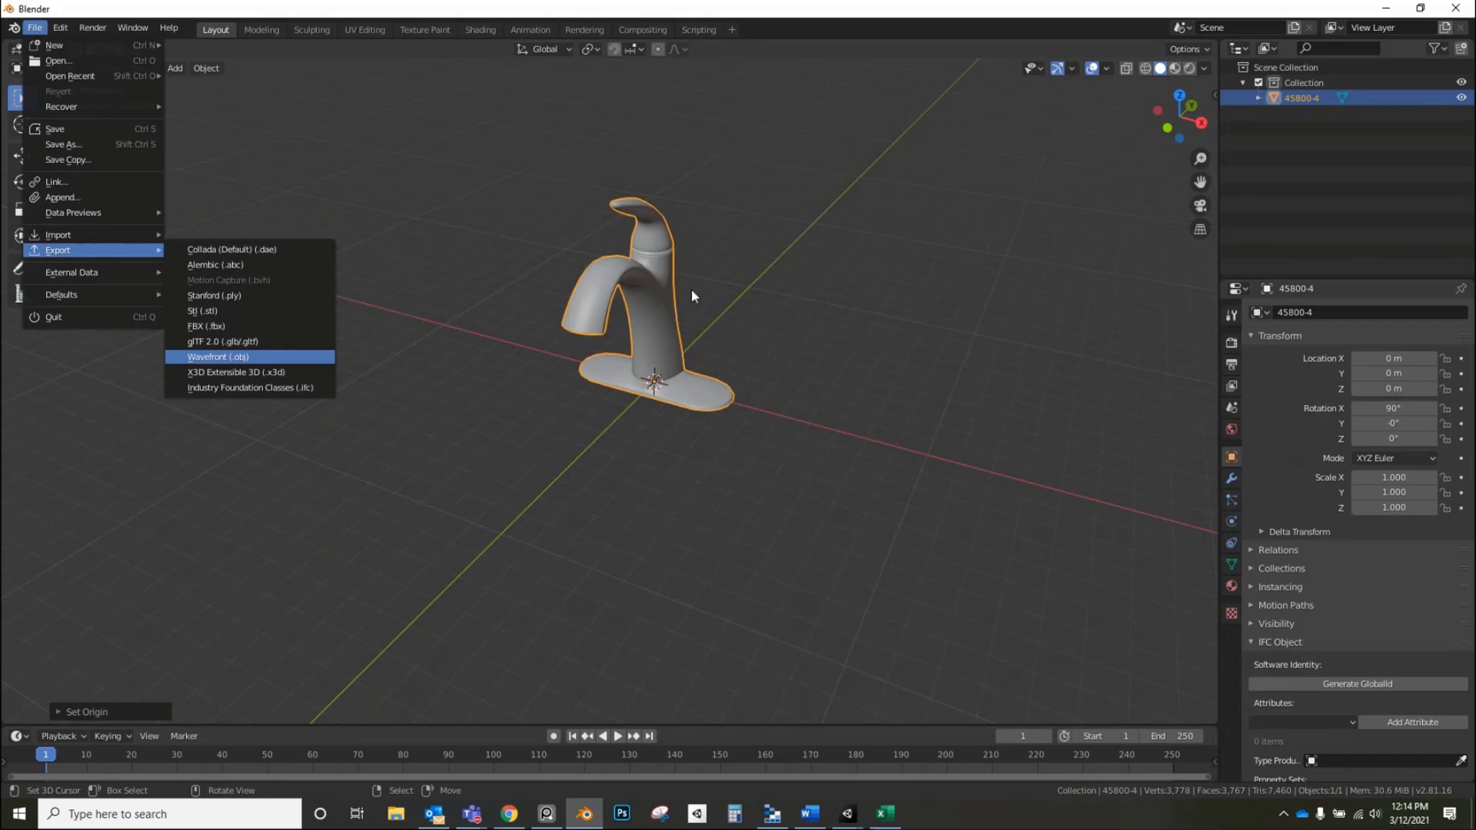
pyautogui.moveTo(787, 351)
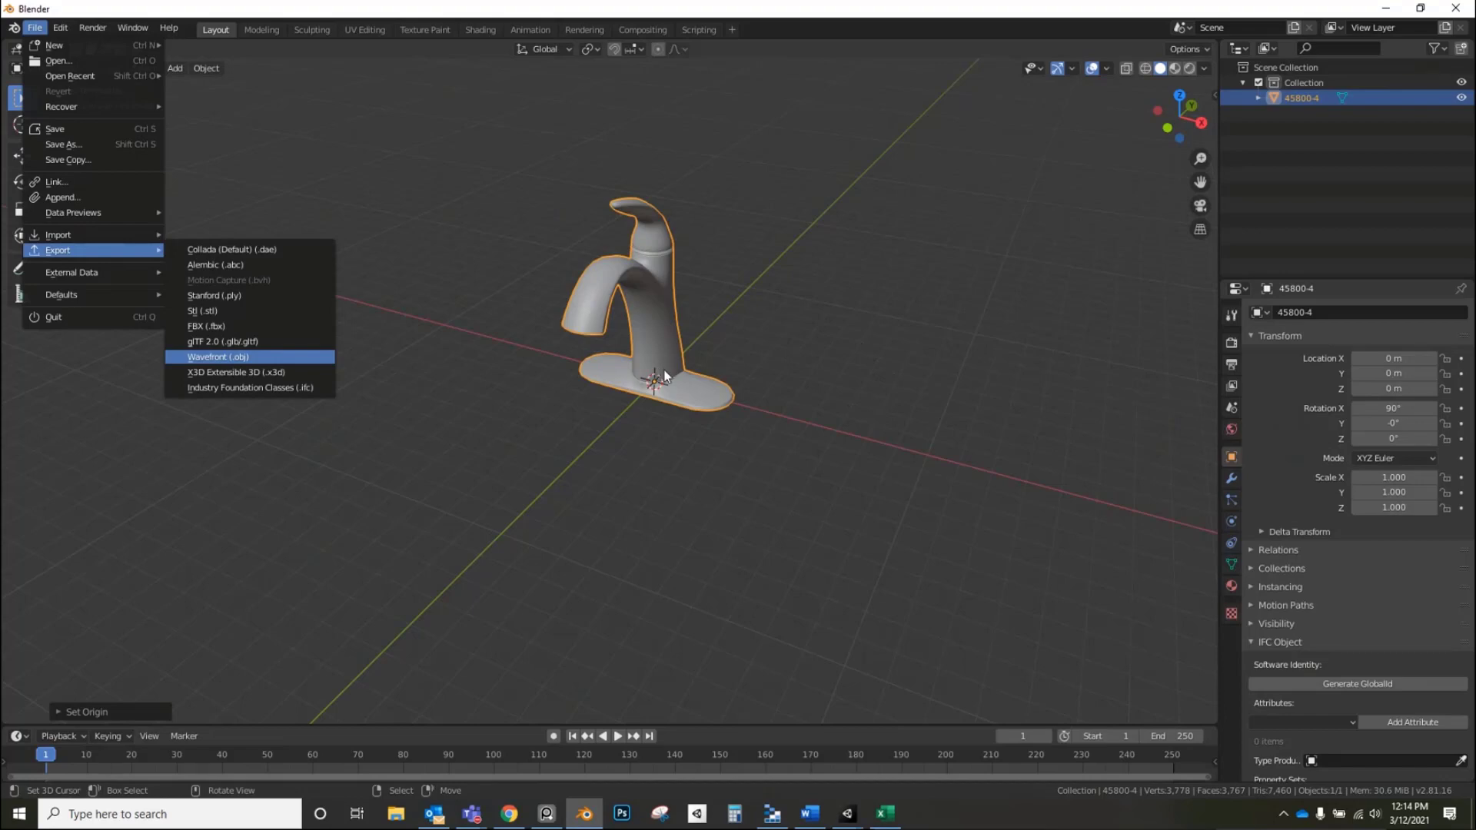
pyautogui.moveTo(819, 390)
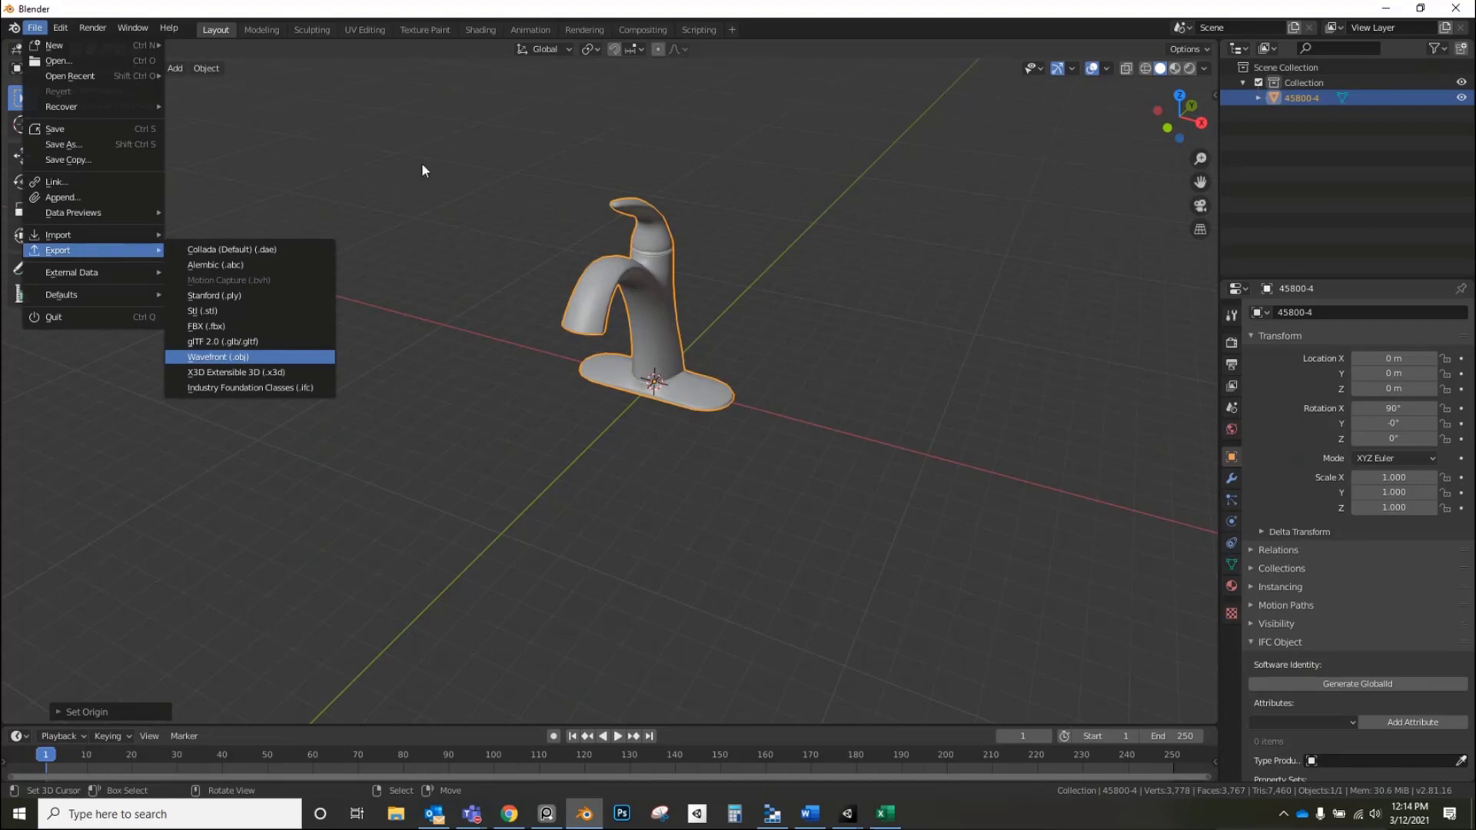
pyautogui.moveTo(624, 299)
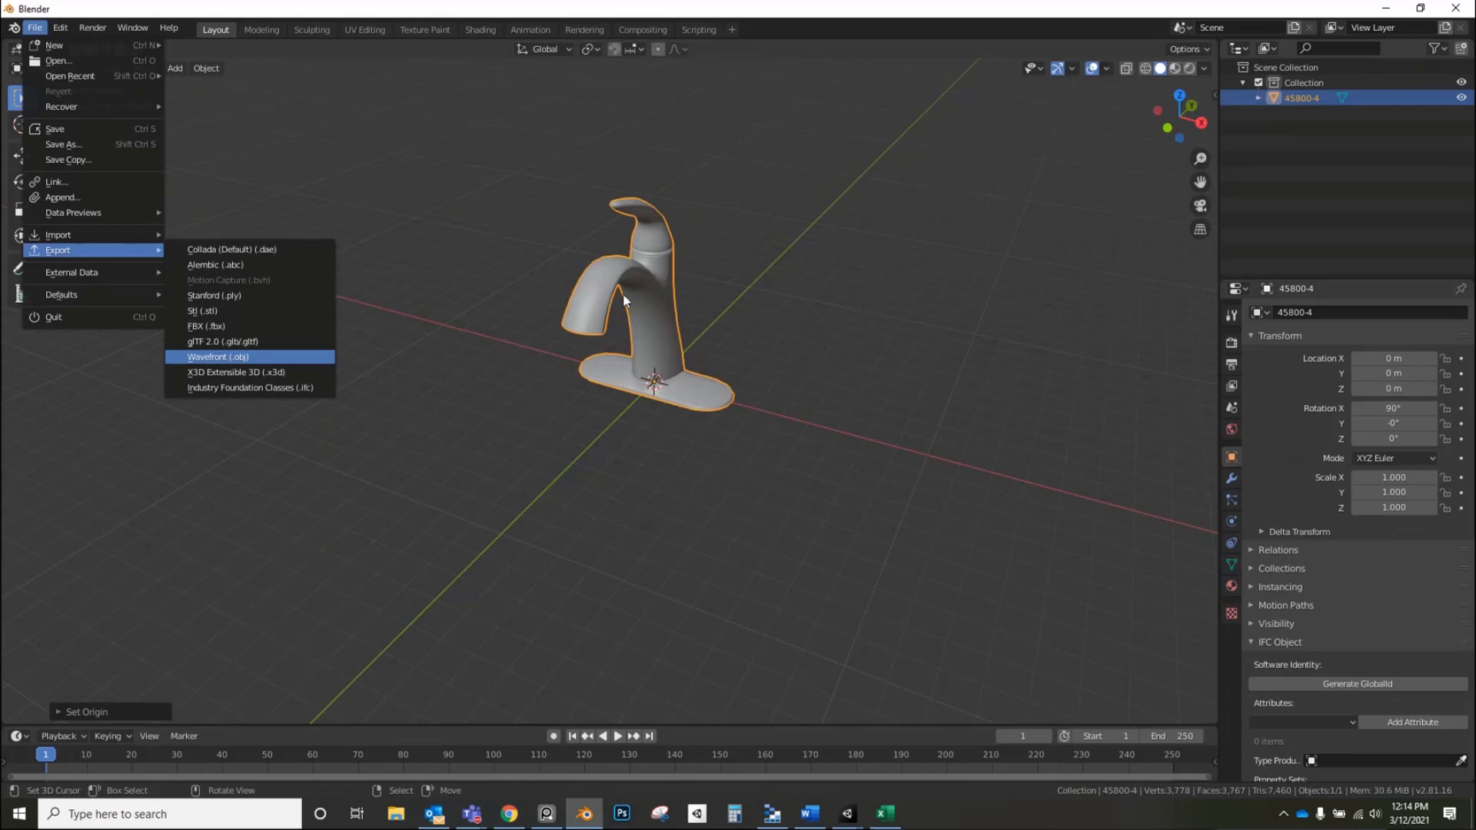
pyautogui.moveTo(645, 323)
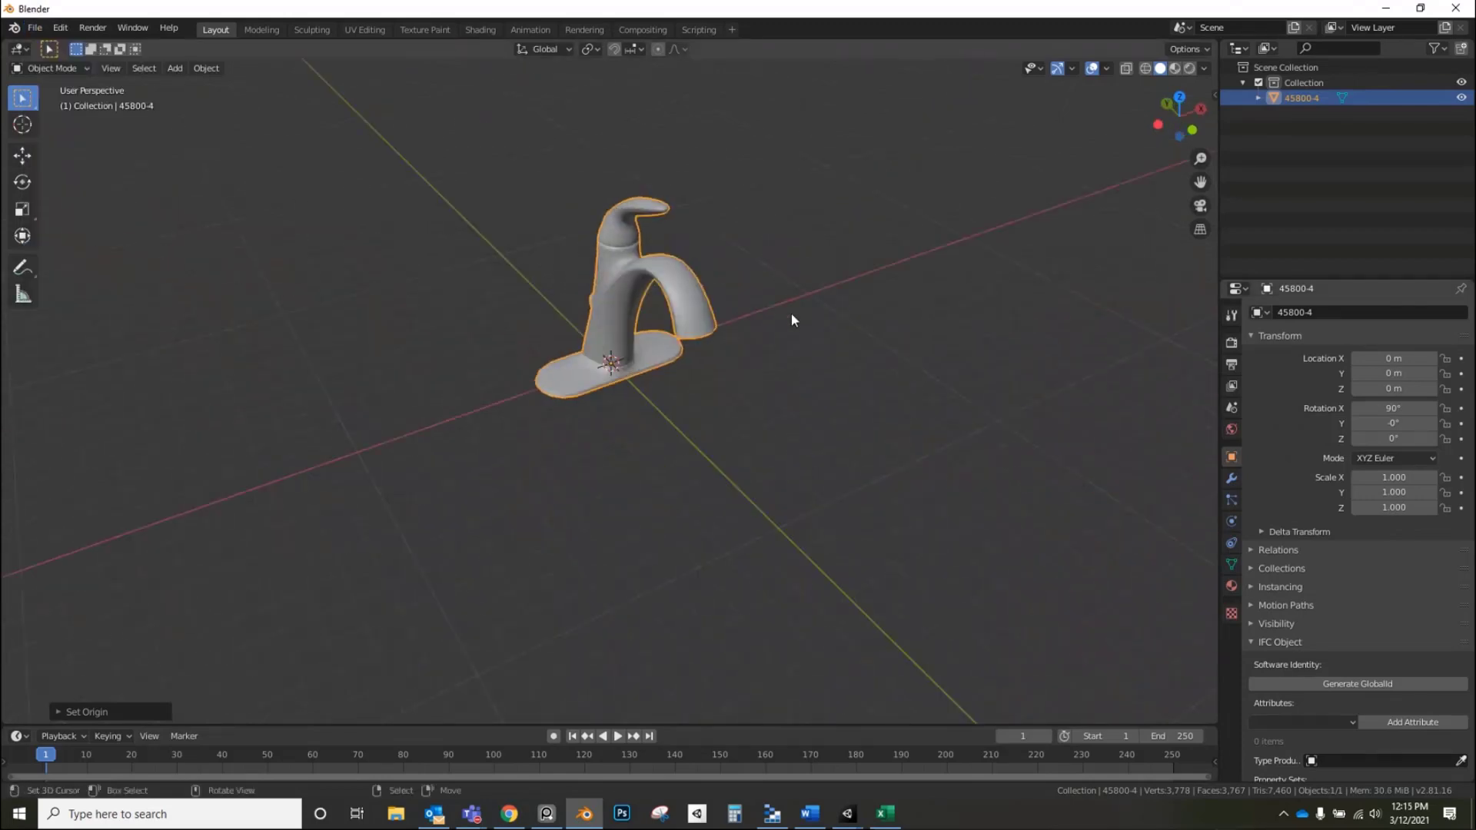
# - Unwrap the faucet with Cube Projection in UV Editing and pack its UV islands
pyautogui.click(364, 29)
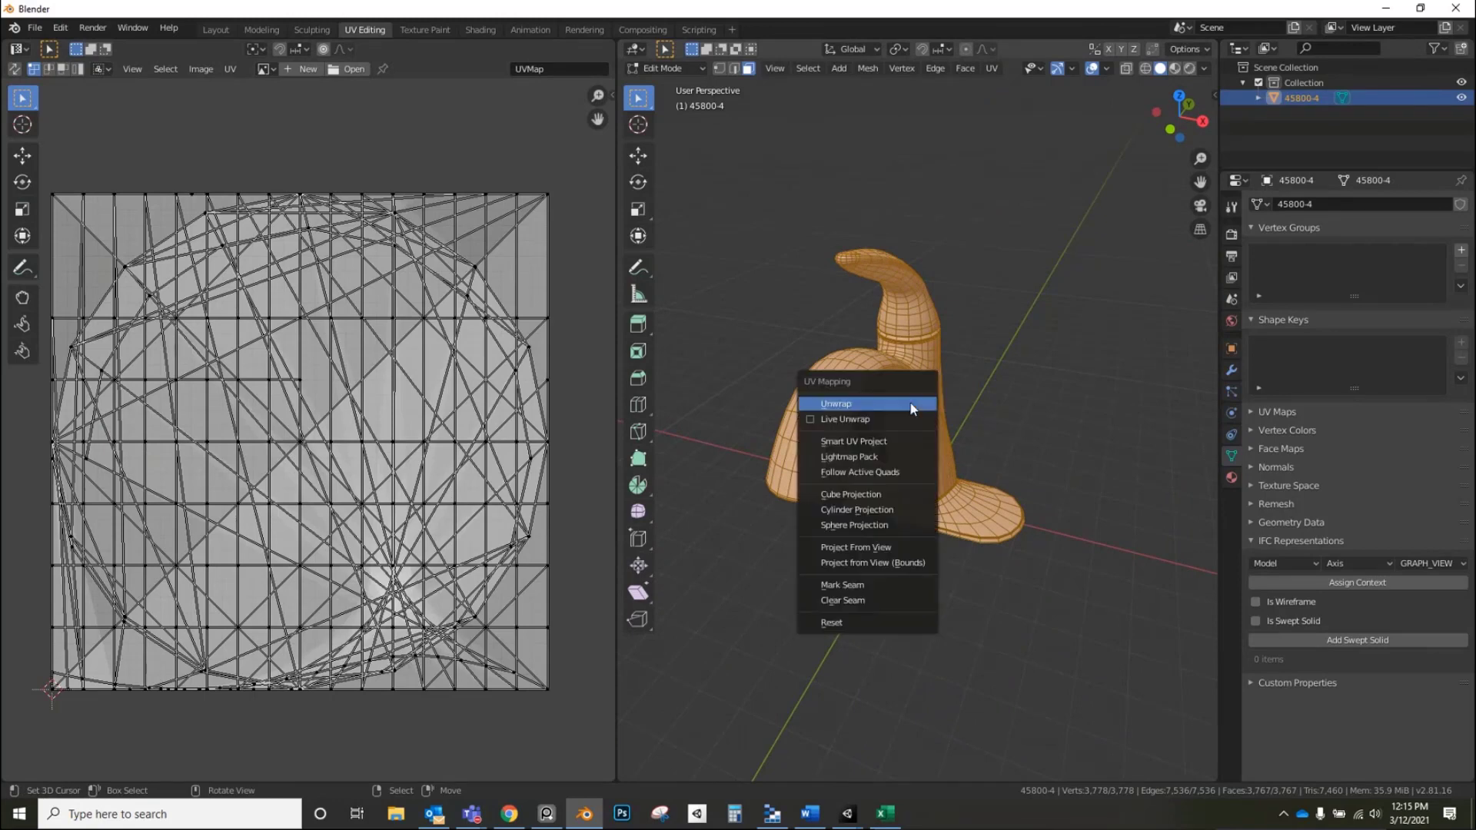
pyautogui.moveTo(923, 448)
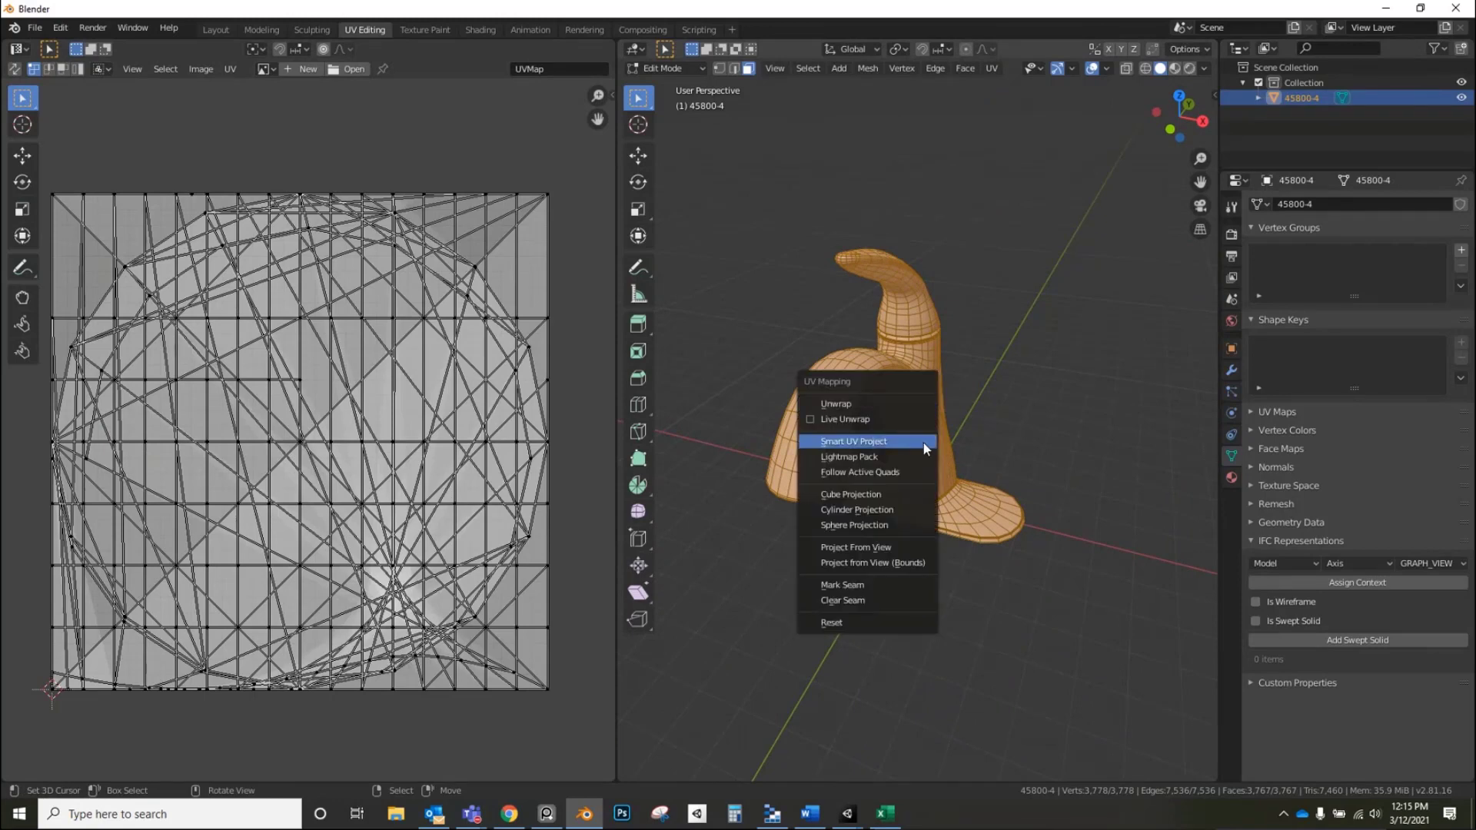
pyautogui.moveTo(898, 509)
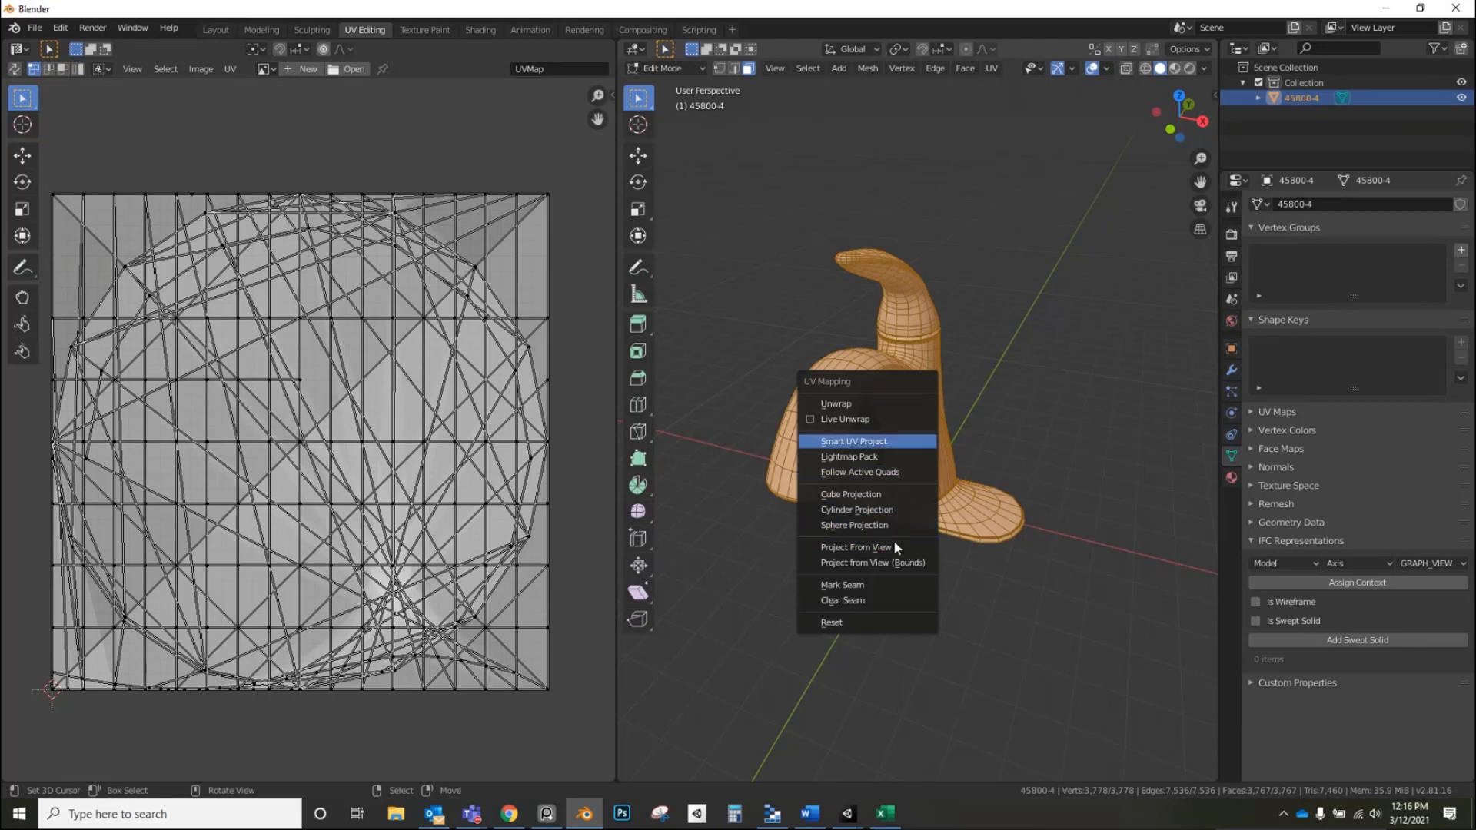
pyautogui.click(850, 494)
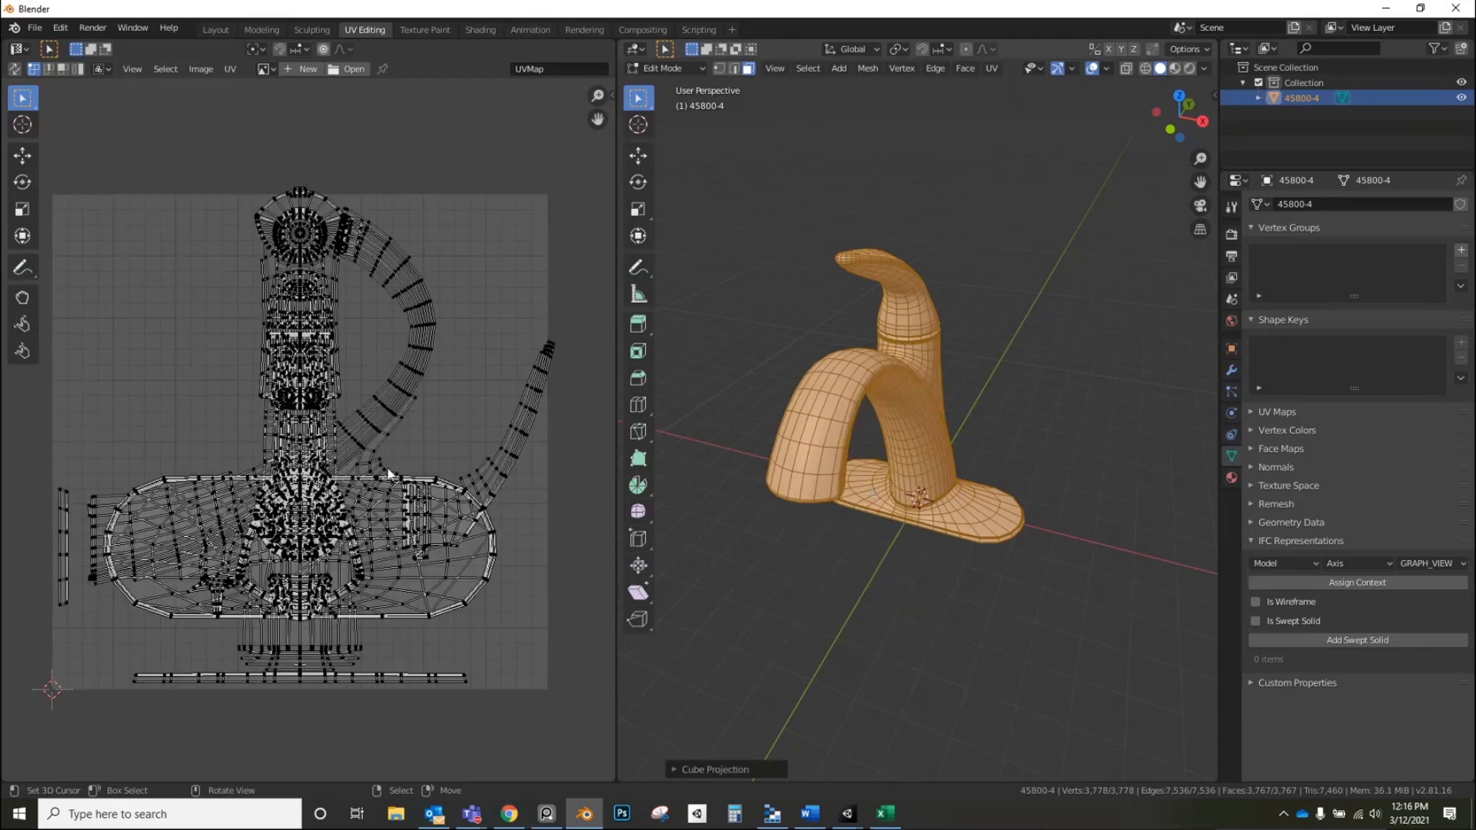
pyautogui.click(230, 68)
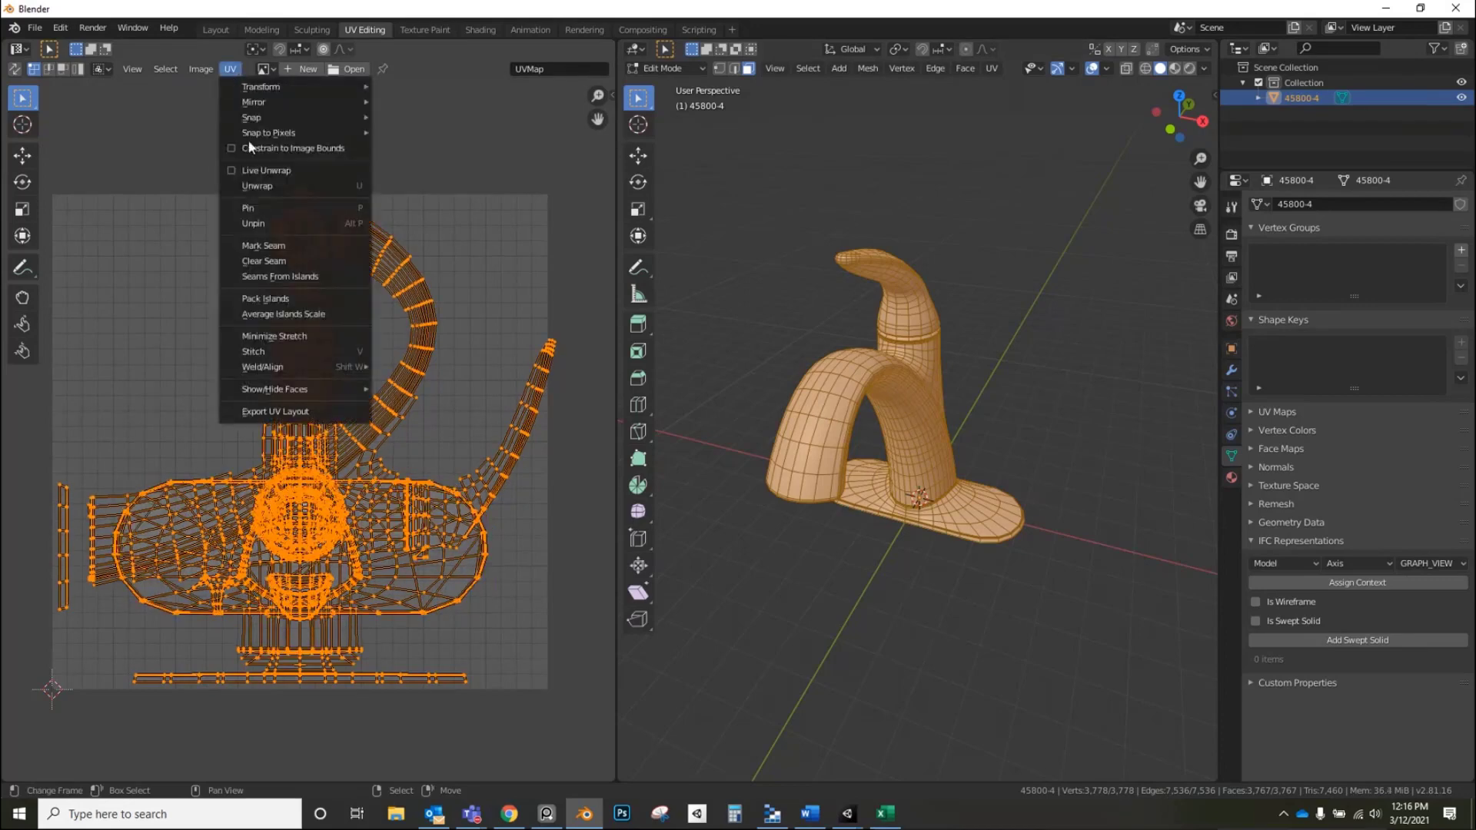
pyautogui.click(264, 299)
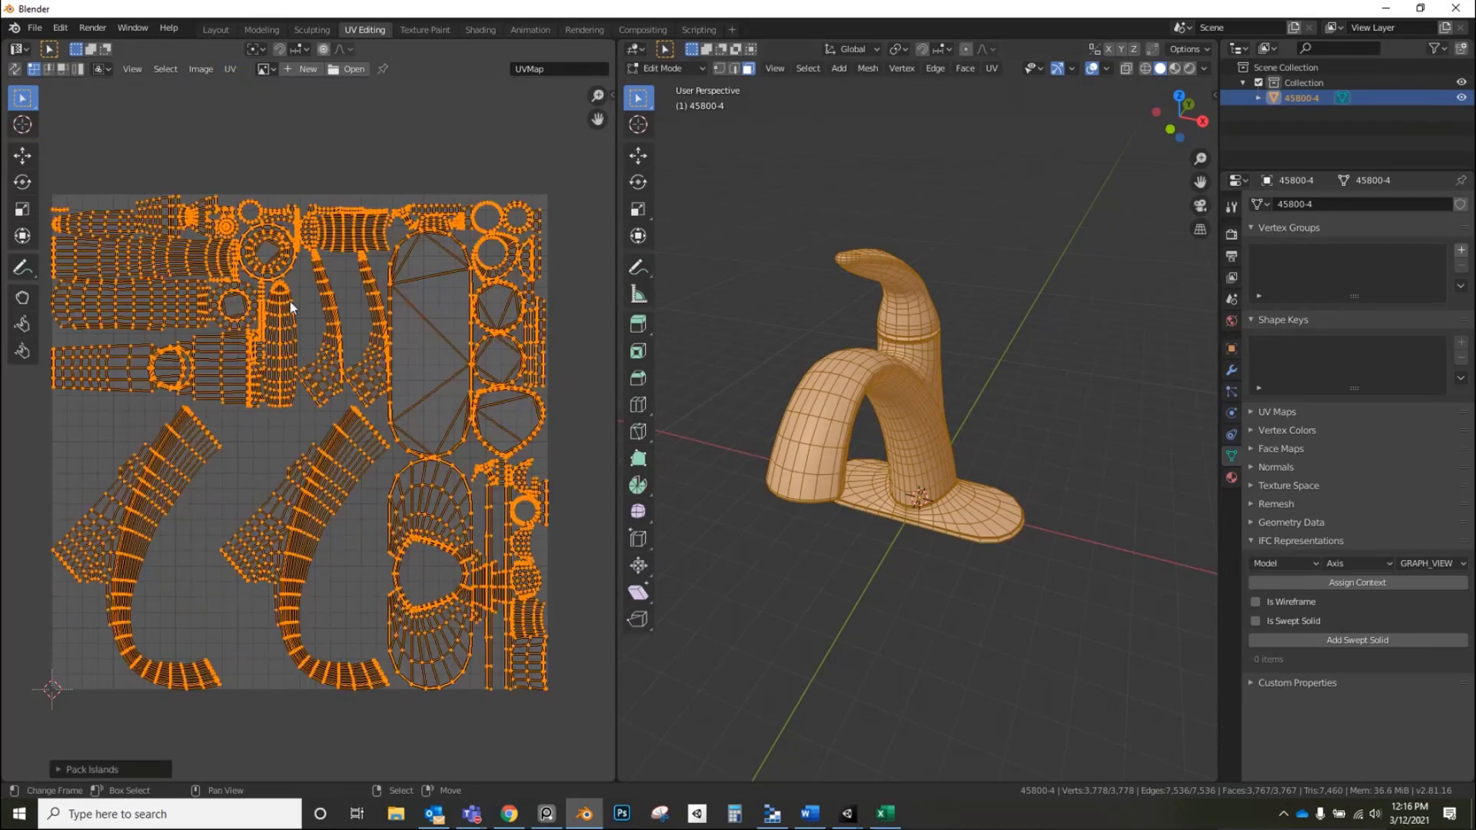
pyautogui.click(250, 747)
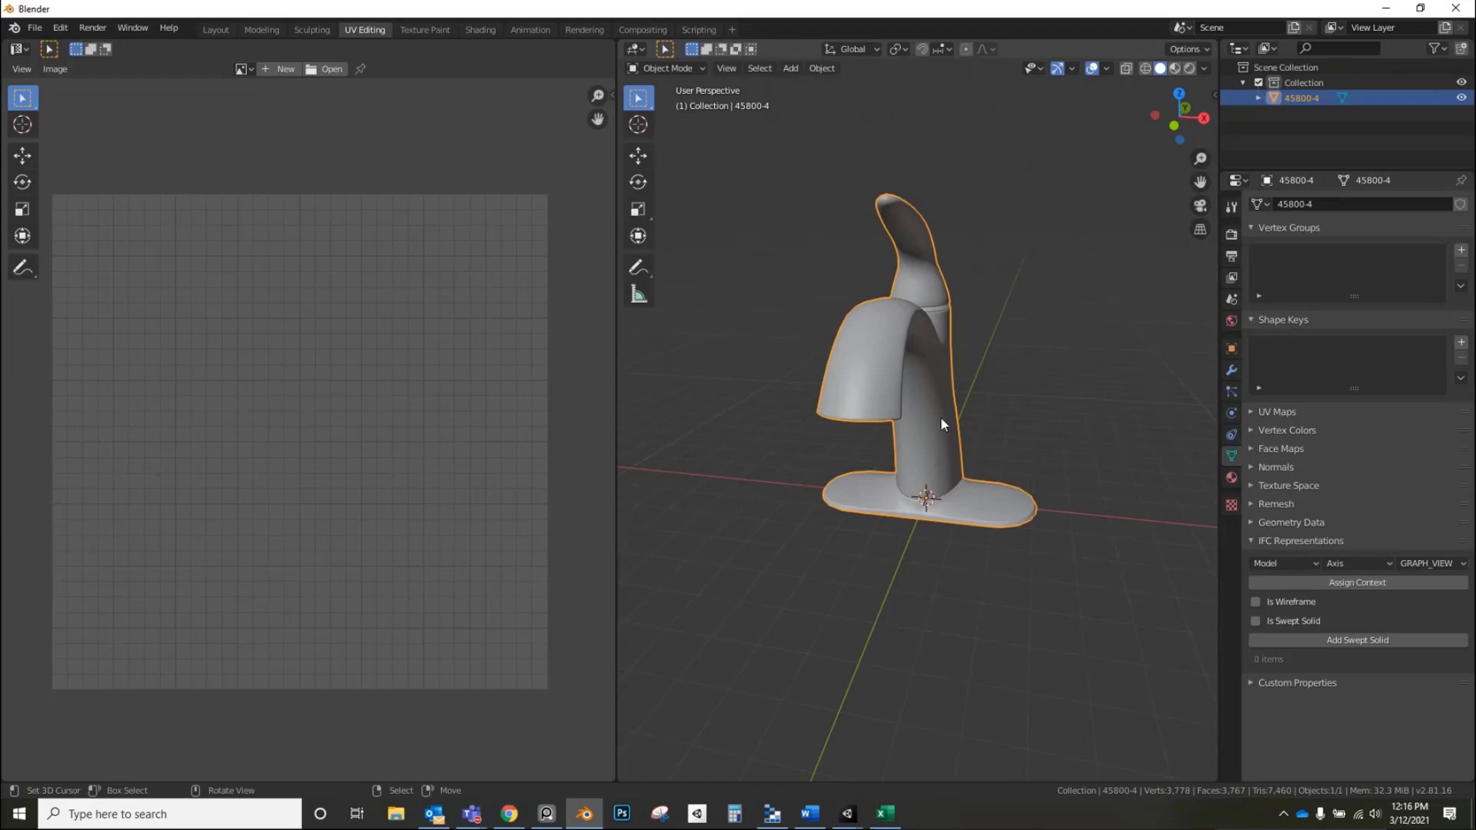
# - Re-pack the faucet's UV islands in Edit Mode and return to Object Mode
pyautogui.press('Tab')
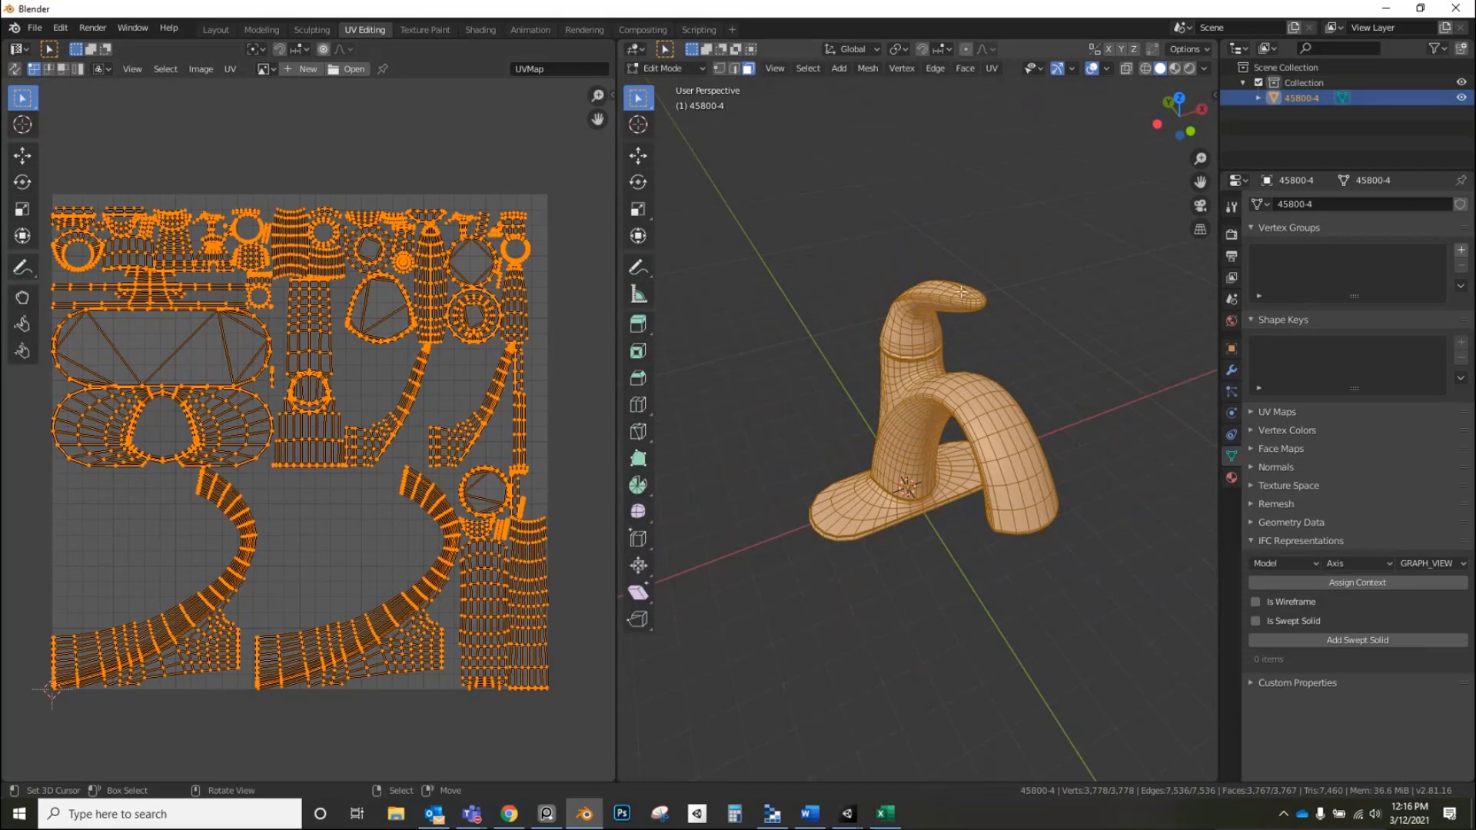
pyautogui.press('Tab')
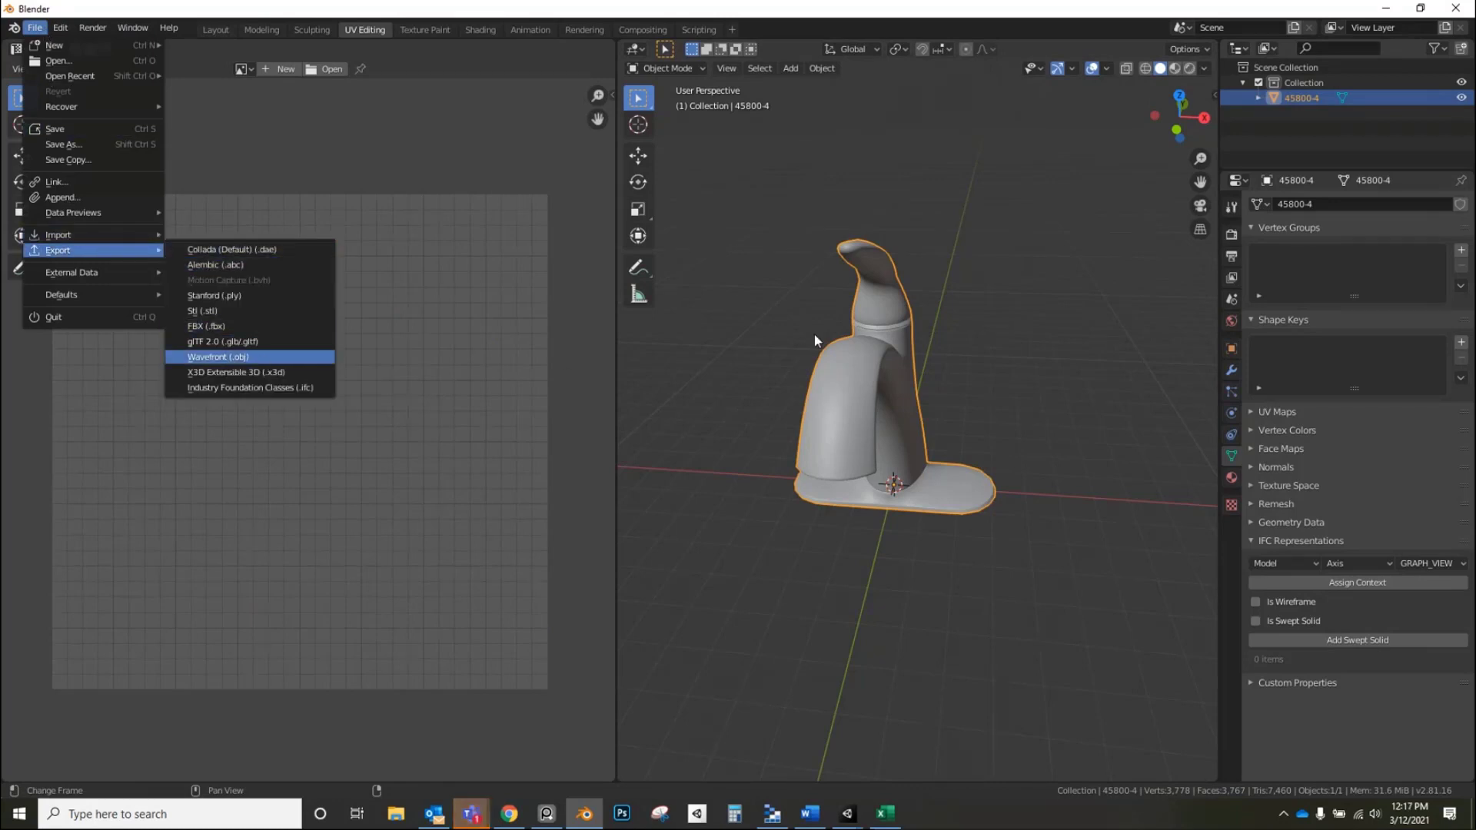
# - Choose Wavefront (.obj) from the export formats to open the export file browser
pyautogui.click(217, 357)
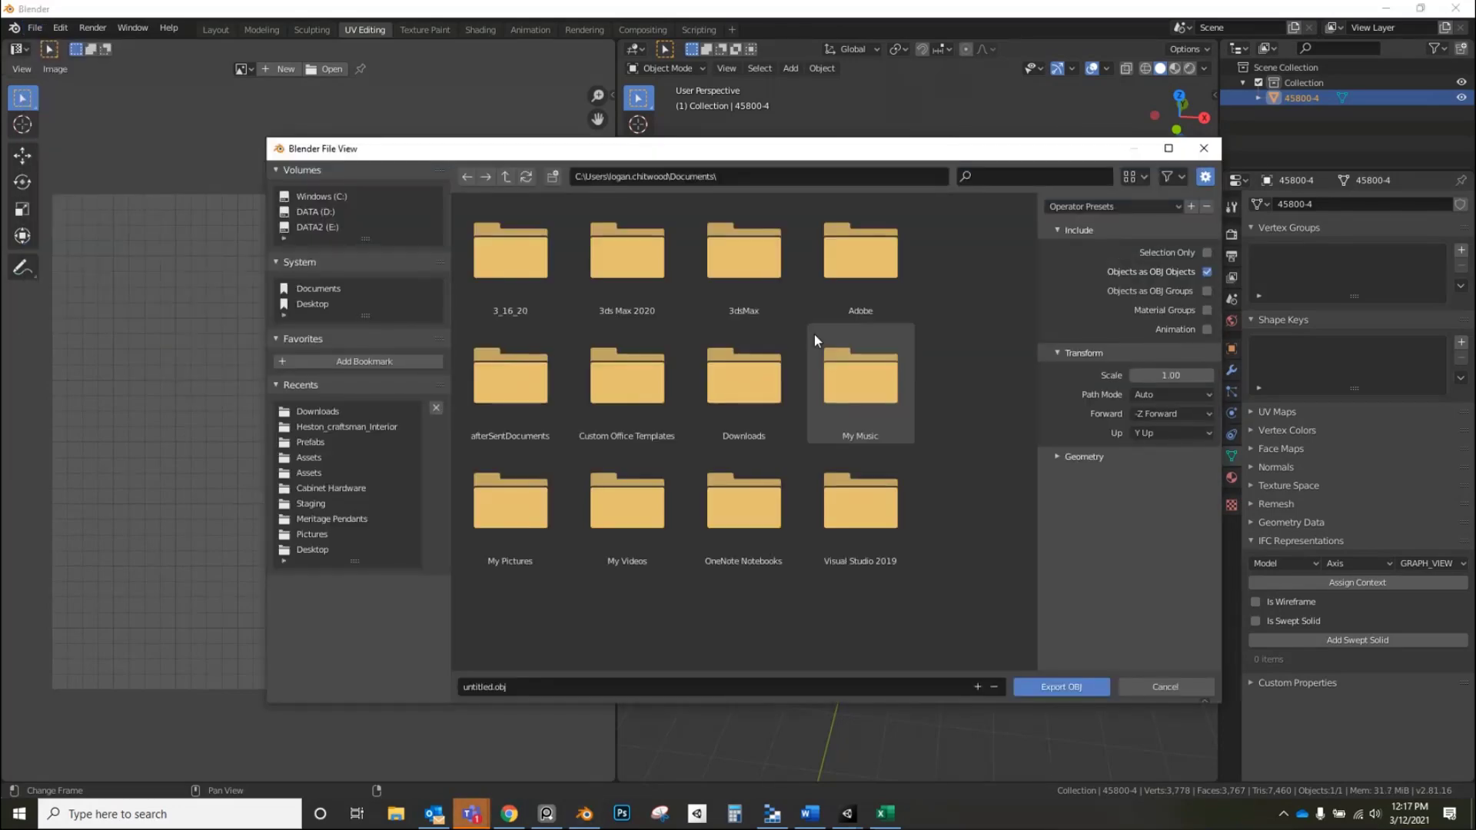
pyautogui.click(509, 254)
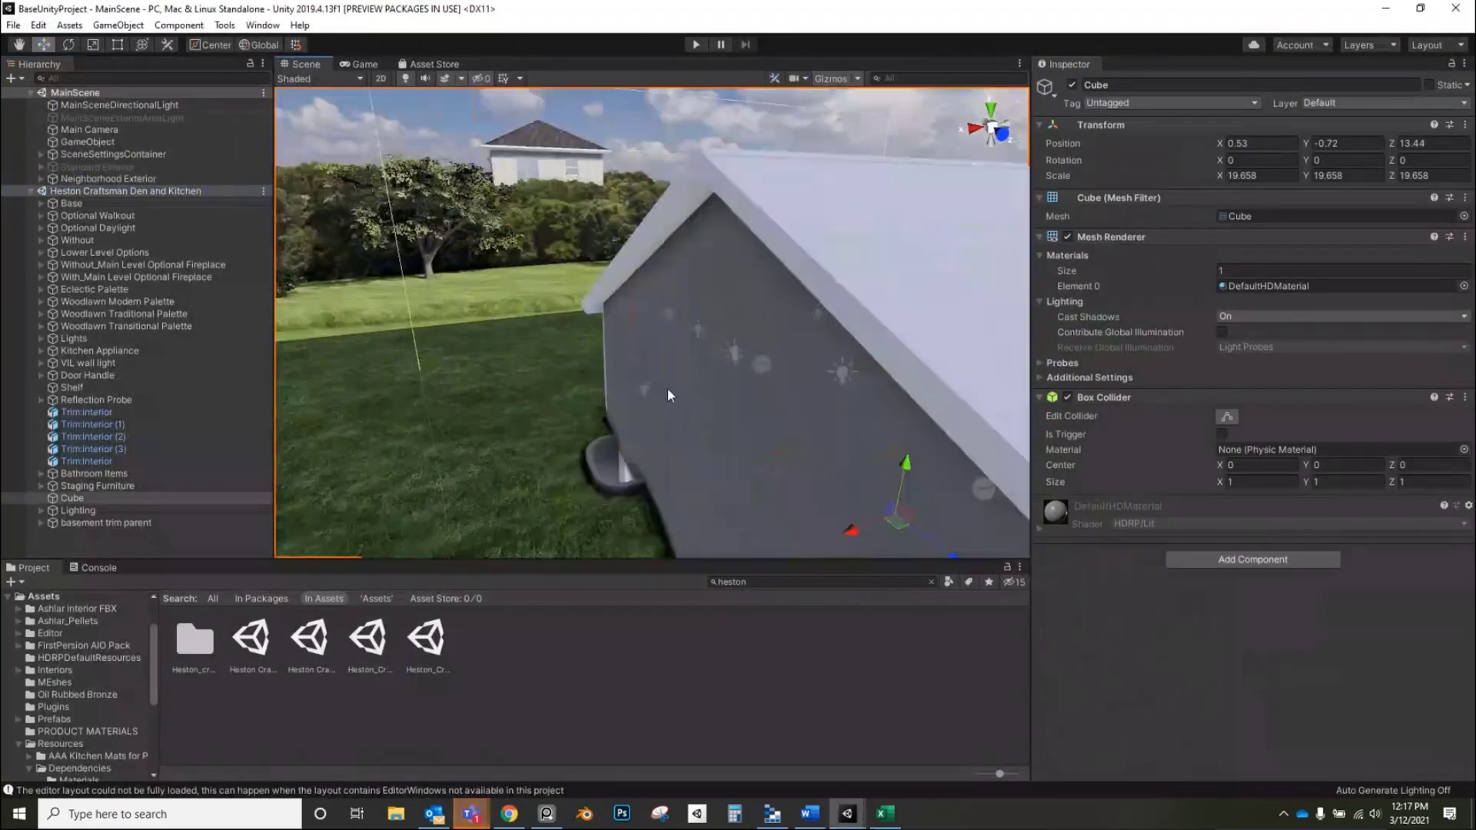
# - Fly the Scene camera through the Heston house's hallway and kitchen to the bathroom vanity sink
pyautogui.moveTo(668, 395); pyautogui.dragTo(828, 420)
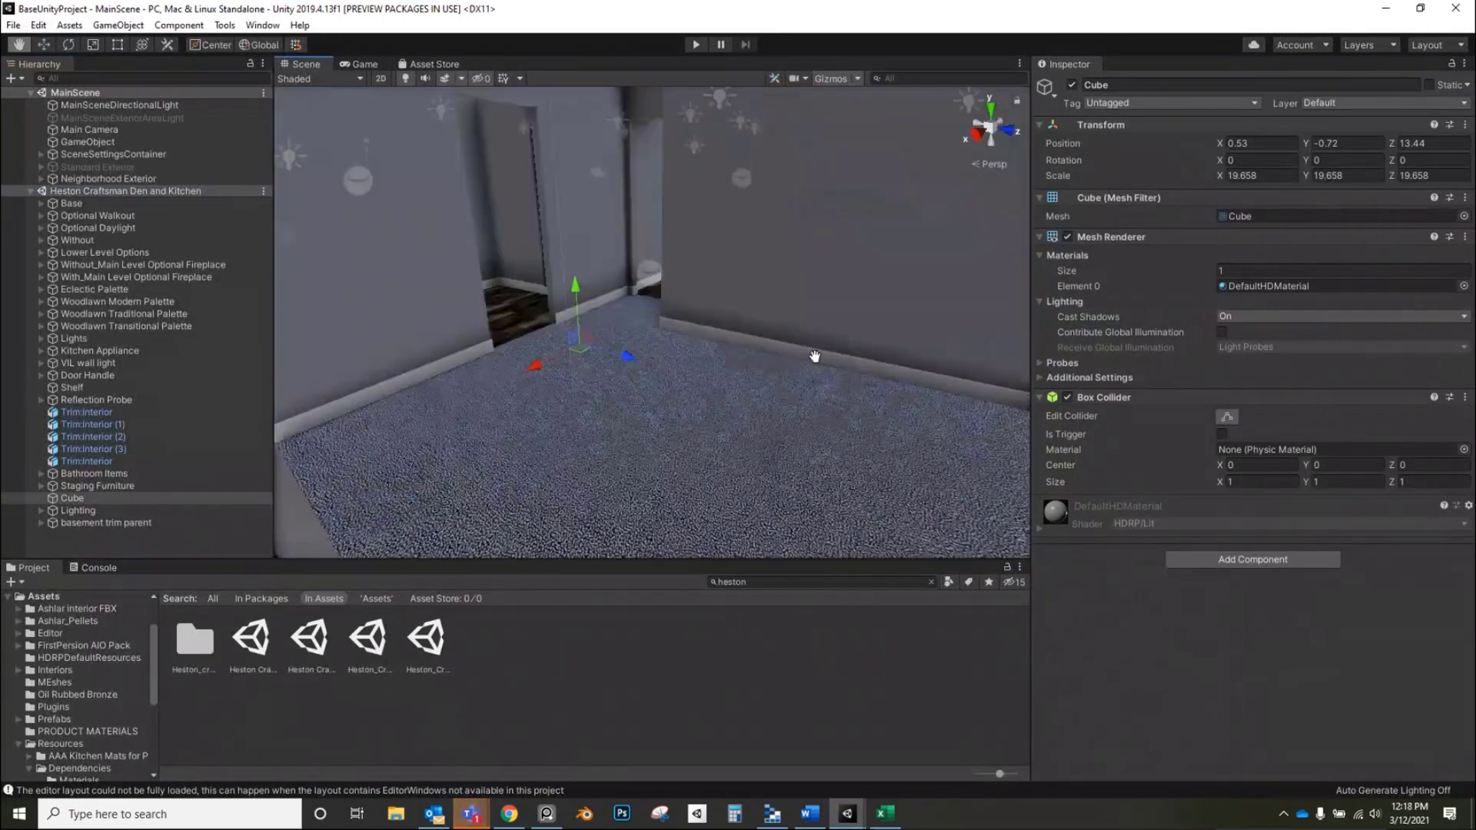
pyautogui.moveTo(815, 356); pyautogui.dragTo(786, 366)
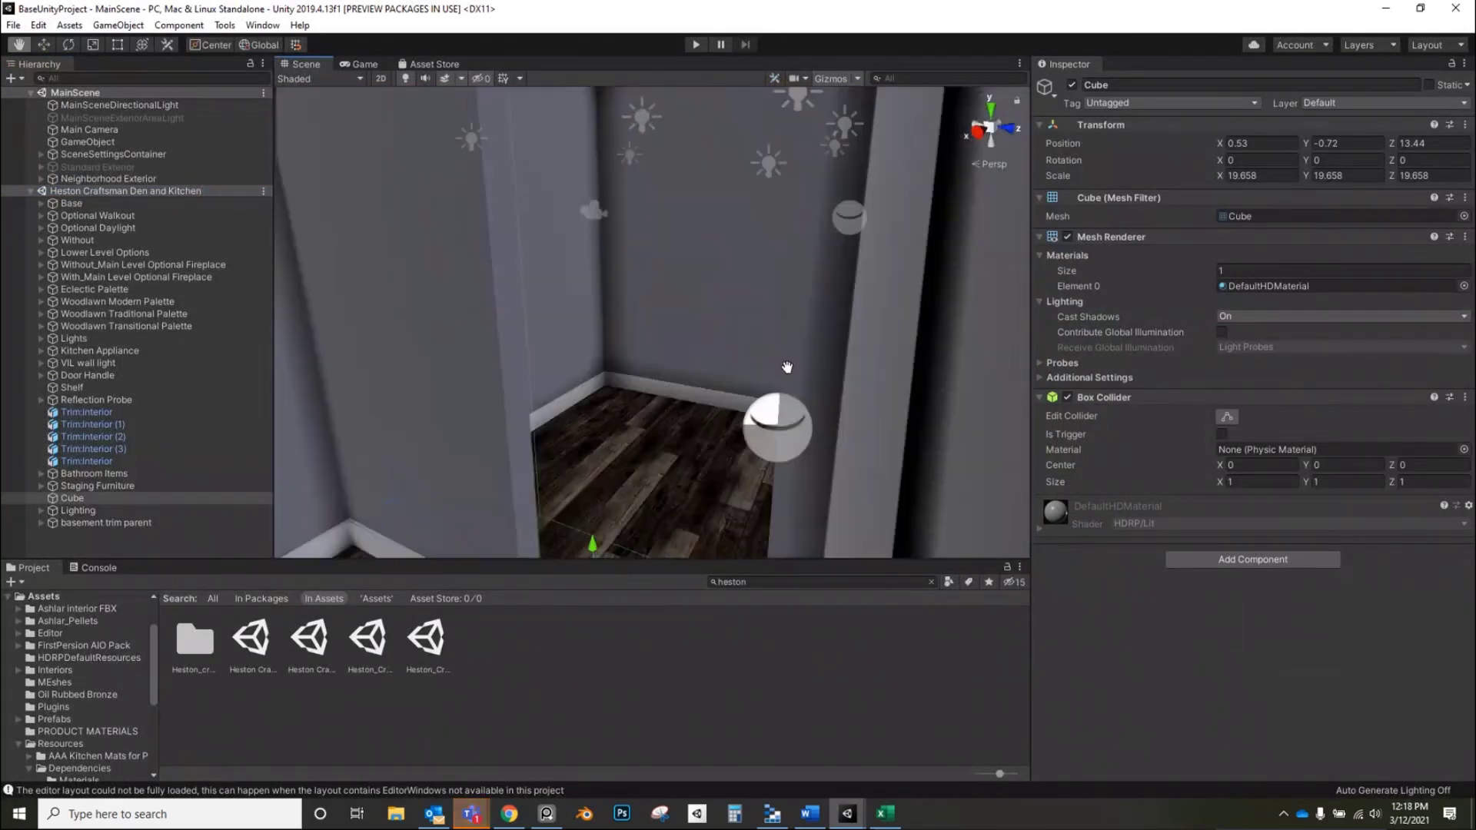
pyautogui.moveTo(787, 366); pyautogui.dragTo(742, 370)
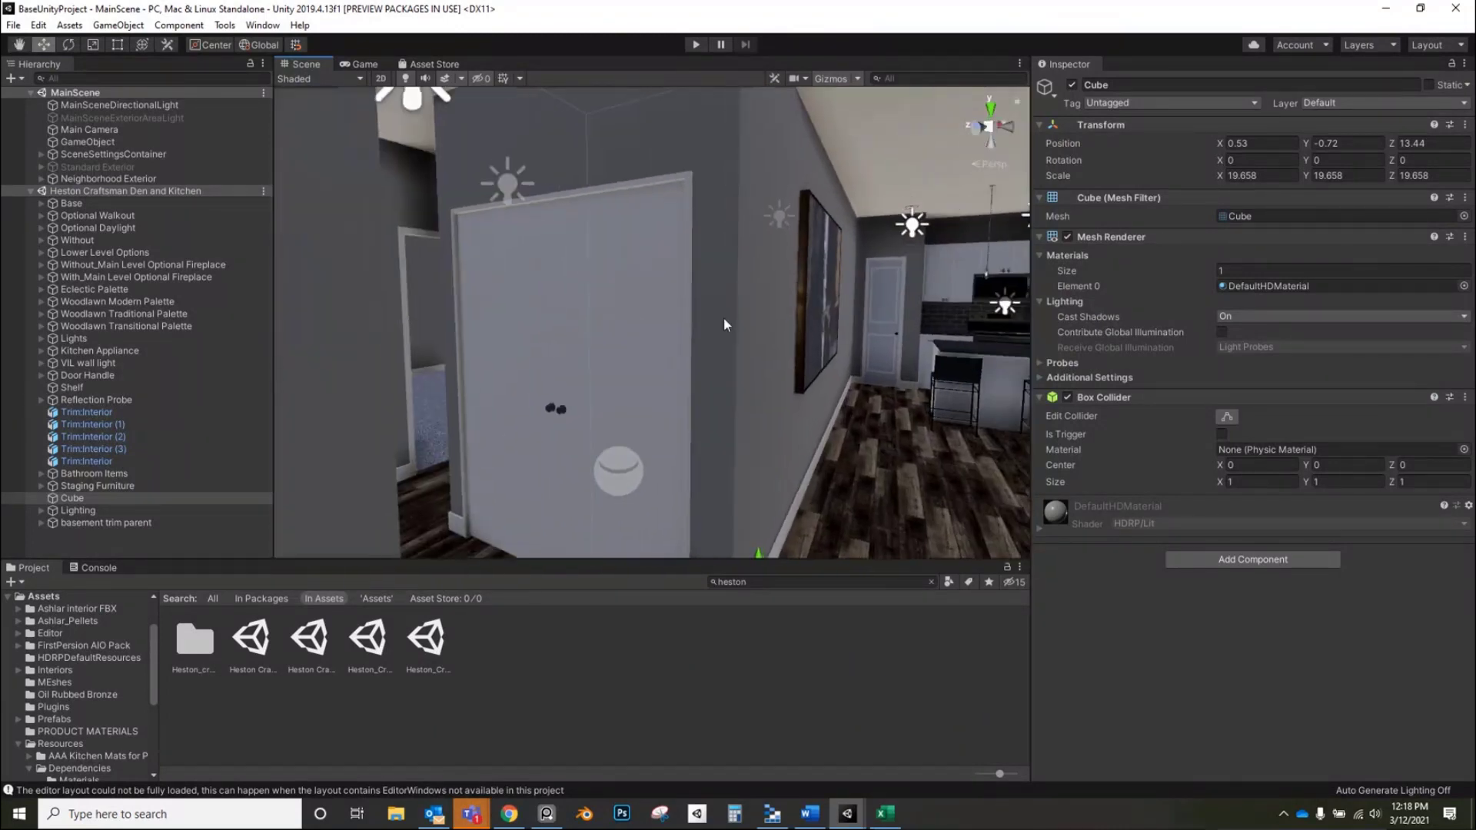
pyautogui.moveTo(725, 324); pyautogui.dragTo(800, 344)
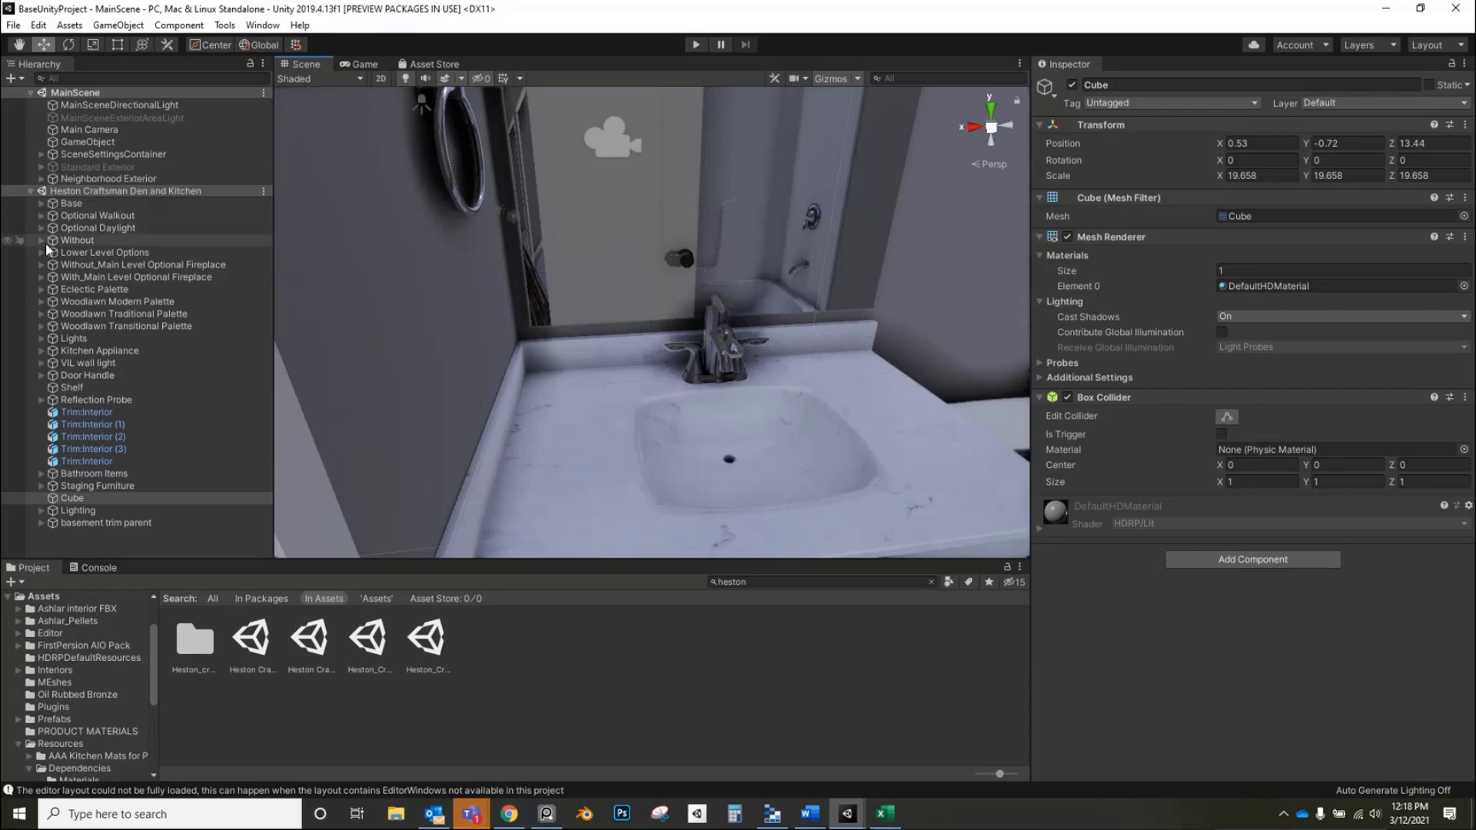
pyautogui.moveTo(33, 259)
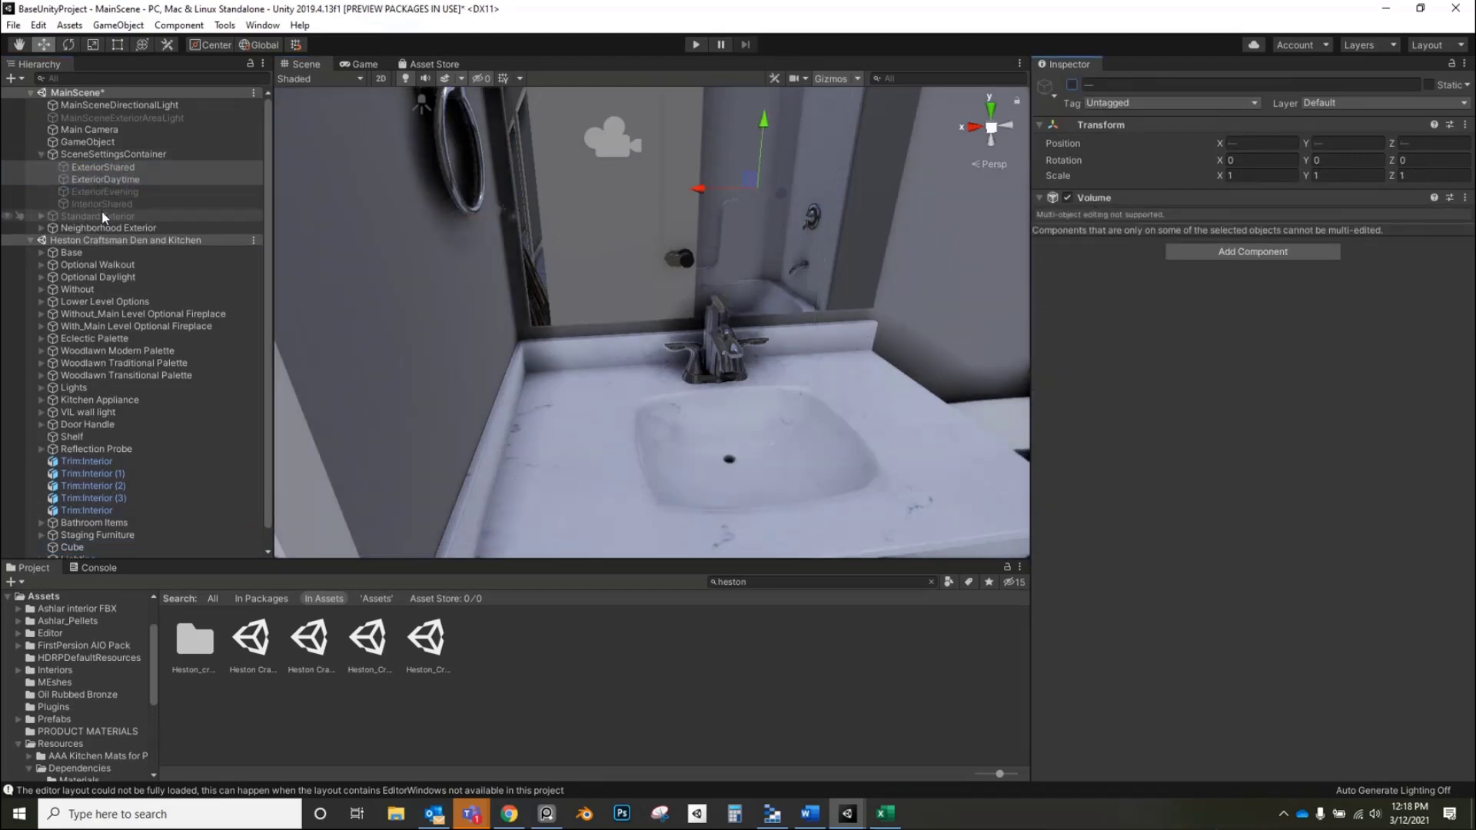
# - Enable the InteriorShared lighting volume, deselect in the Hierarchy, and clear the Project search filter
pyautogui.click(102, 205)
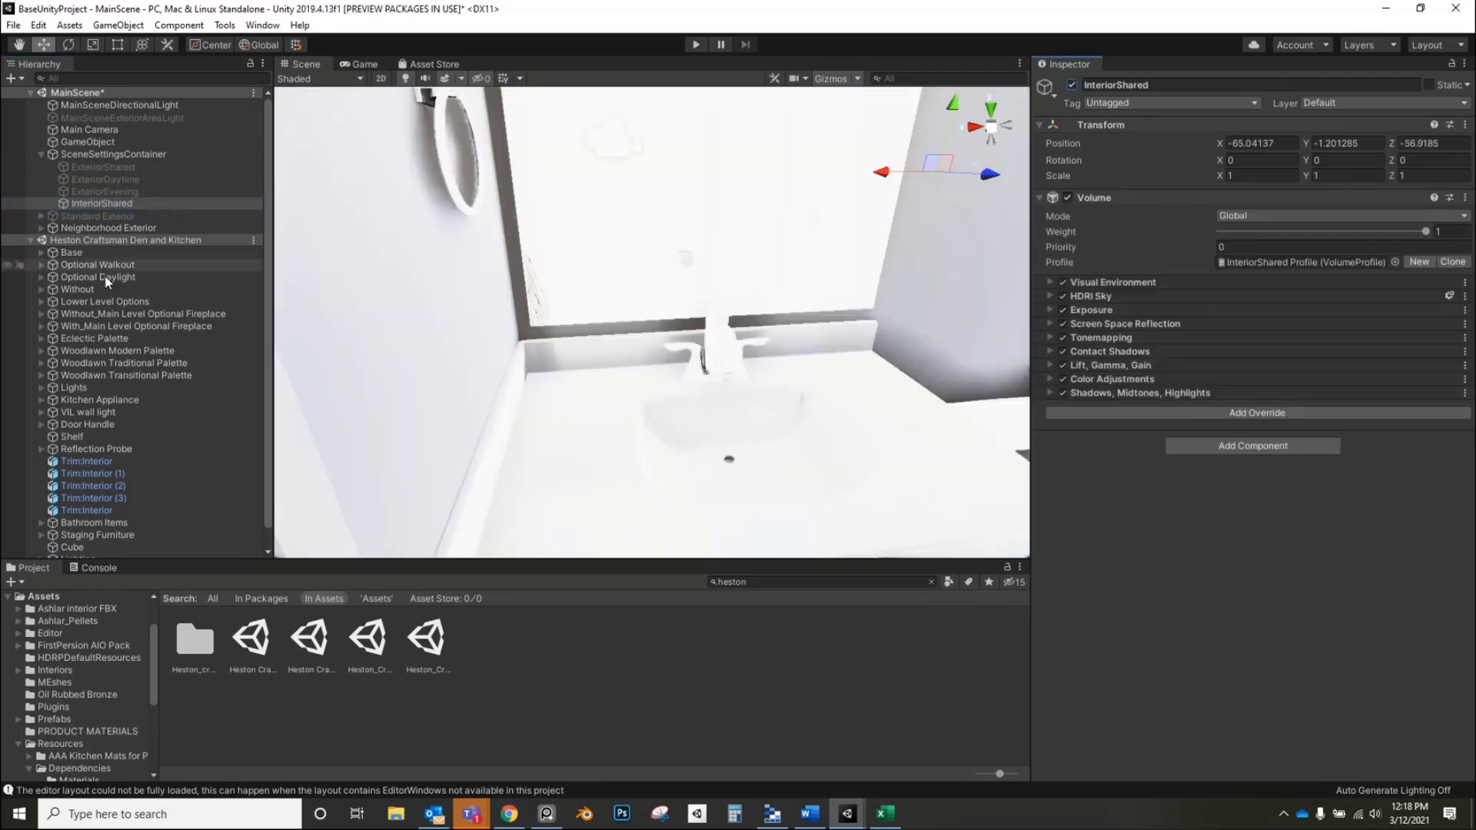
pyautogui.scroll(-3)
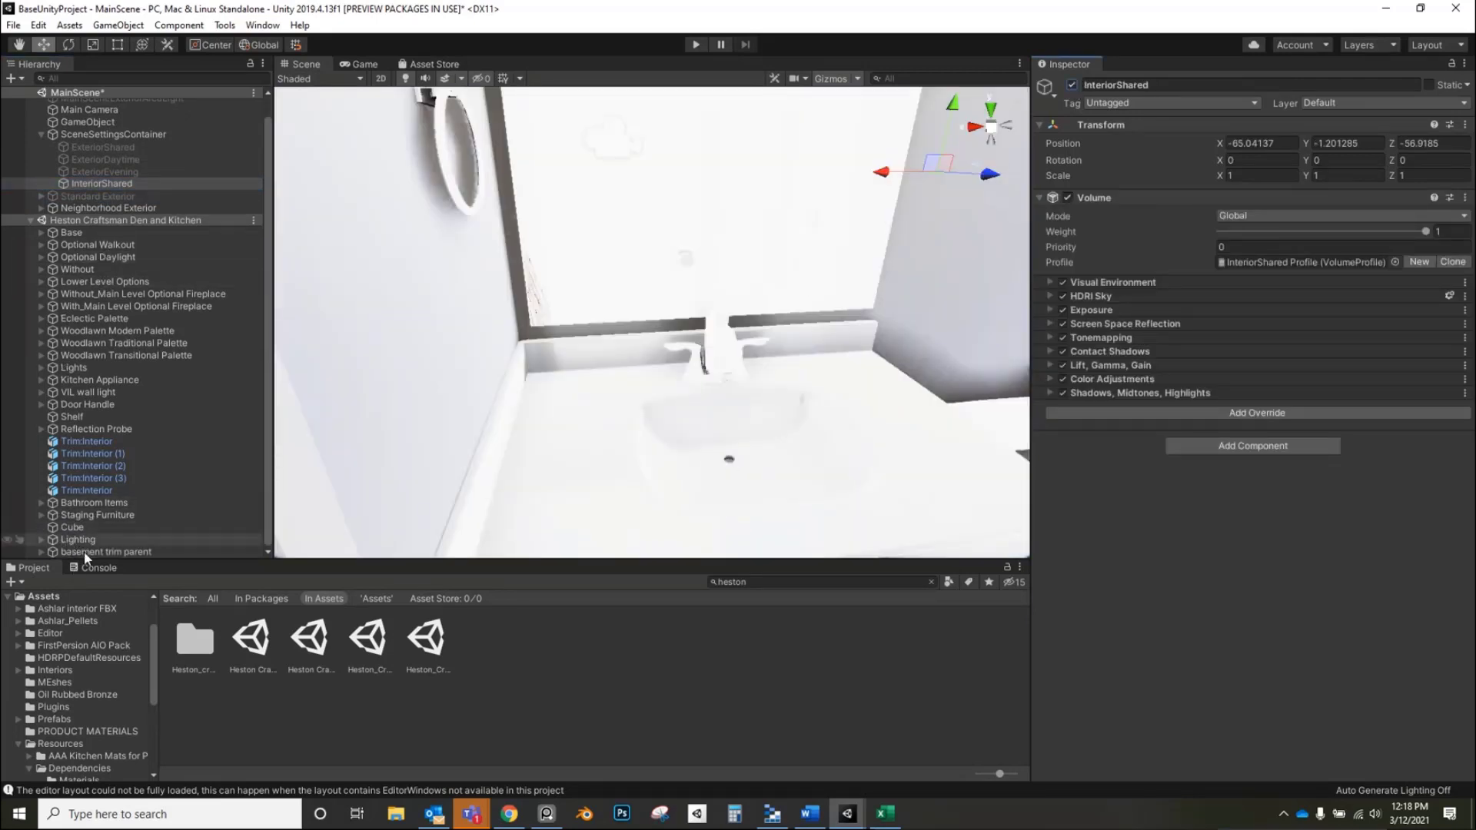
pyautogui.click(96, 429)
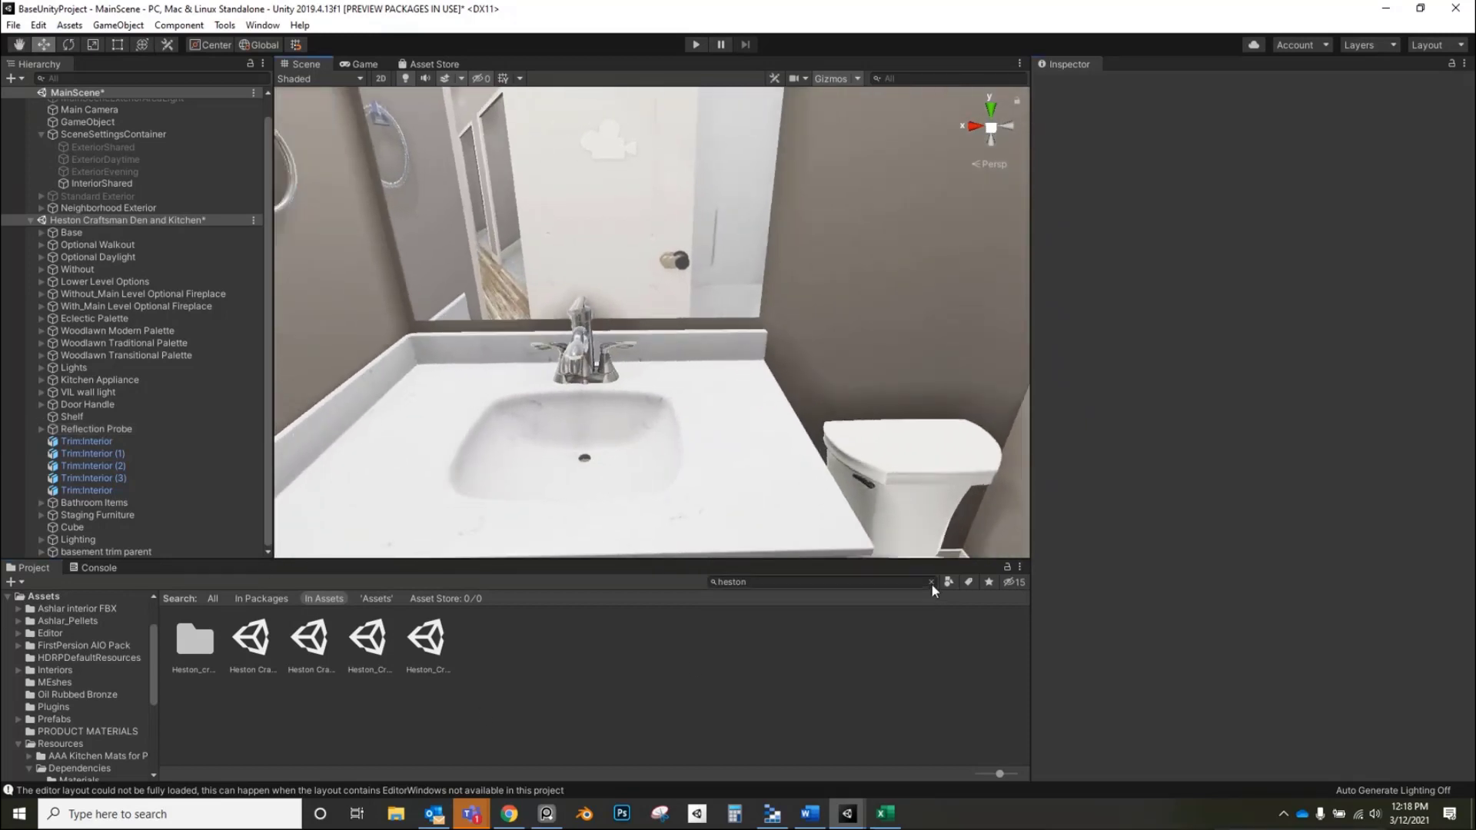
pyautogui.click(931, 583)
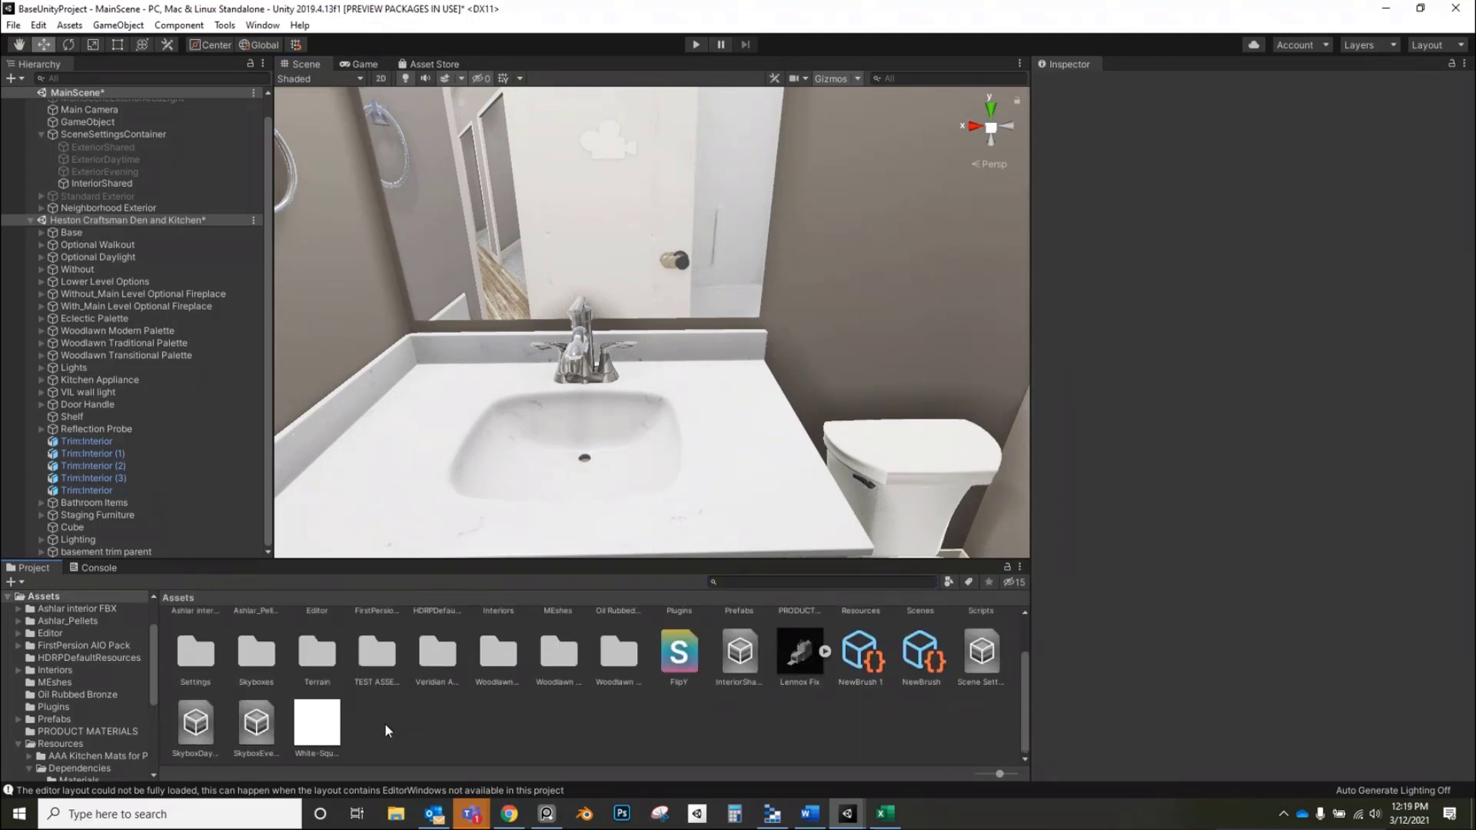
pyautogui.moveTo(419, 732)
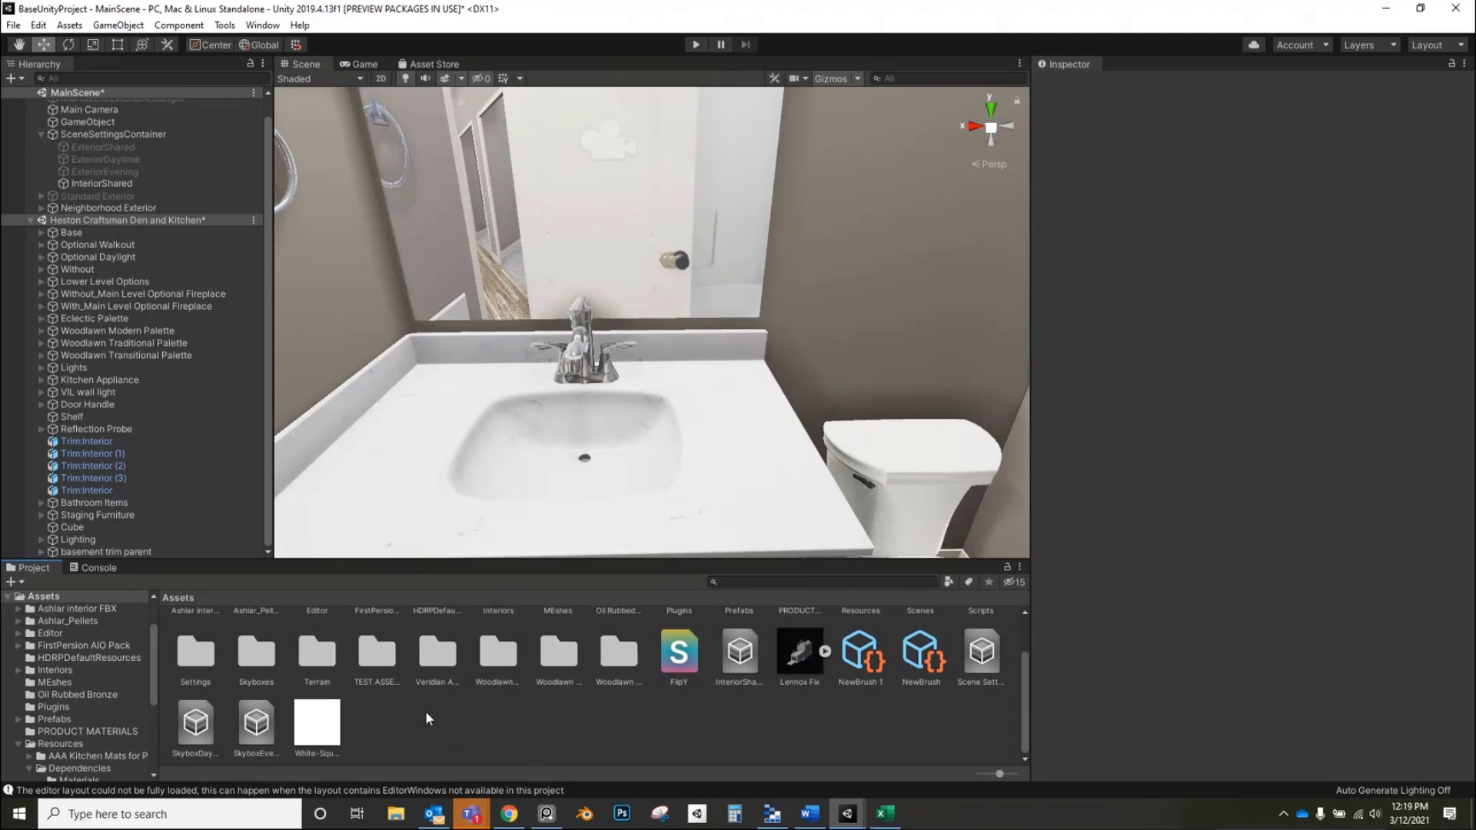
# - Create a new folder named BAF005 inside the Project window's Assets
pyautogui.rightClick(426, 718)
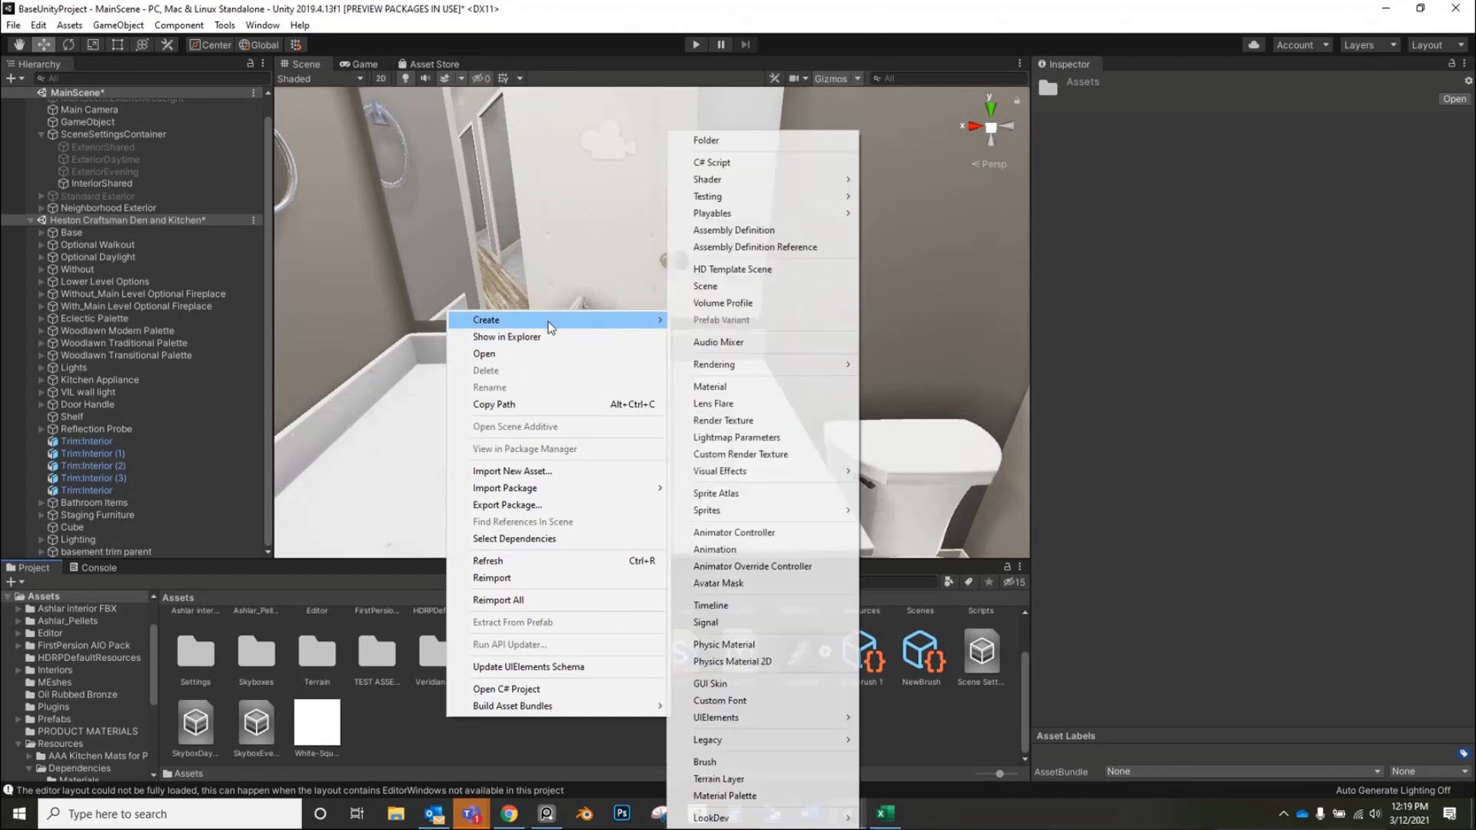
pyautogui.moveTo(764, 142)
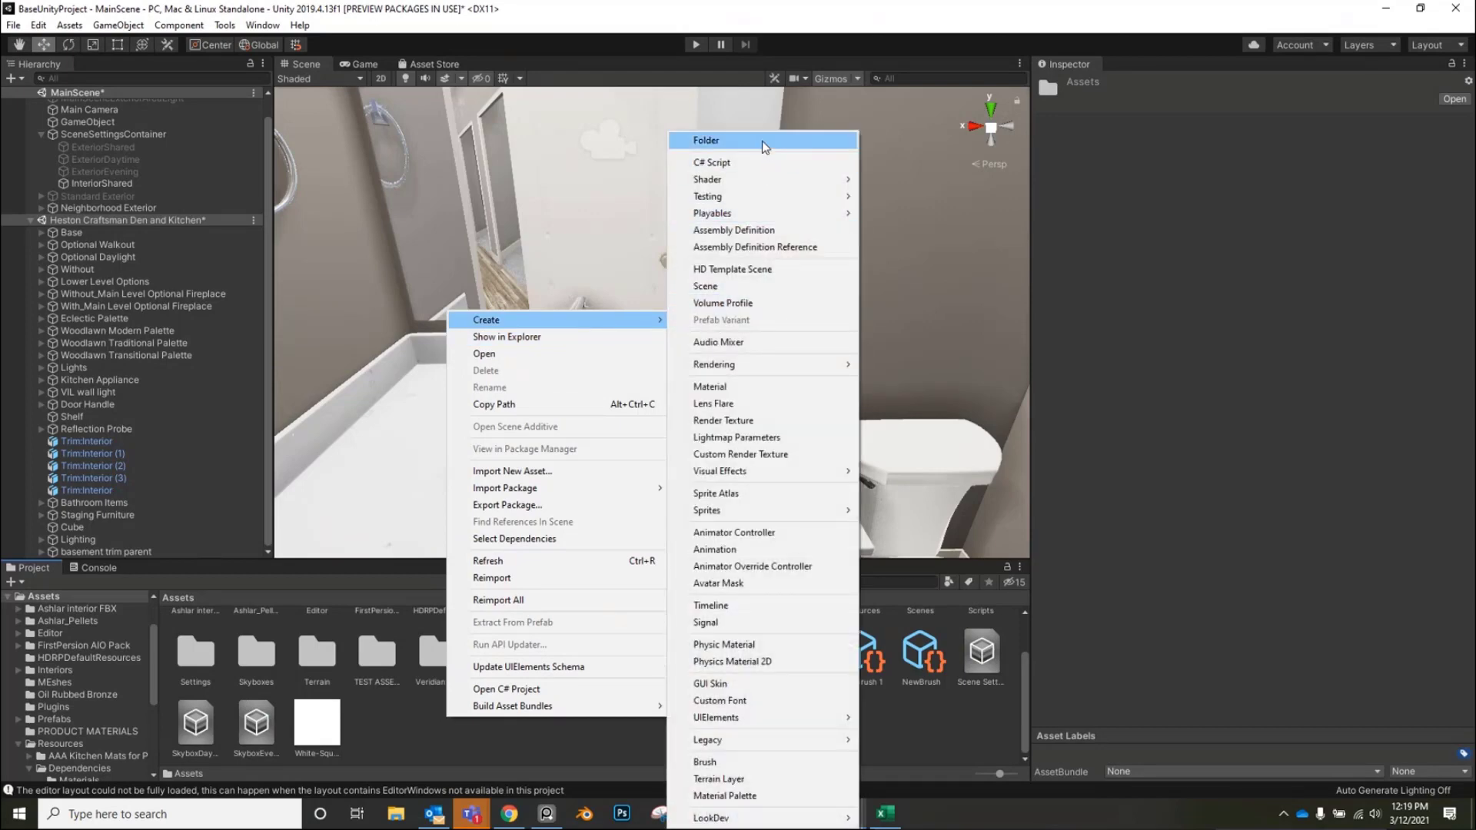
pyautogui.click(706, 139)
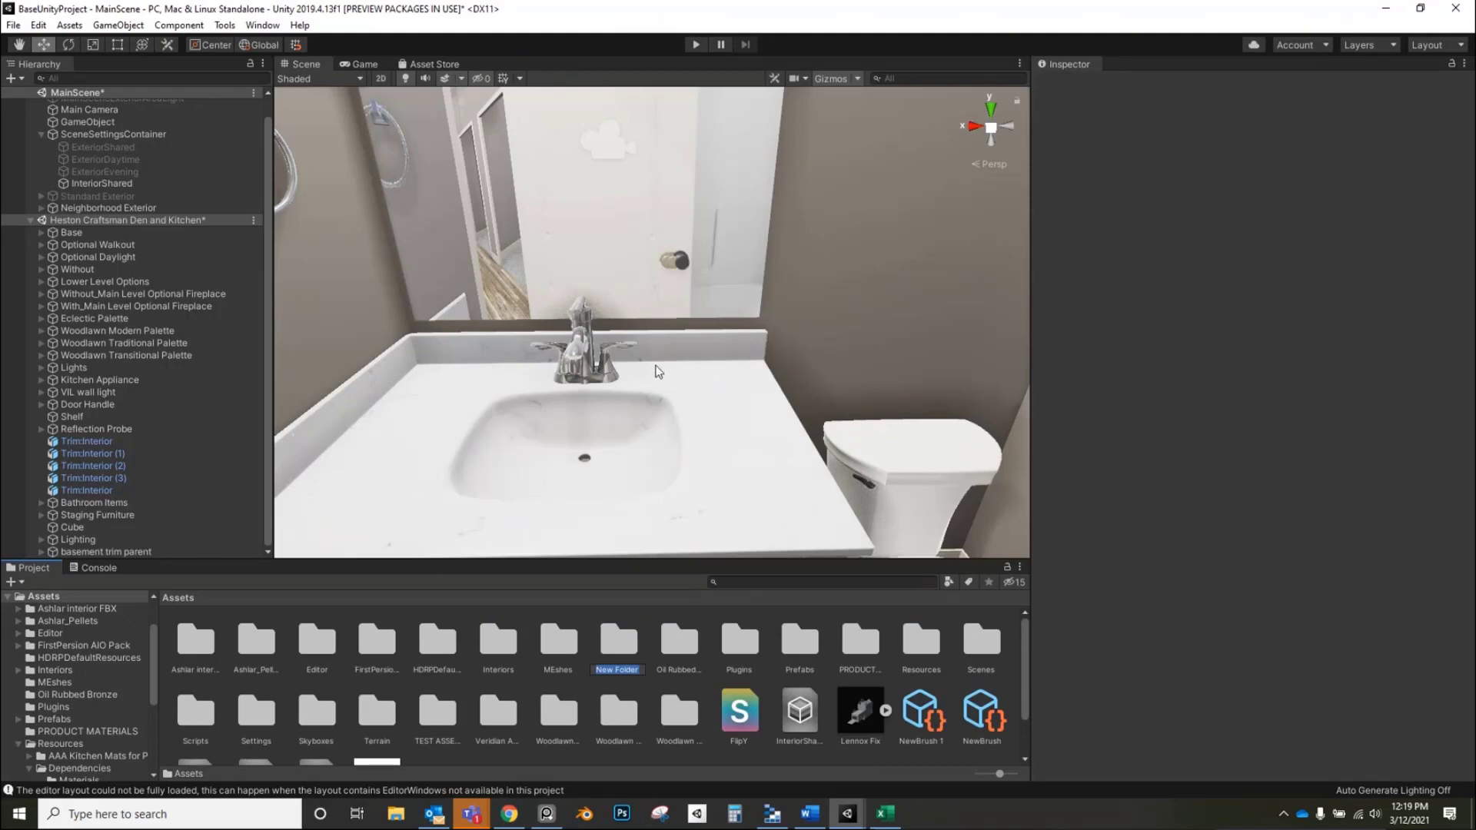
pyautogui.write('BAF005')
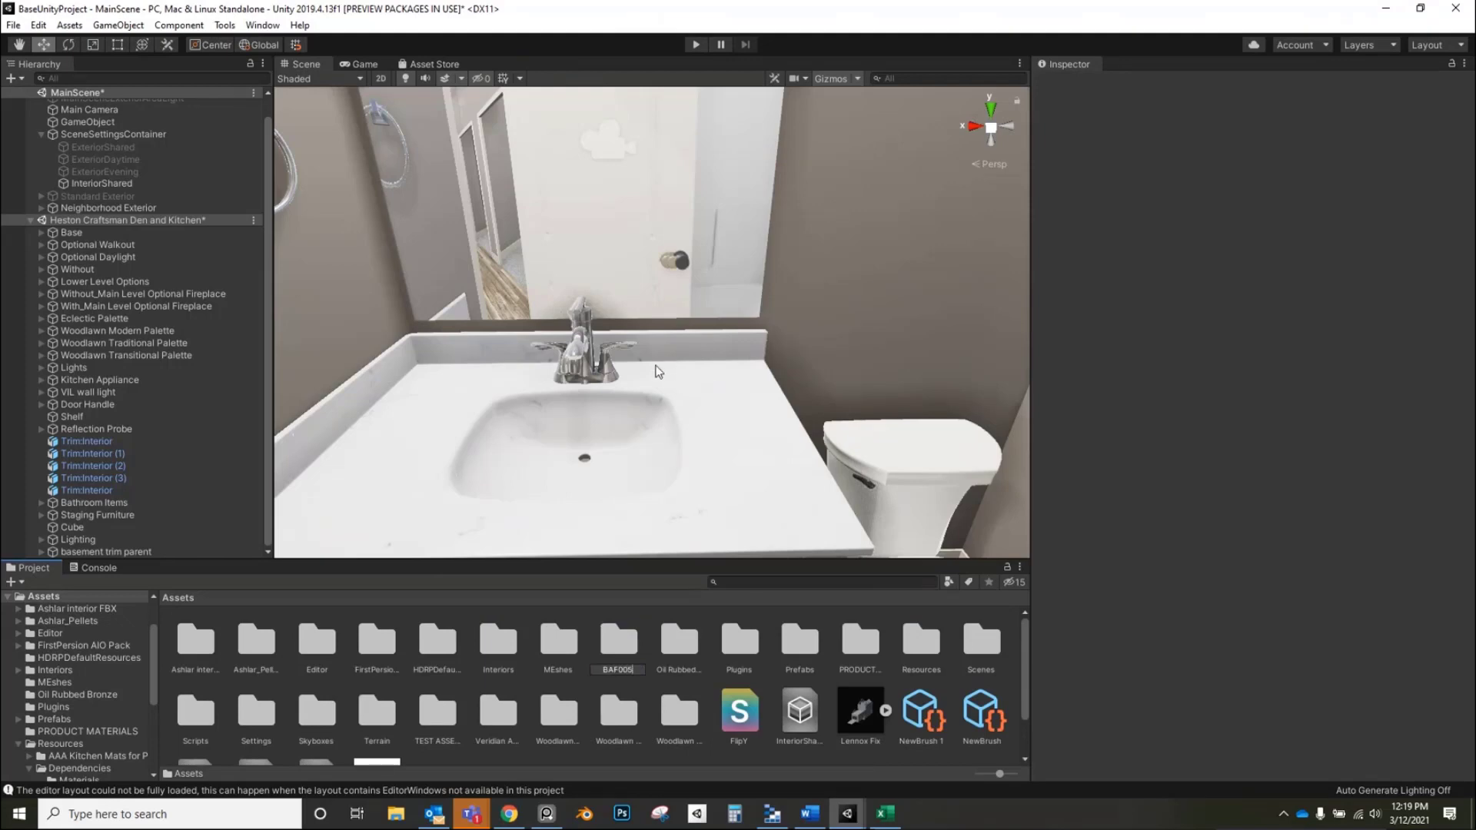
pyautogui.click(315, 642)
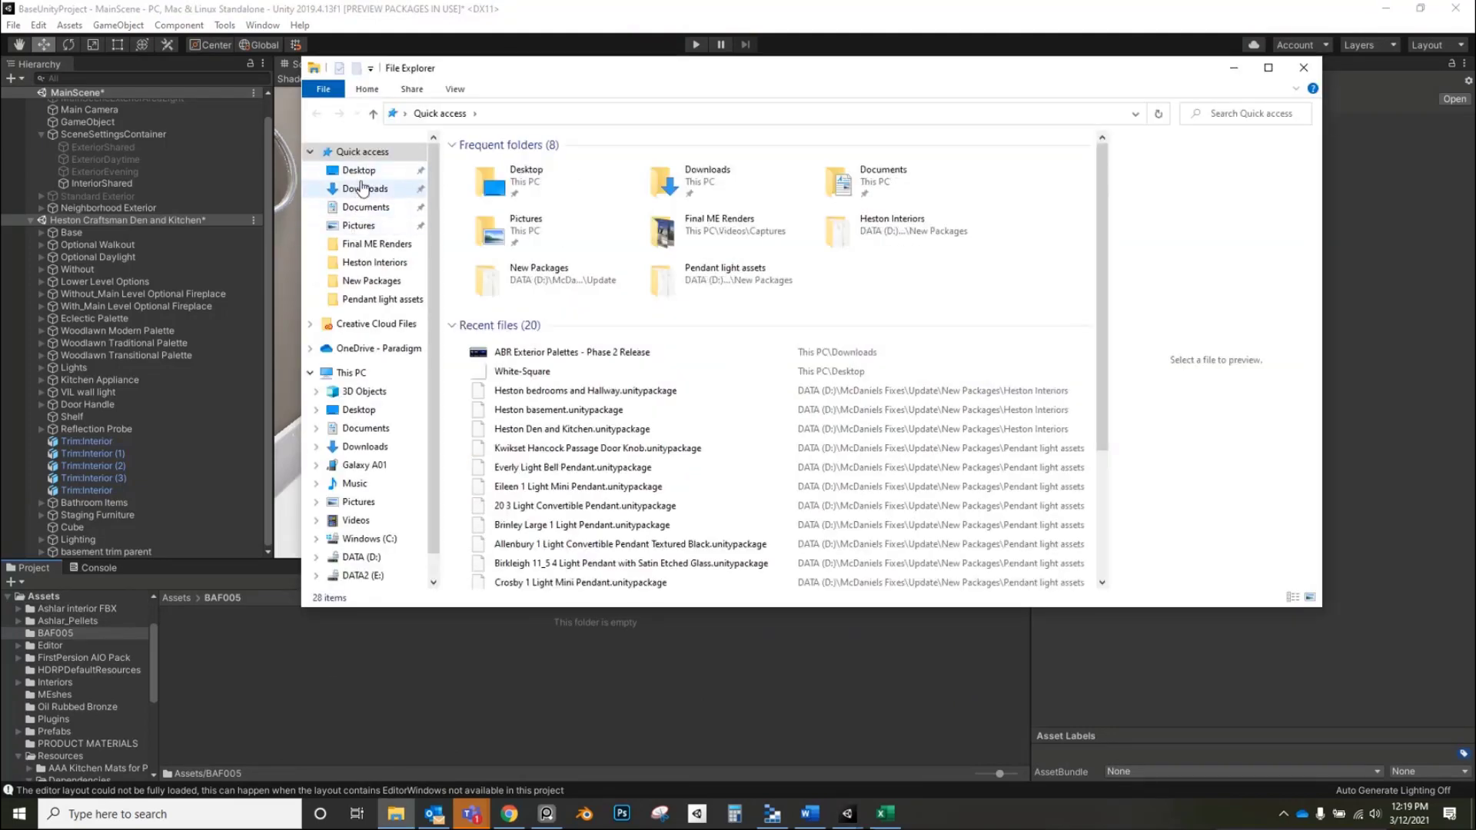
# - Open Downloads in File Explorer to bring the 45800-4 faucet OBJ into BAF005
pyautogui.click(364, 188)
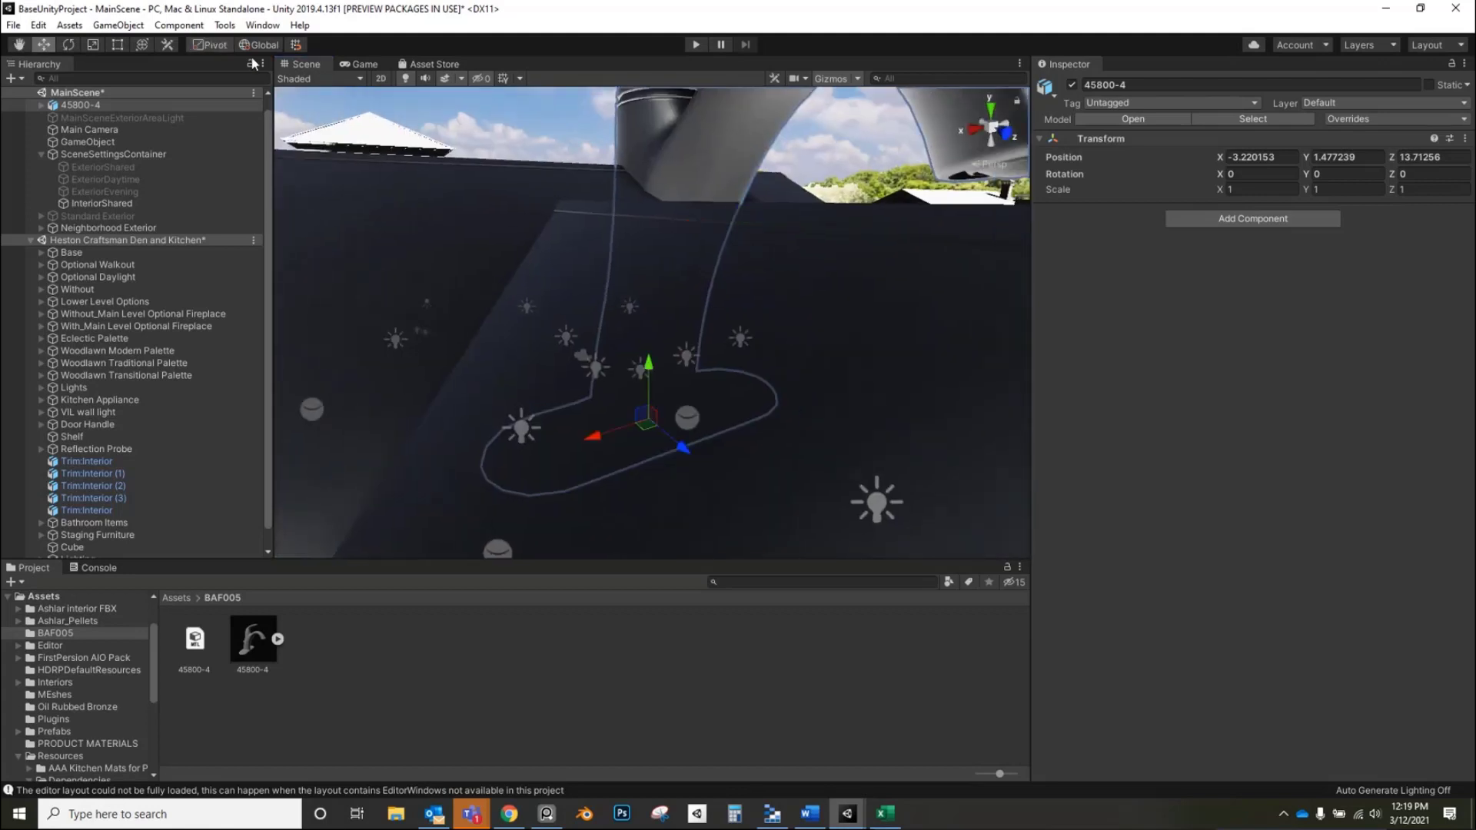
# - Shrink the 45800-4 faucet to about 0.026 scale and move it onto the vanity counter
pyautogui.click(142, 45)
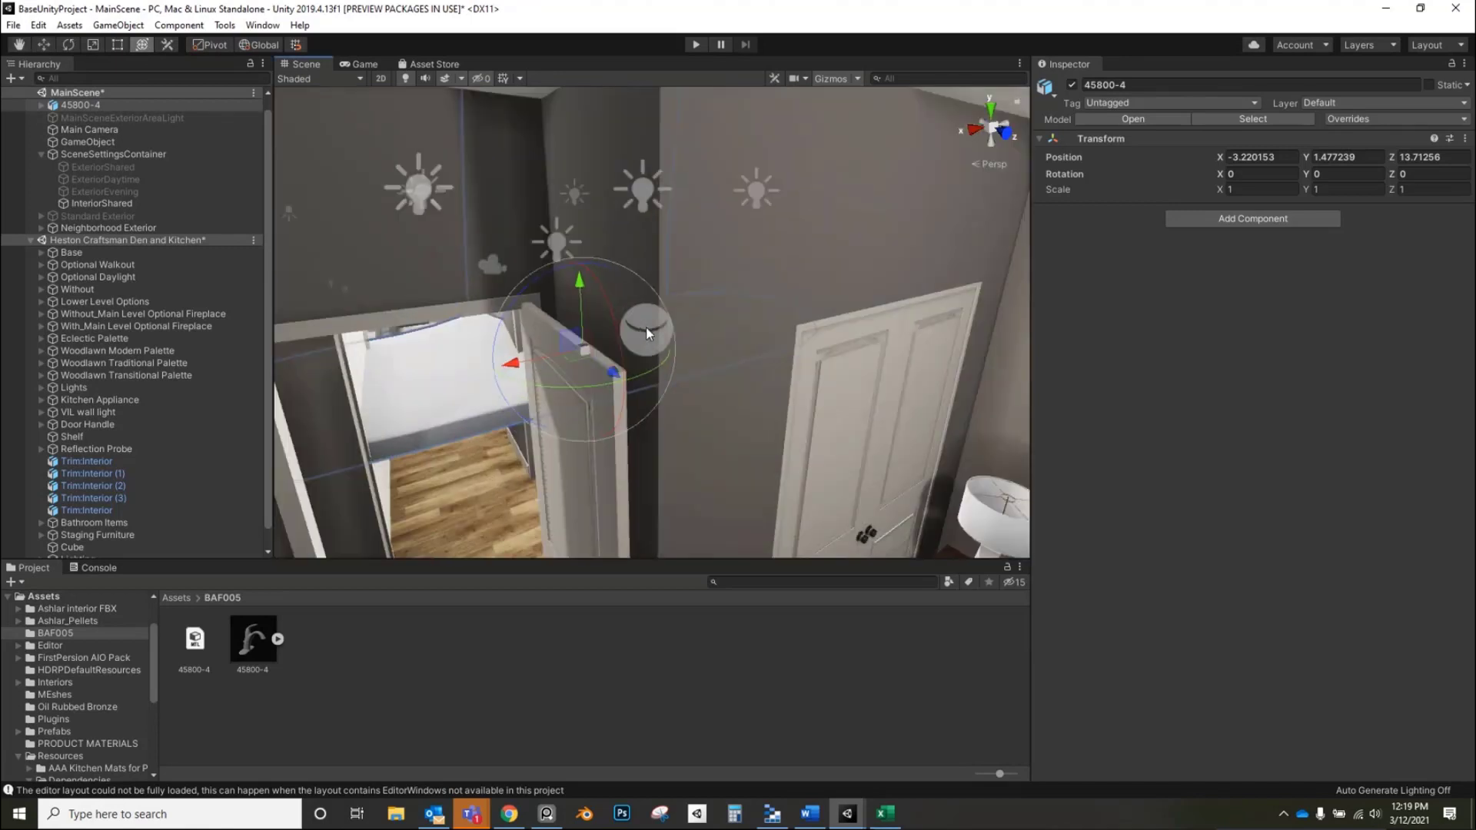
pyautogui.moveTo(646, 333); pyautogui.dragTo(779, 395)
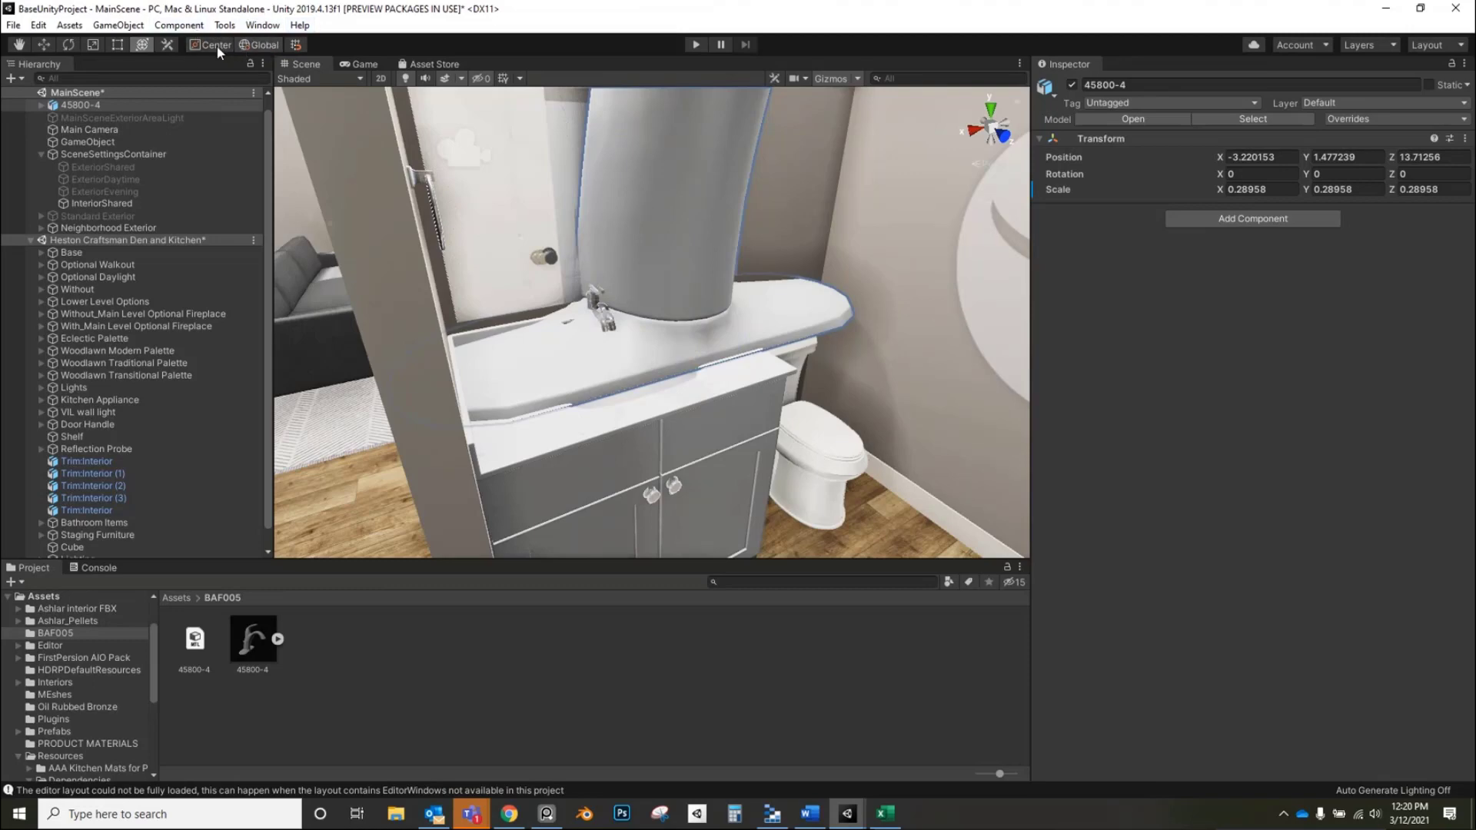
pyautogui.moveTo(254, 47)
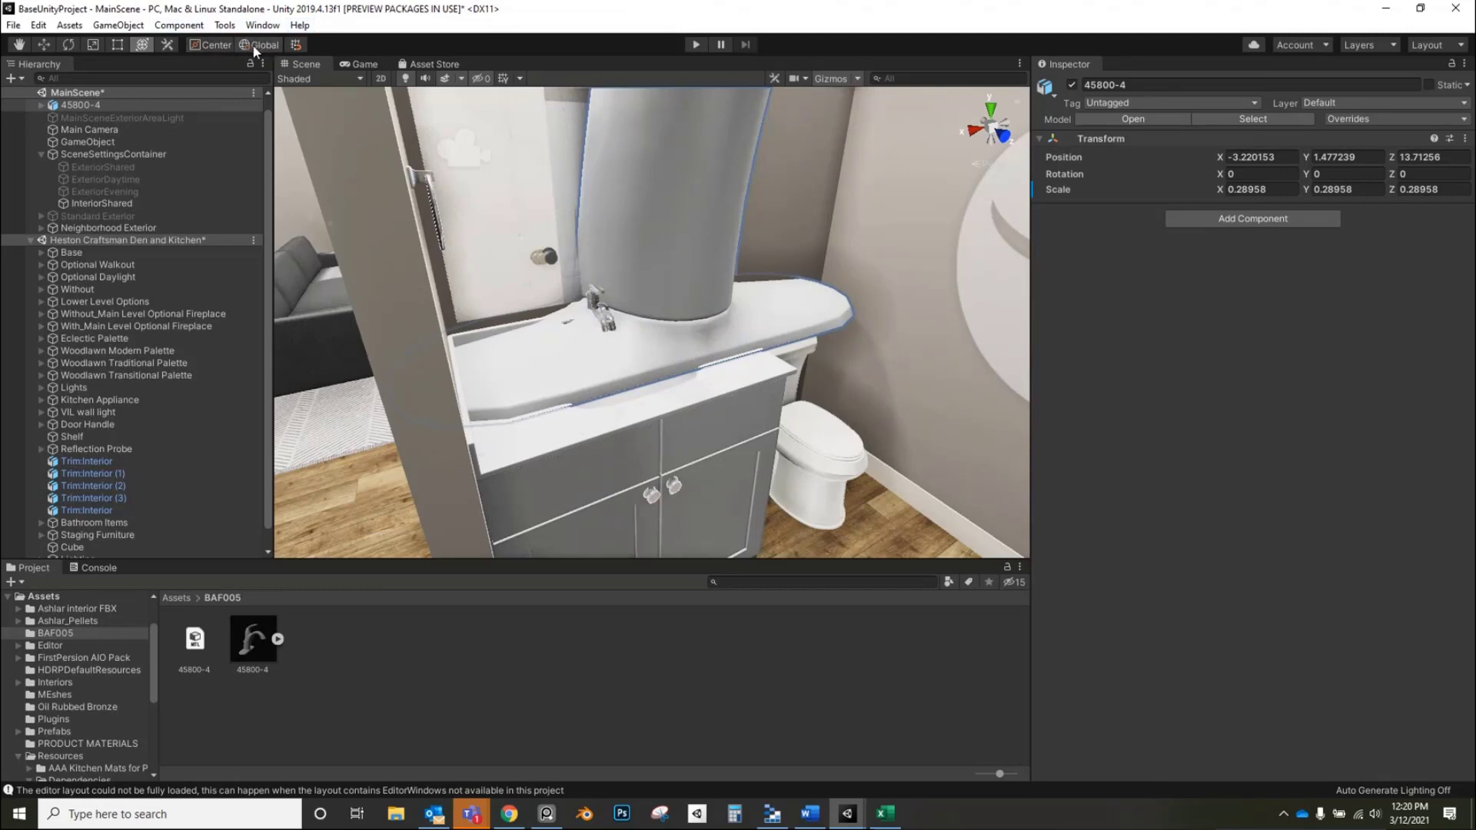
pyautogui.click(264, 45)
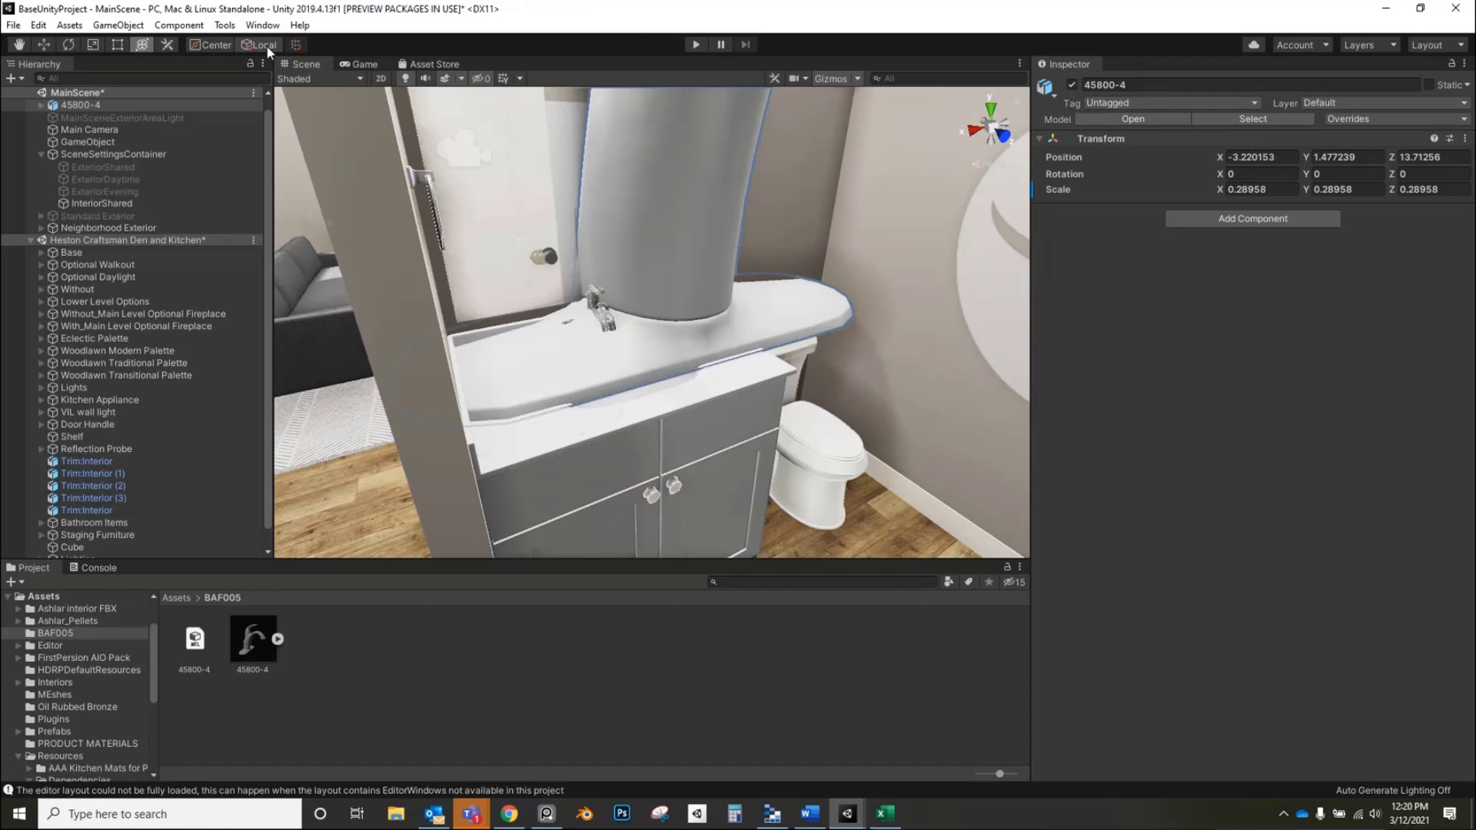
pyautogui.click(261, 44)
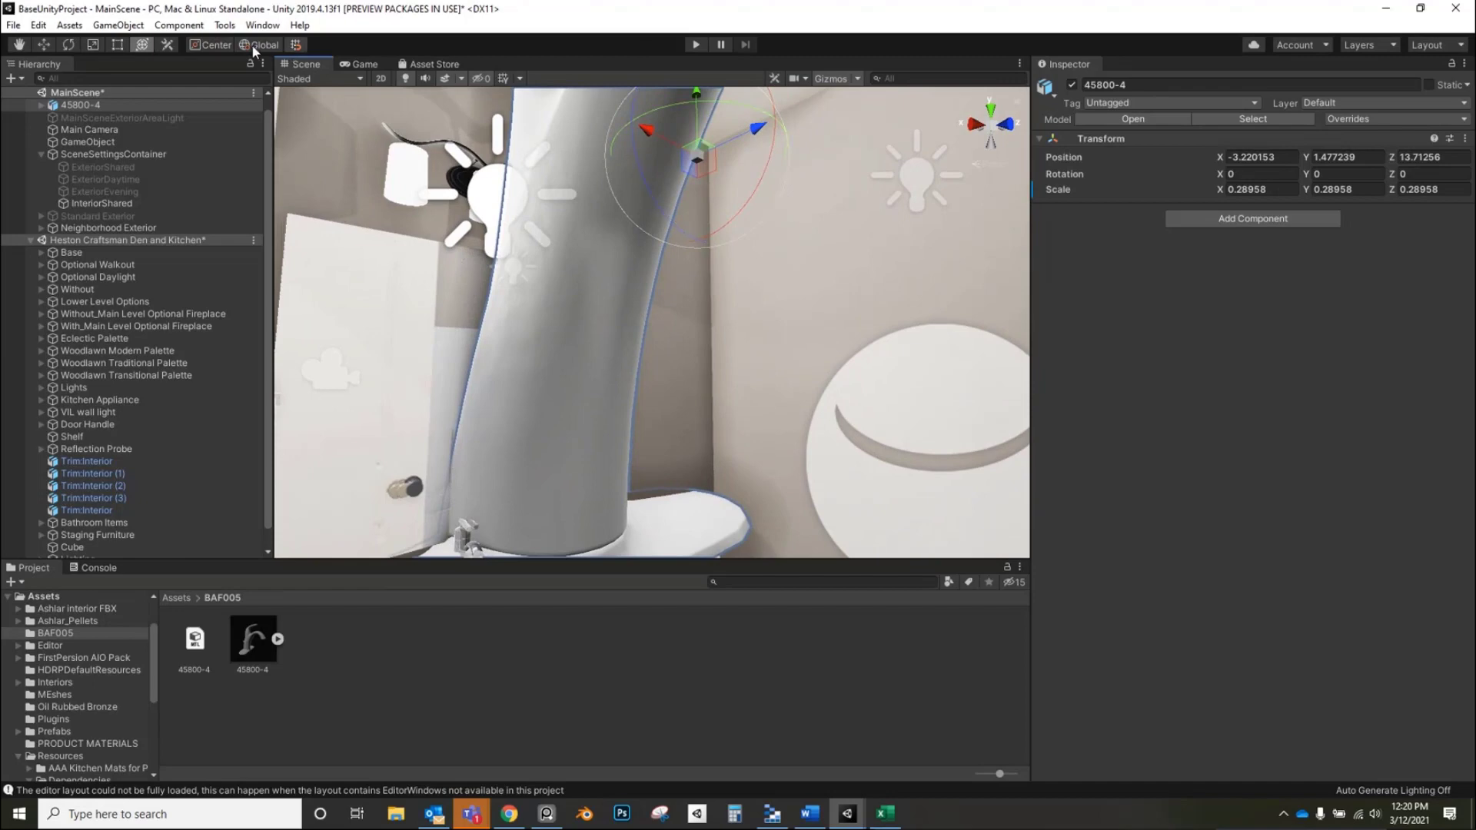
pyautogui.moveTo(265, 45)
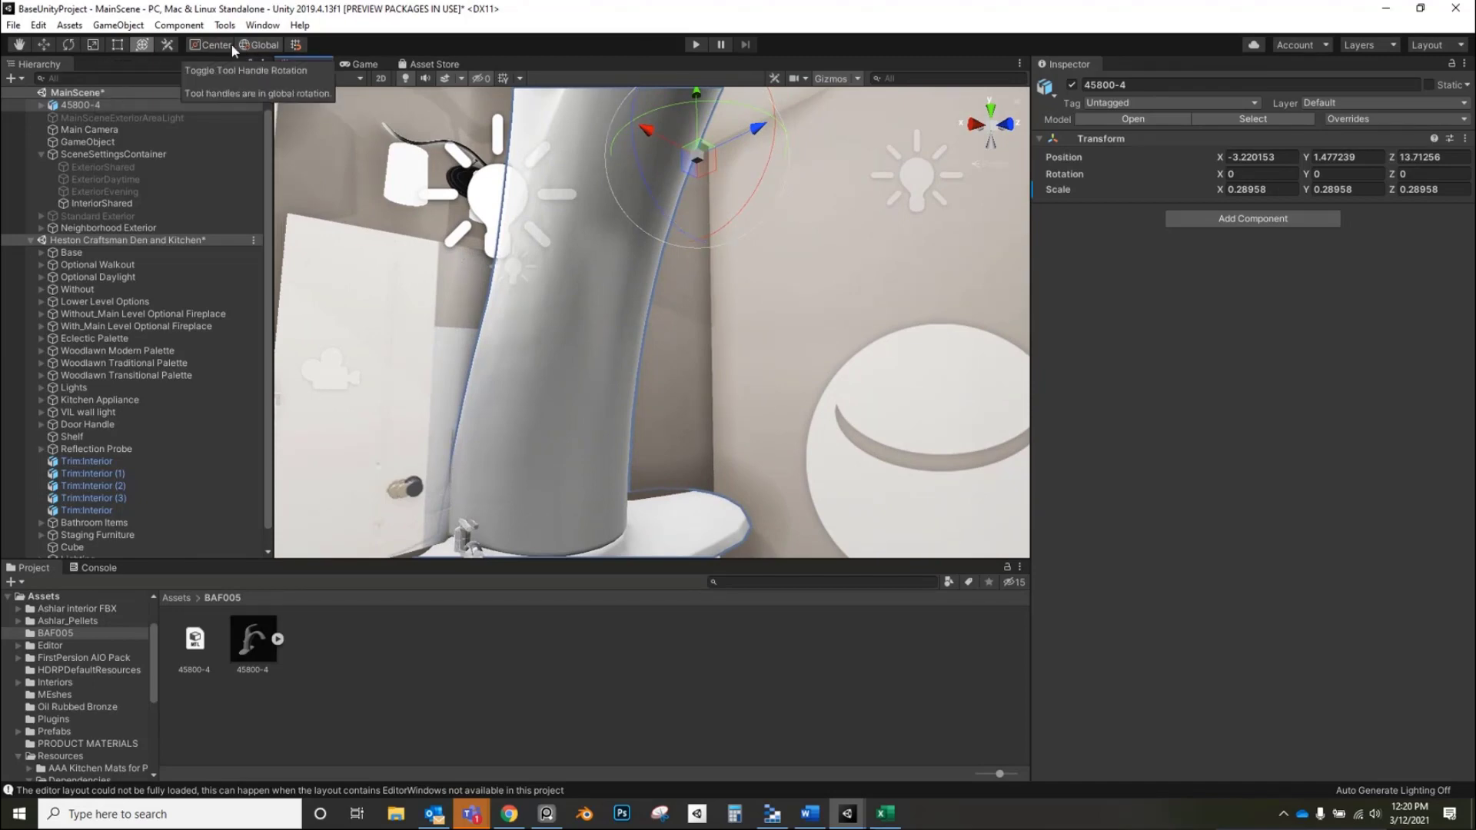
pyautogui.moveTo(214, 44)
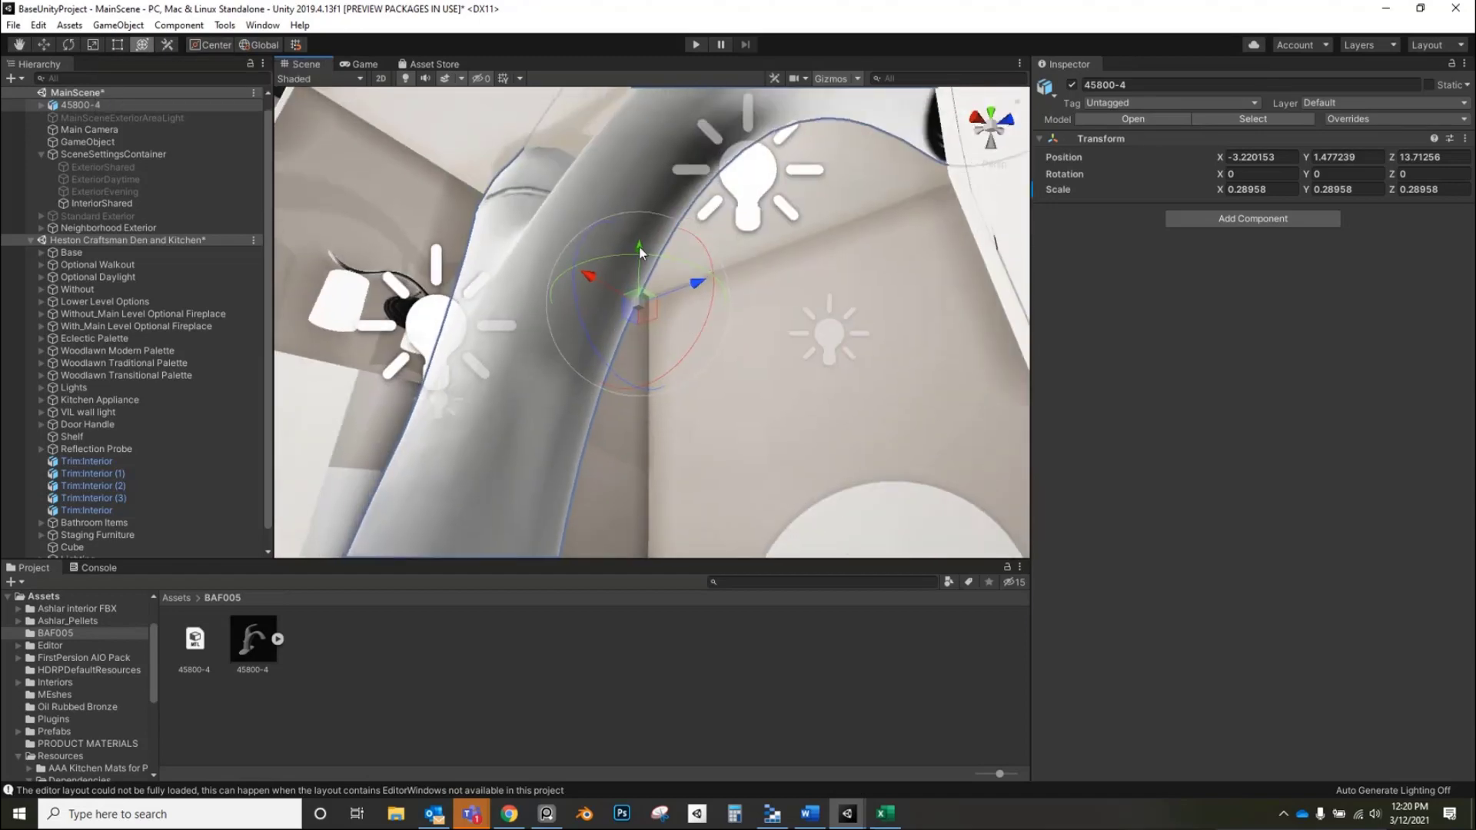
pyautogui.moveTo(585, 166)
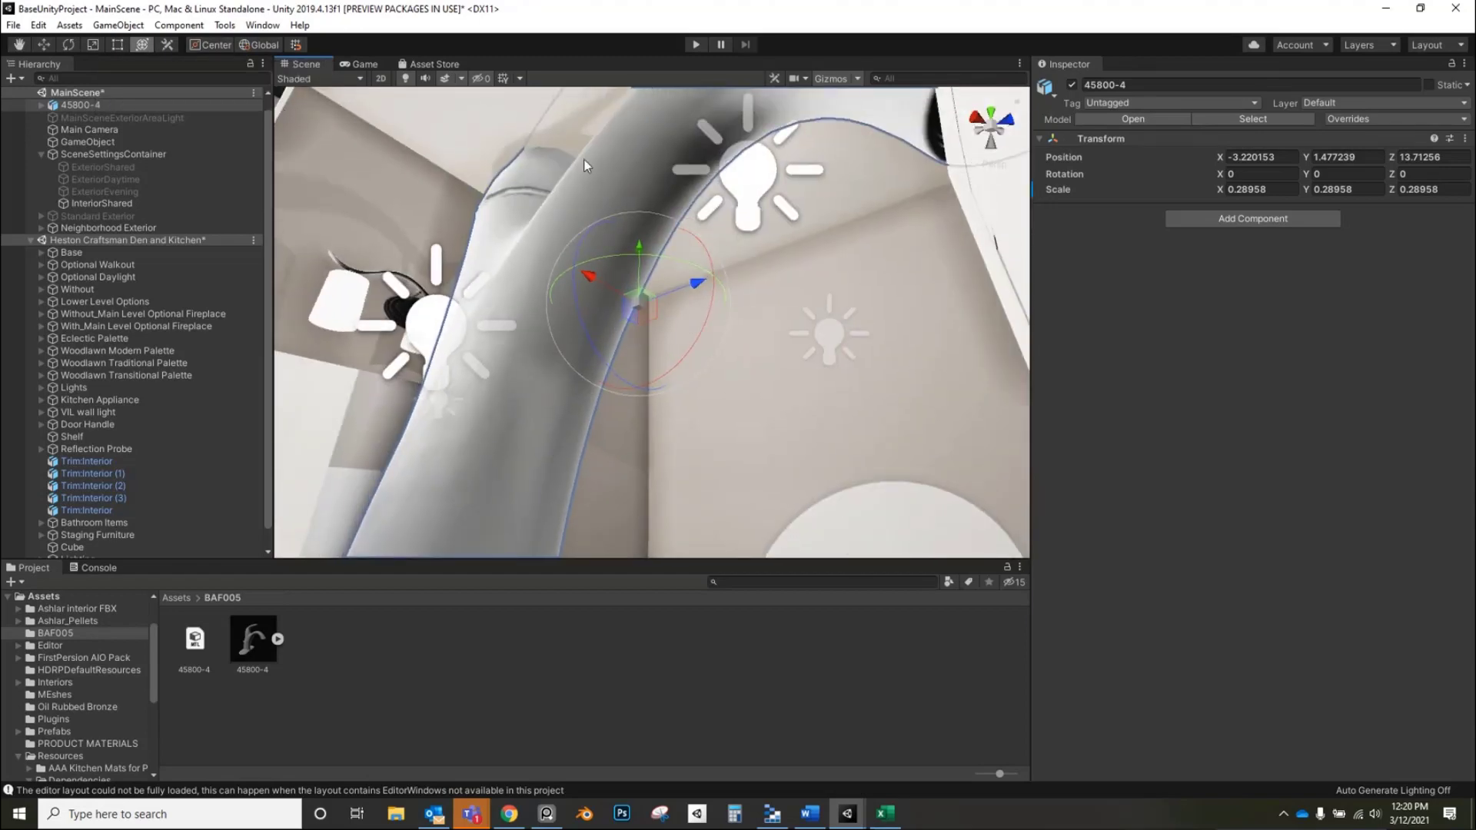
pyautogui.click(215, 45)
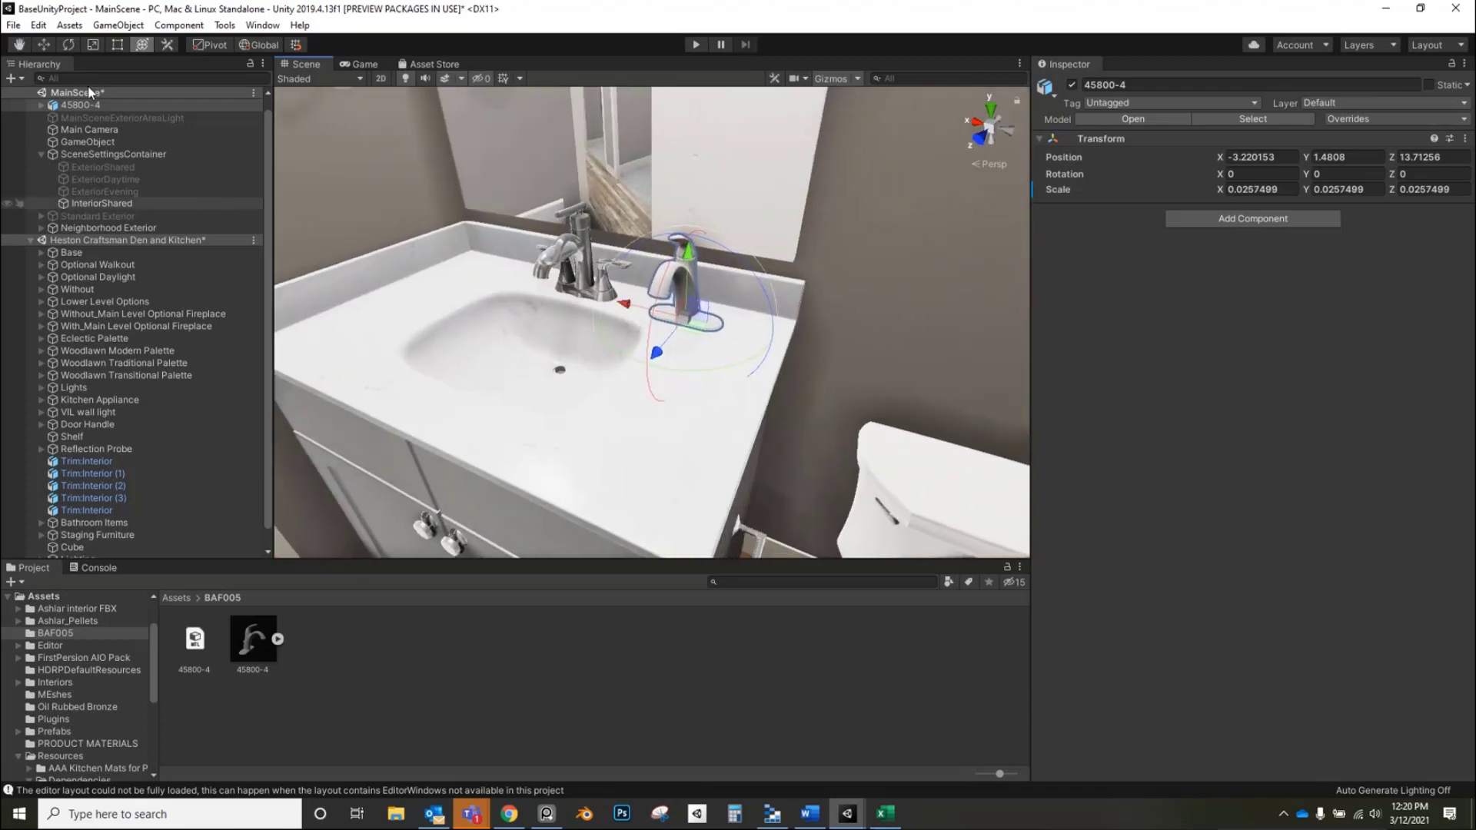
# - Create an empty child GameObject under the 45800-4 faucet next to its default mesh
pyautogui.click(81, 104)
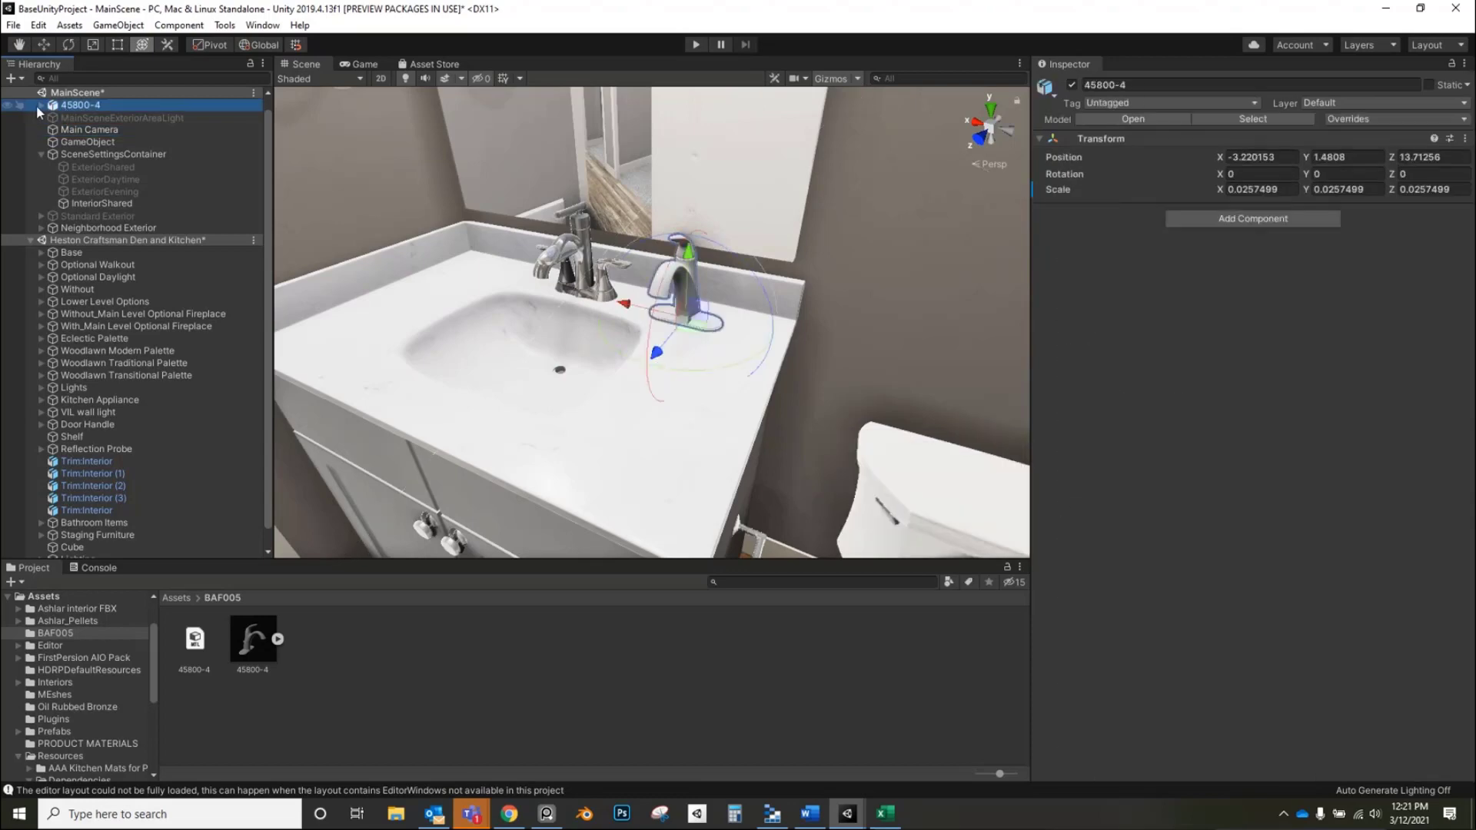
pyautogui.click(41, 104)
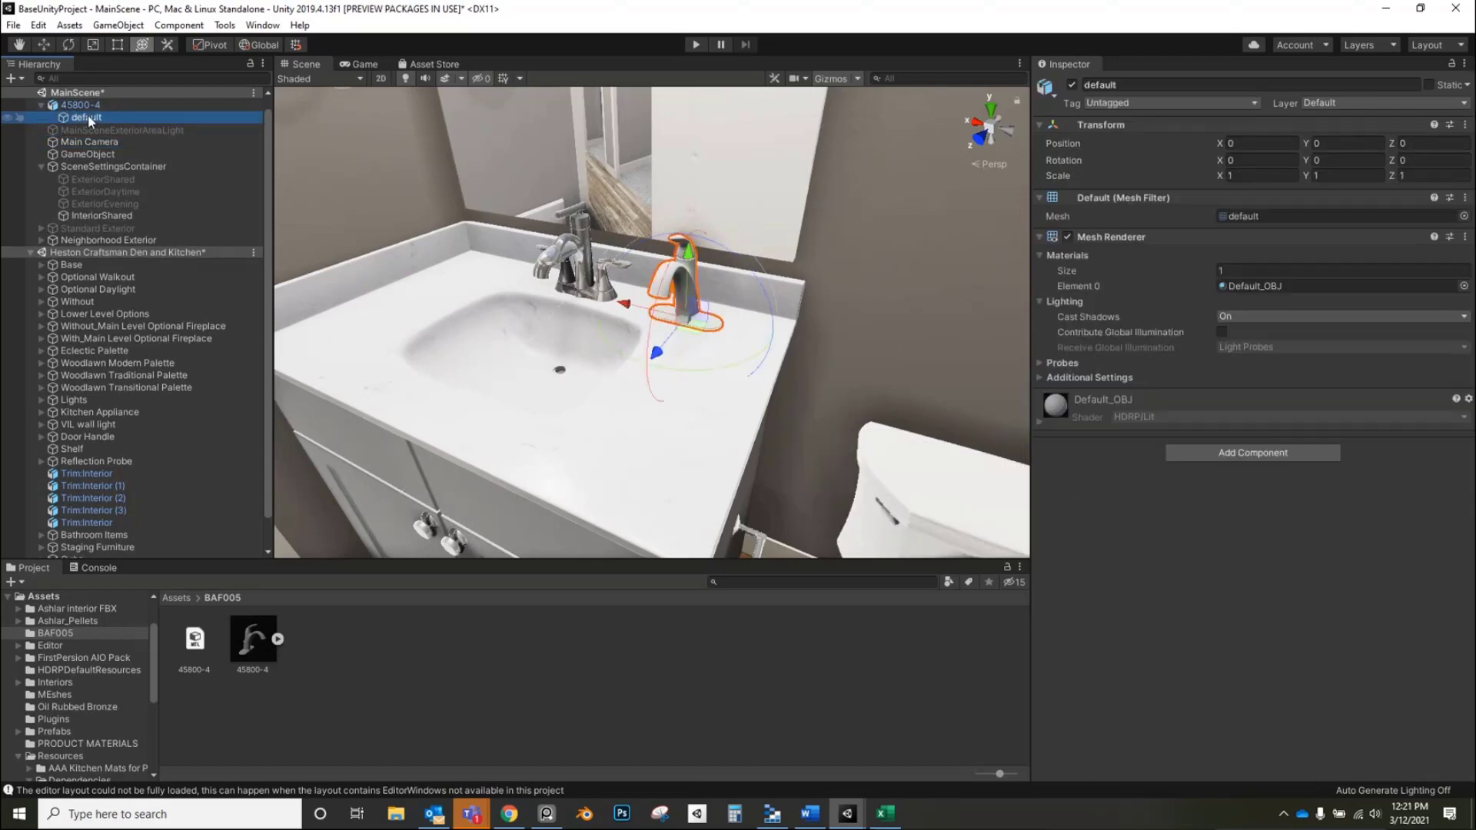
pyautogui.click(82, 105)
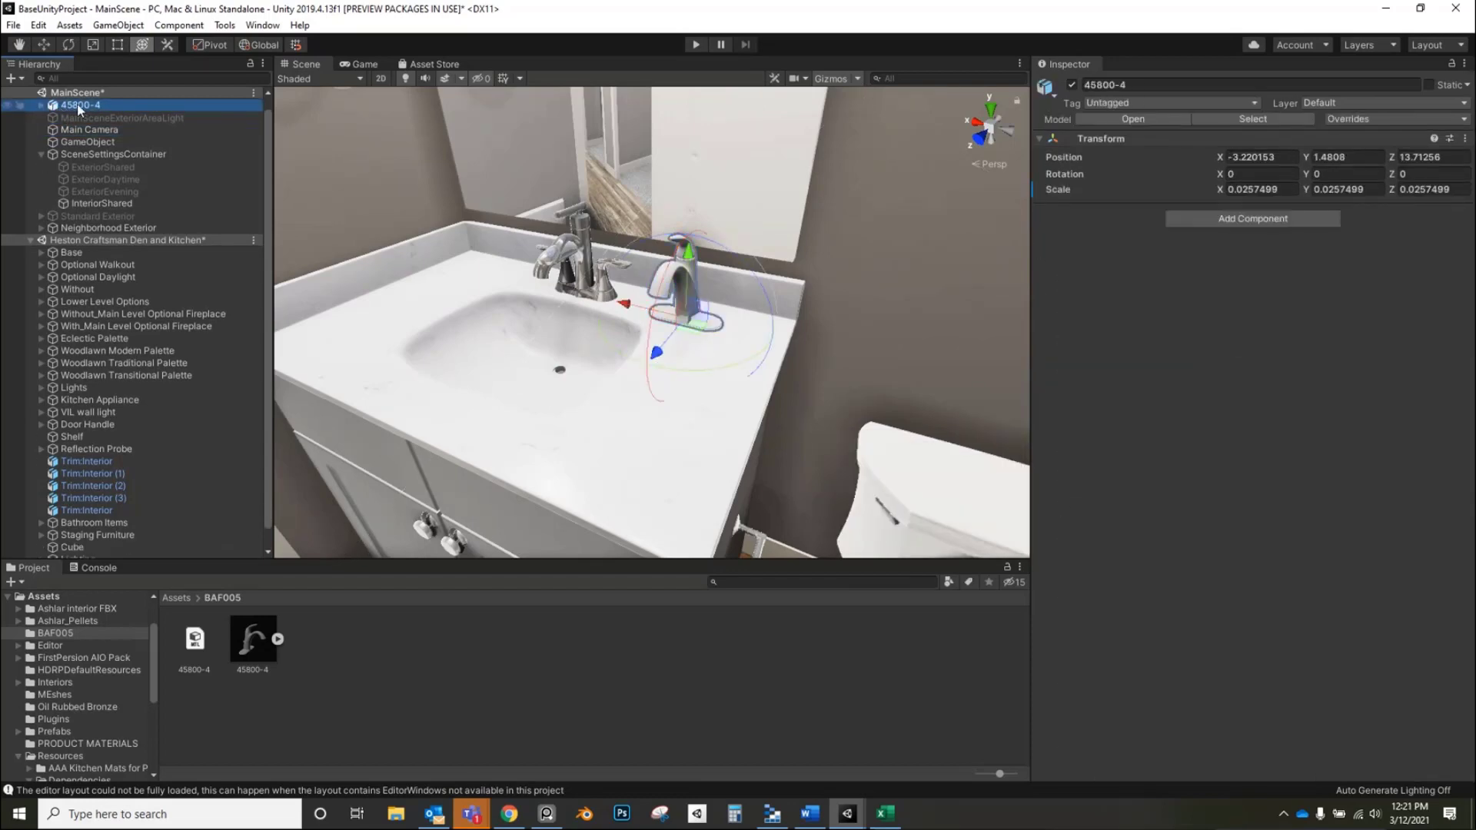
pyautogui.rightClick(80, 105)
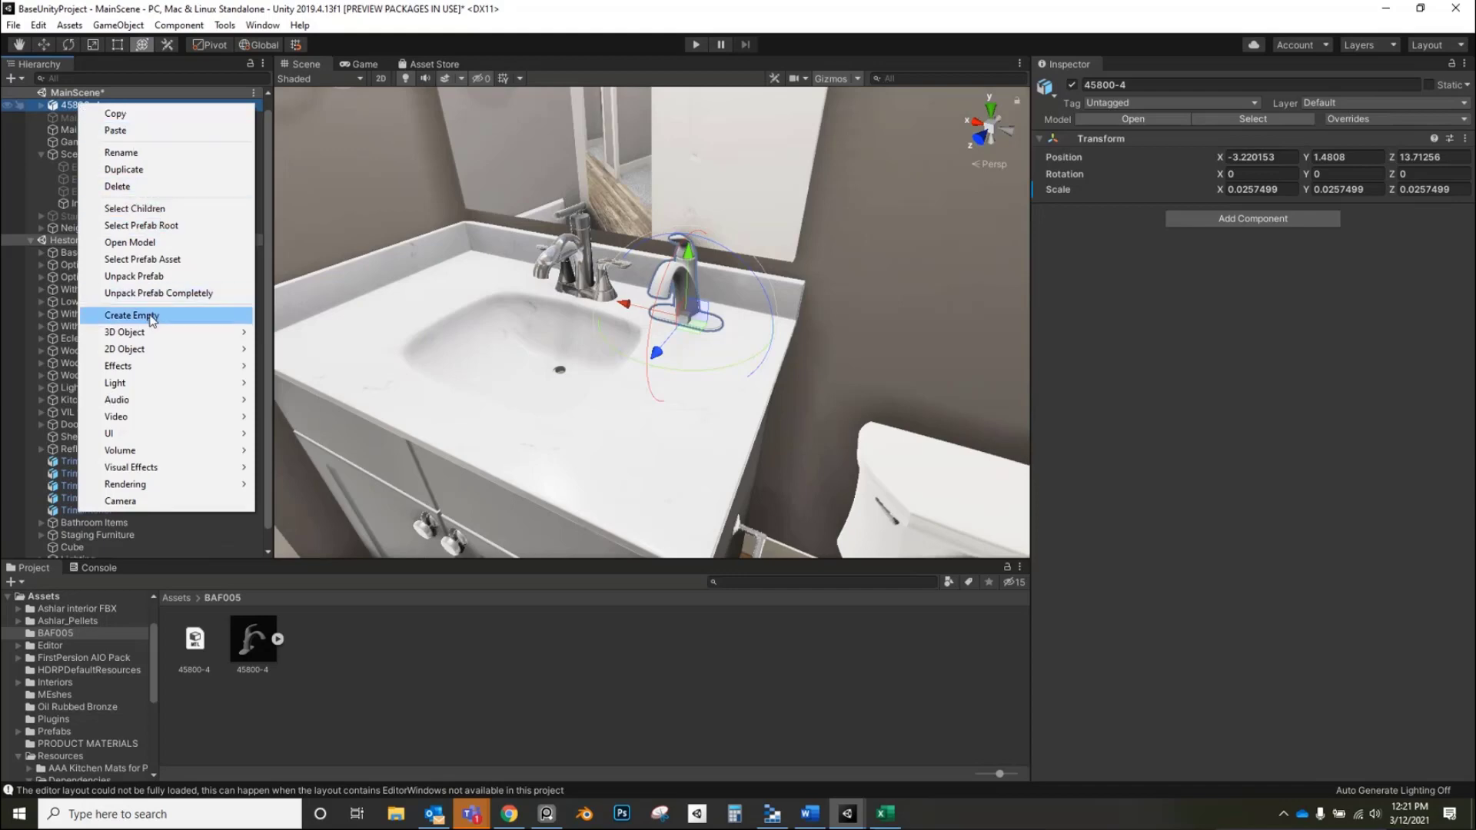
pyautogui.click(131, 315)
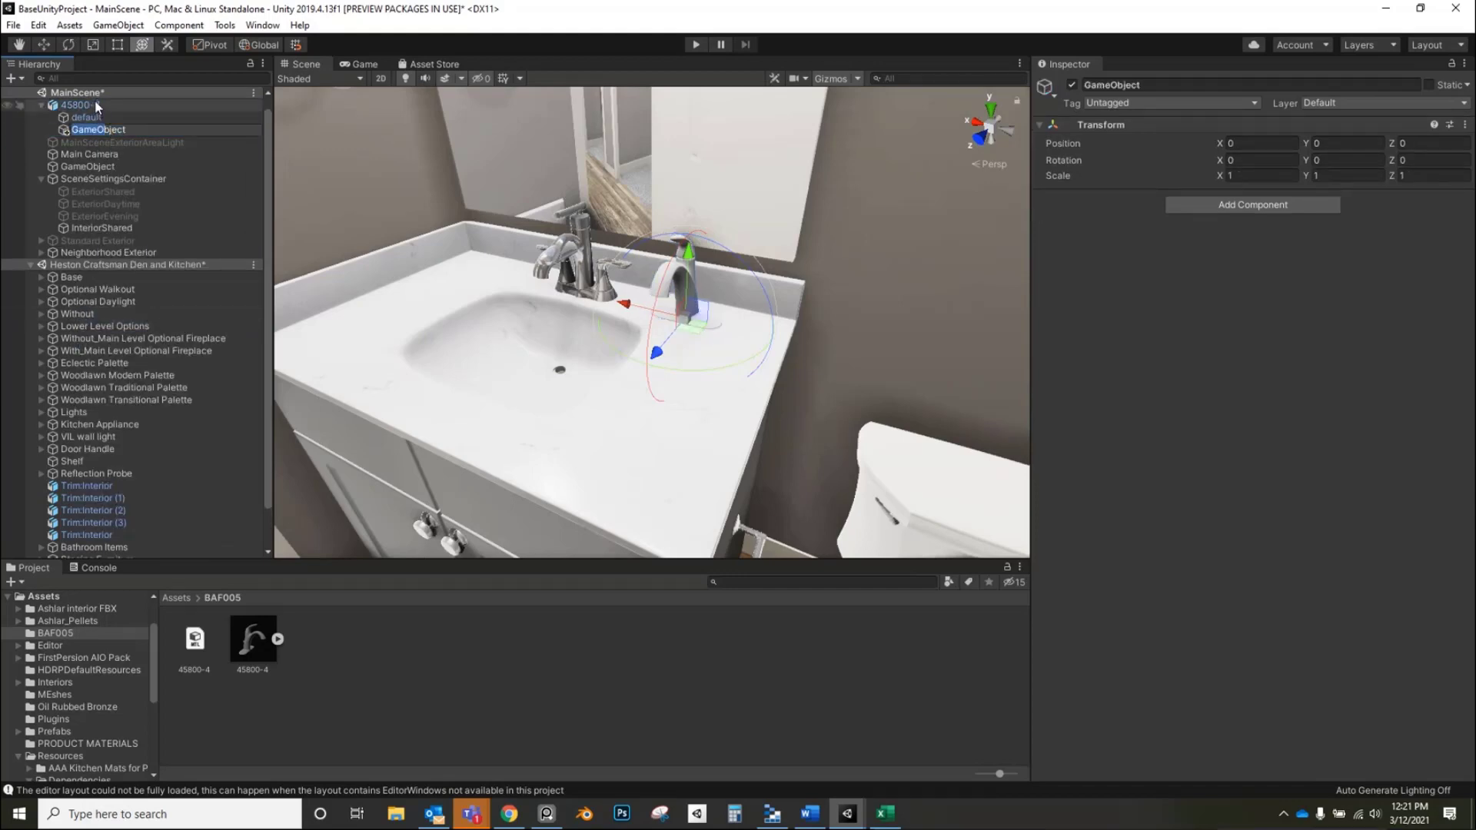
pyautogui.click(99, 130)
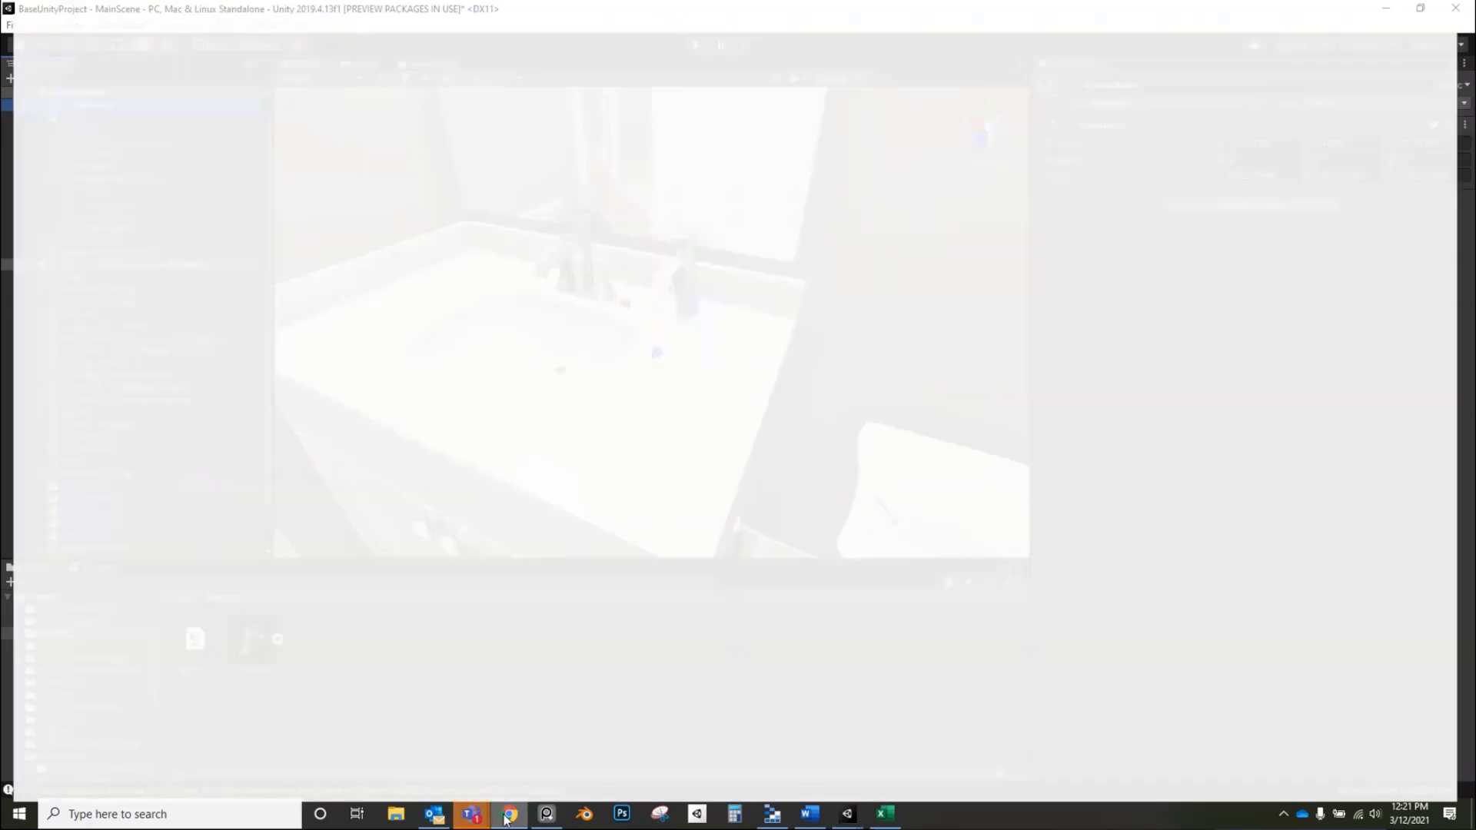
# - Close the BF003-greyscale.jpg attachment preview on the Airtable product record
pyautogui.click(508, 813)
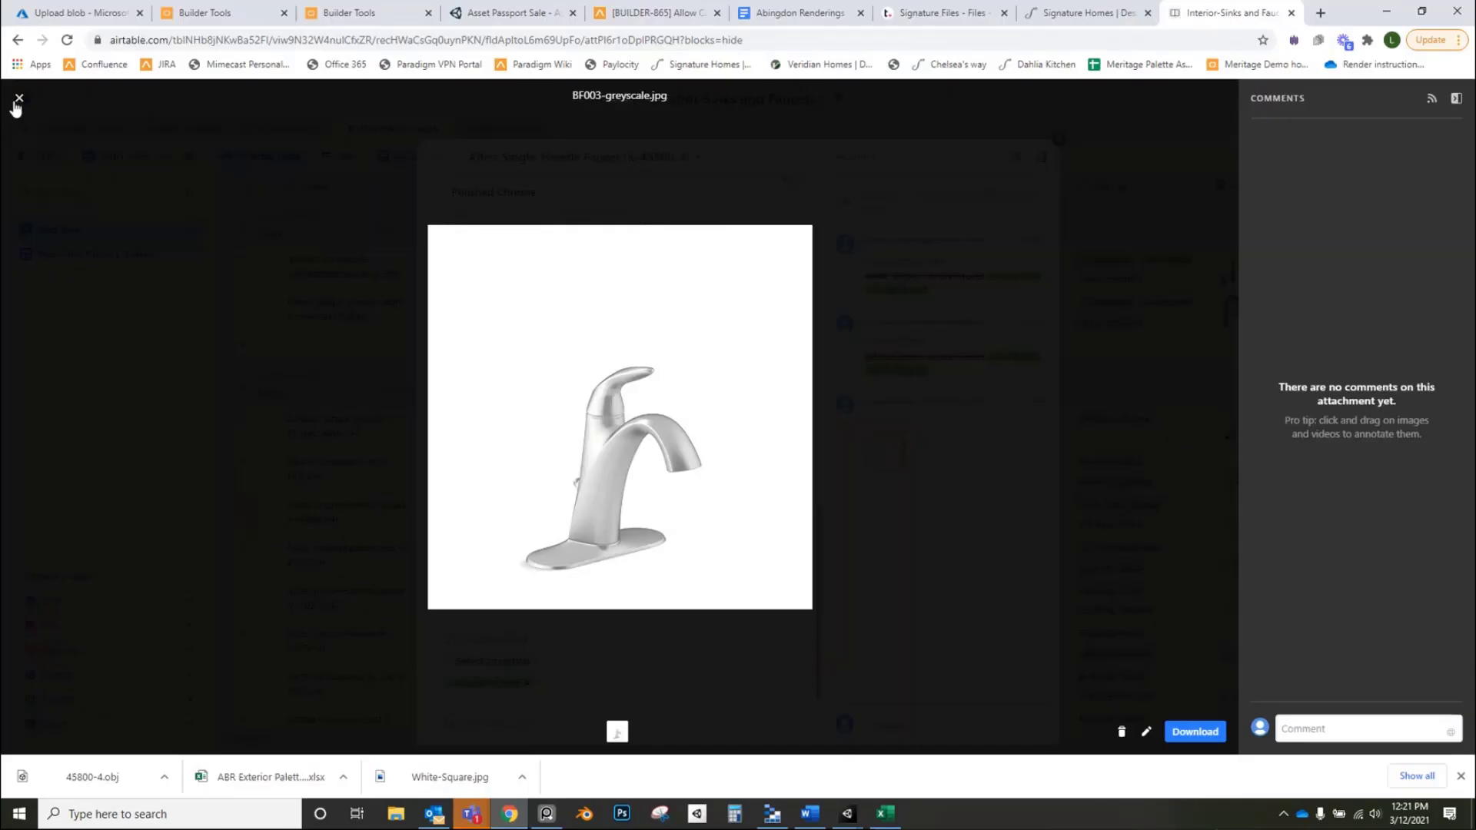
pyautogui.click(17, 98)
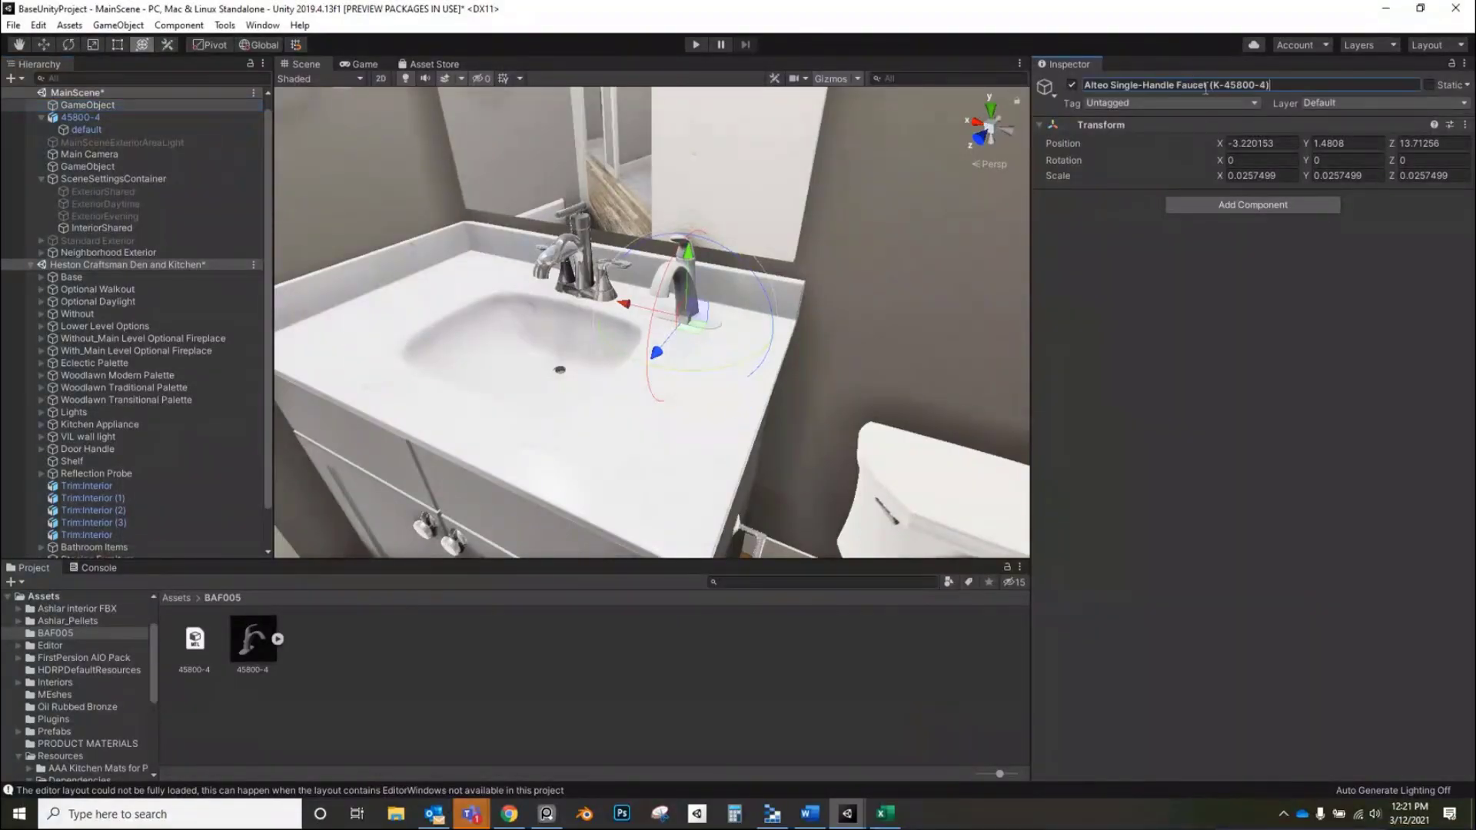
# - Set the new Alteo Single-Handle Faucet object's scale to 1
pyautogui.click(1253, 175)
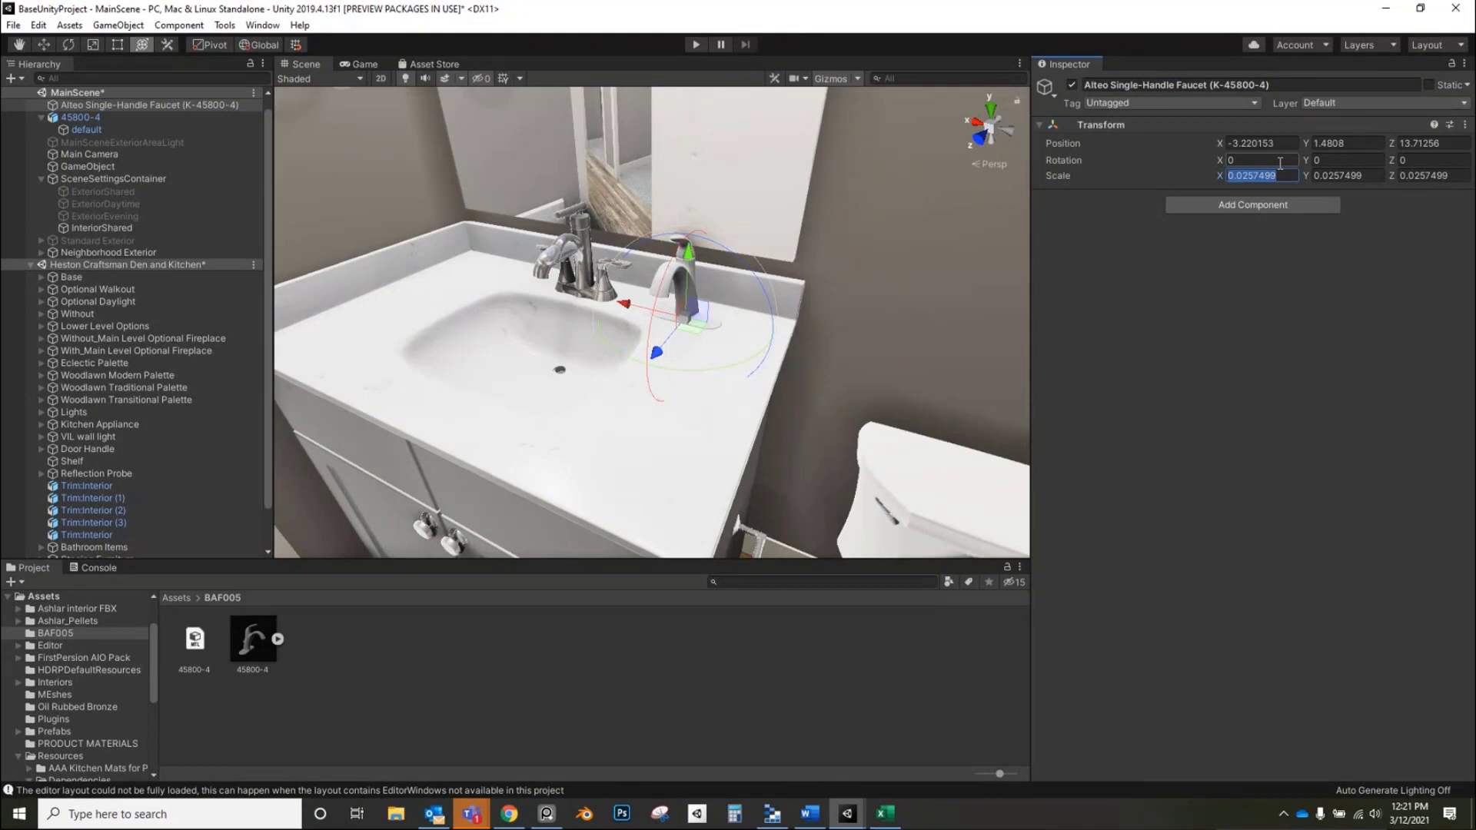
pyautogui.write('1')
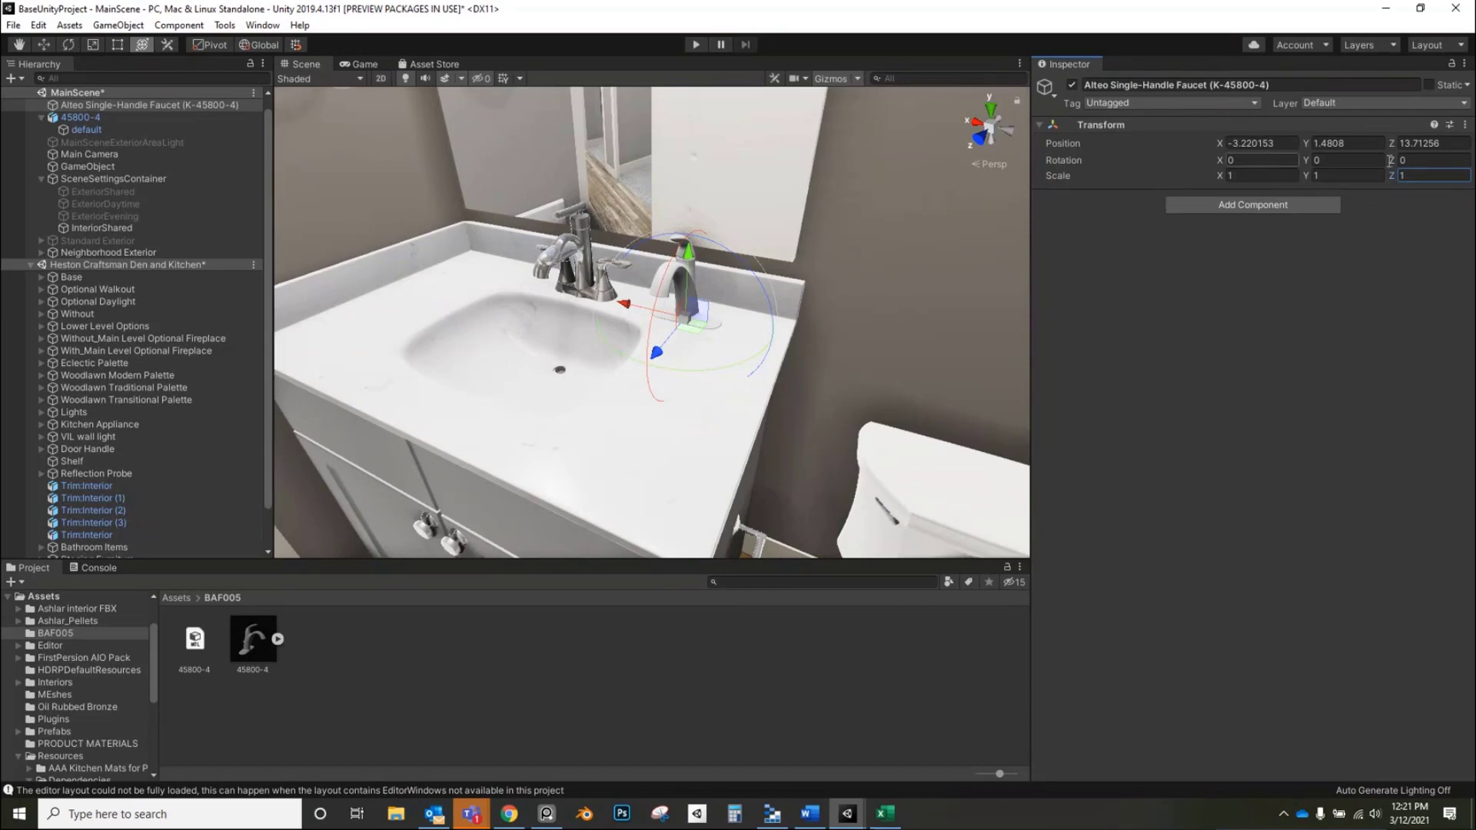
pyautogui.click(1429, 159)
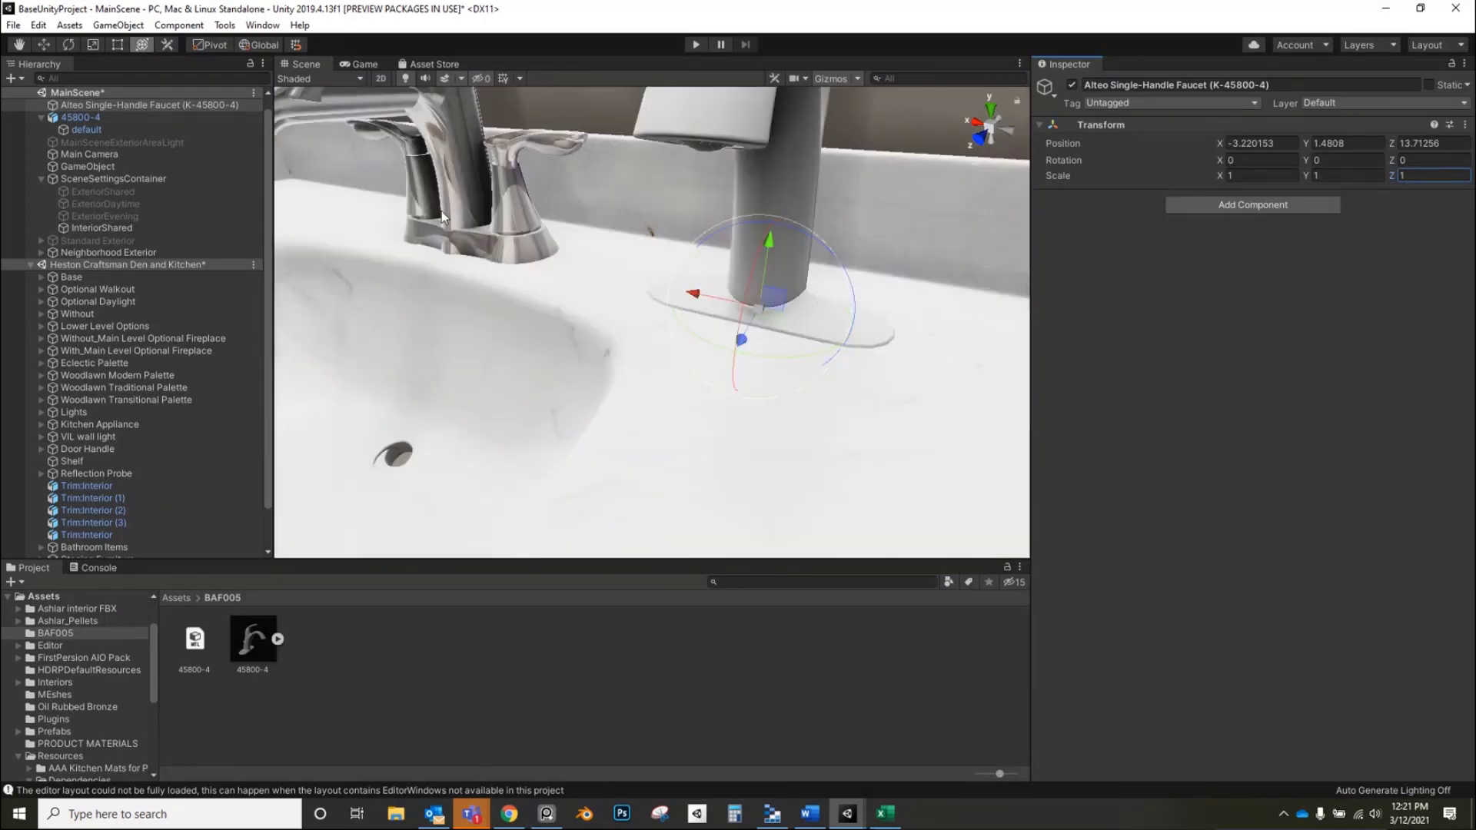
# - Zero the inner 45800-4 model's position and reveal its default mesh in the Hierarchy
pyautogui.click(82, 117)
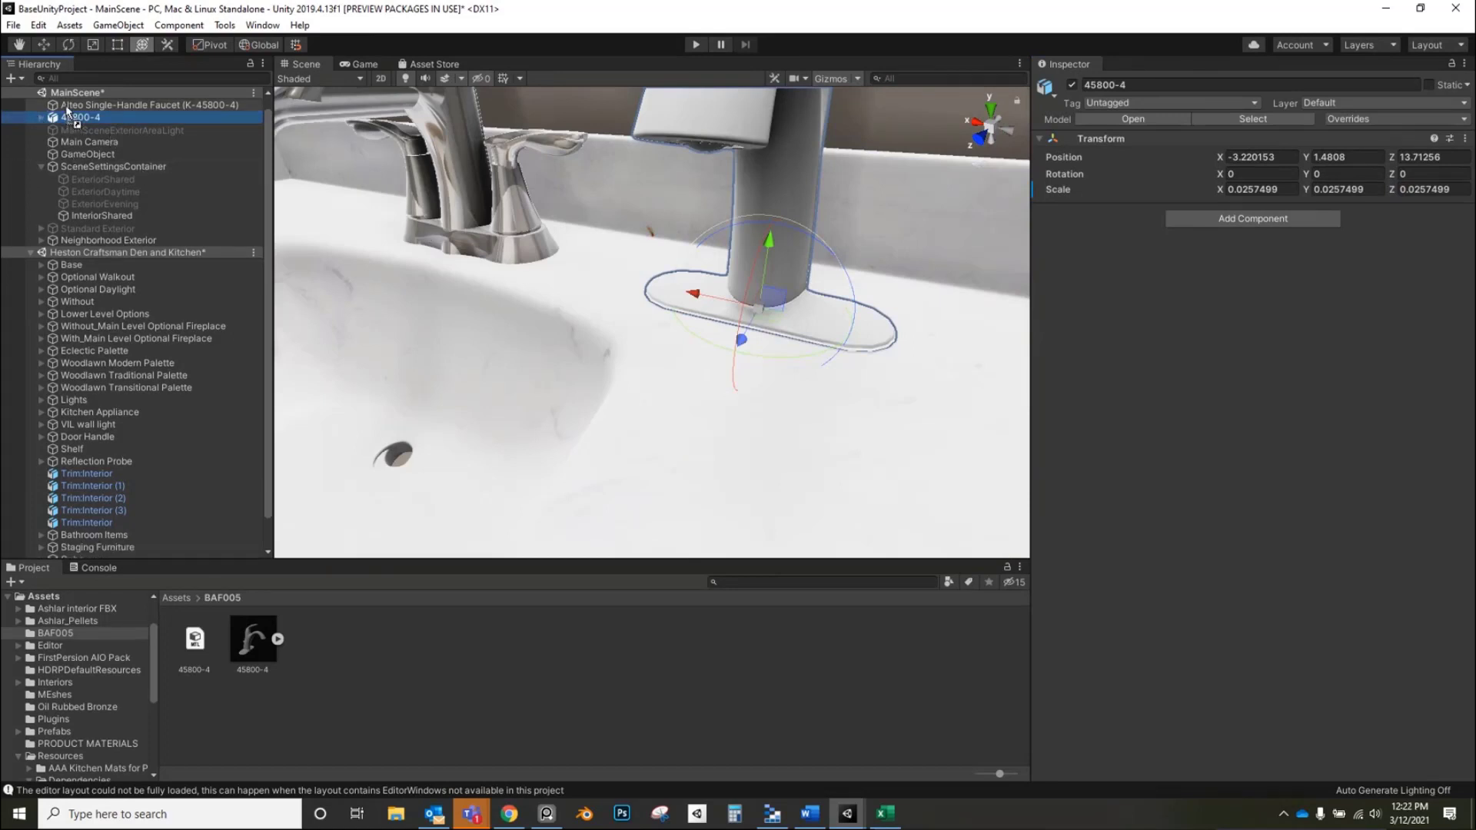
pyautogui.click(151, 105)
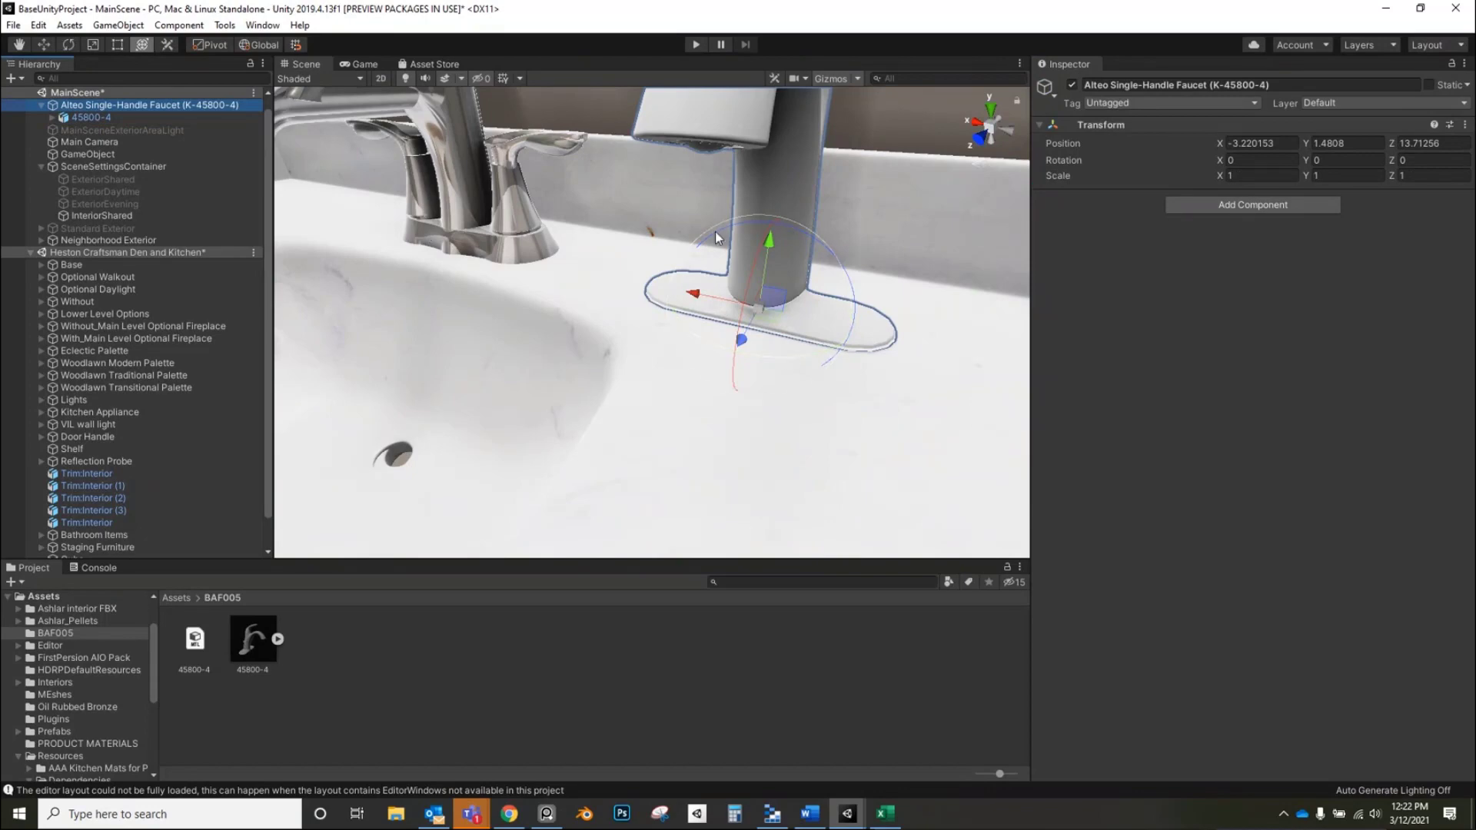
pyautogui.moveTo(789, 325)
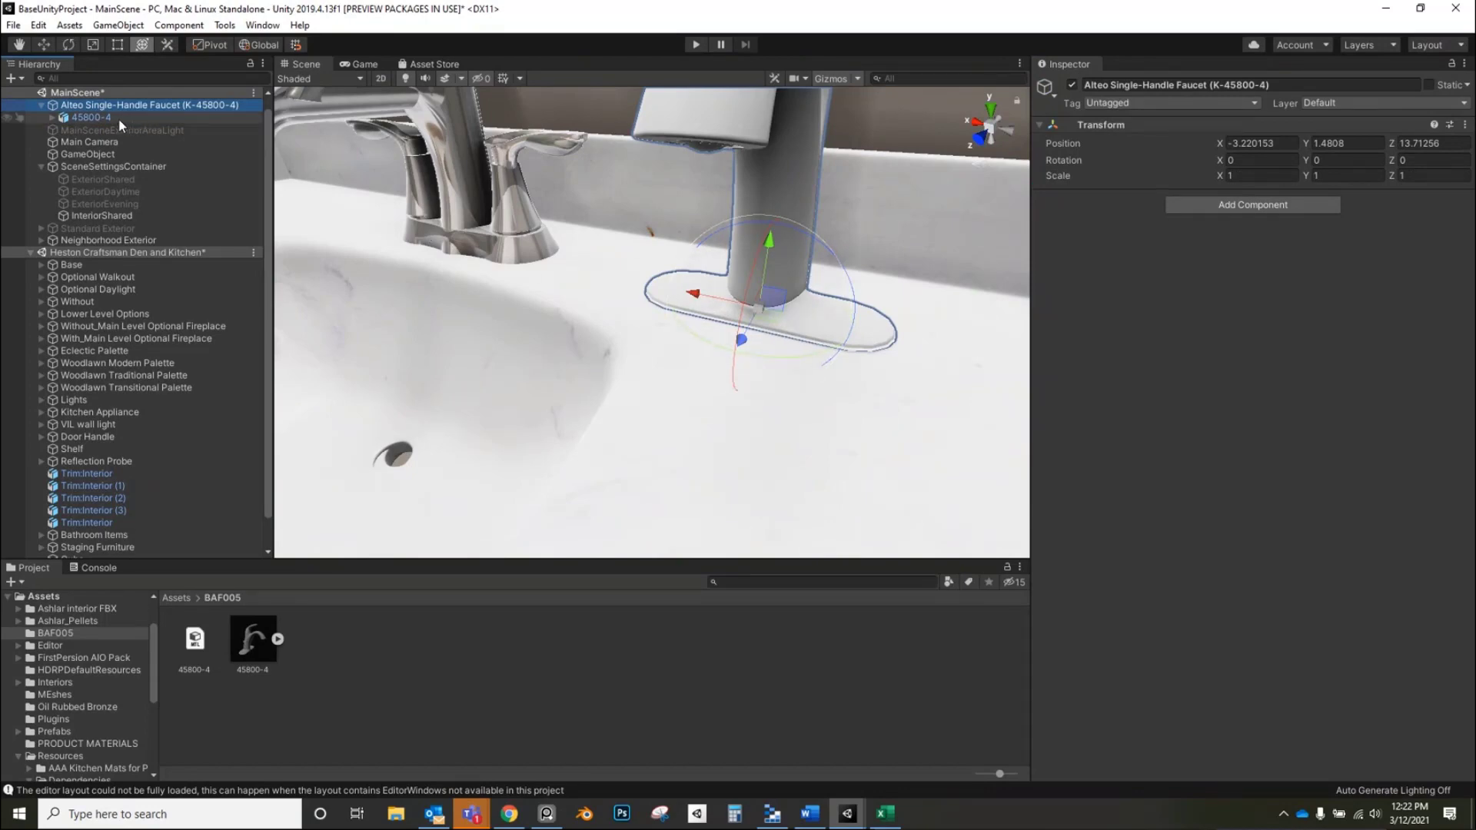
pyautogui.click(92, 117)
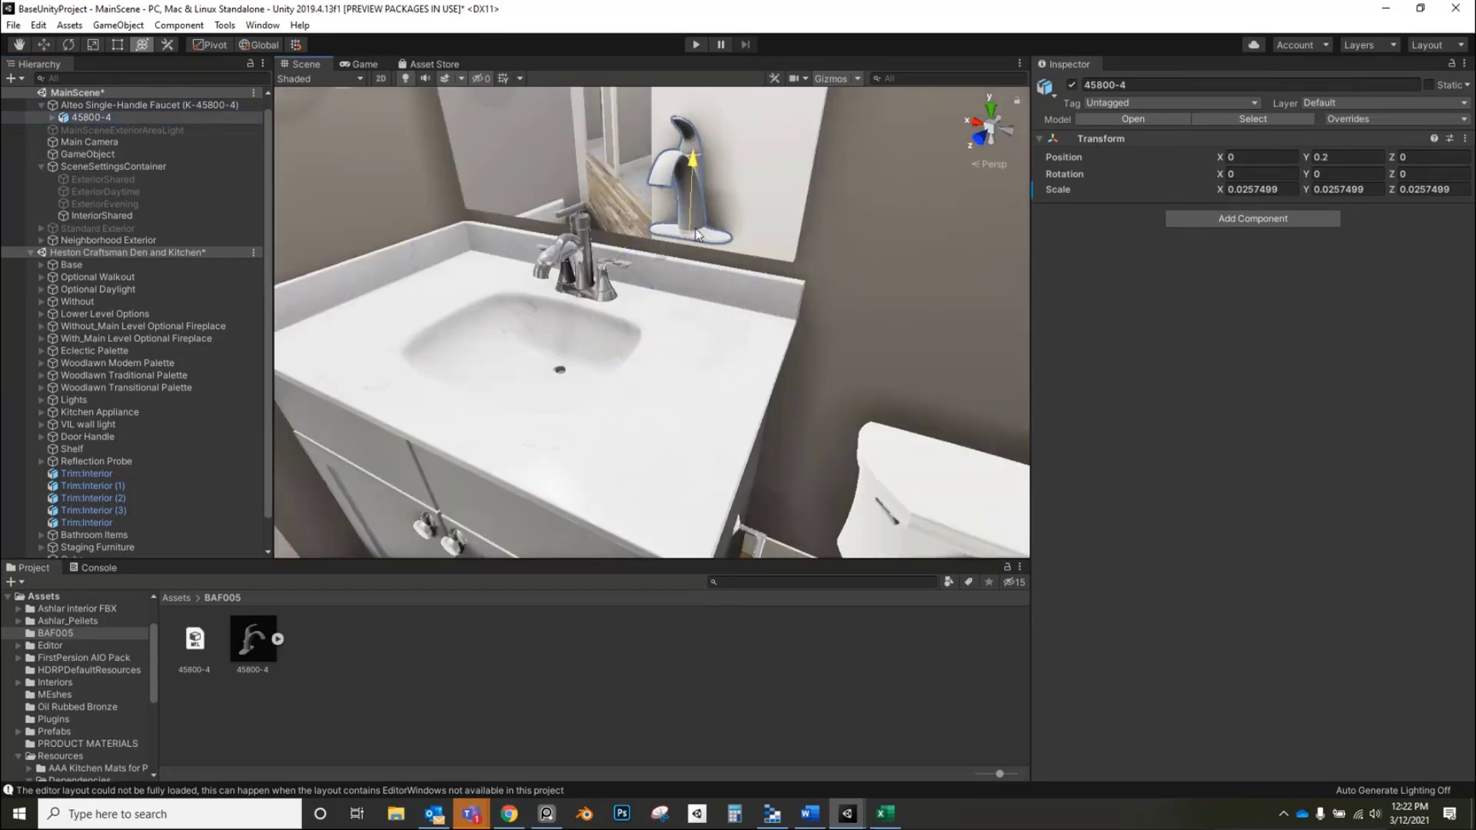
pyautogui.click(150, 105)
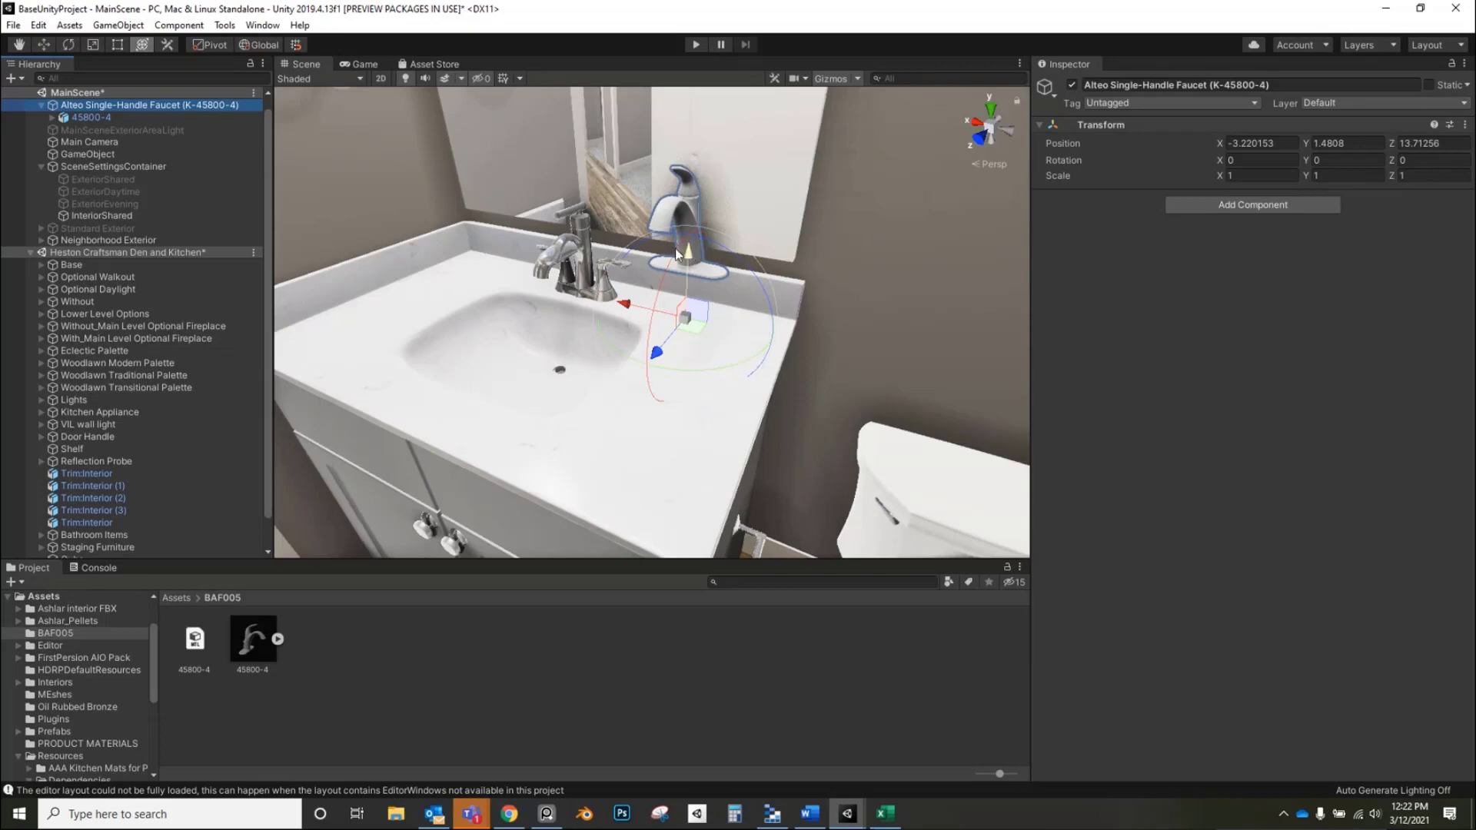
pyautogui.moveTo(691, 332)
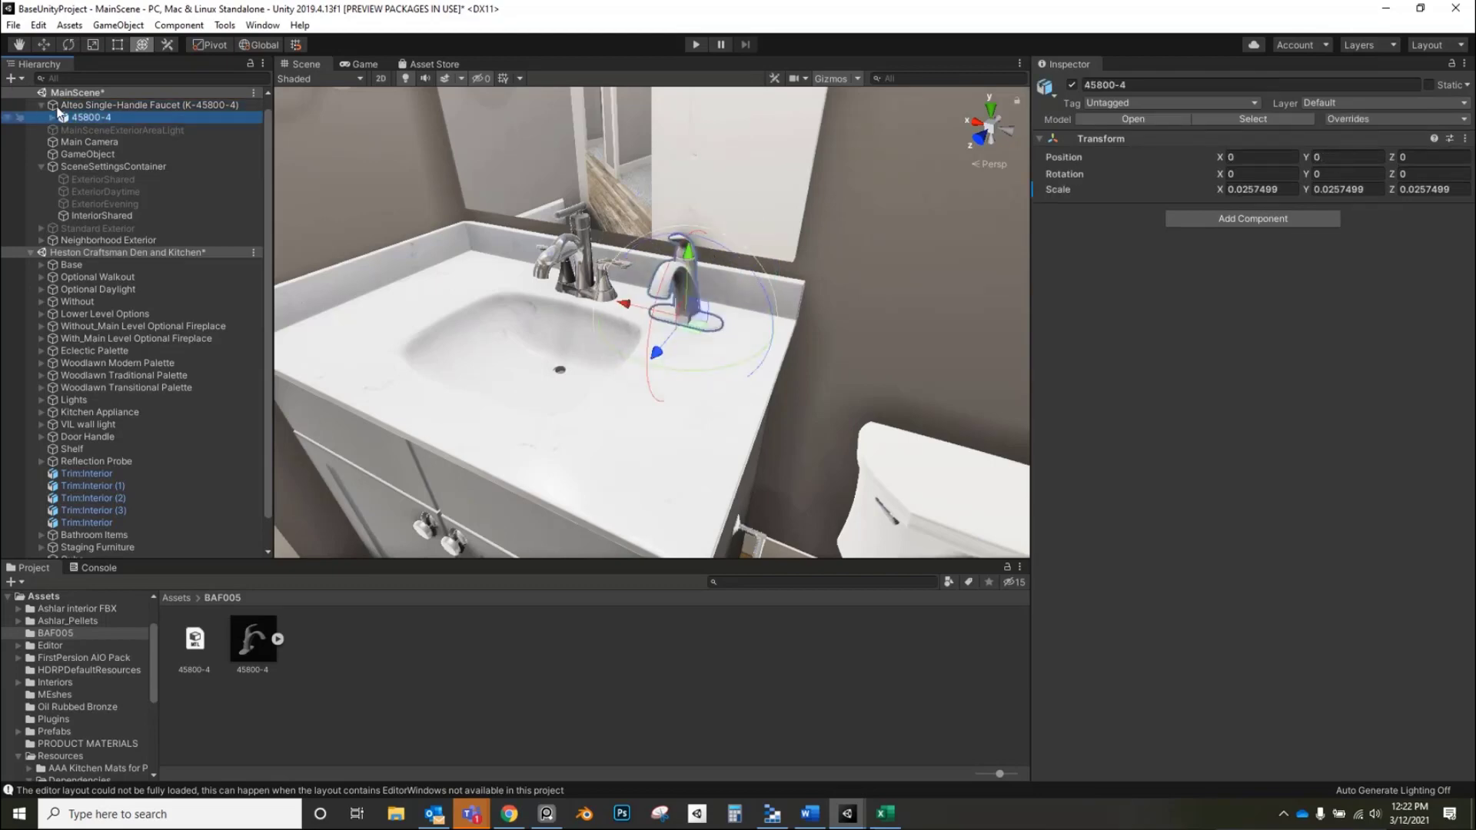
pyautogui.click(150, 104)
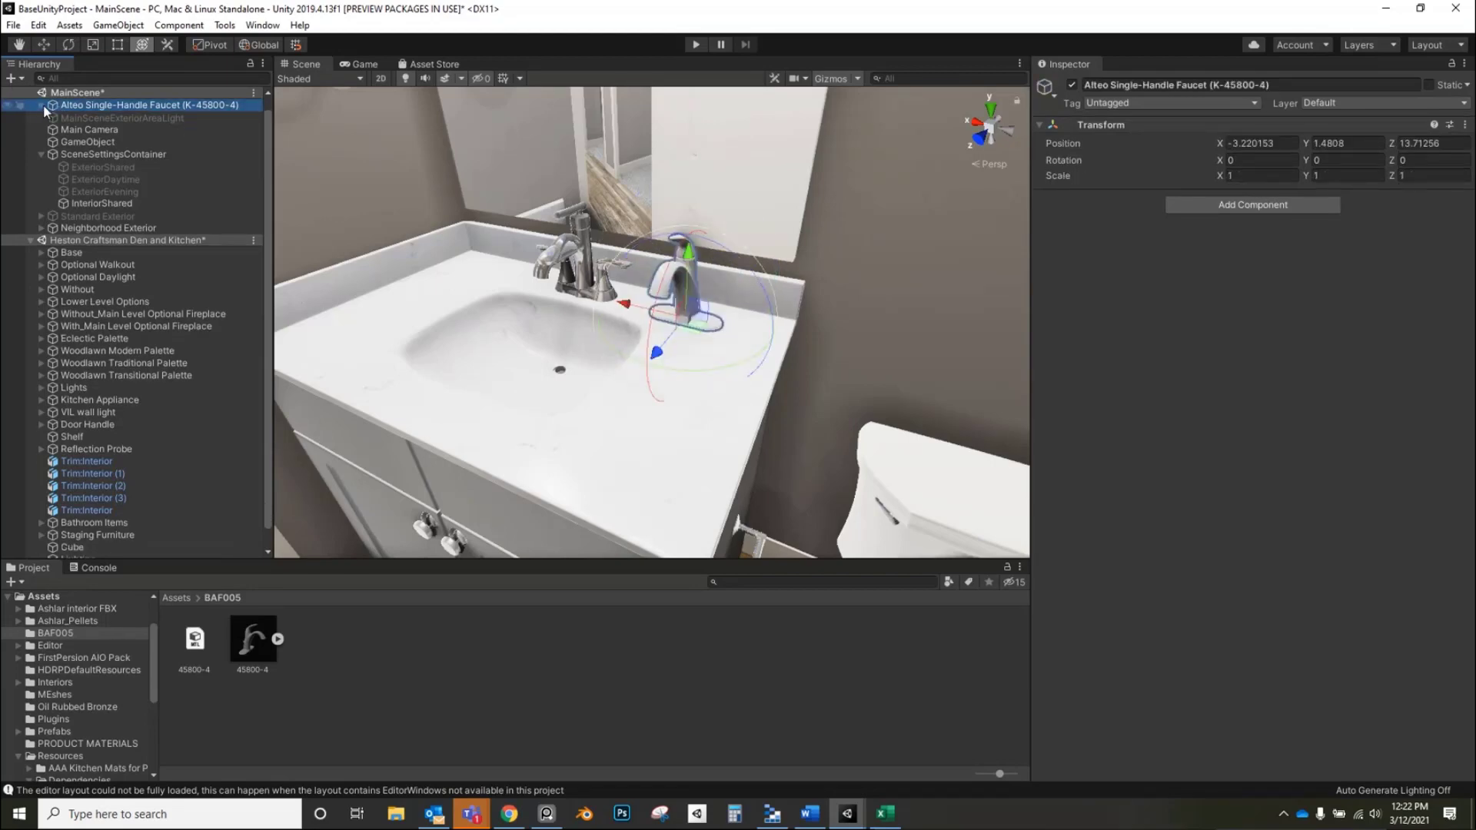
pyautogui.click(42, 105)
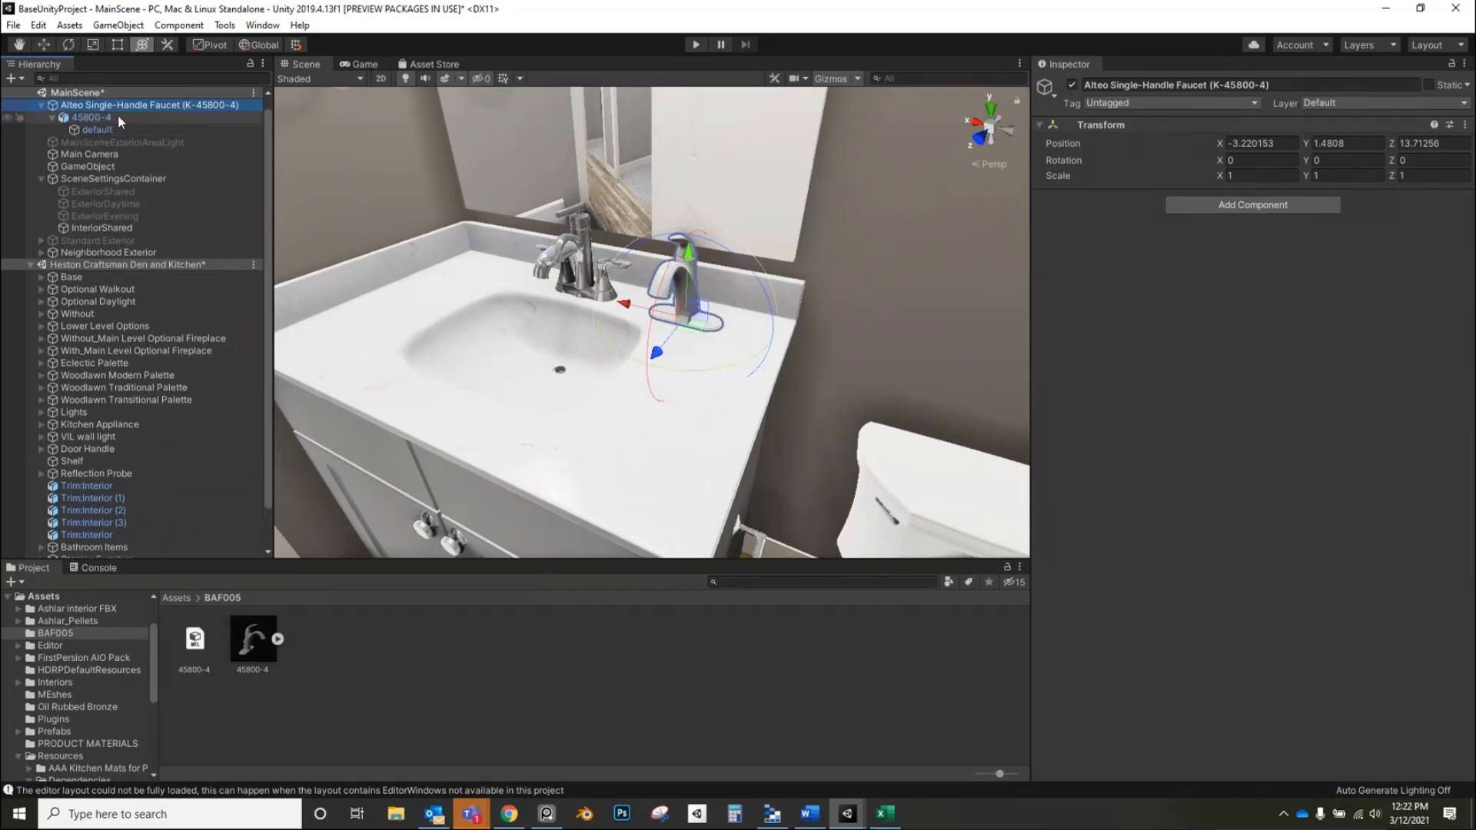
pyautogui.click(98, 129)
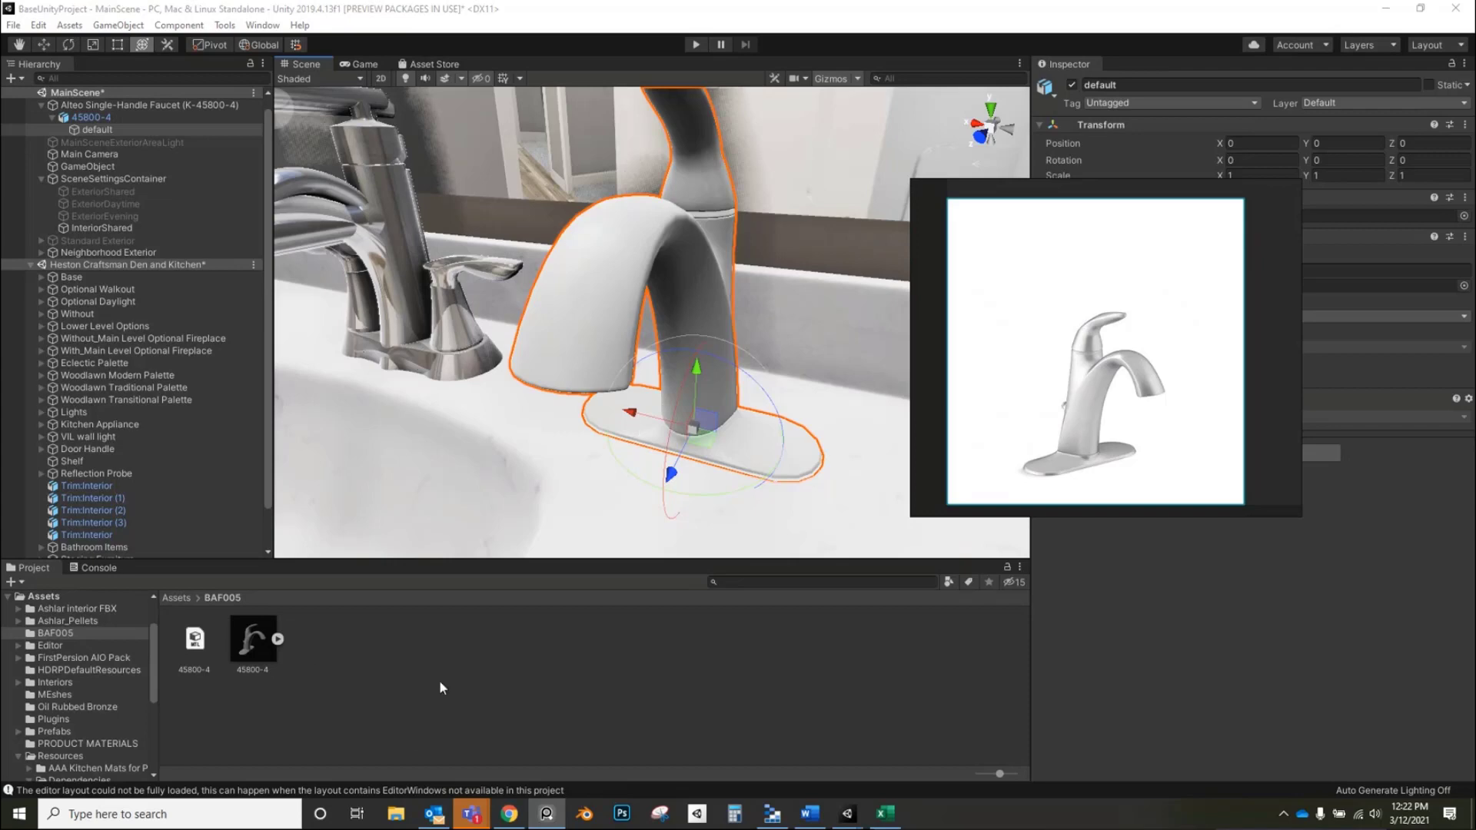
pyautogui.moveTo(735, 276)
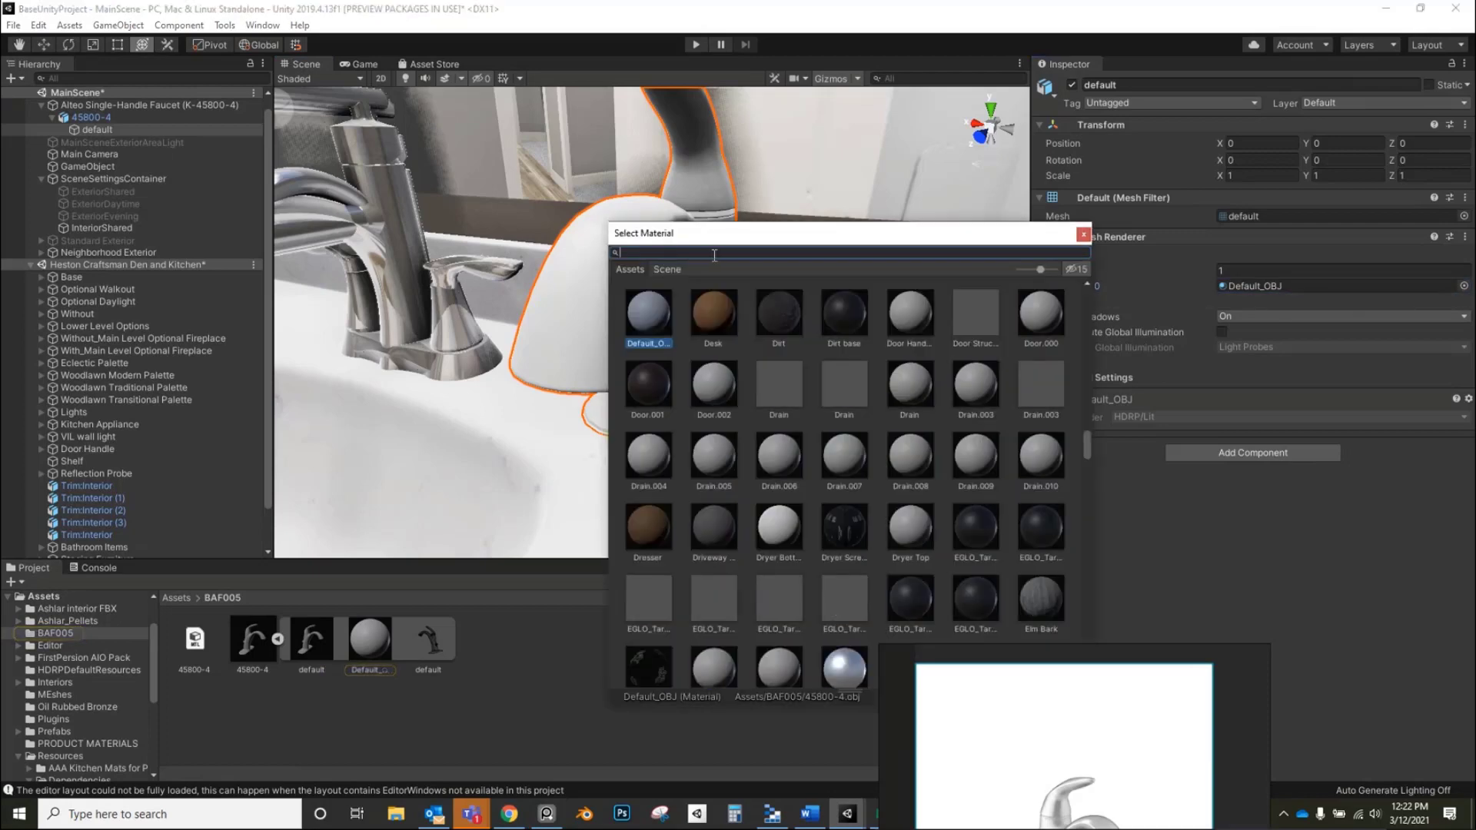
# - Search 'chrome' and apply the Chrome Finishe material to the faucet's default mesh
pyautogui.write('chrome')
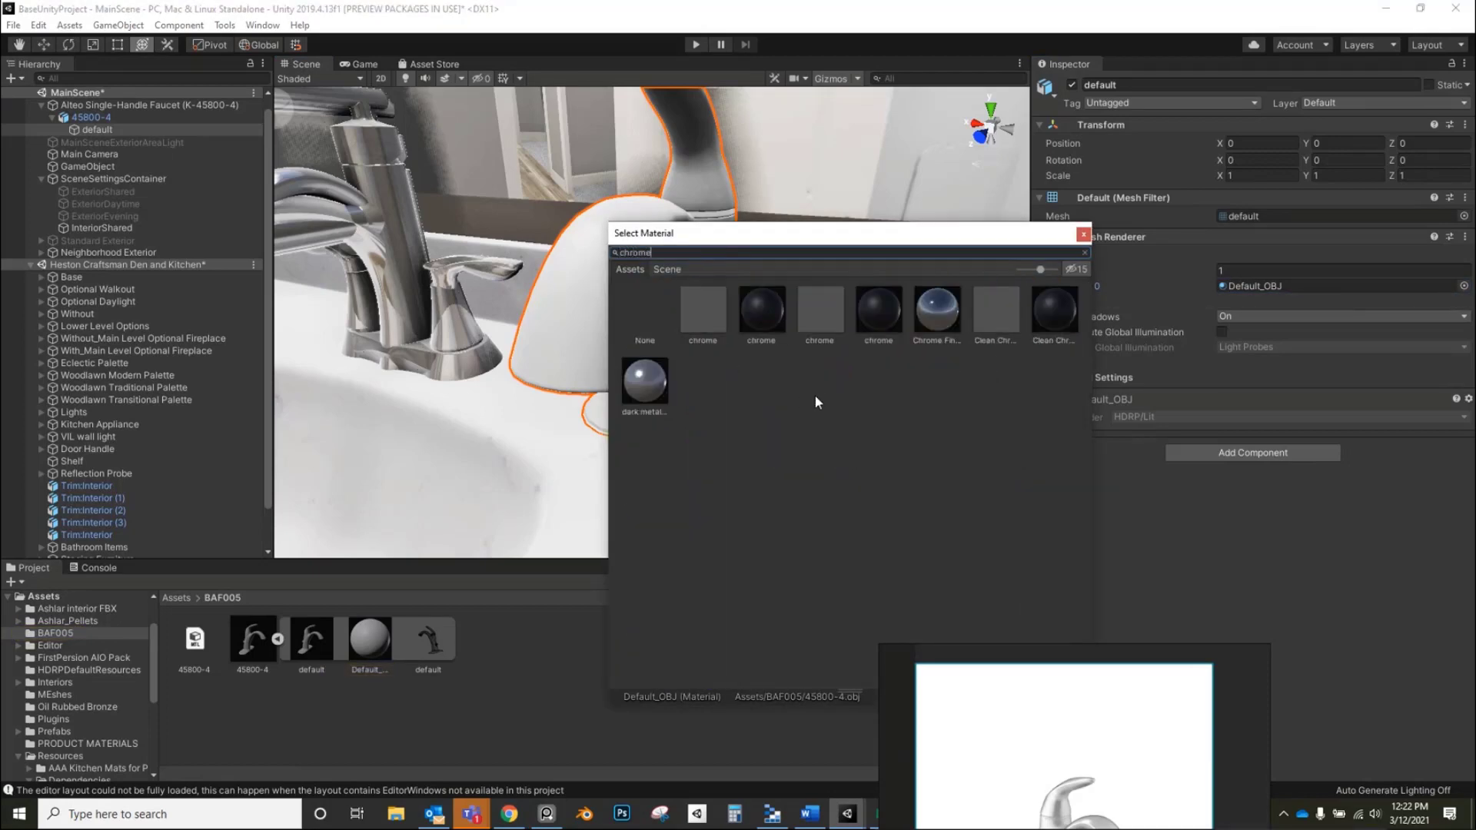
pyautogui.doubleClick(936, 309)
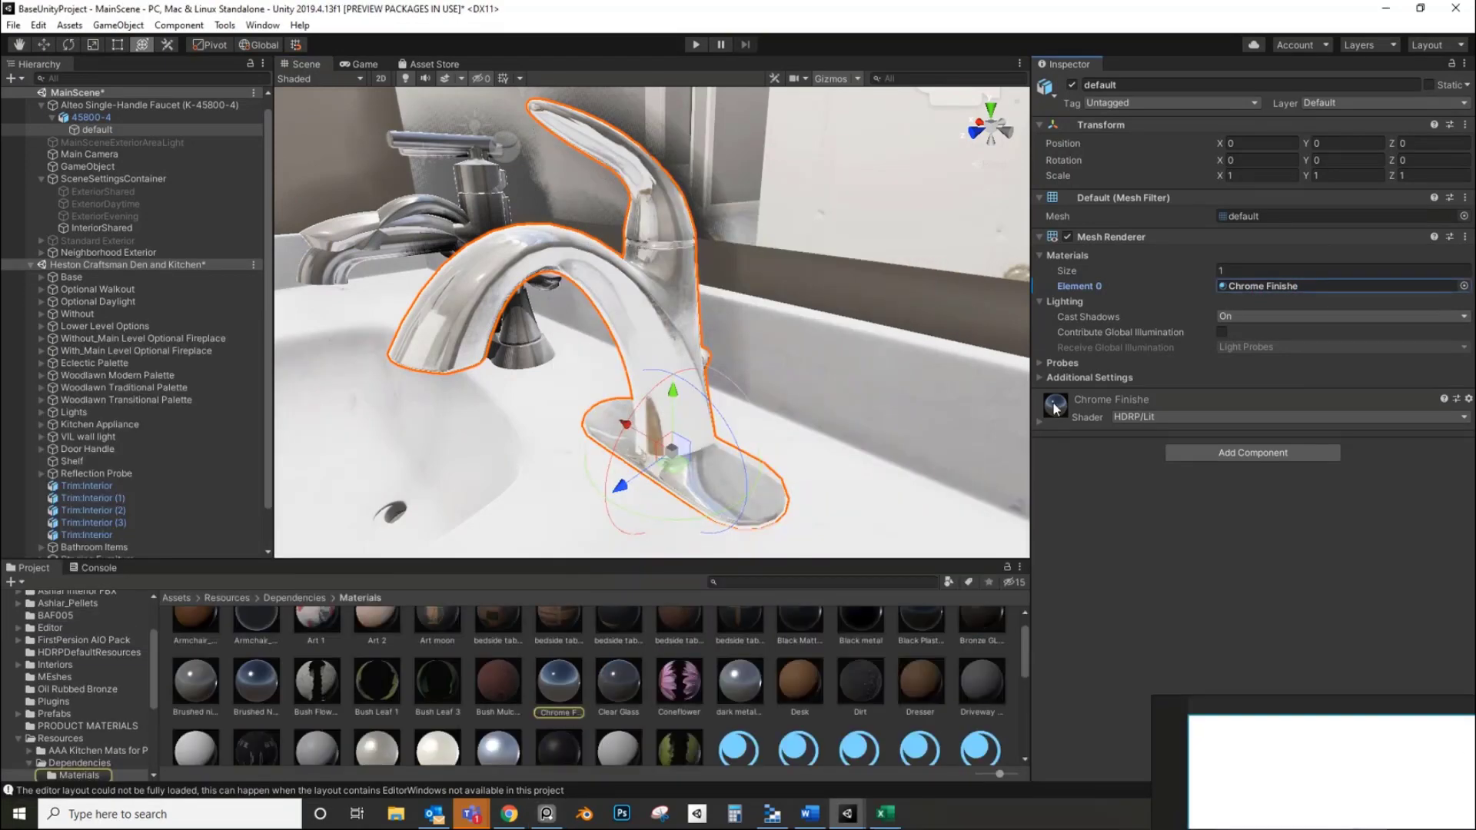
pyautogui.click(617, 685)
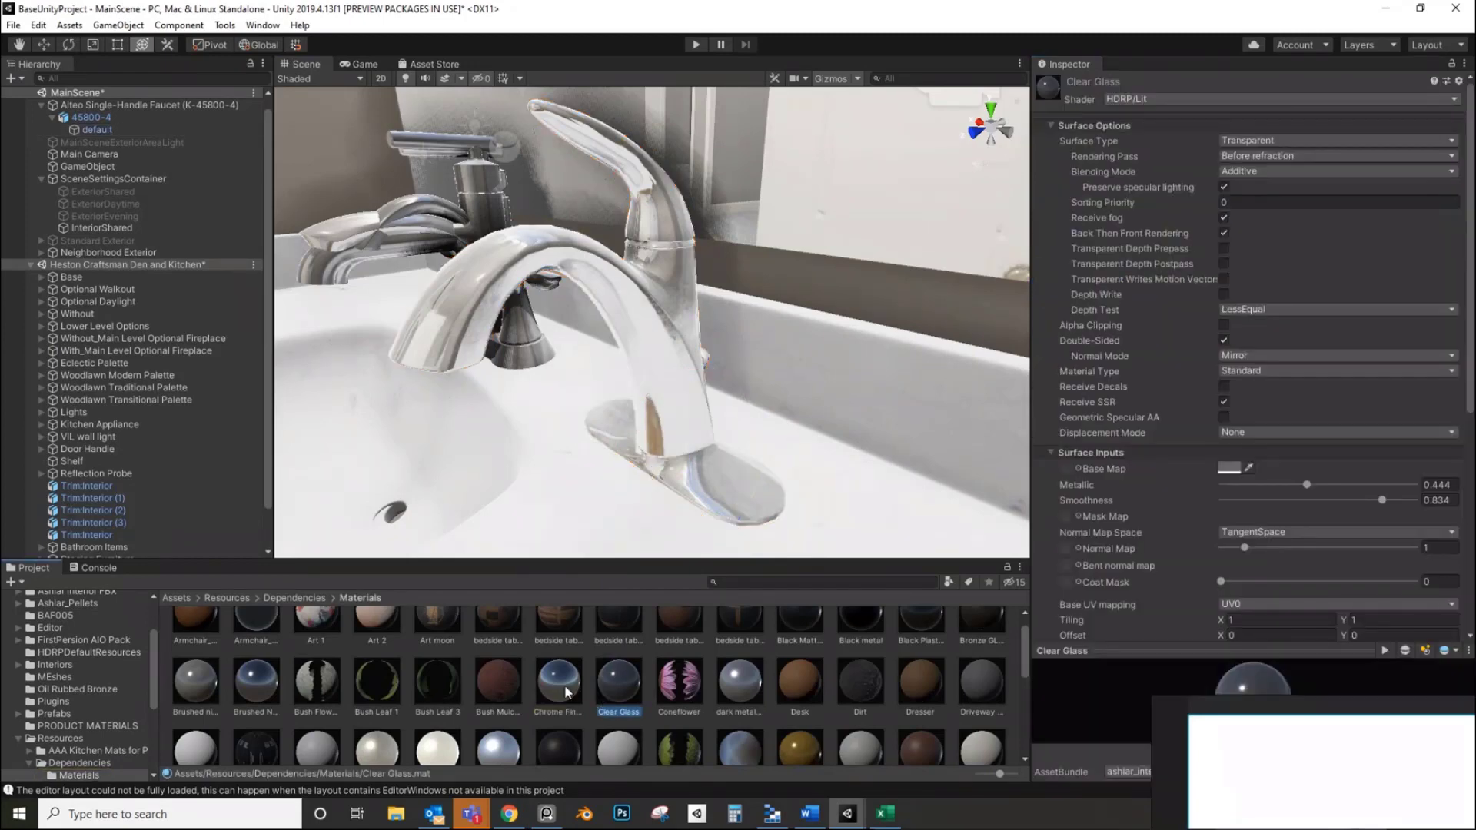
# - Put the Chrome Finishe 1 copy in BAF005 and lower its Smoothness to about 0.786
pyautogui.click(557, 684)
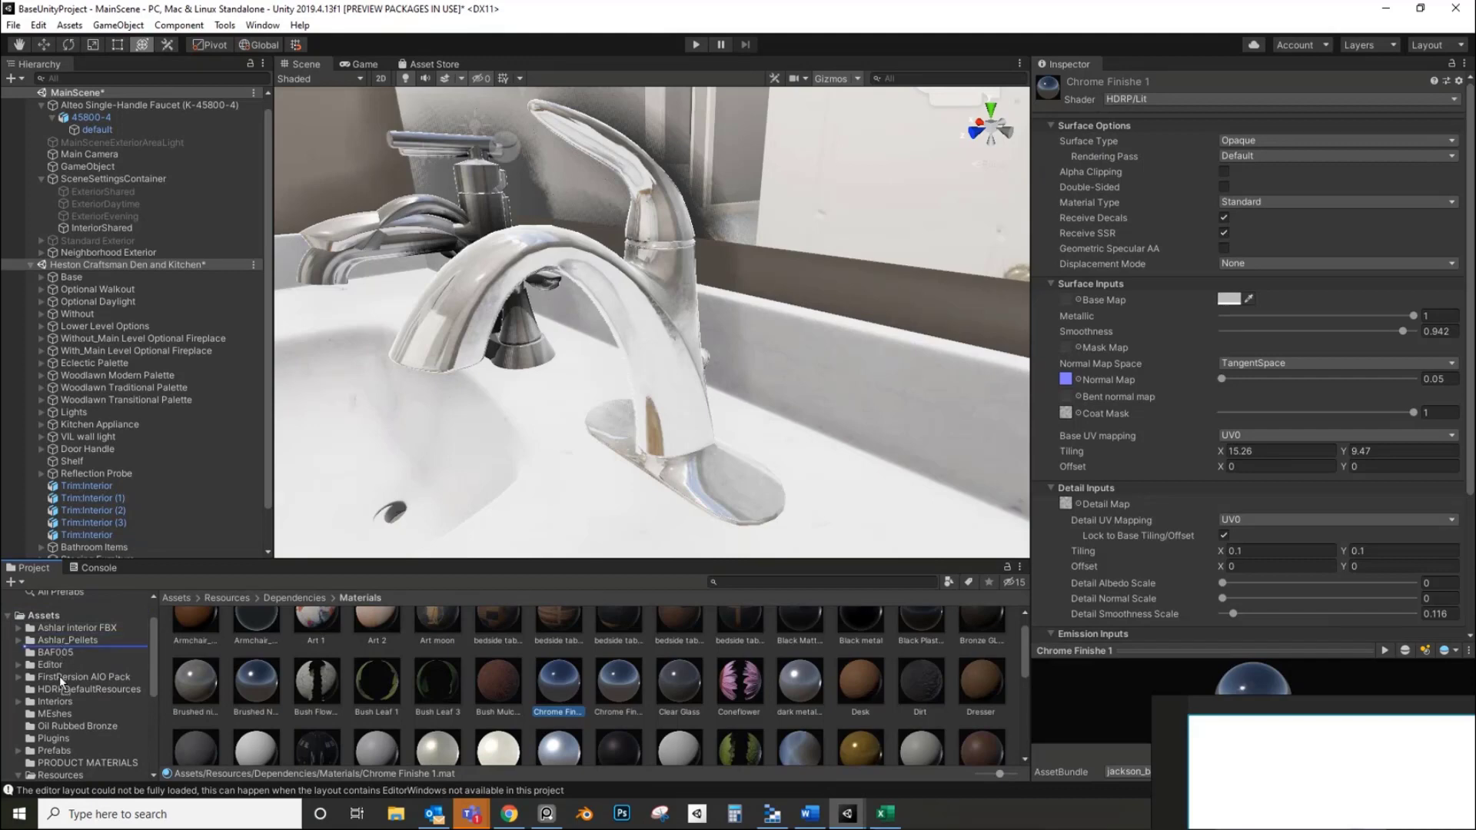
pyautogui.click(57, 651)
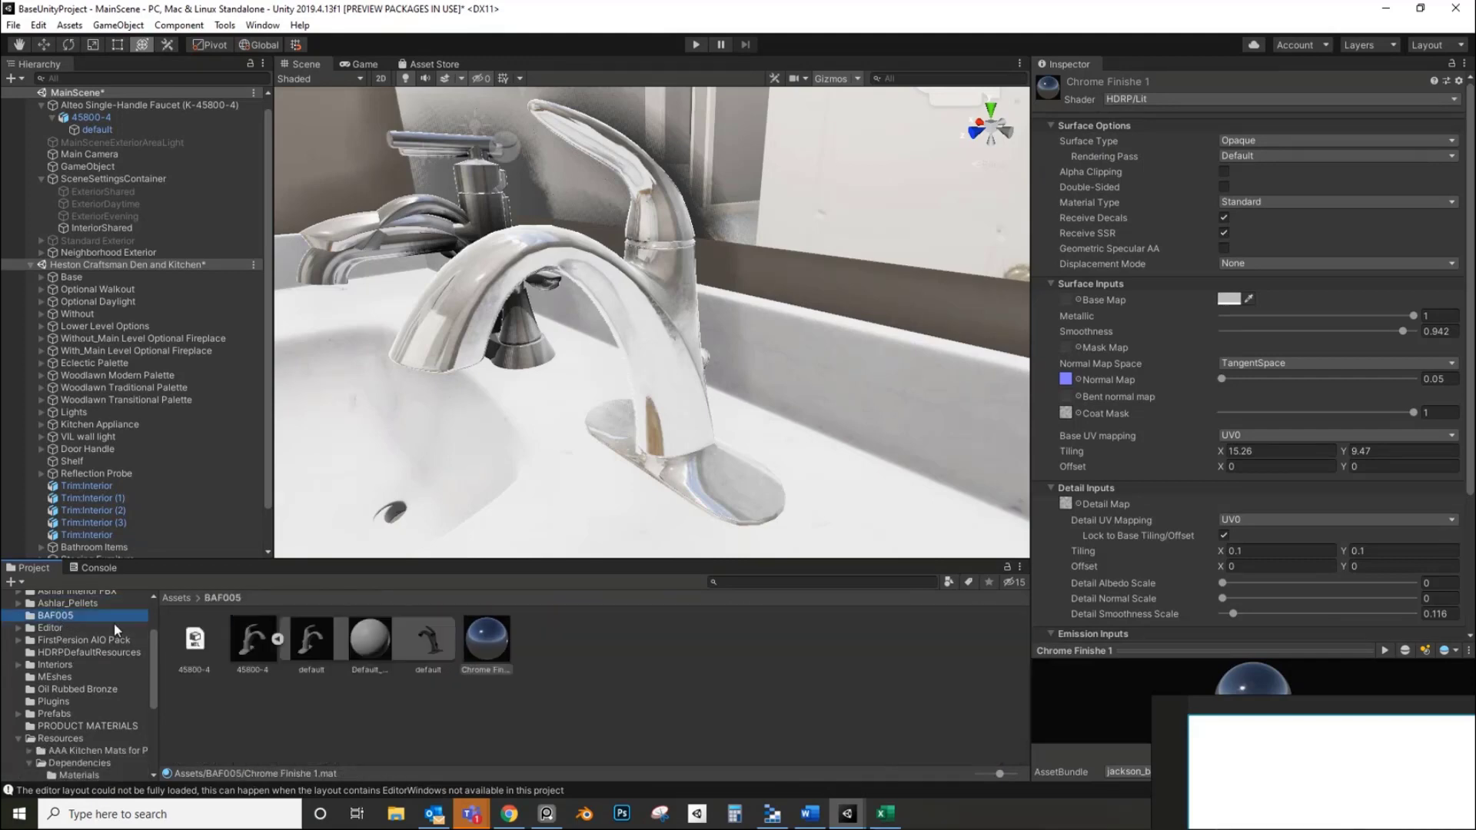
pyautogui.click(486, 636)
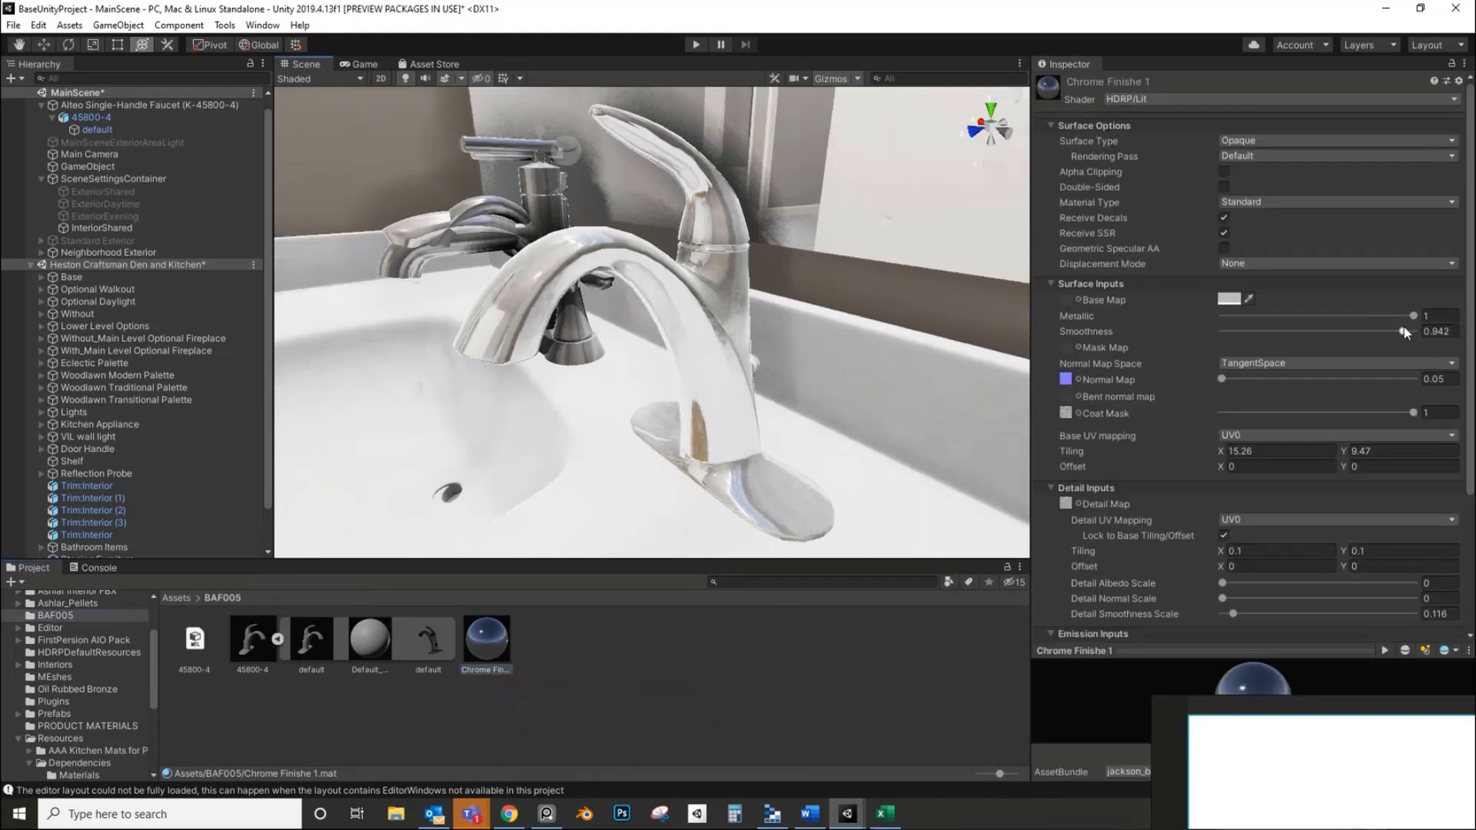
pyautogui.moveTo(1412, 331); pyautogui.dragTo(1386, 331)
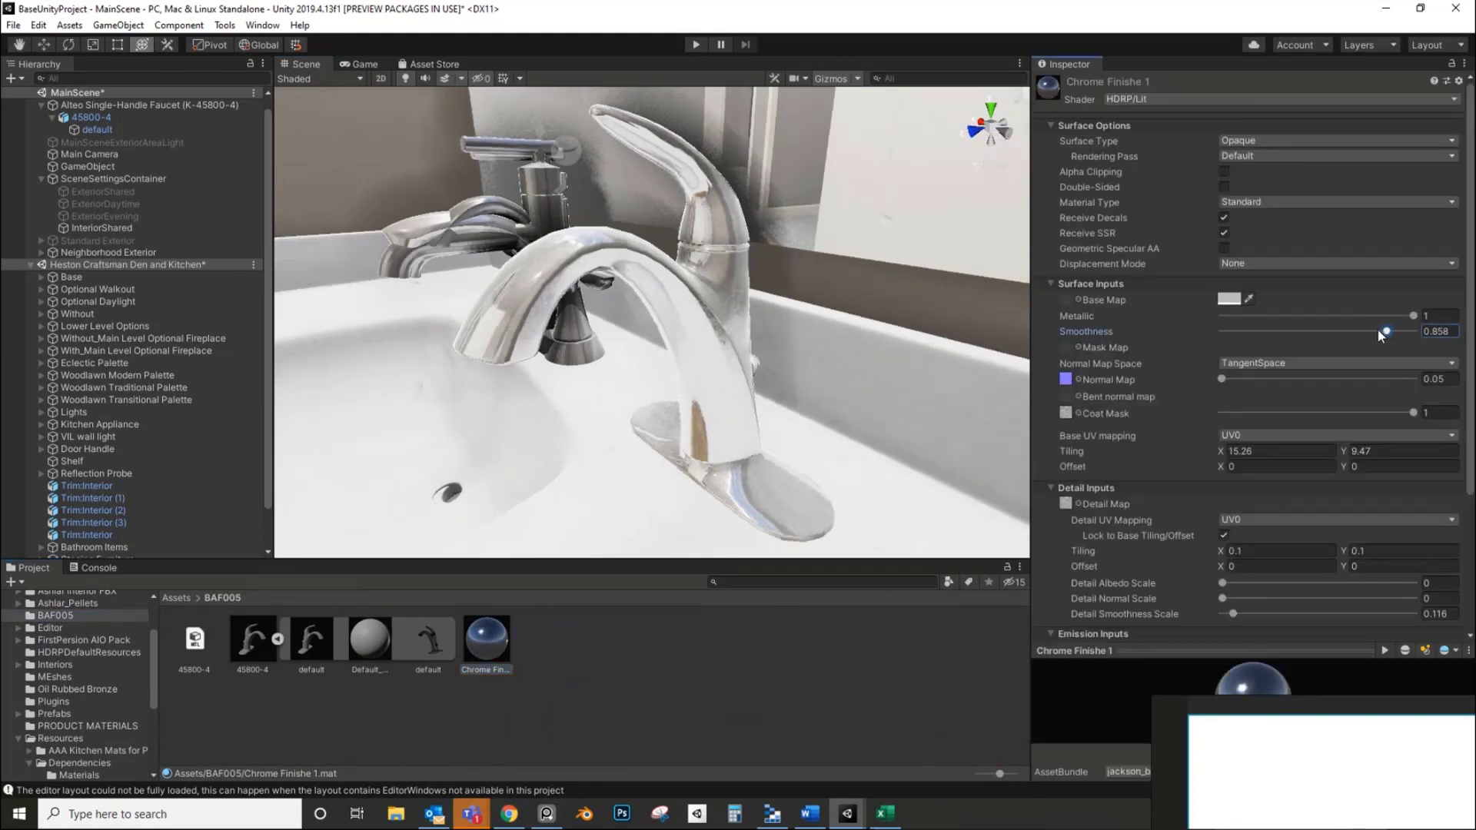
pyautogui.moveTo(1385, 332); pyautogui.dragTo(1372, 332)
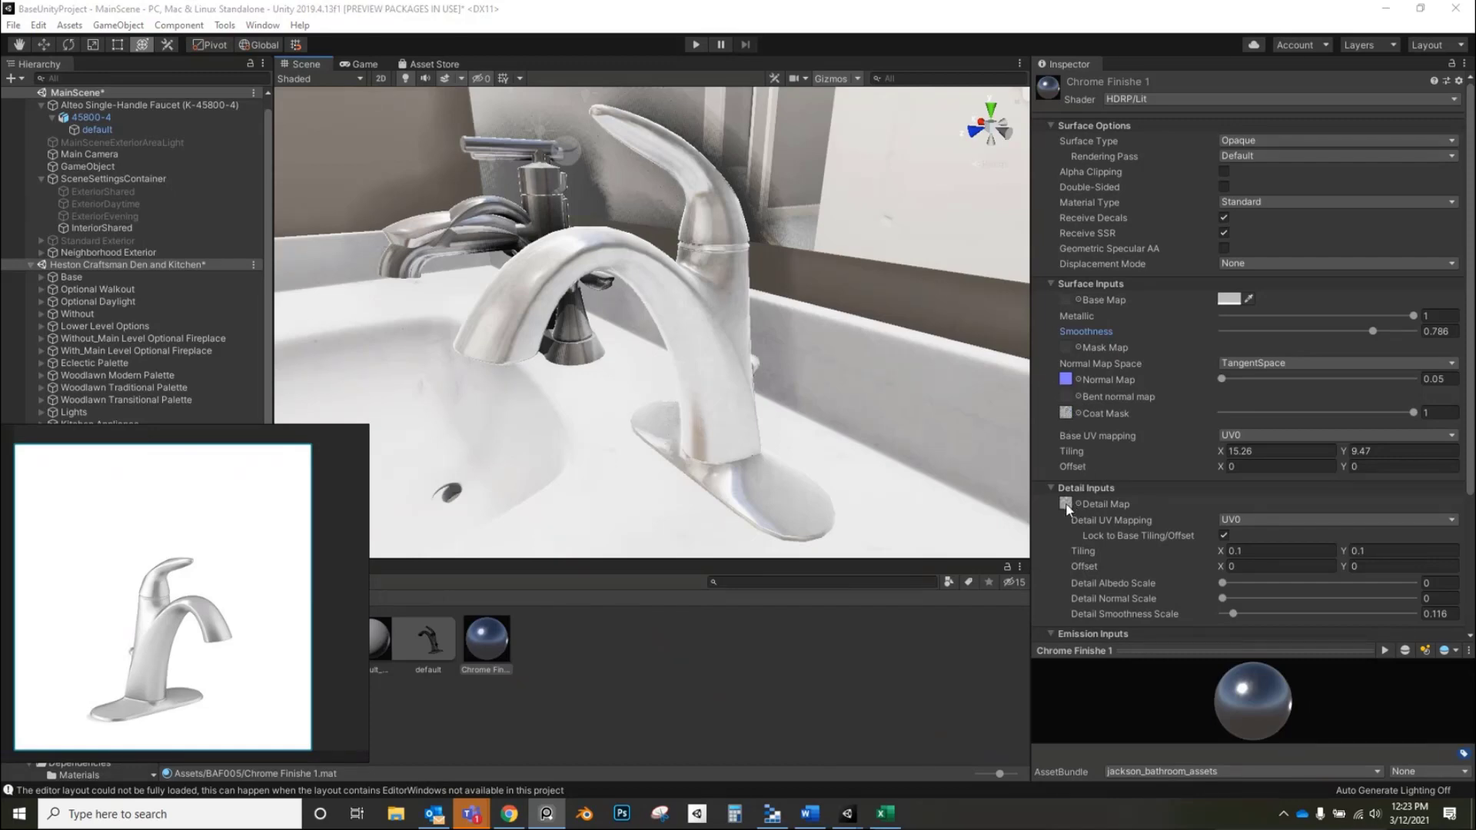
# - Inspect Chrome Finishe 1's Detail Map texture and Base Map colour without changing them
pyautogui.click(1065, 504)
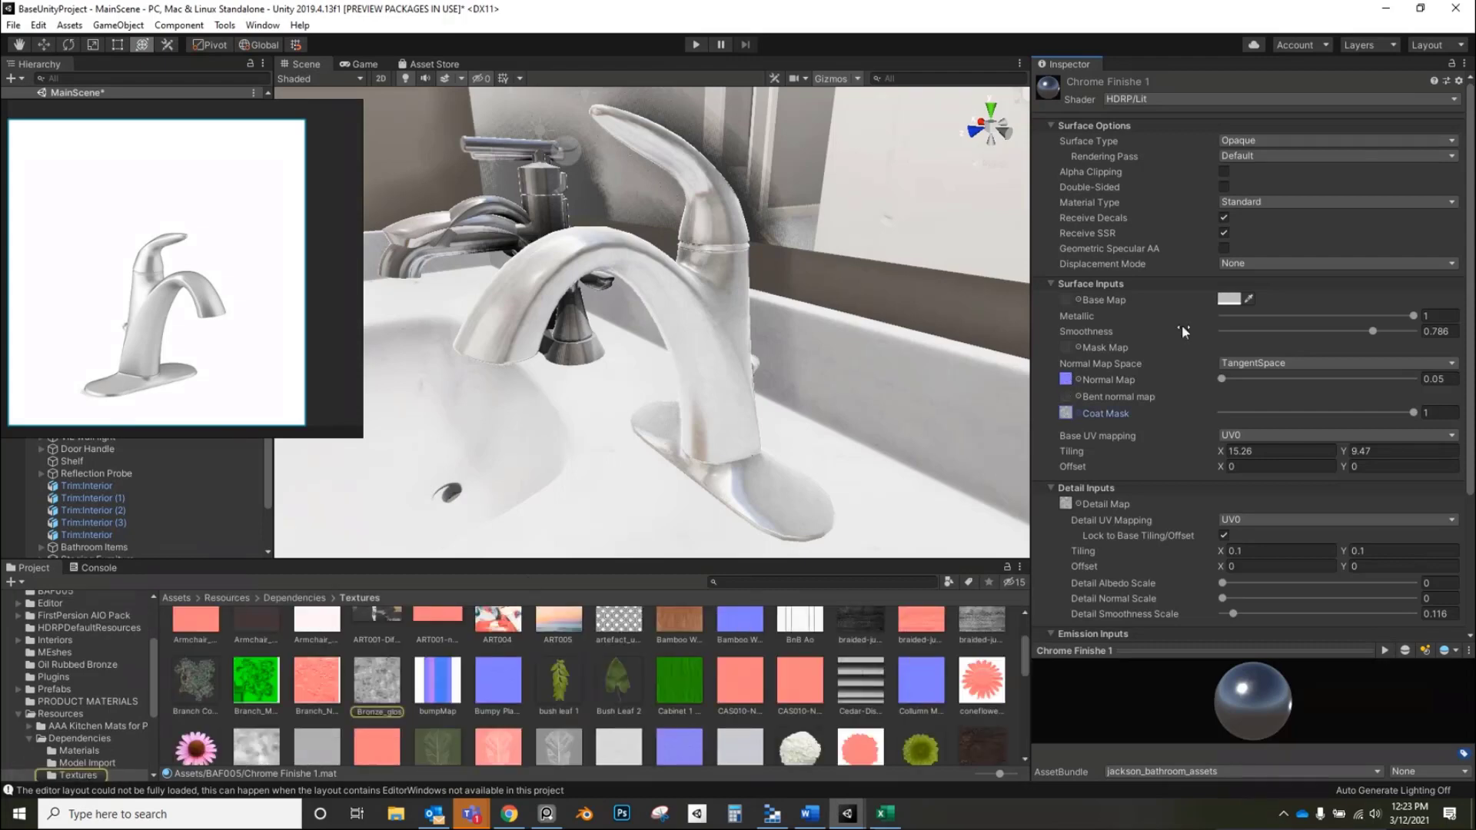
pyautogui.click(1064, 379)
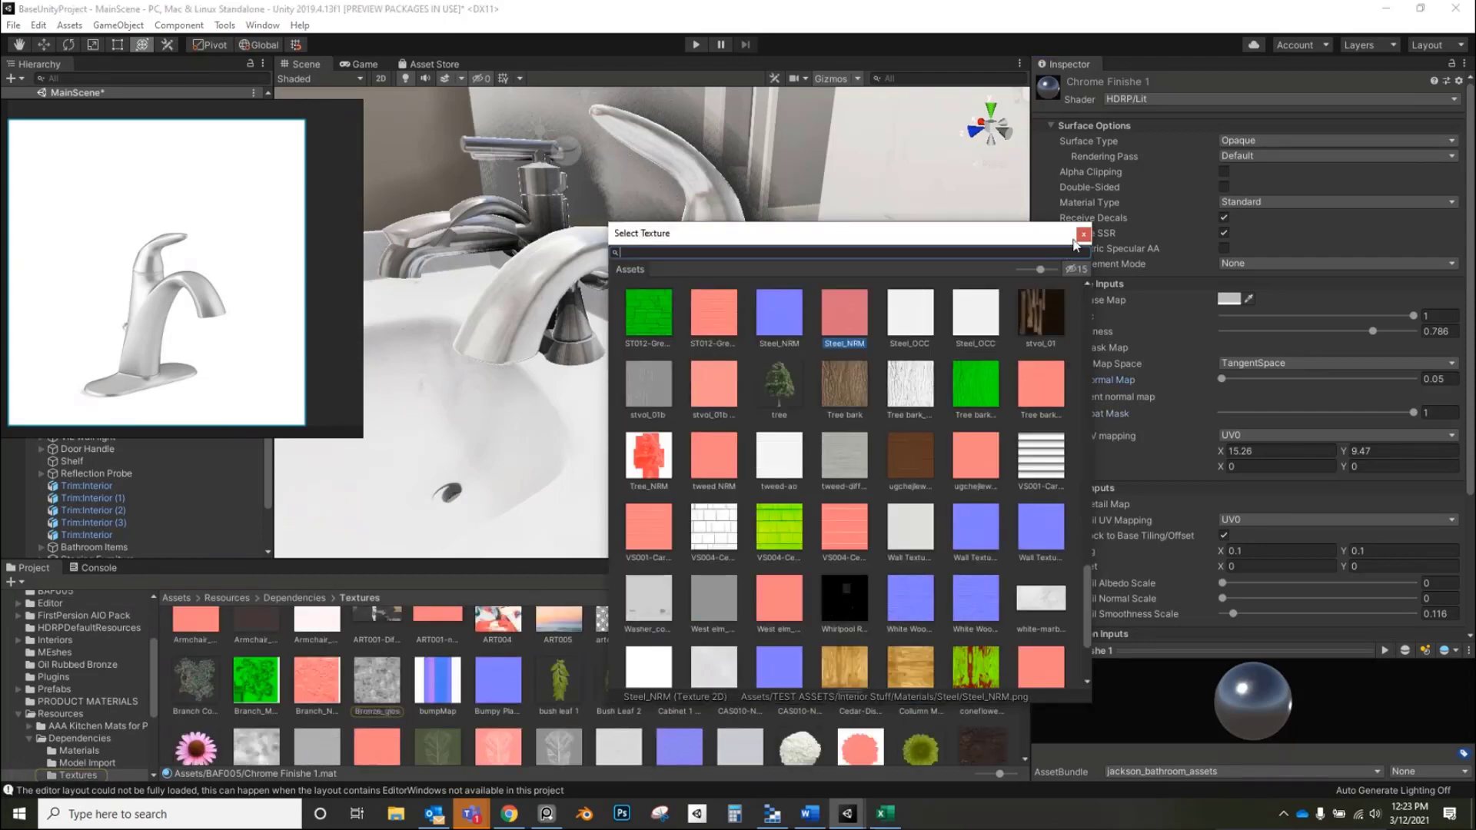
pyautogui.click(1082, 234)
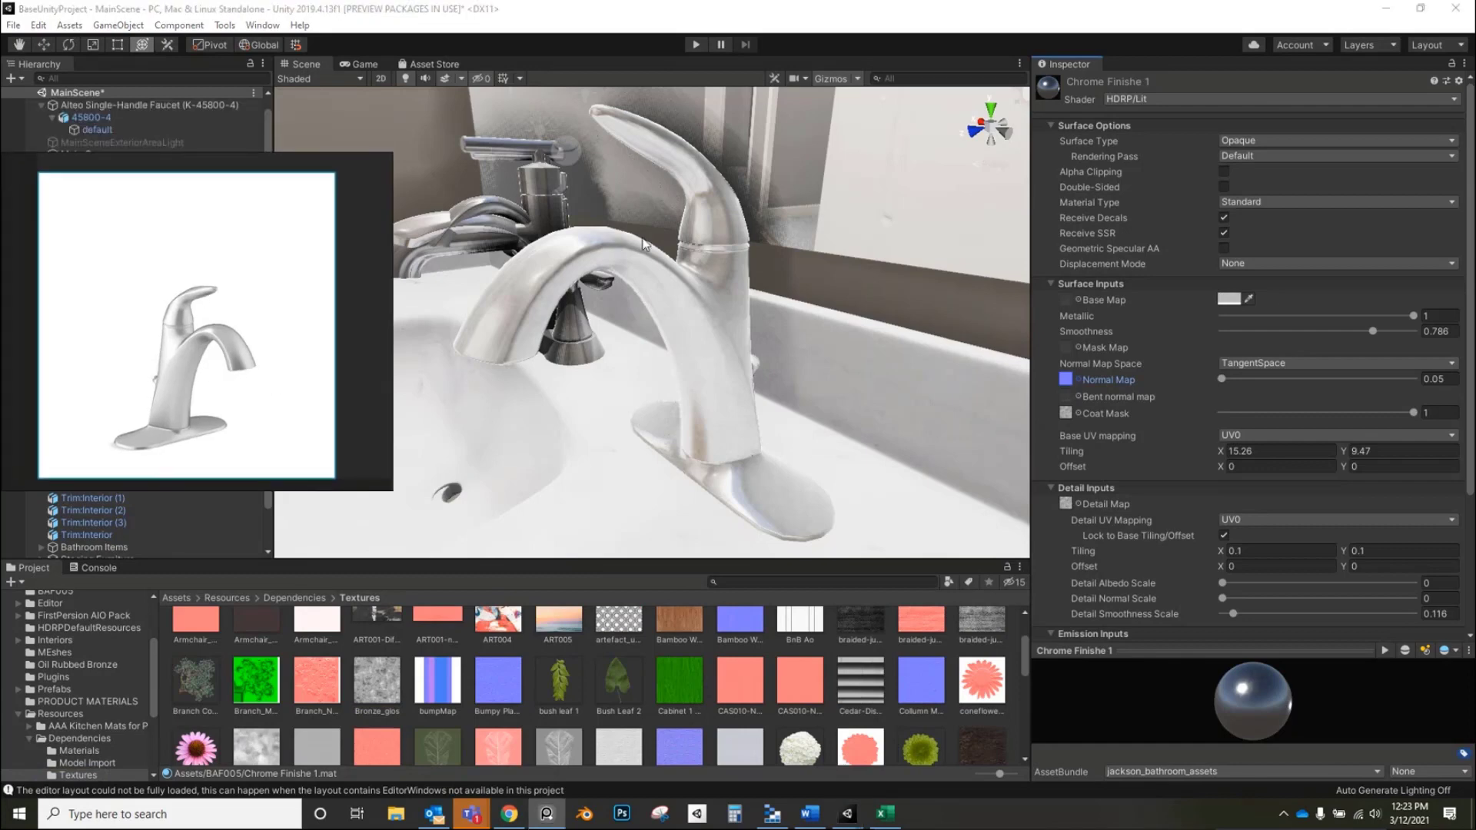
pyautogui.moveTo(1087, 324)
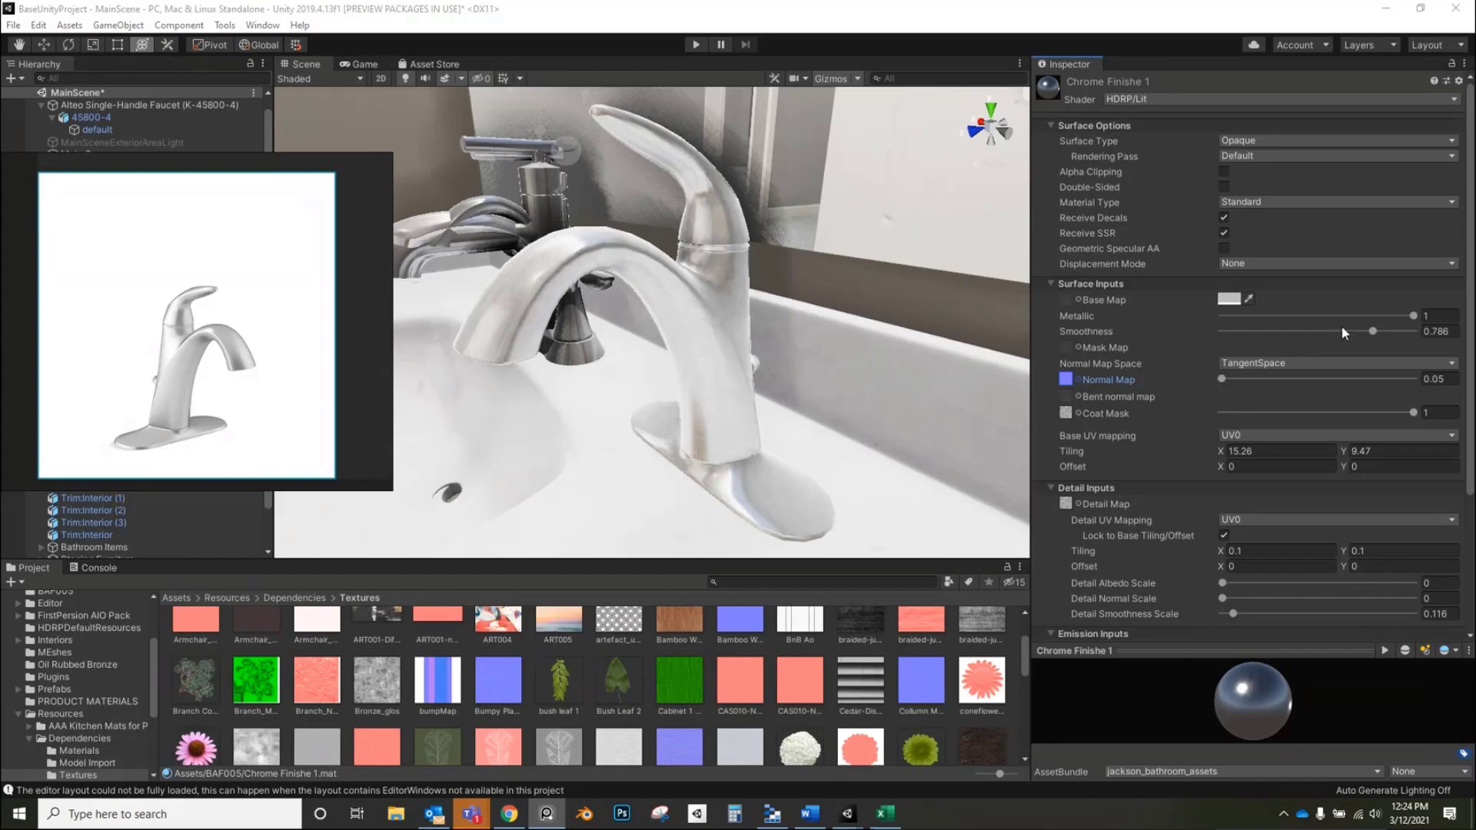
pyautogui.click(1229, 299)
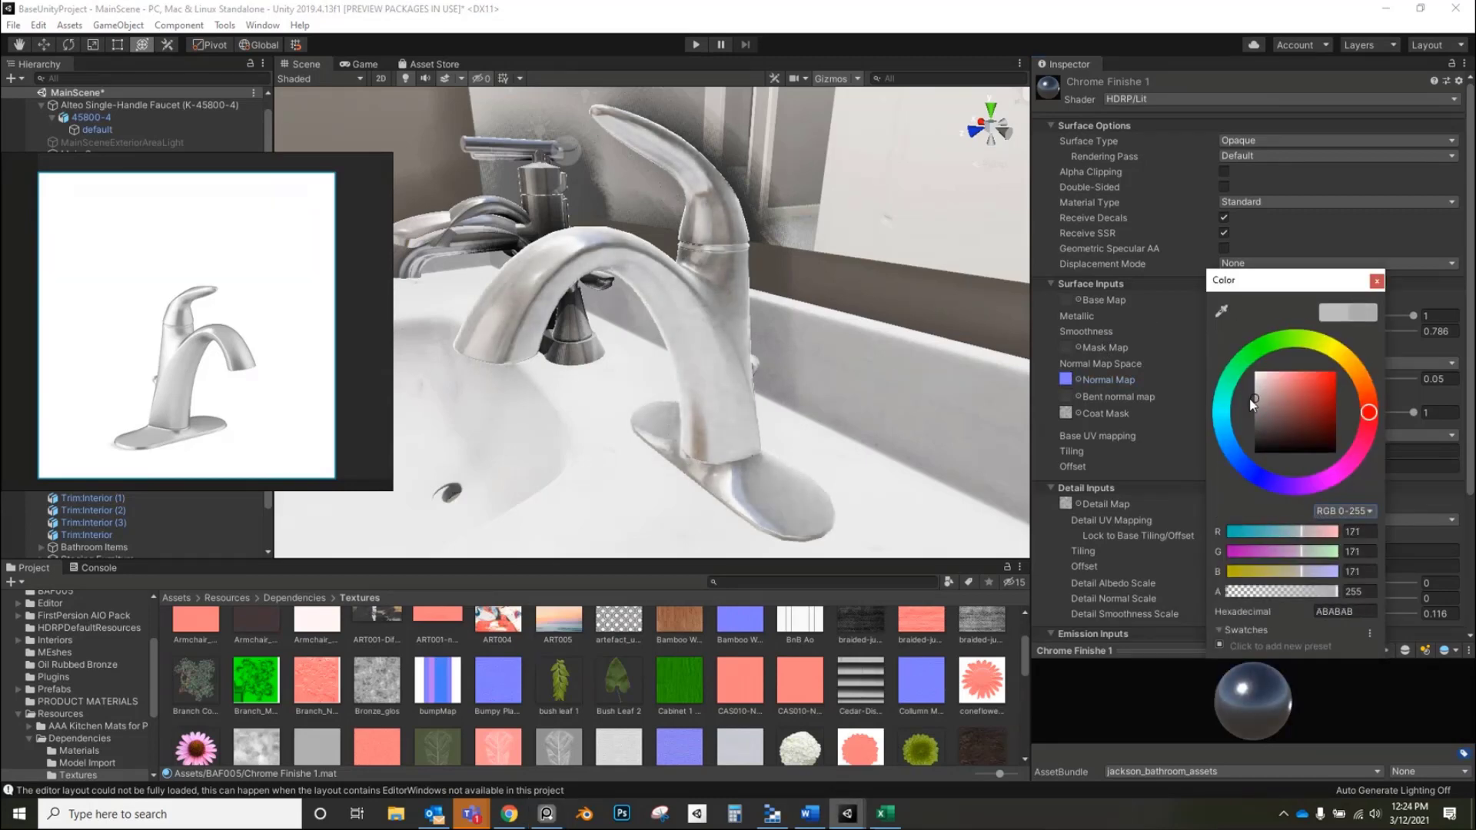
pyautogui.click(1375, 280)
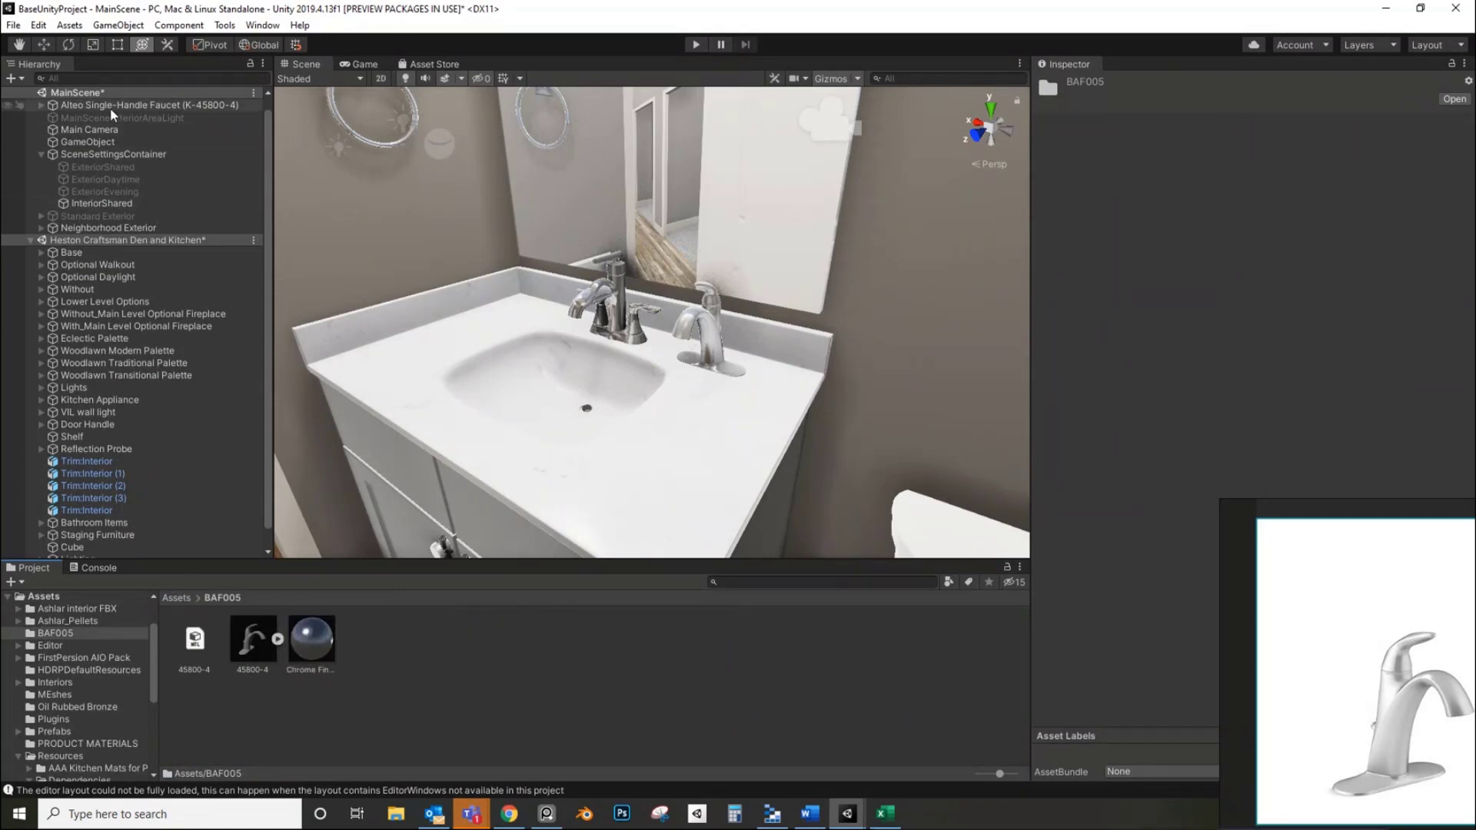
# - Drag Alteo Single-Handle Faucet (K-45800-4) into Assets/BAF005 to create its prefab
pyautogui.click(148, 104)
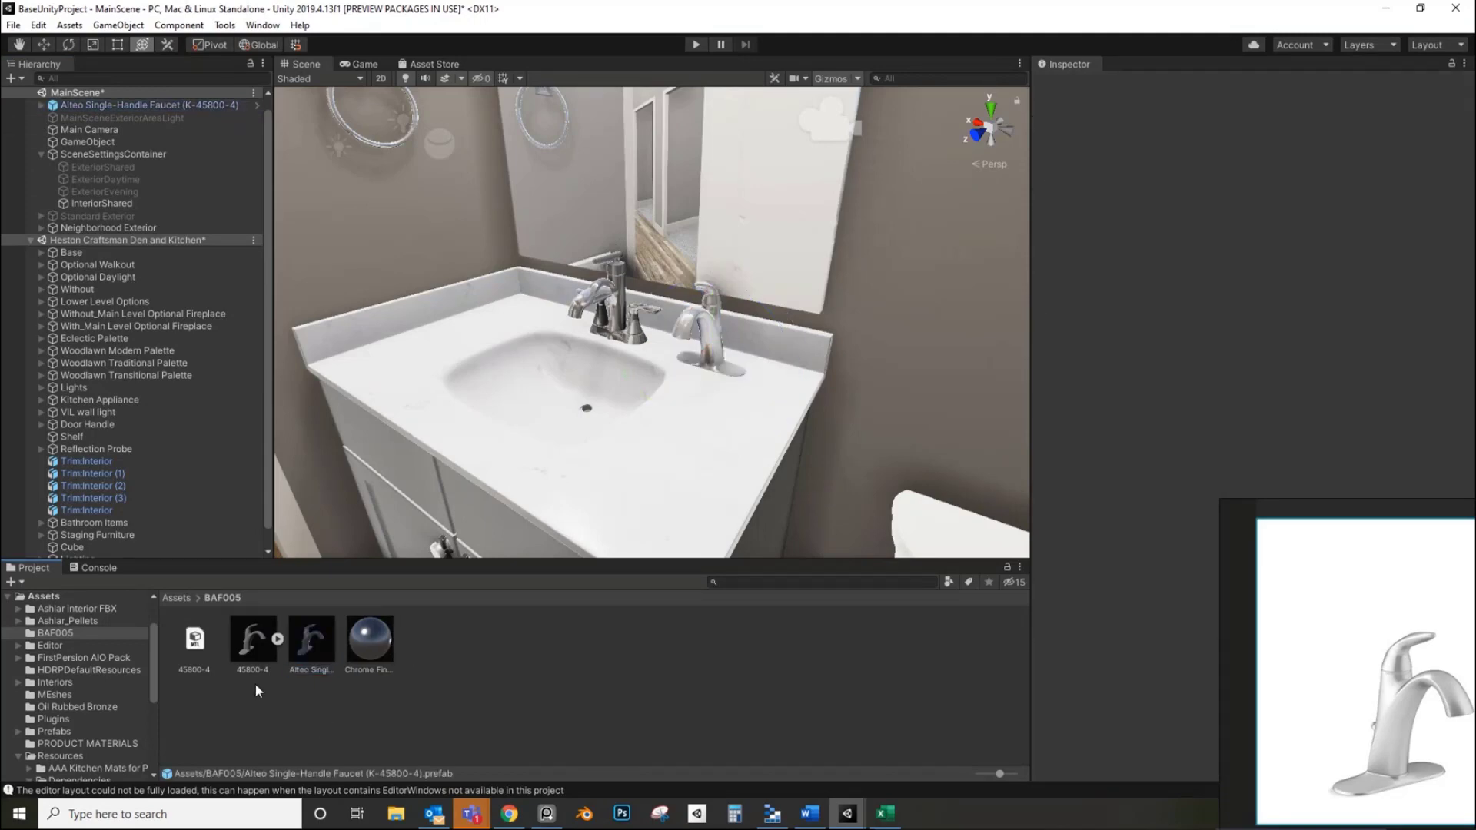
pyautogui.moveTo(209, 653)
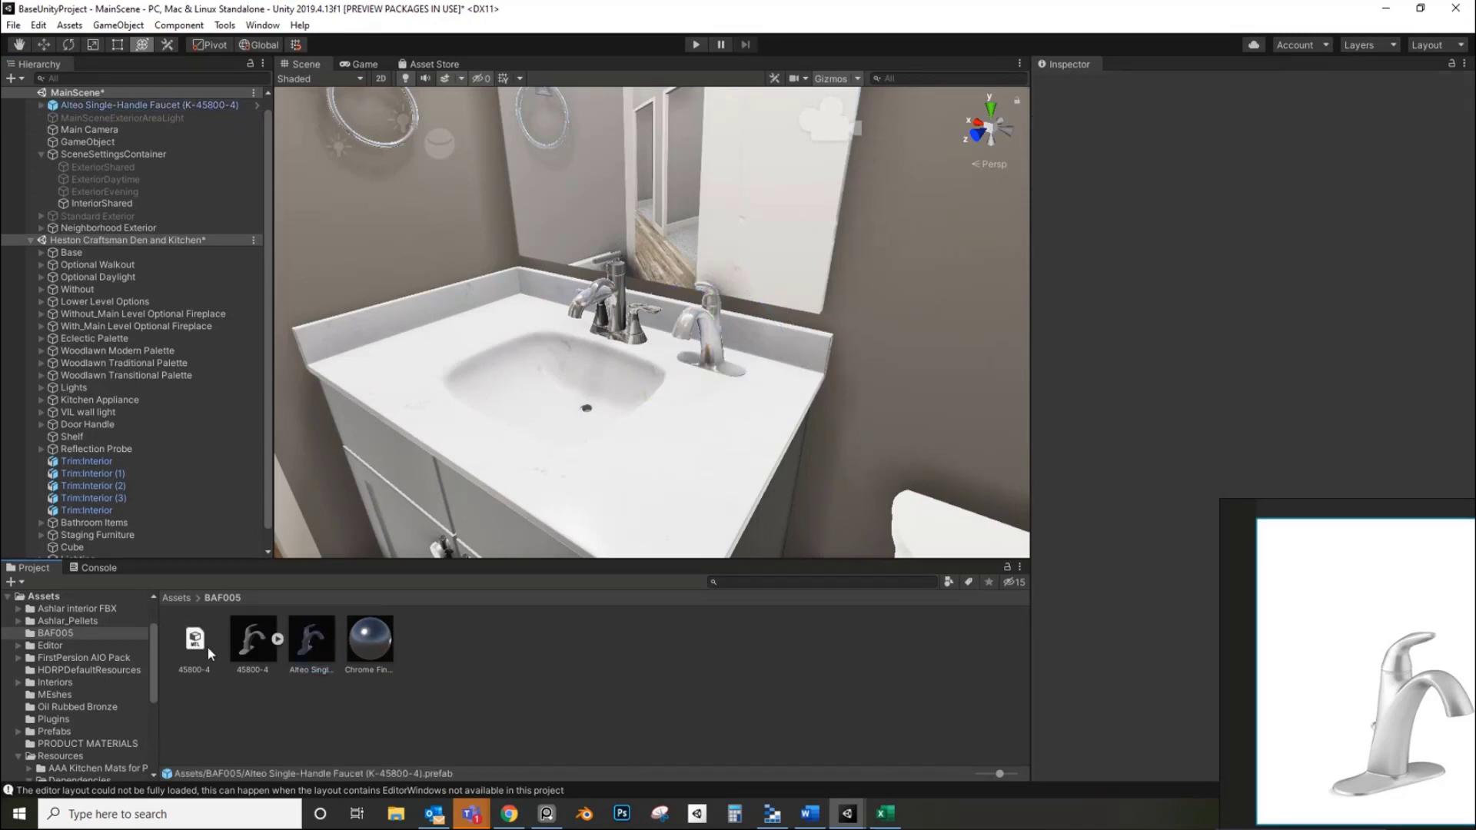
pyautogui.click(251, 638)
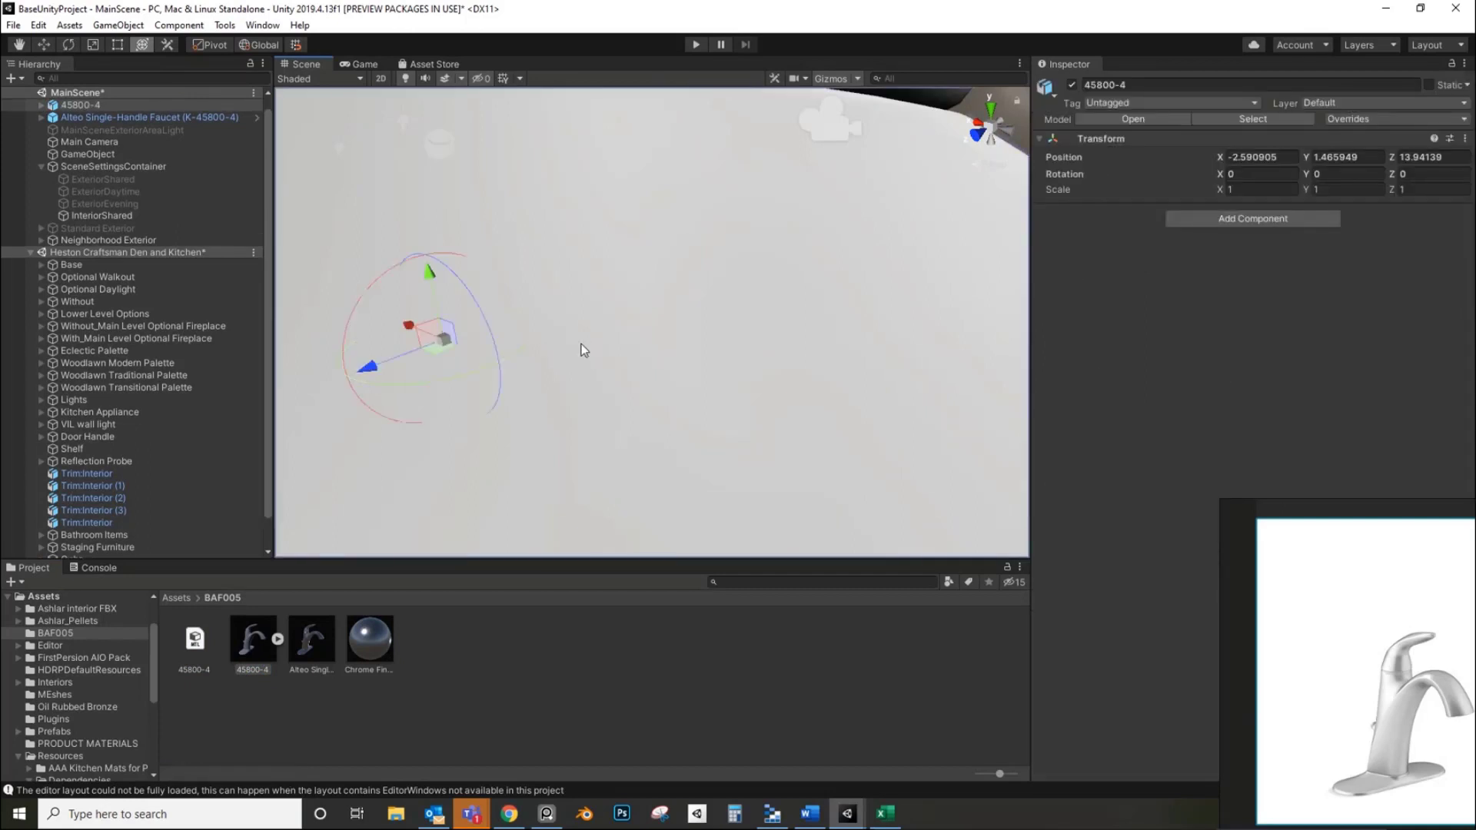
pyautogui.moveTo(638, 349)
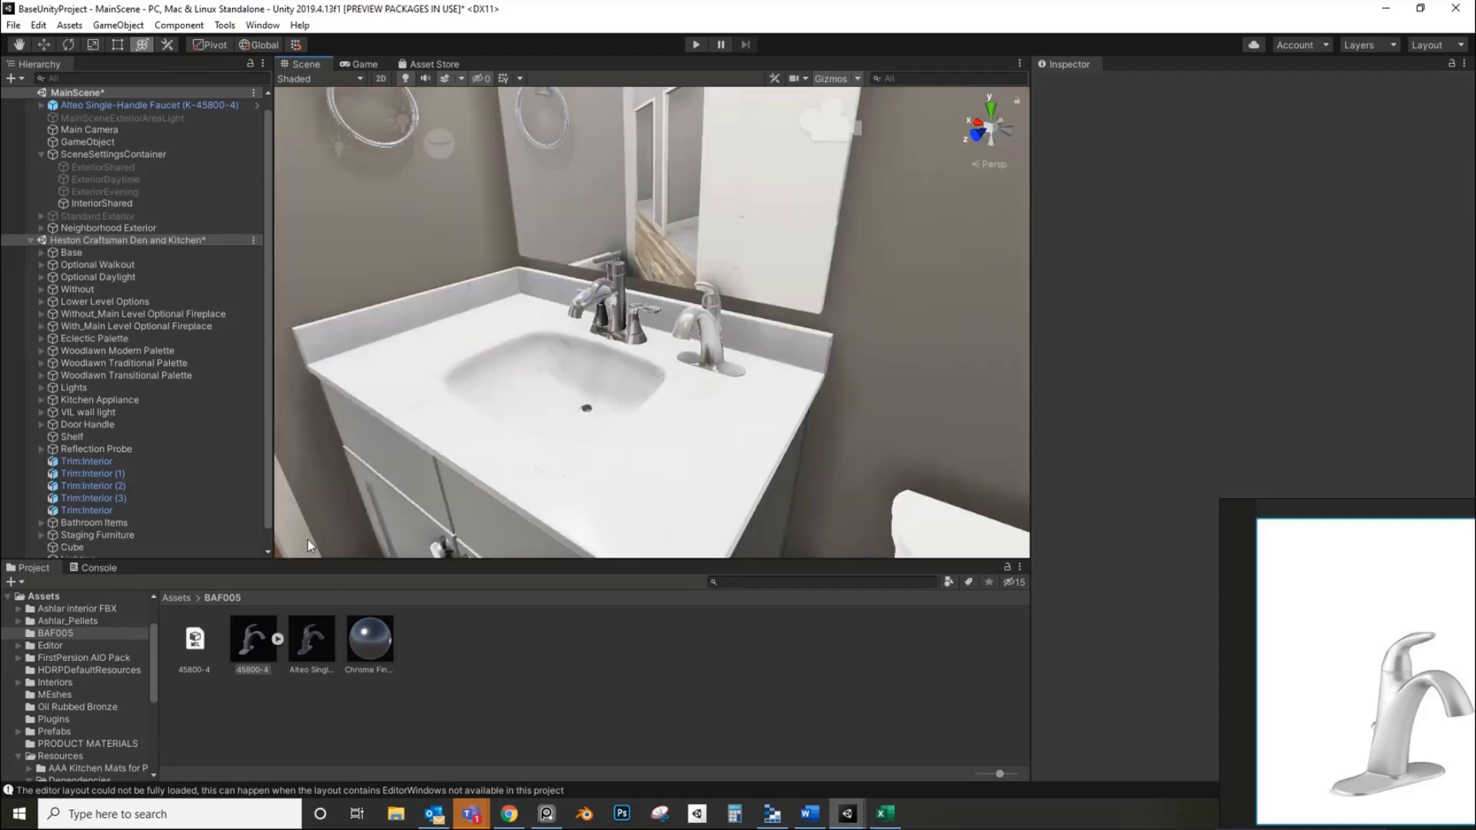
pyautogui.click(311, 641)
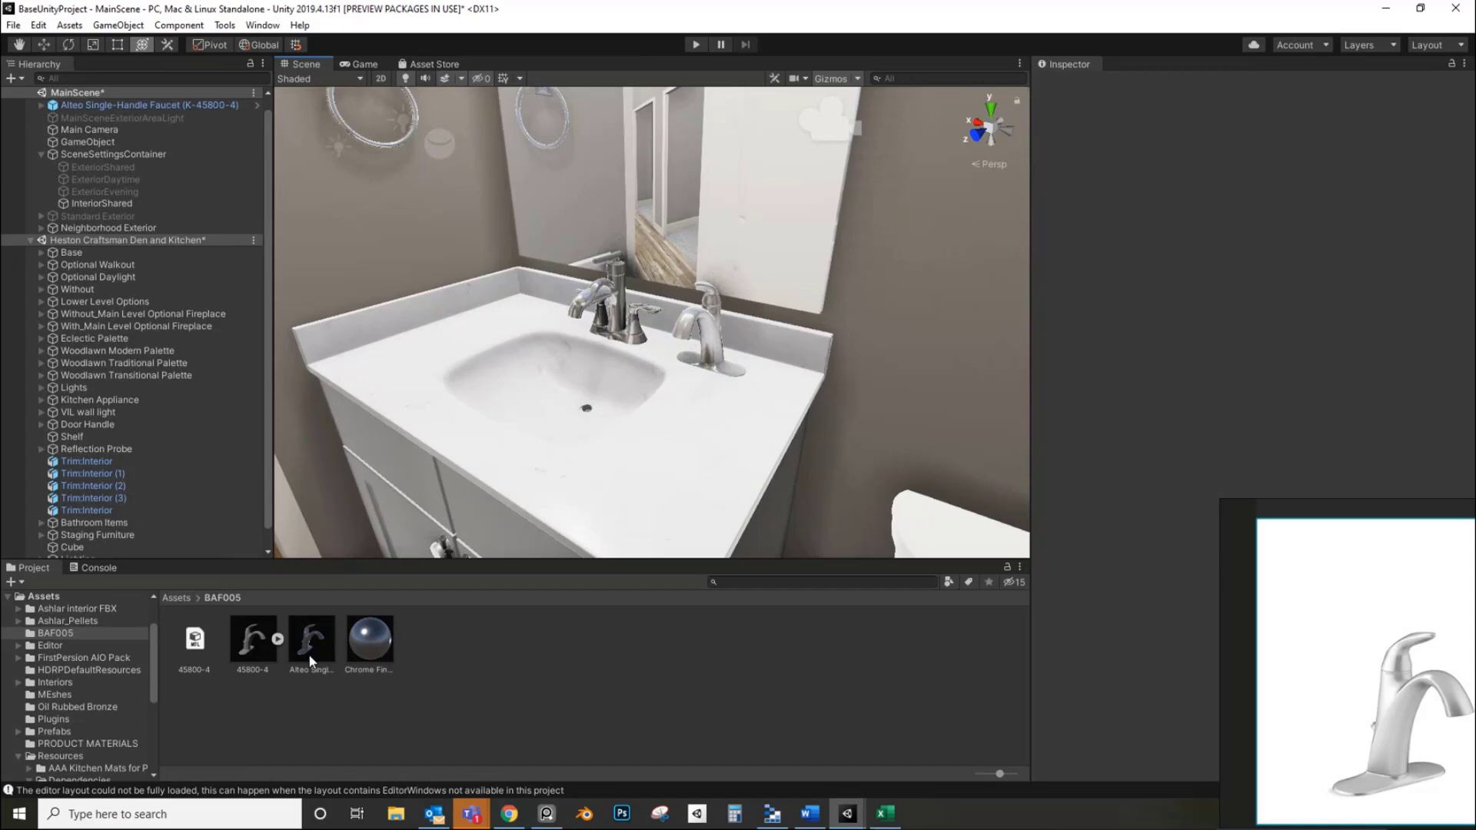
# - Run Select Dependencies on the Alteo Single-Handle Faucet prefab
pyautogui.rightClick(310, 641)
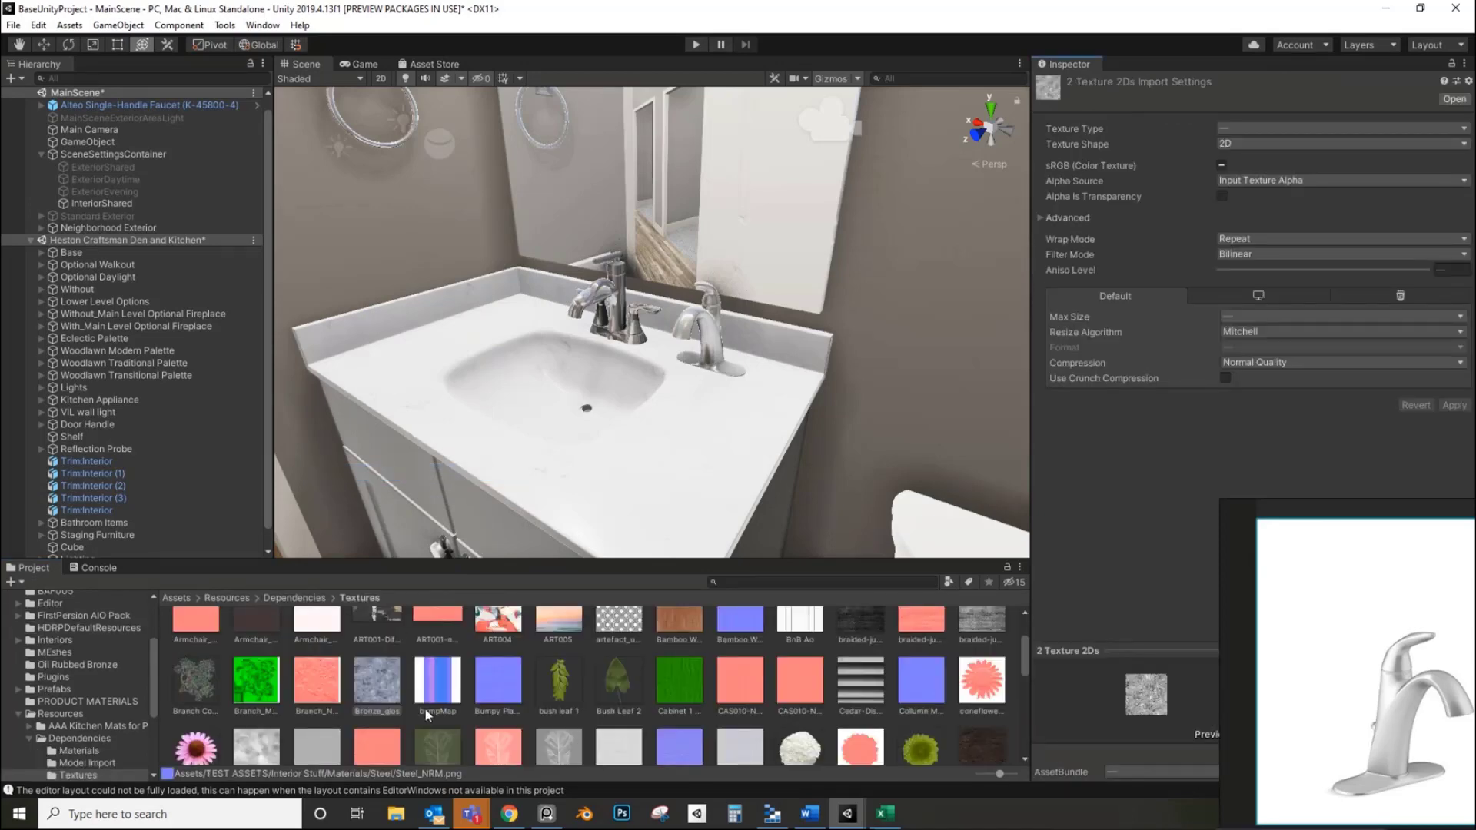
pyautogui.scroll(-3)
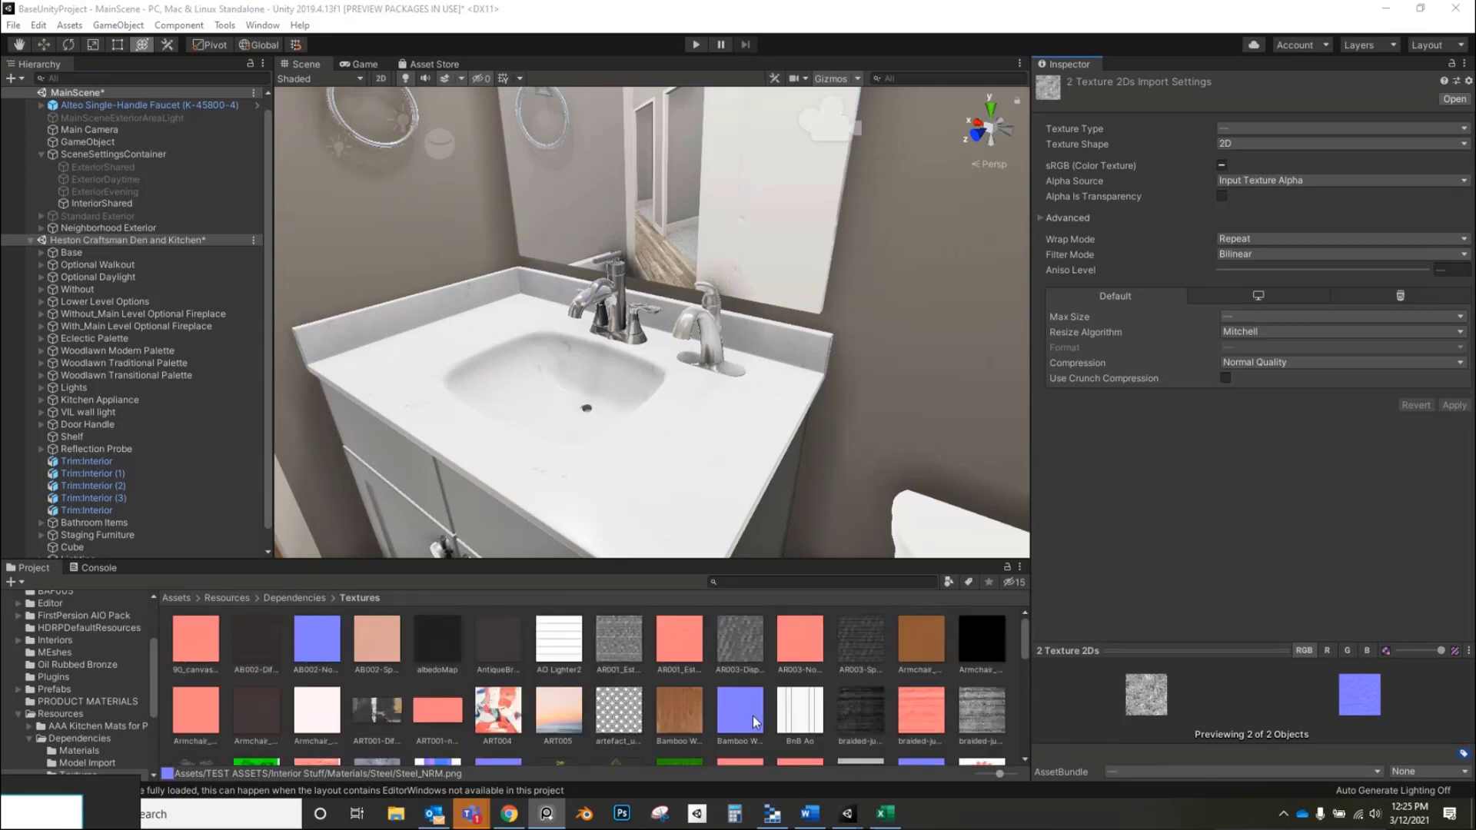
pyautogui.rightClick(149, 105)
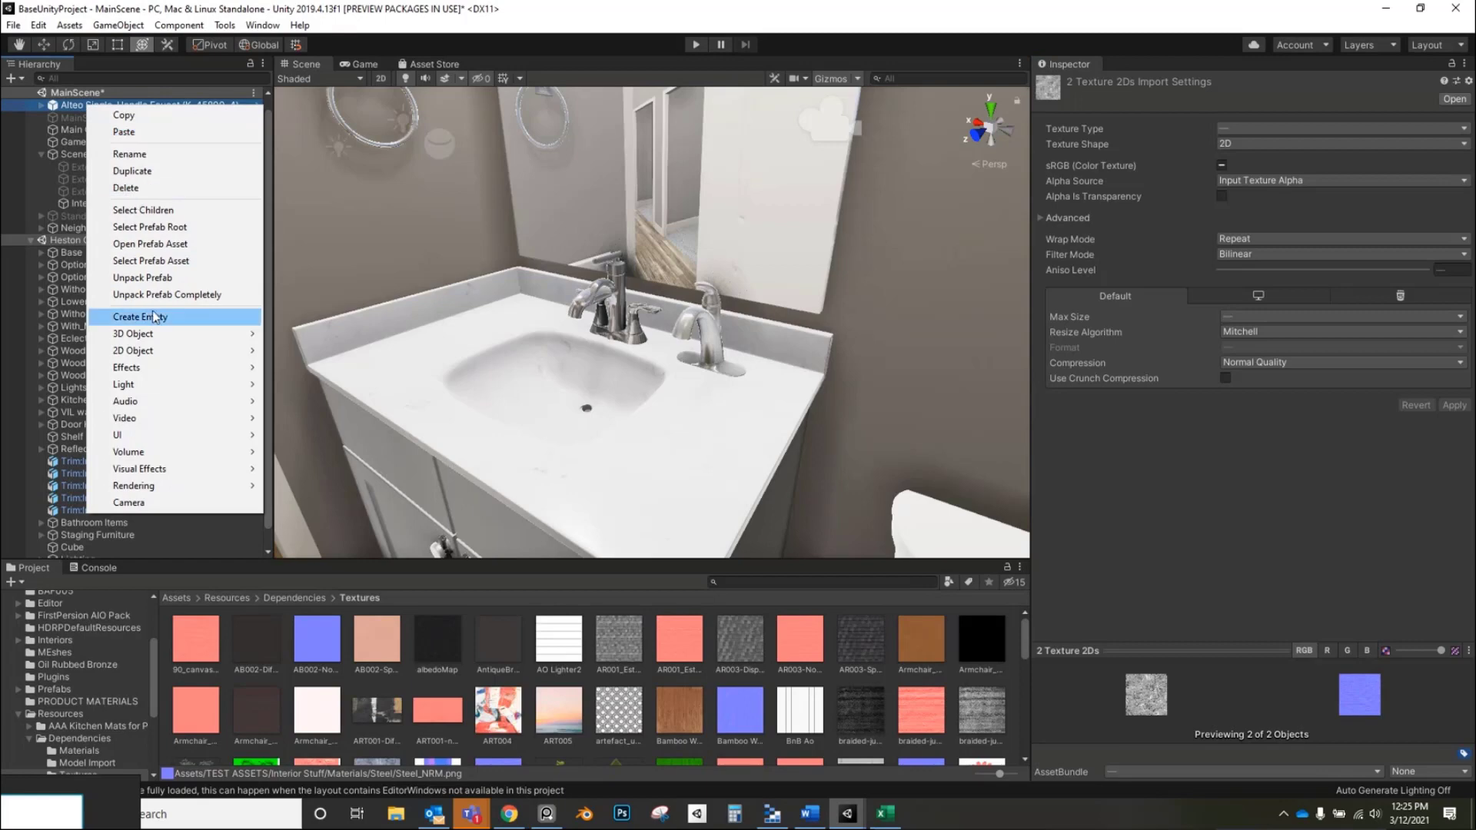
pyautogui.moveTo(186, 230)
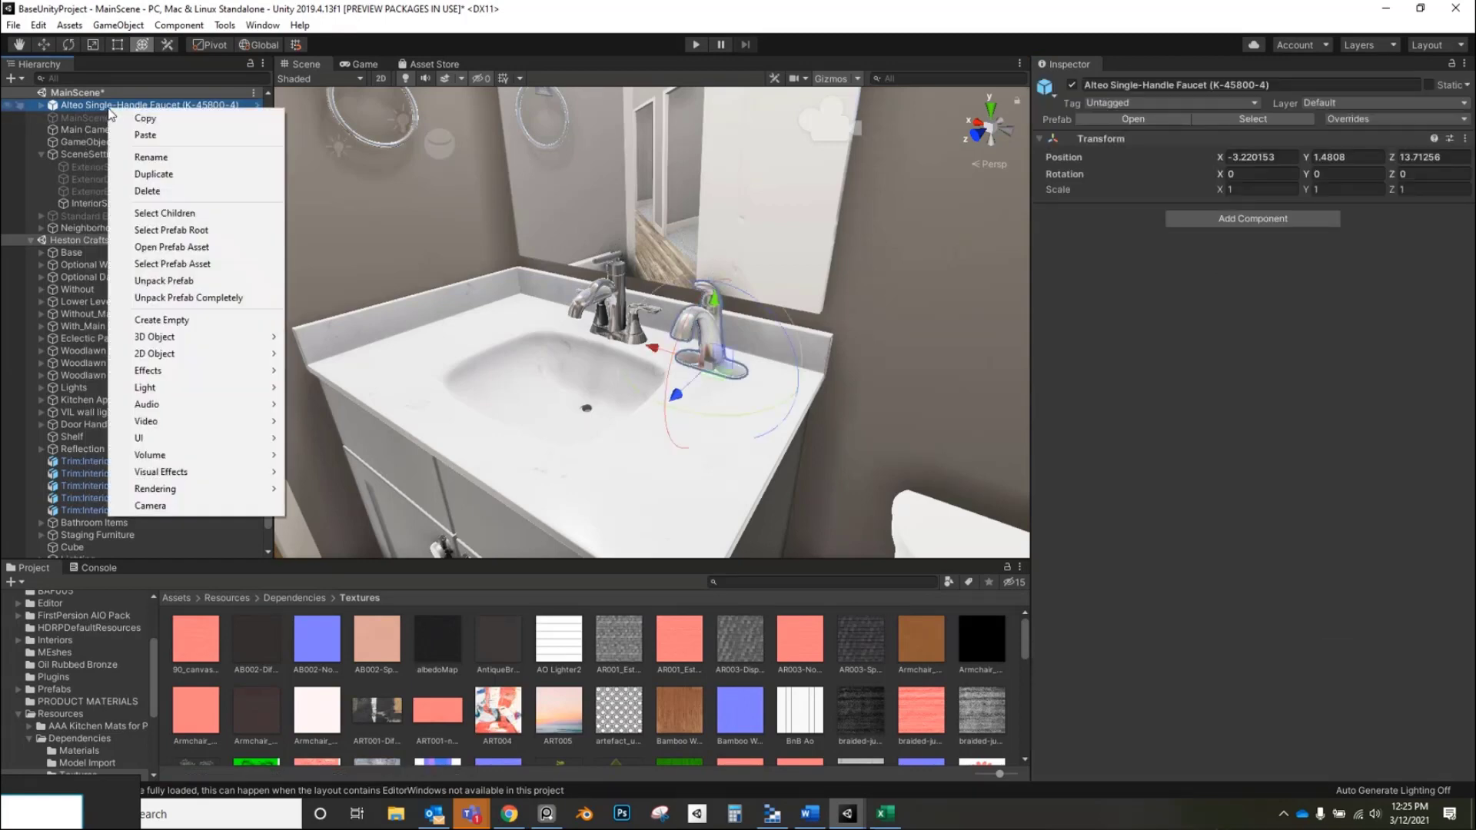
pyautogui.moveTo(172, 246)
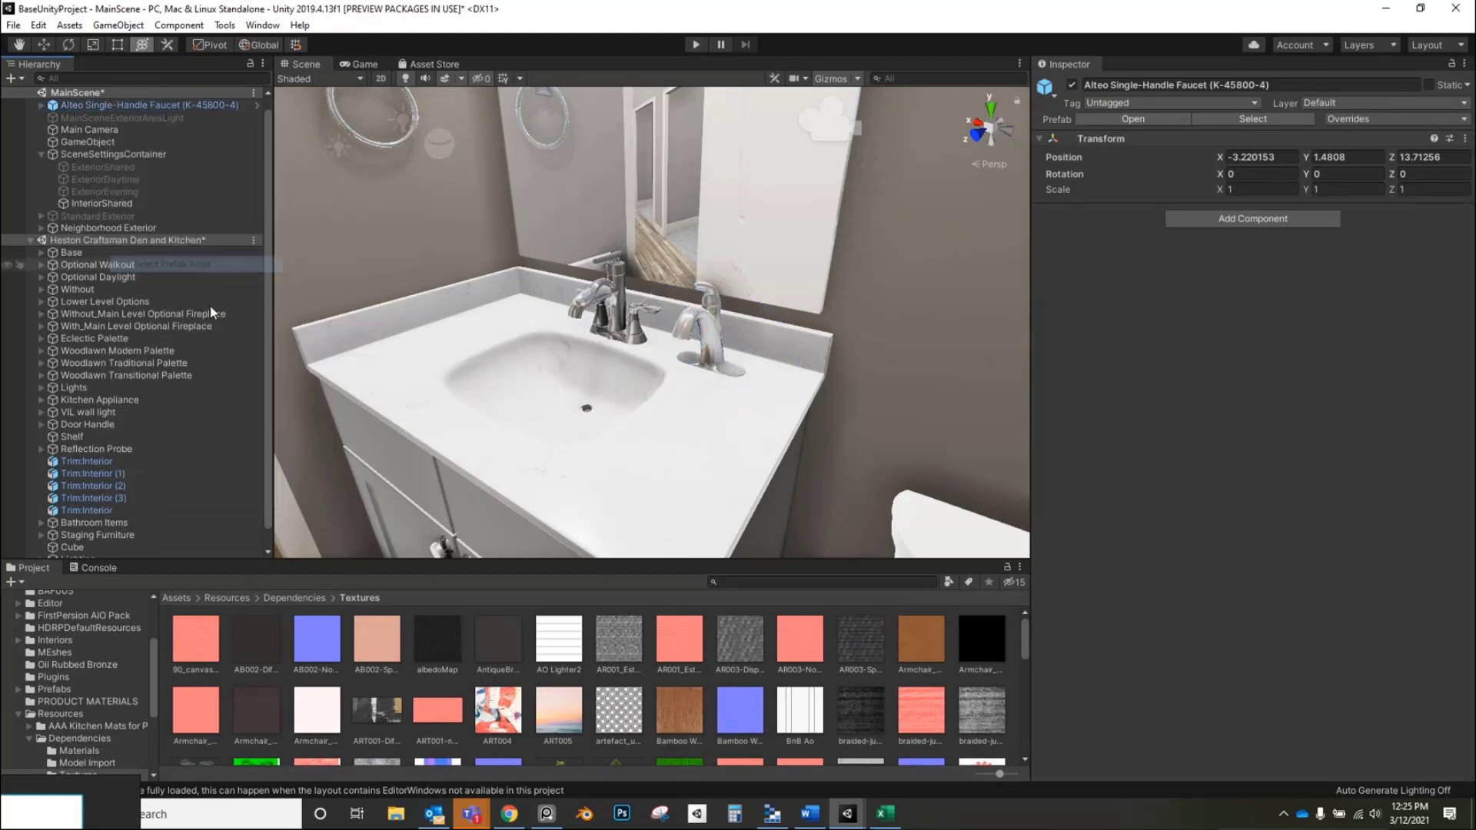
pyautogui.rightClick(310, 645)
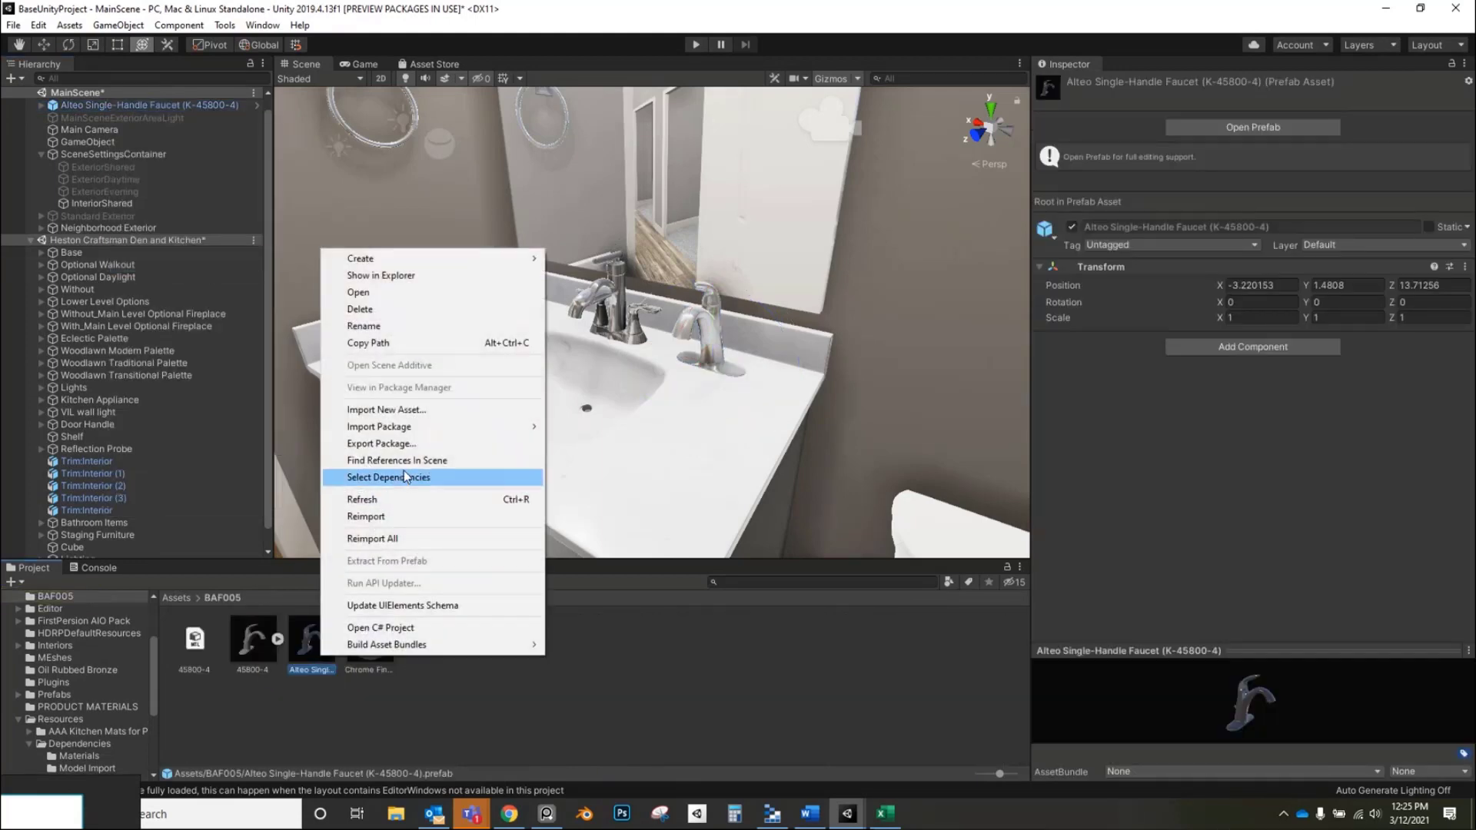
pyautogui.click(389, 477)
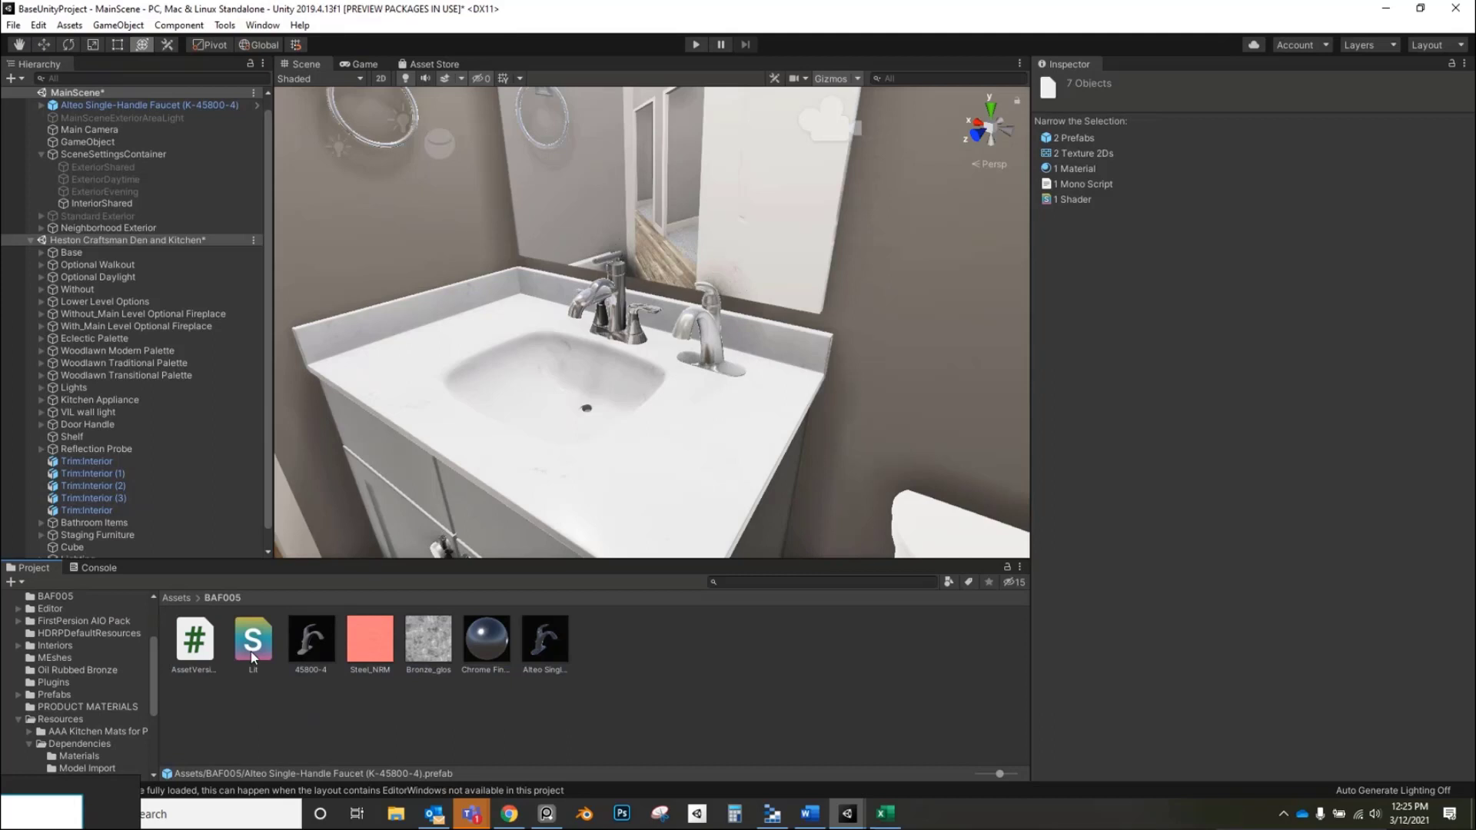
pyautogui.moveTo(201, 668)
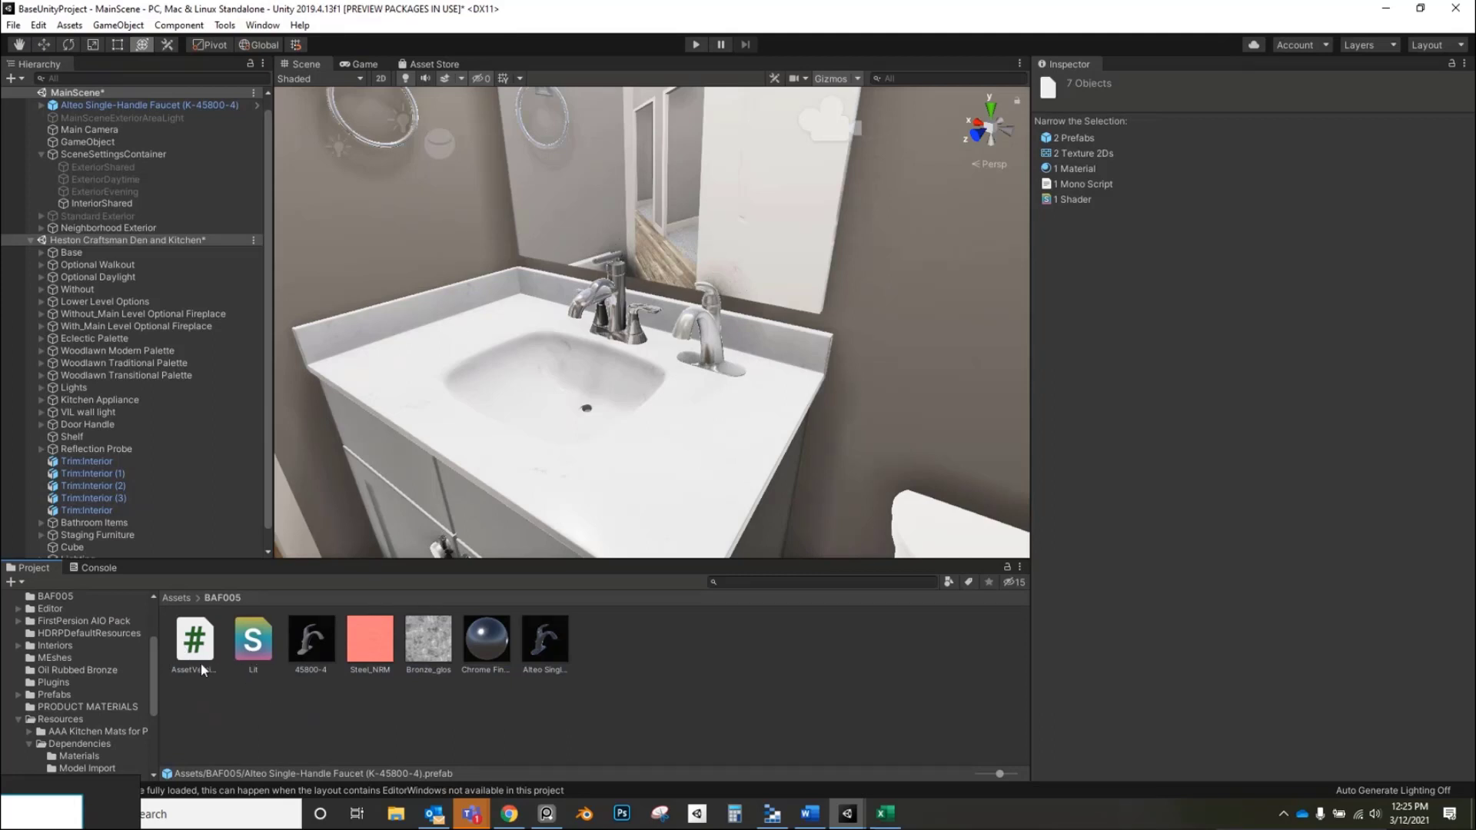
pyautogui.moveTo(687, 393)
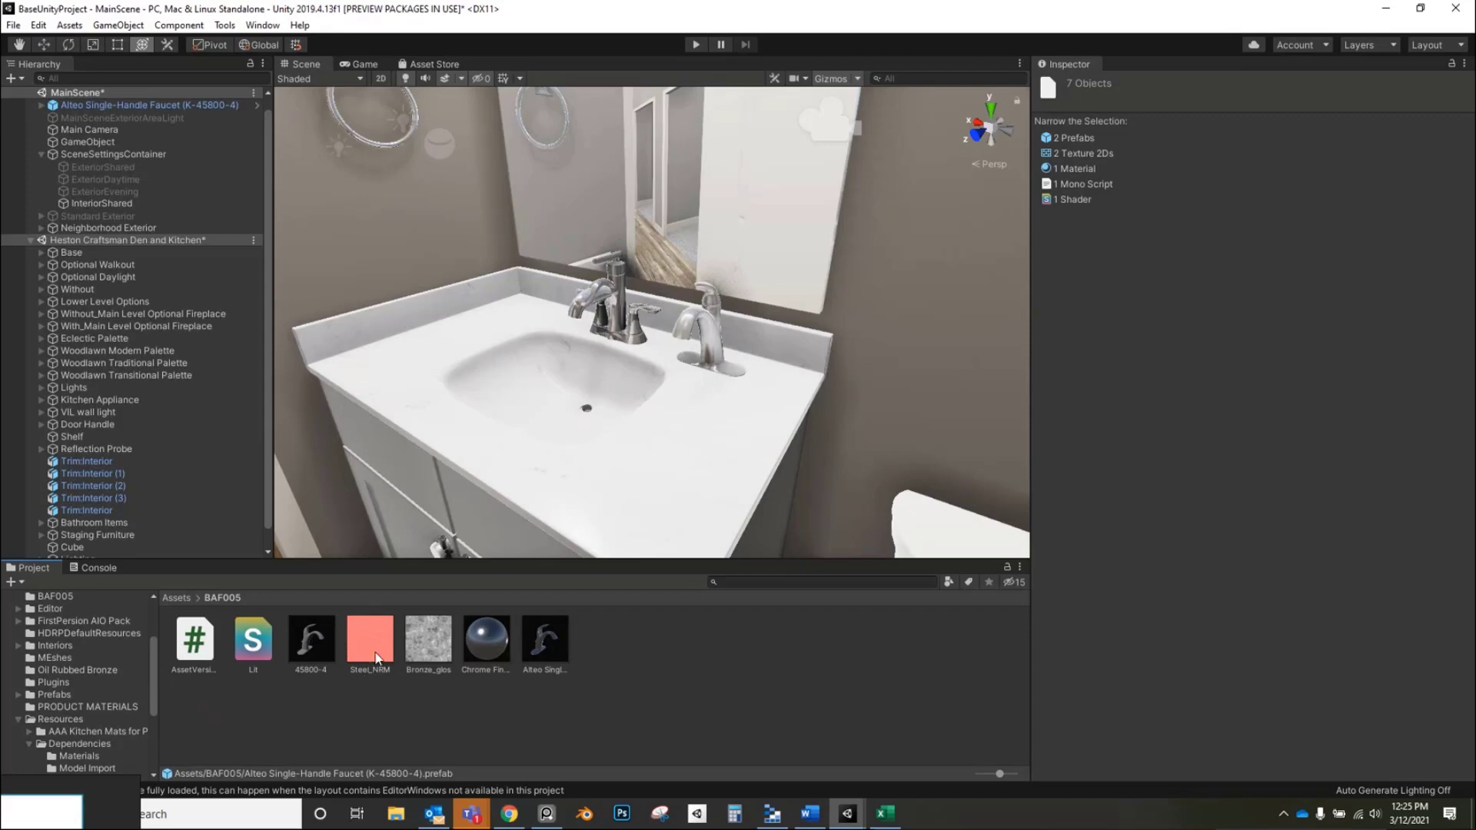
# - Move the Steel_NRM and Bronze_glos textures into BAF005 and open the folder
pyautogui.click(427, 638)
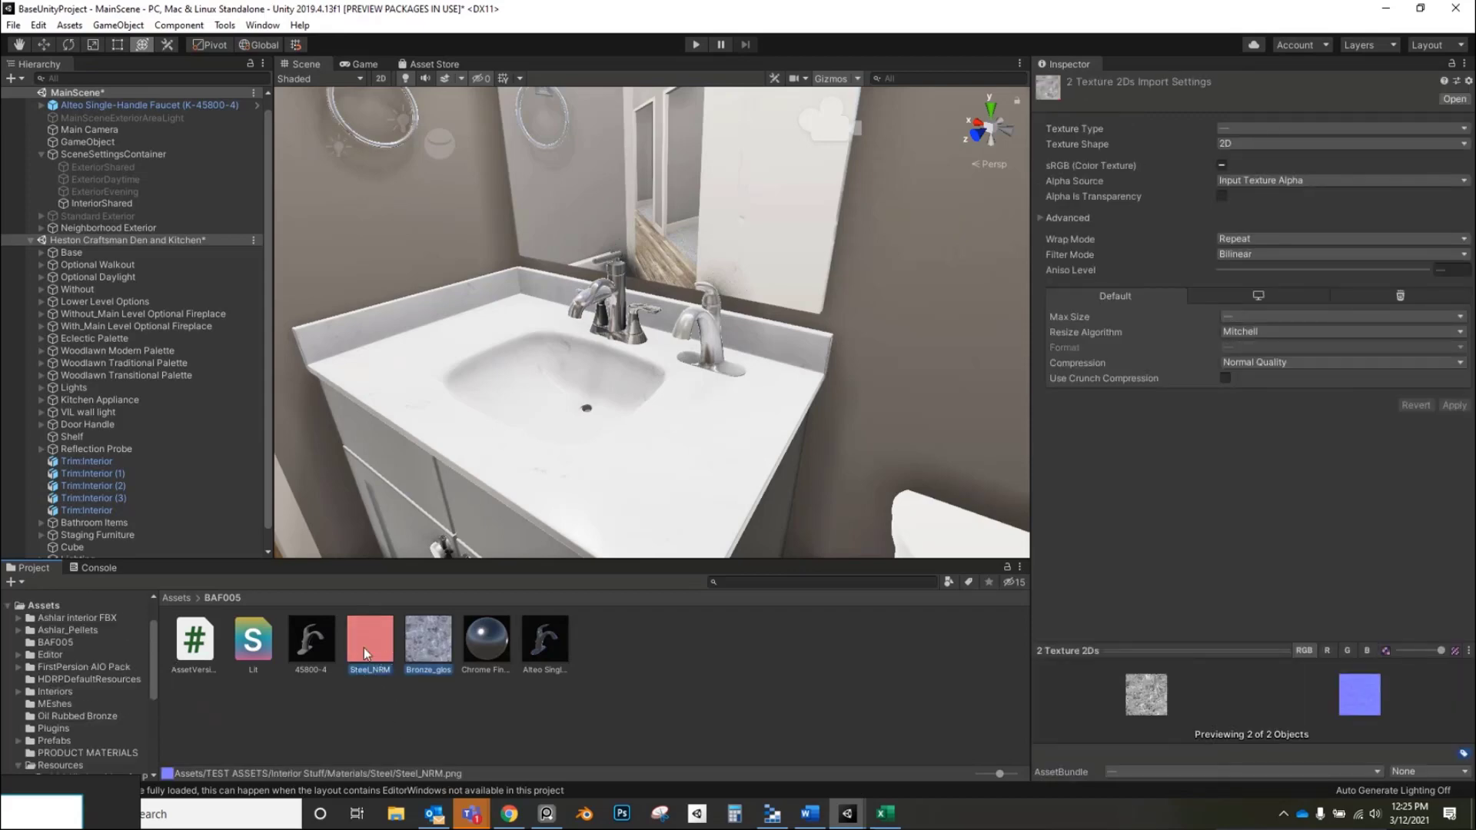
pyautogui.click(54, 642)
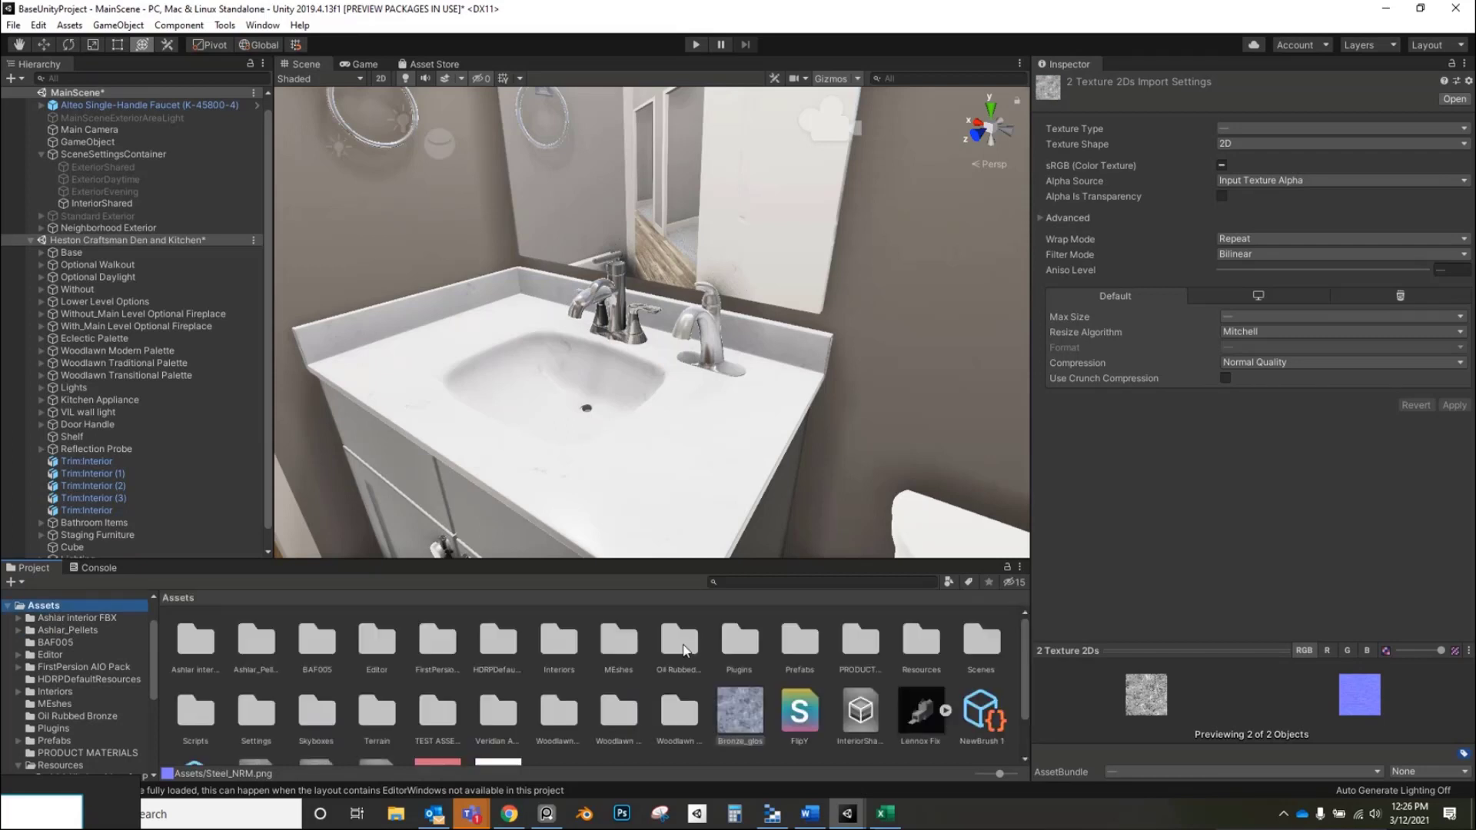
pyautogui.scroll(-3)
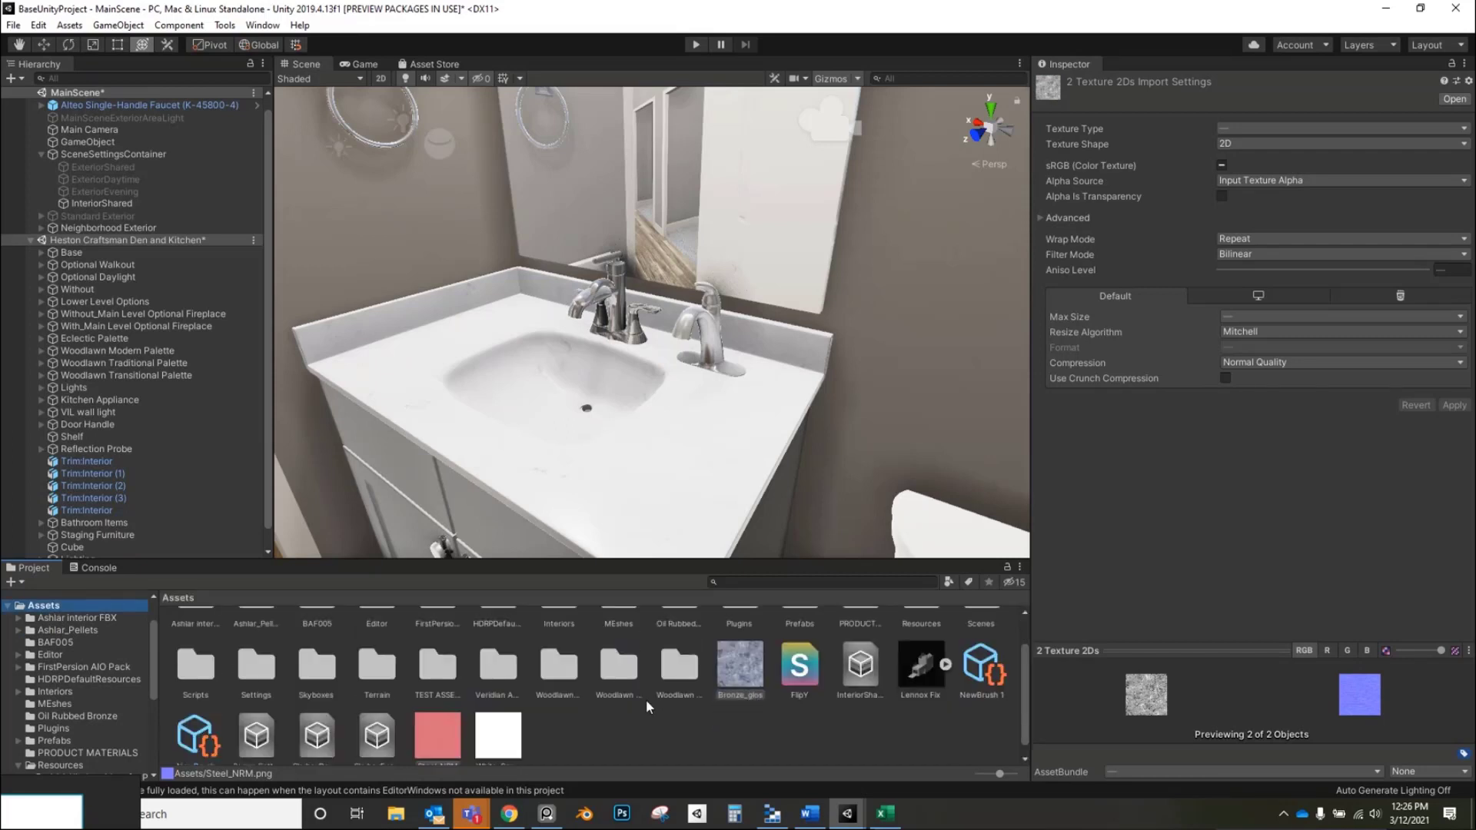
pyautogui.scroll(-3)
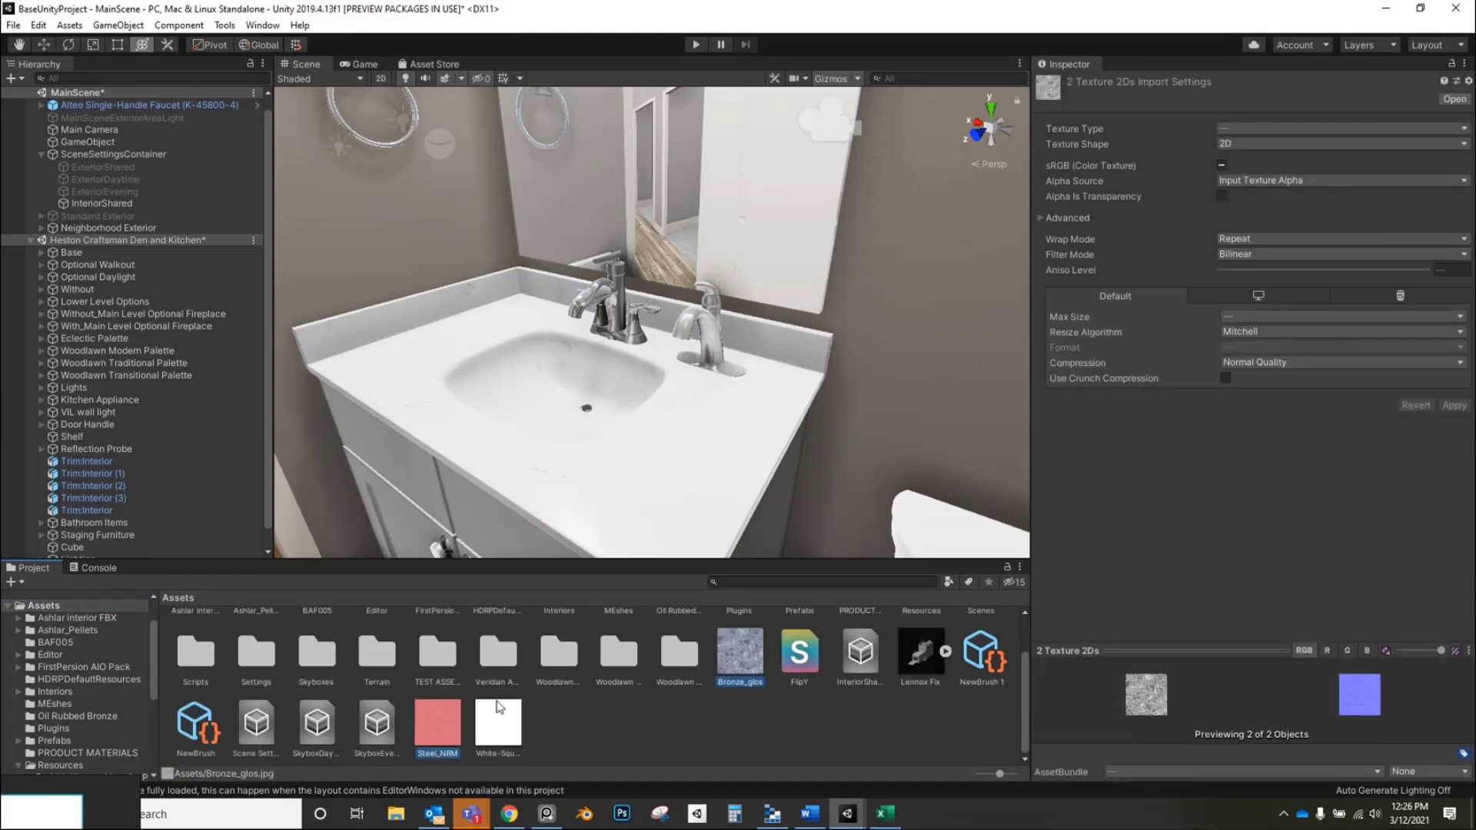
pyautogui.moveTo(709, 733)
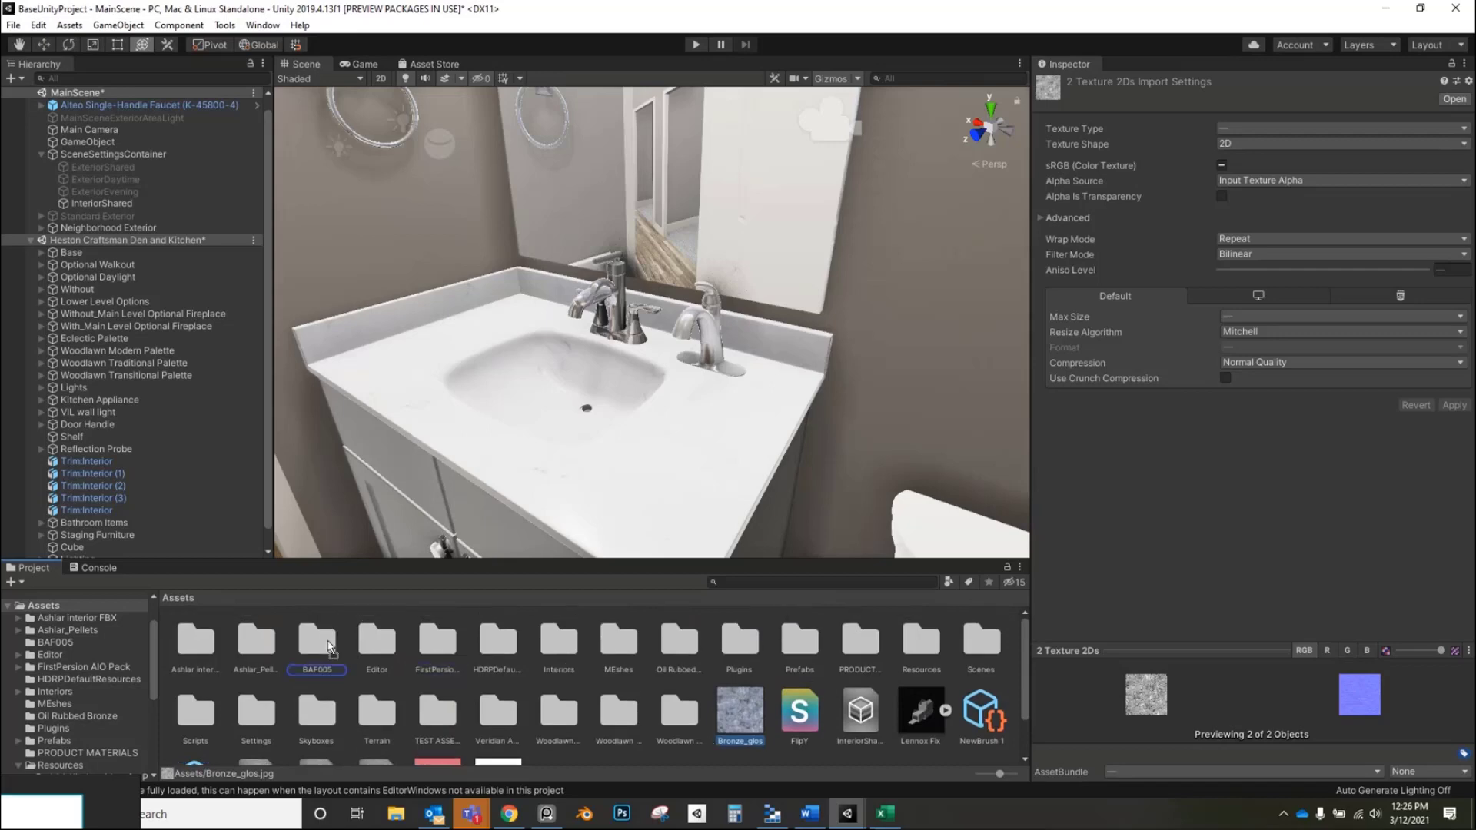
pyautogui.doubleClick(316, 643)
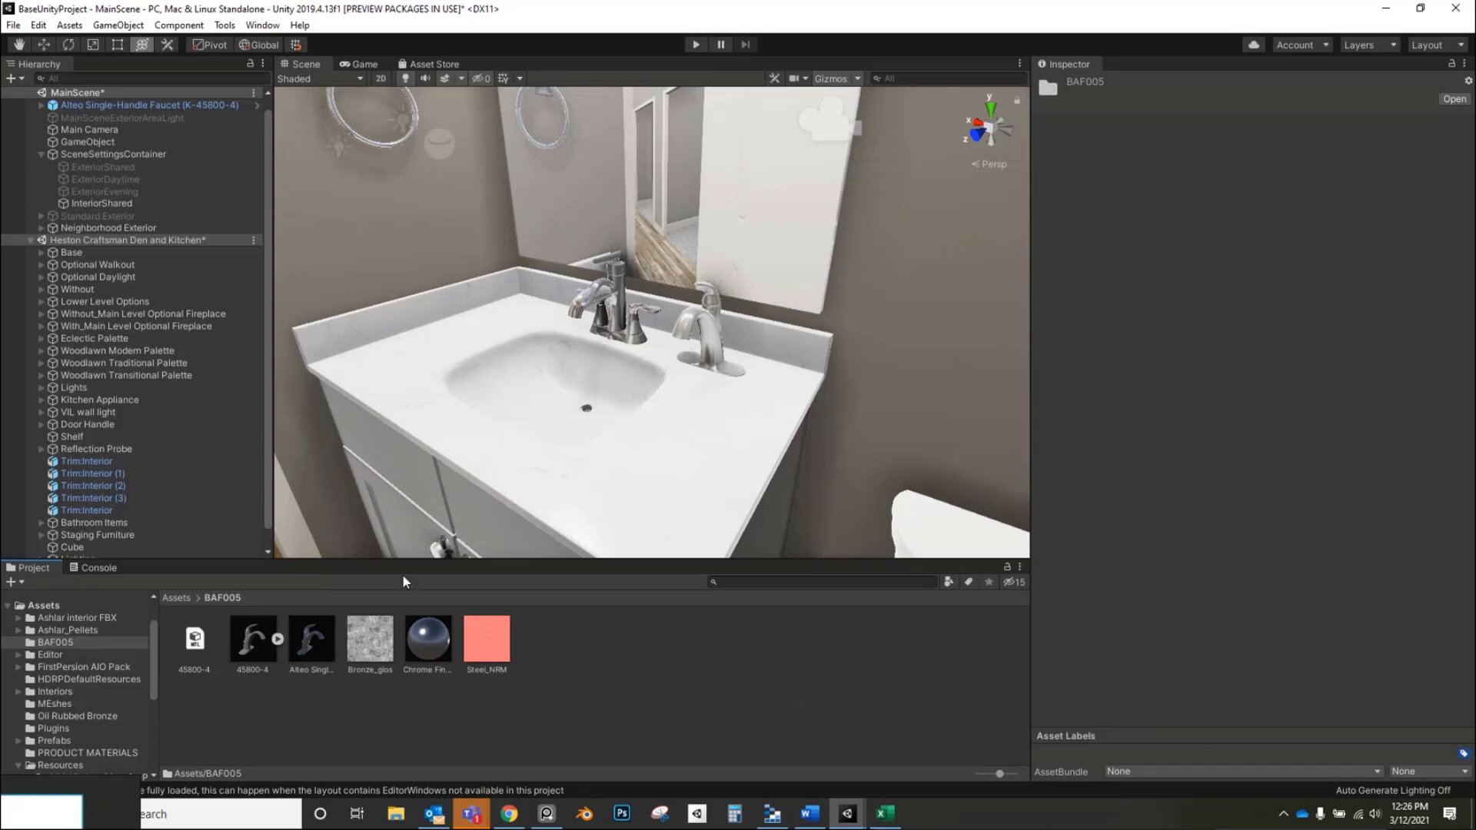
# - Export the faucet prefab with all dependencies as 'Alteo Single-Handle Faucet (K-45800-4)' unitypackage
pyautogui.click(310, 640)
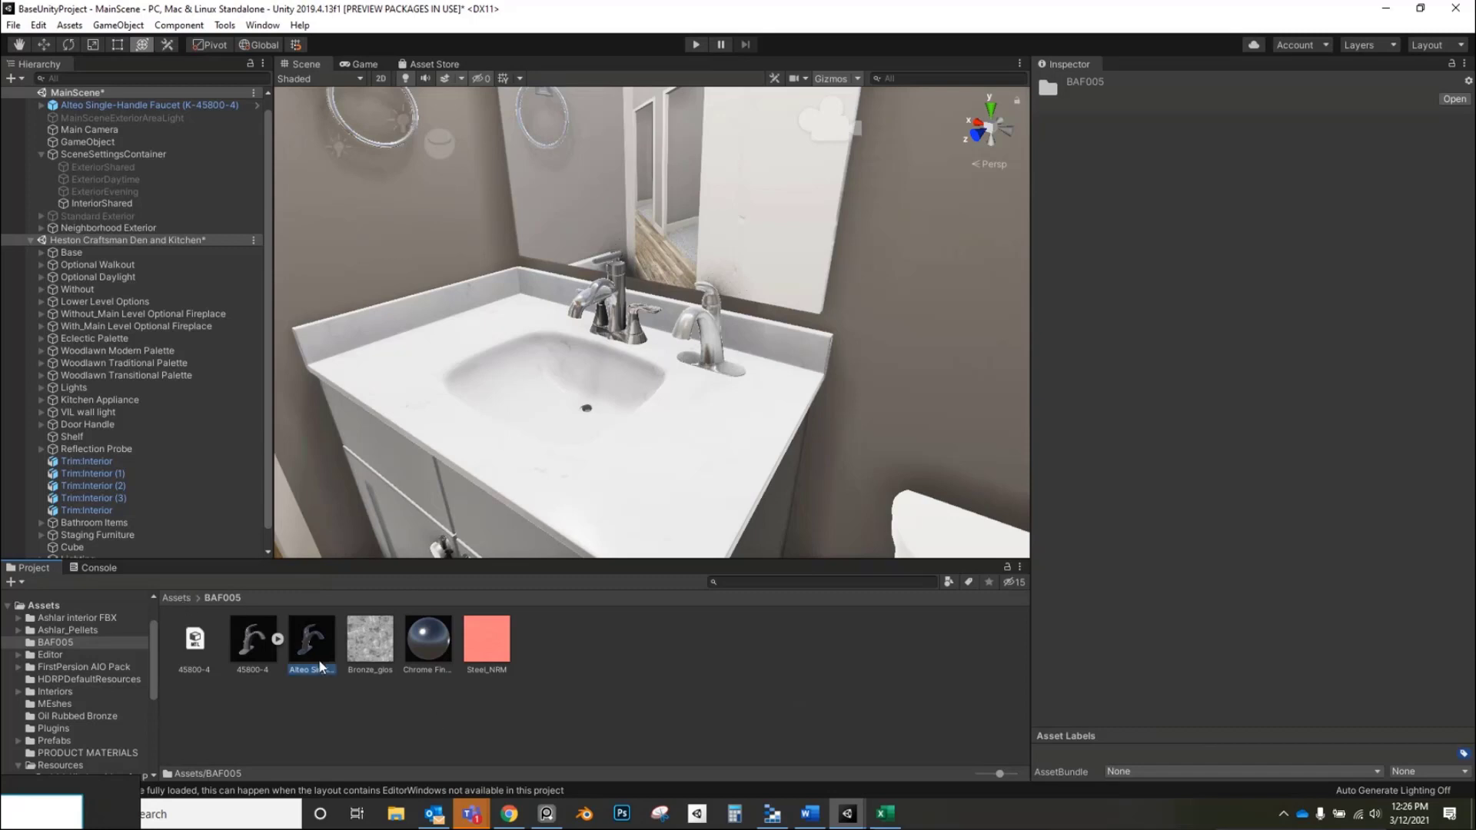
pyautogui.click(311, 638)
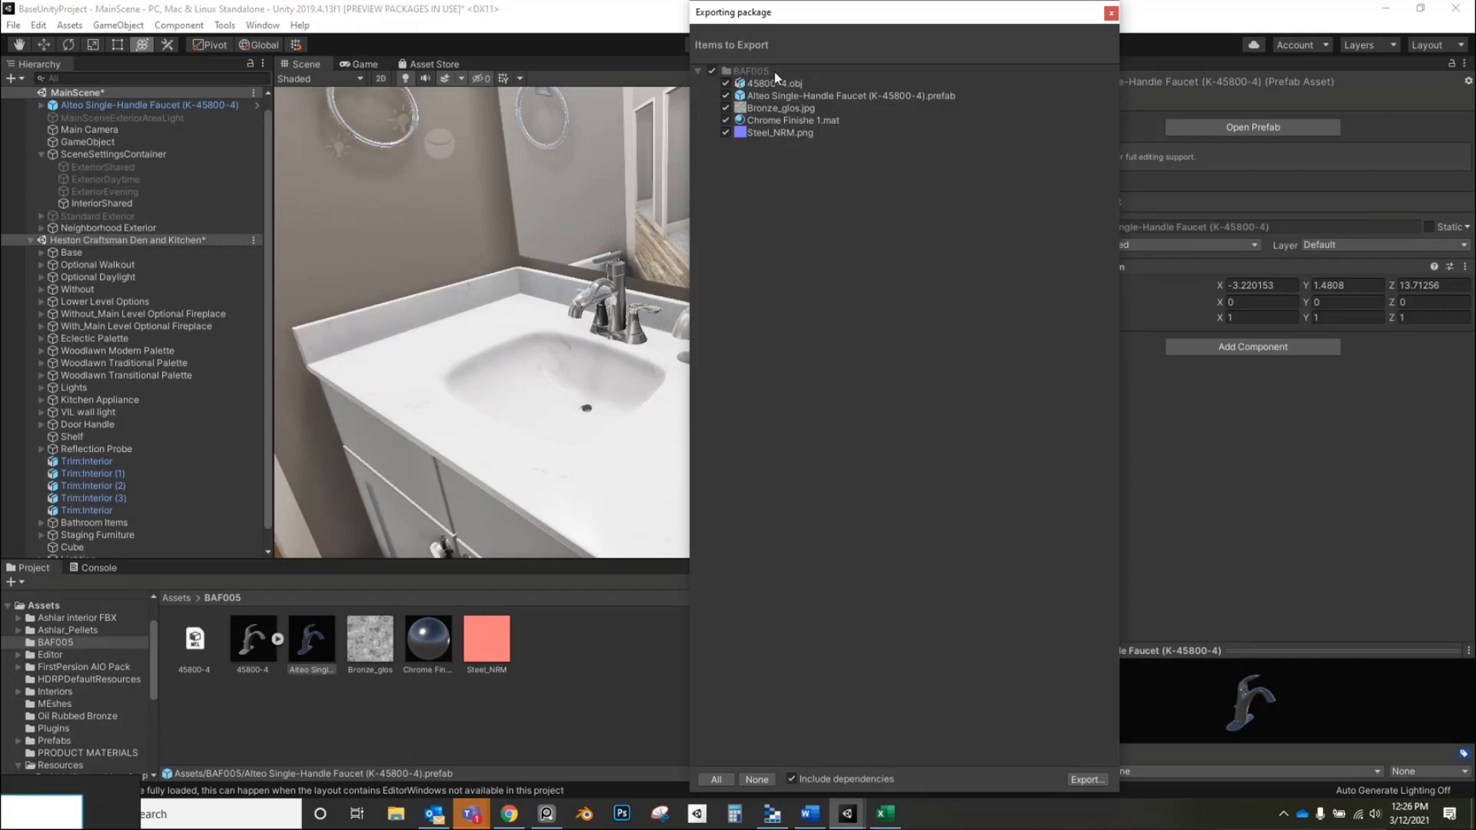
pyautogui.moveTo(771, 84)
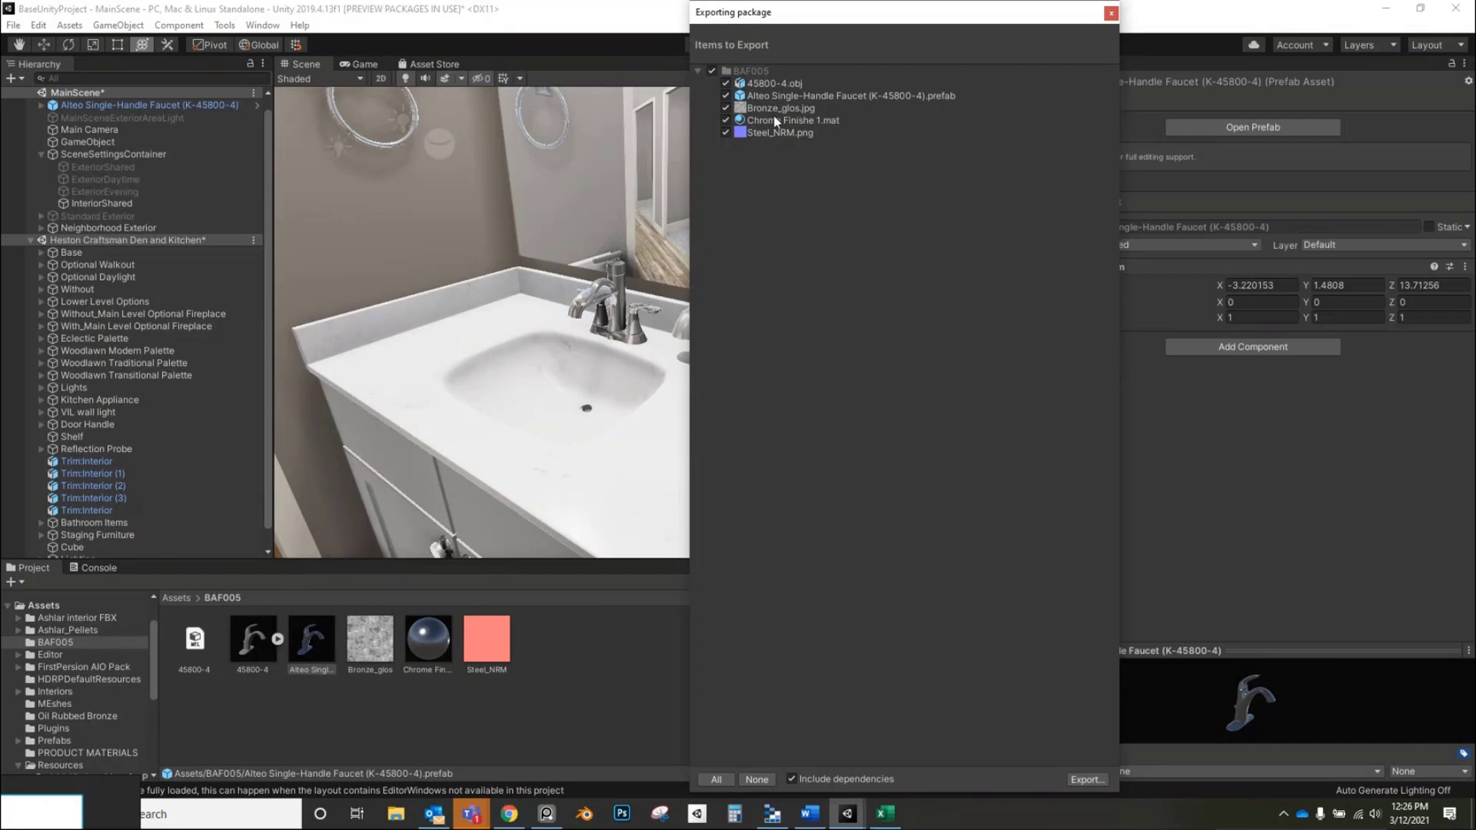
pyautogui.moveTo(956, 103)
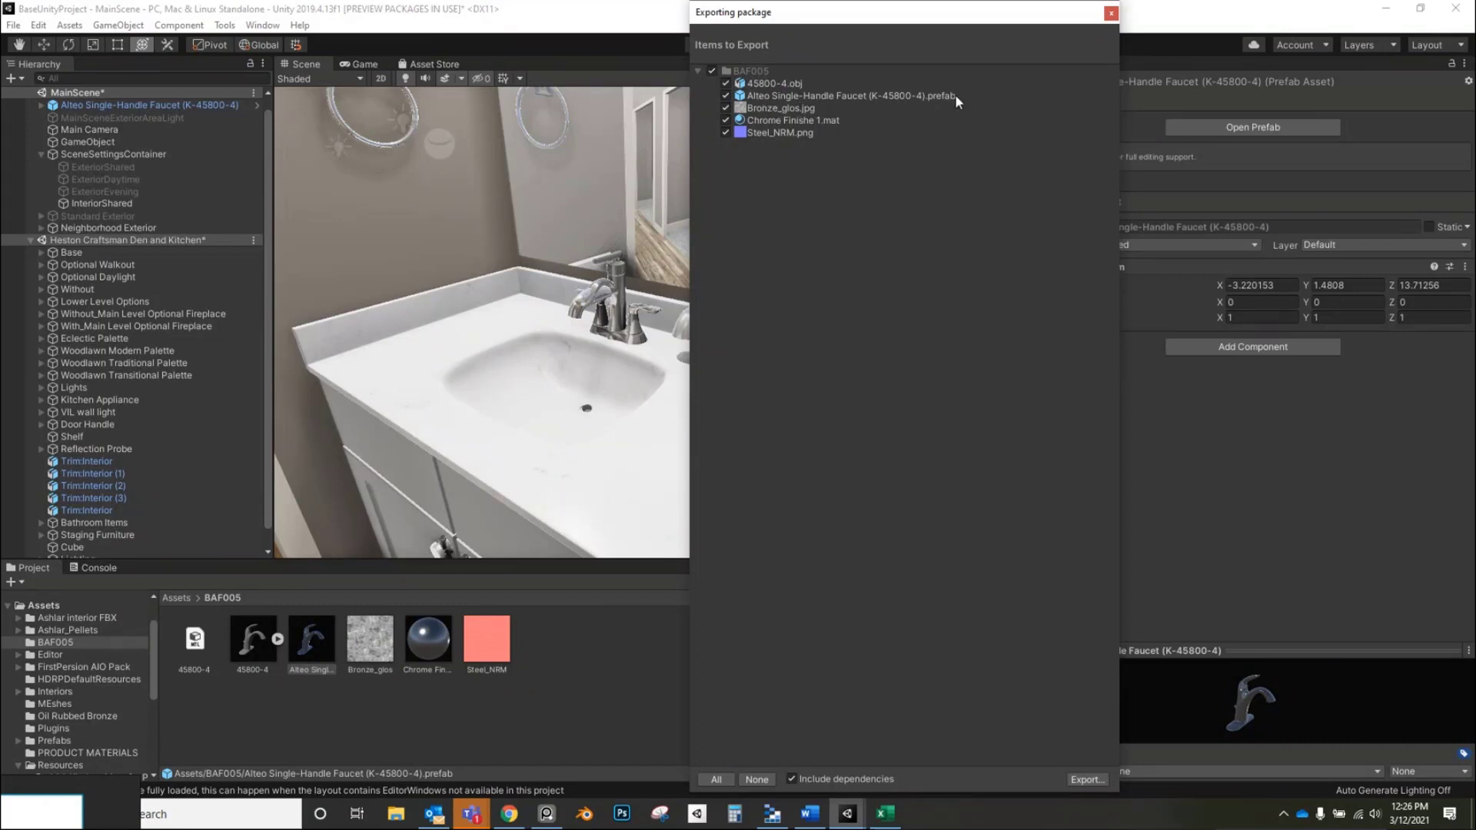
pyautogui.click(1085, 779)
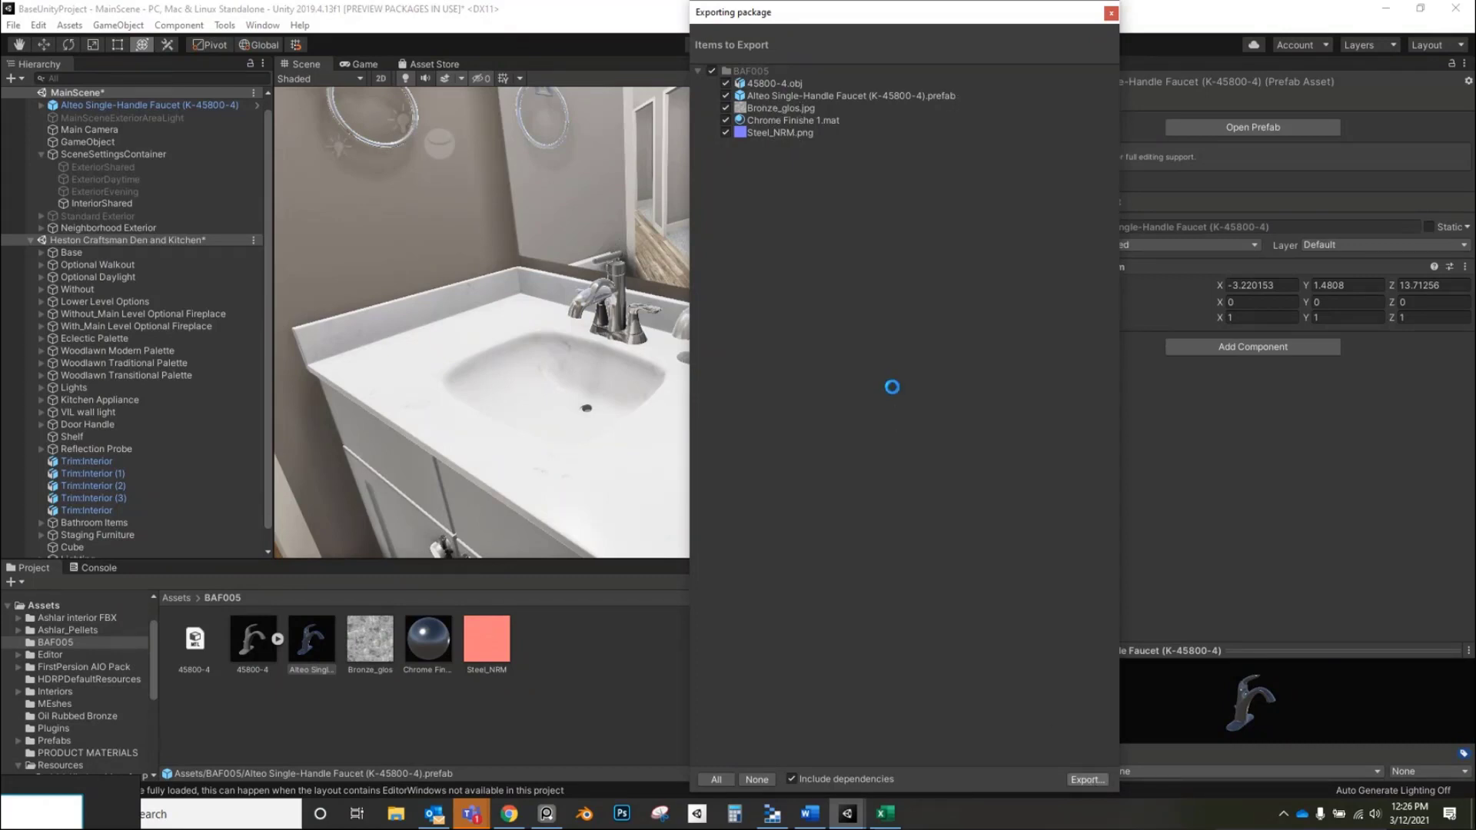
pyautogui.click(1085, 779)
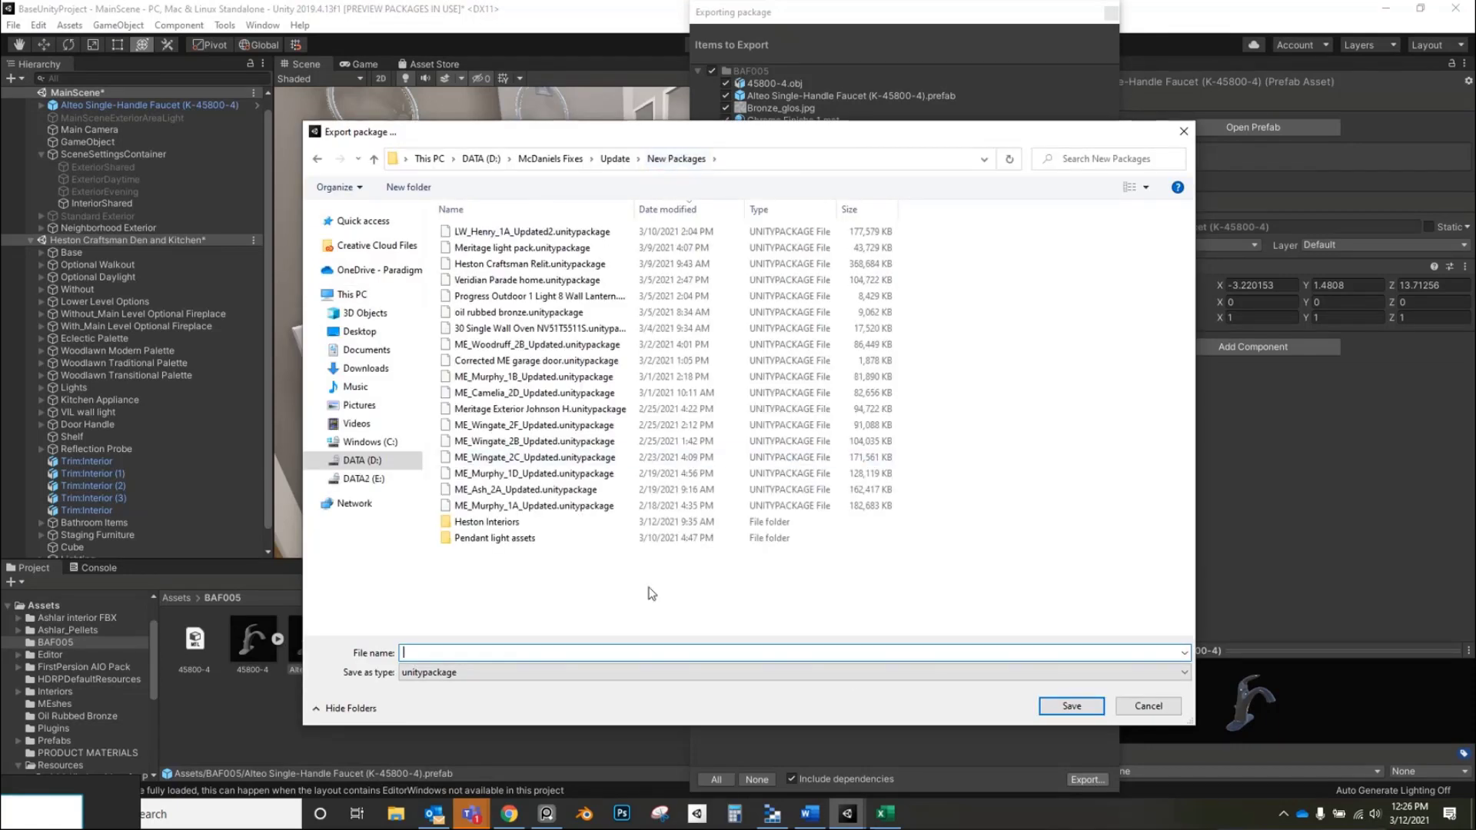
pyautogui.write('Alteo Single-Handle Faucet (K-45800-4)')
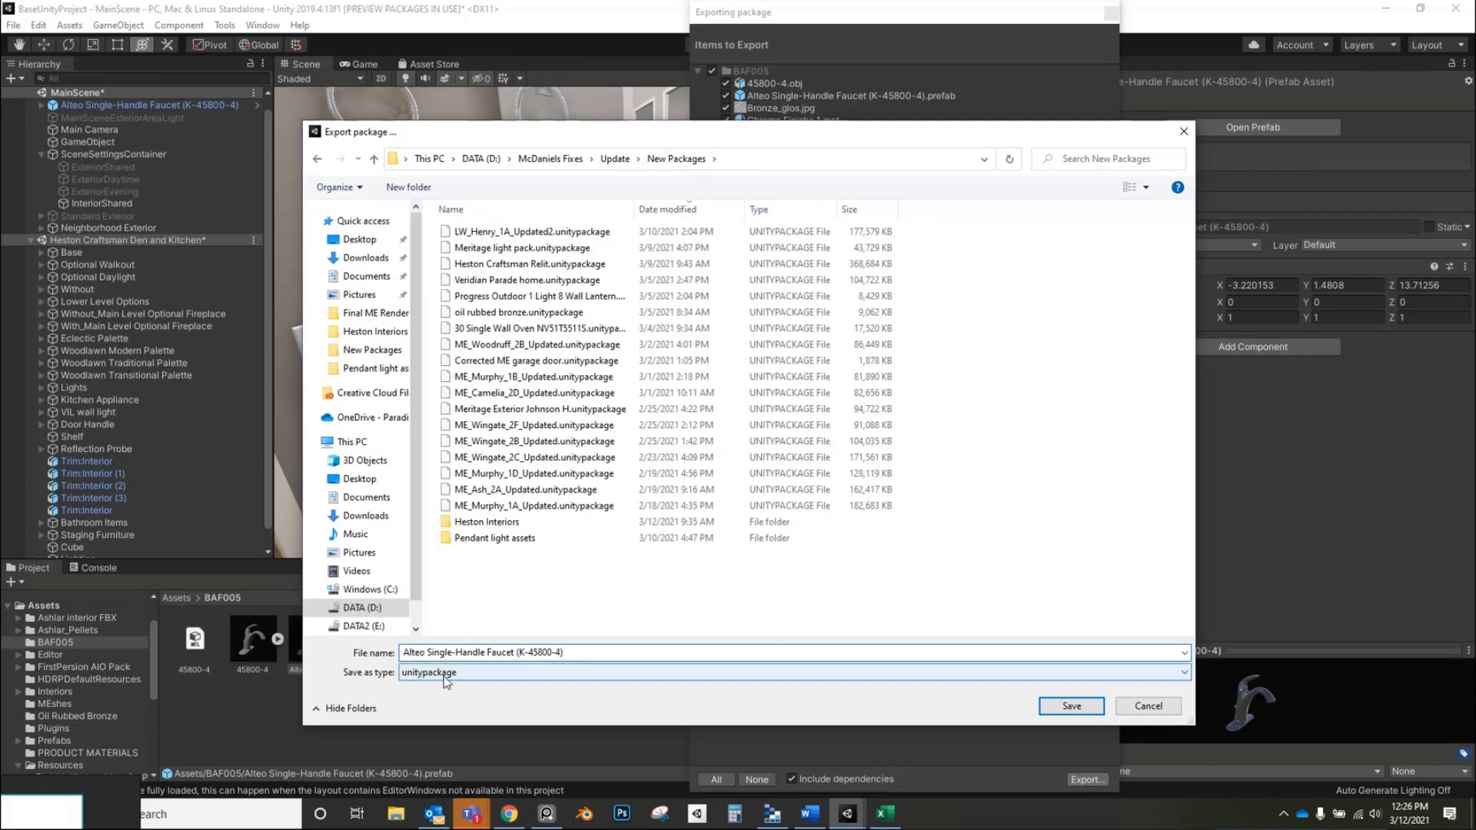
pyautogui.click(1070, 706)
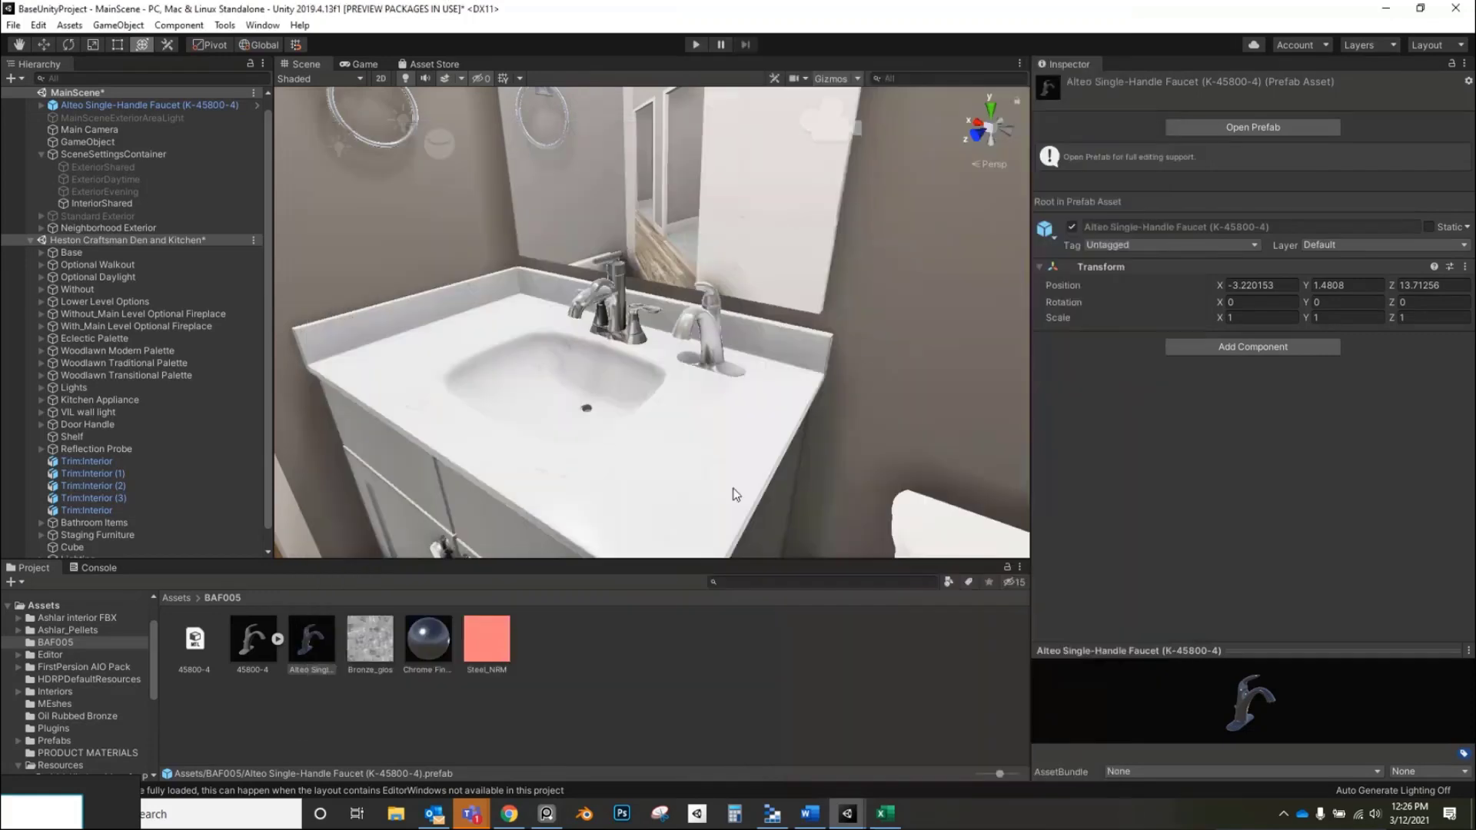
pyautogui.click(311, 637)
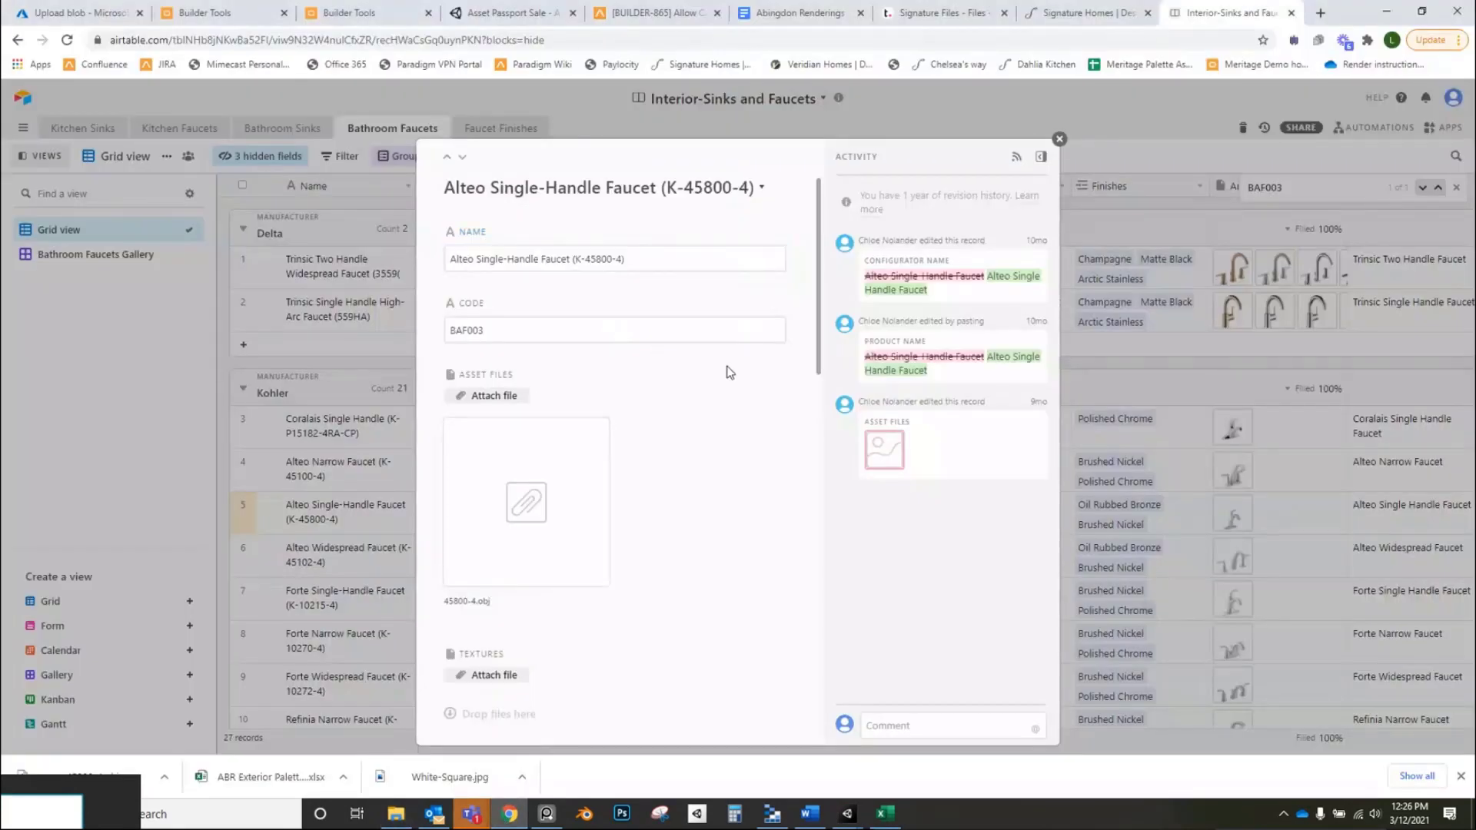
# - Attach the faucet unitypackage to the record's Asset Files, then return to Unity
pyautogui.click(494, 394)
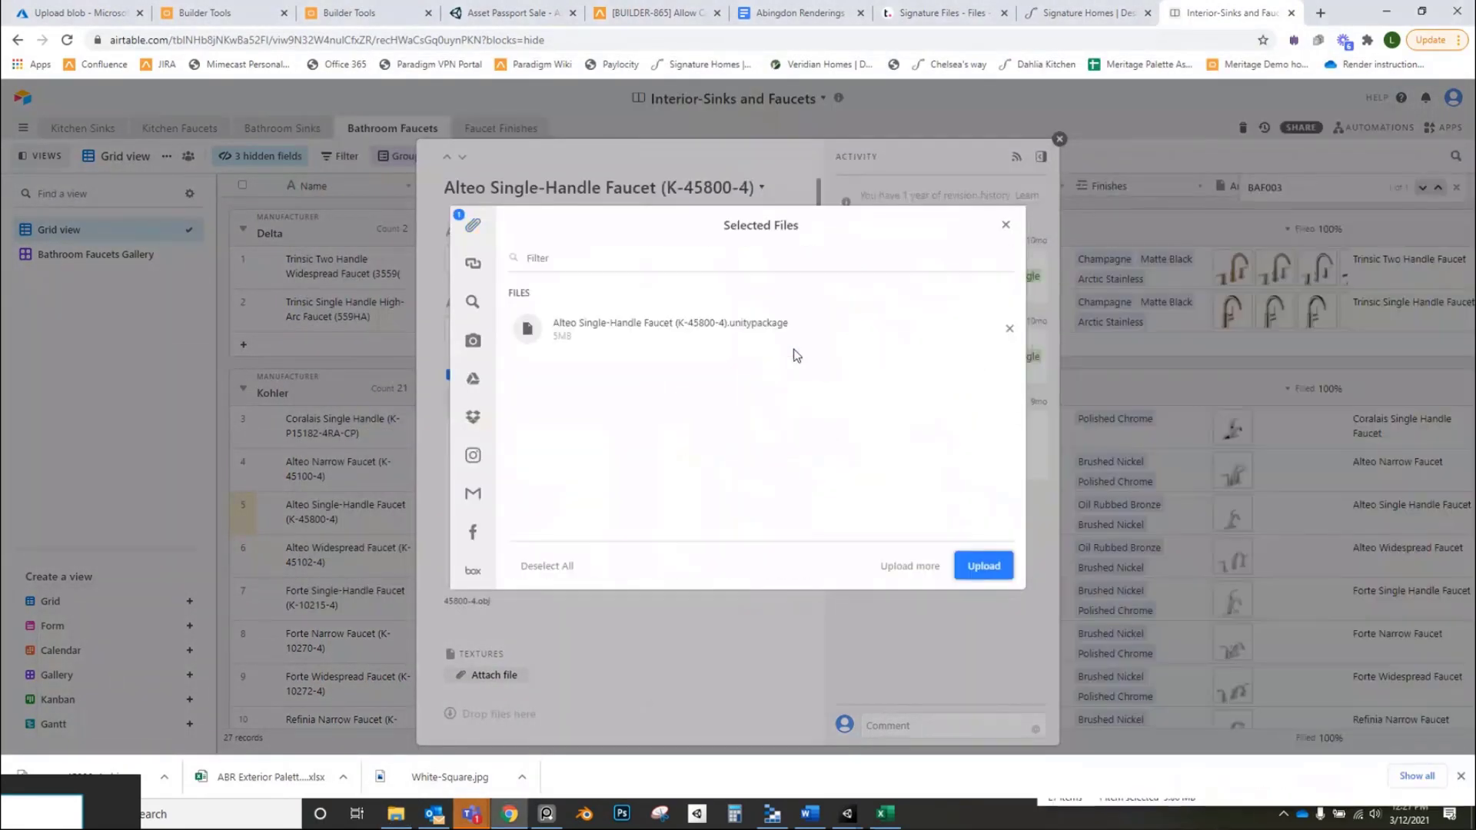
pyautogui.click(982, 566)
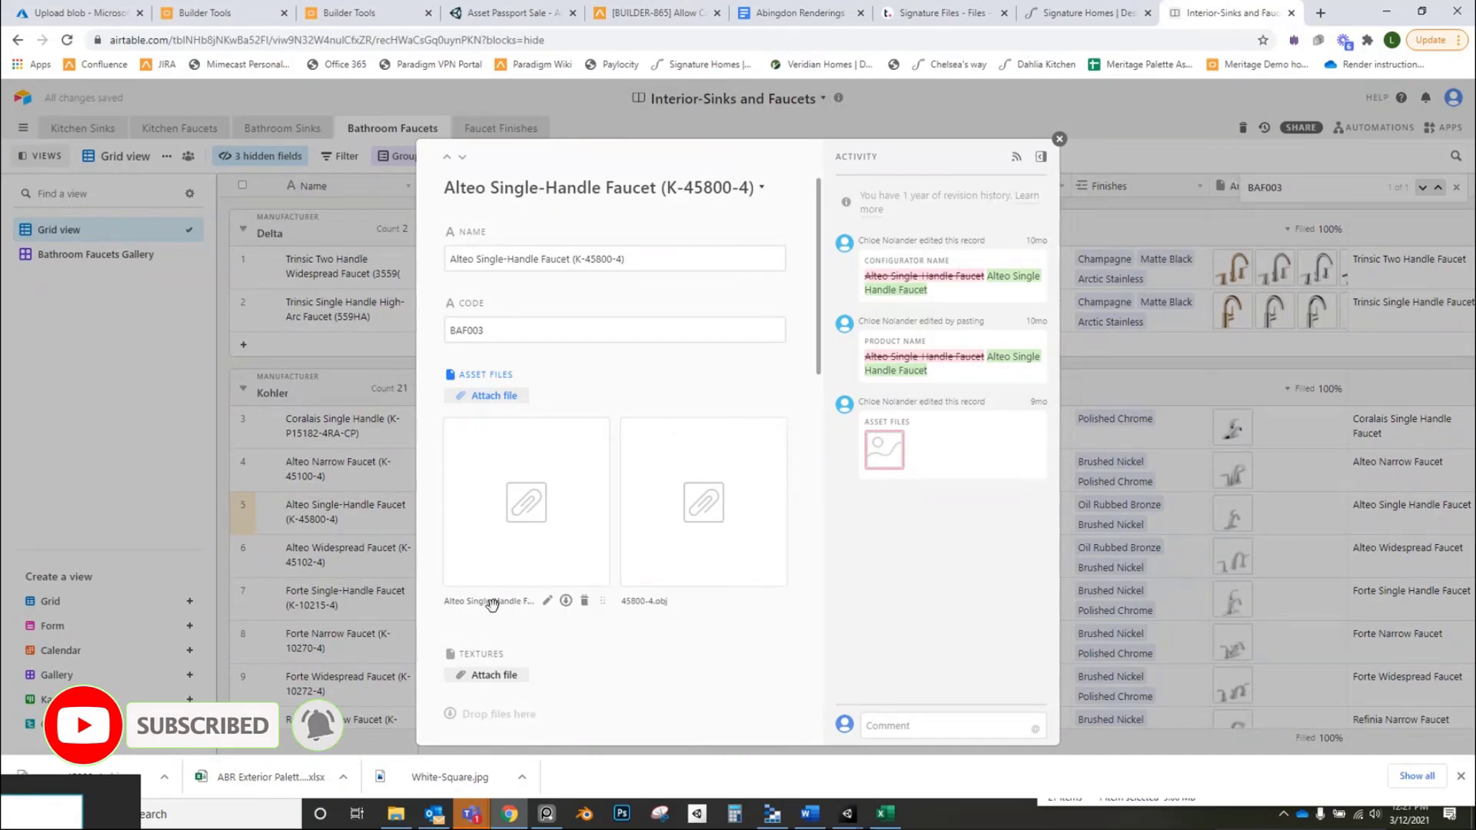
pyautogui.moveTo(489, 600)
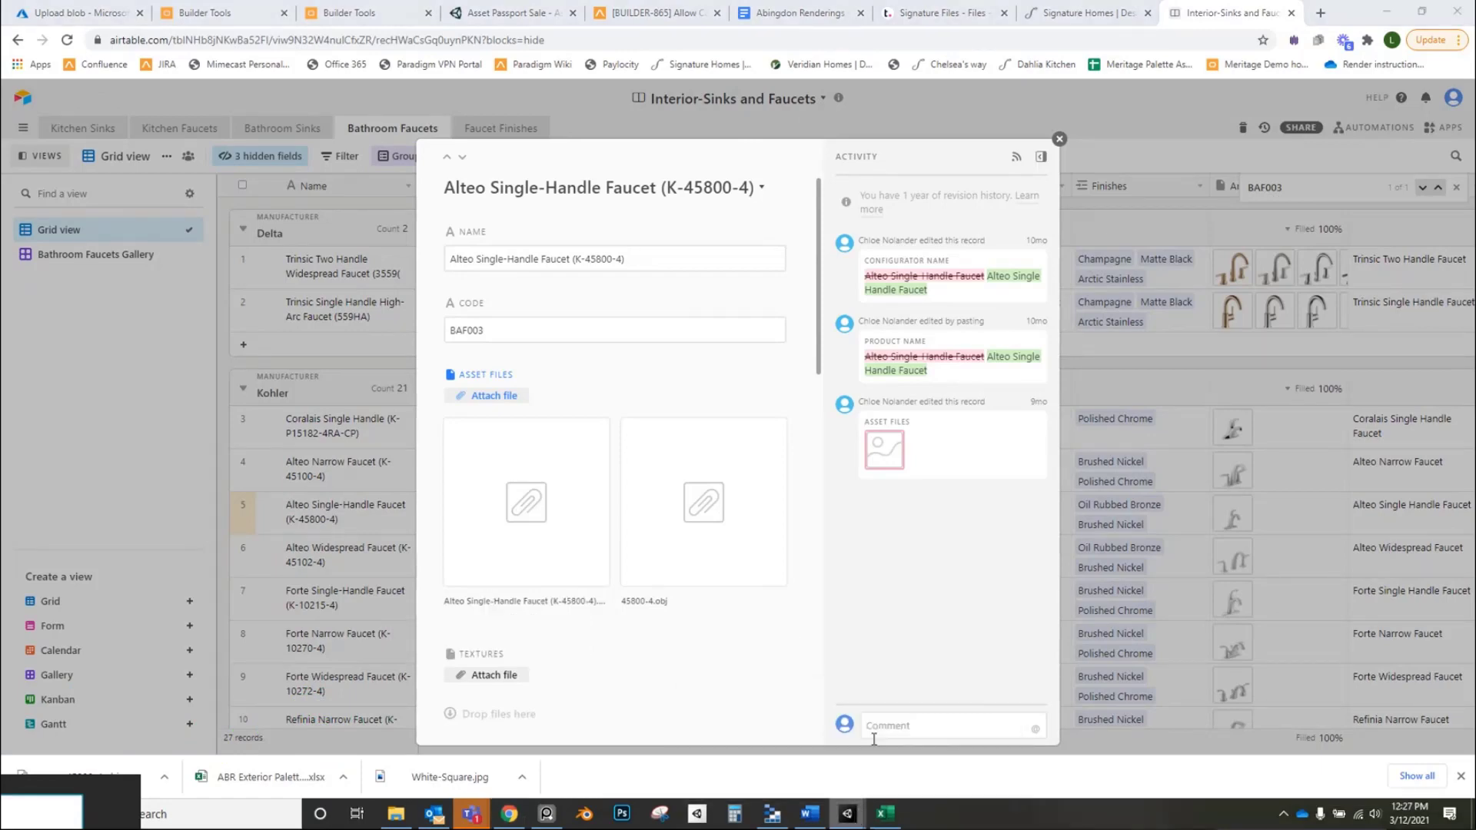
pyautogui.click(847, 814)
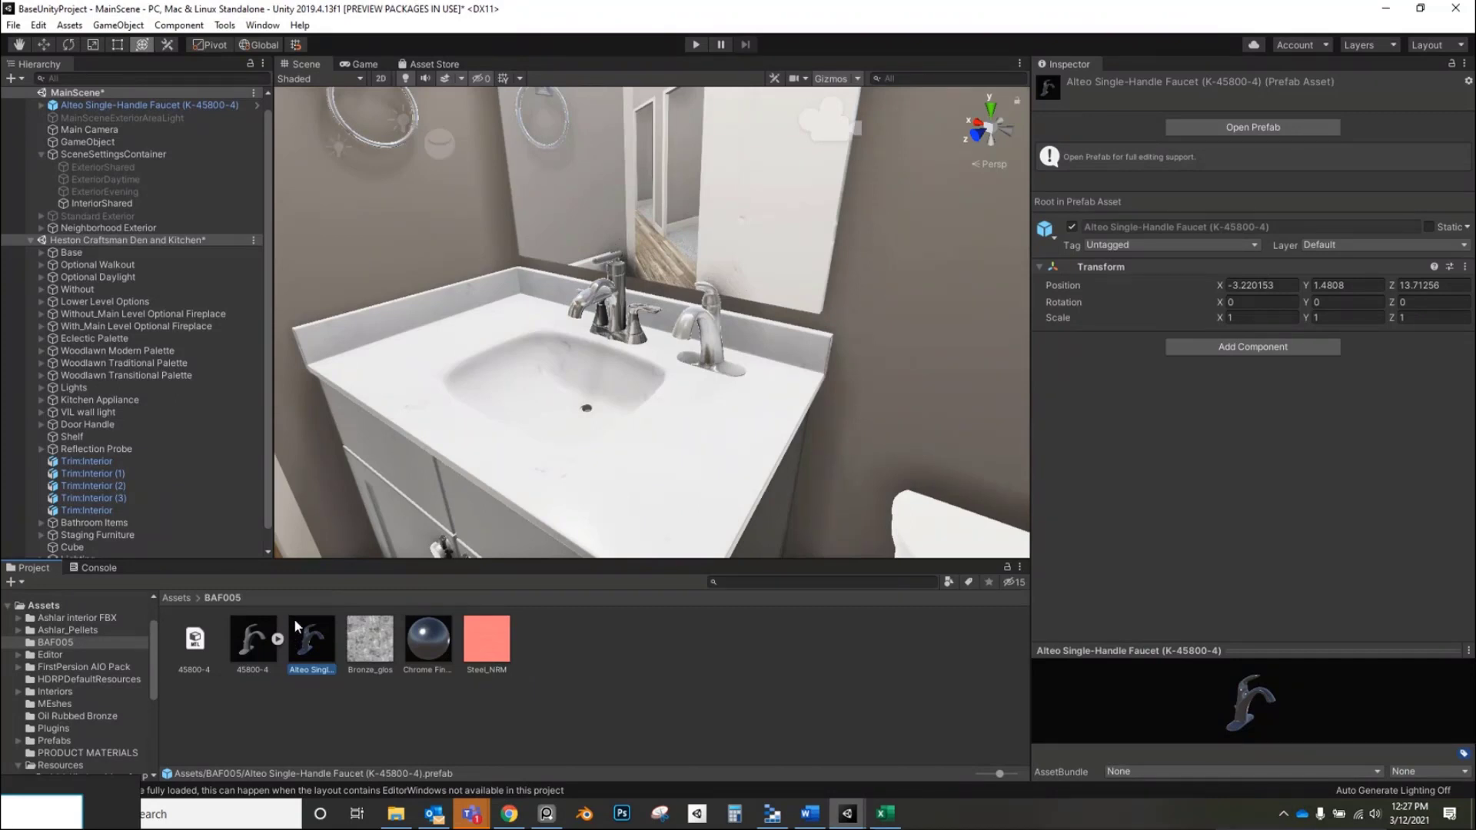
pyautogui.moveTo(184, 691)
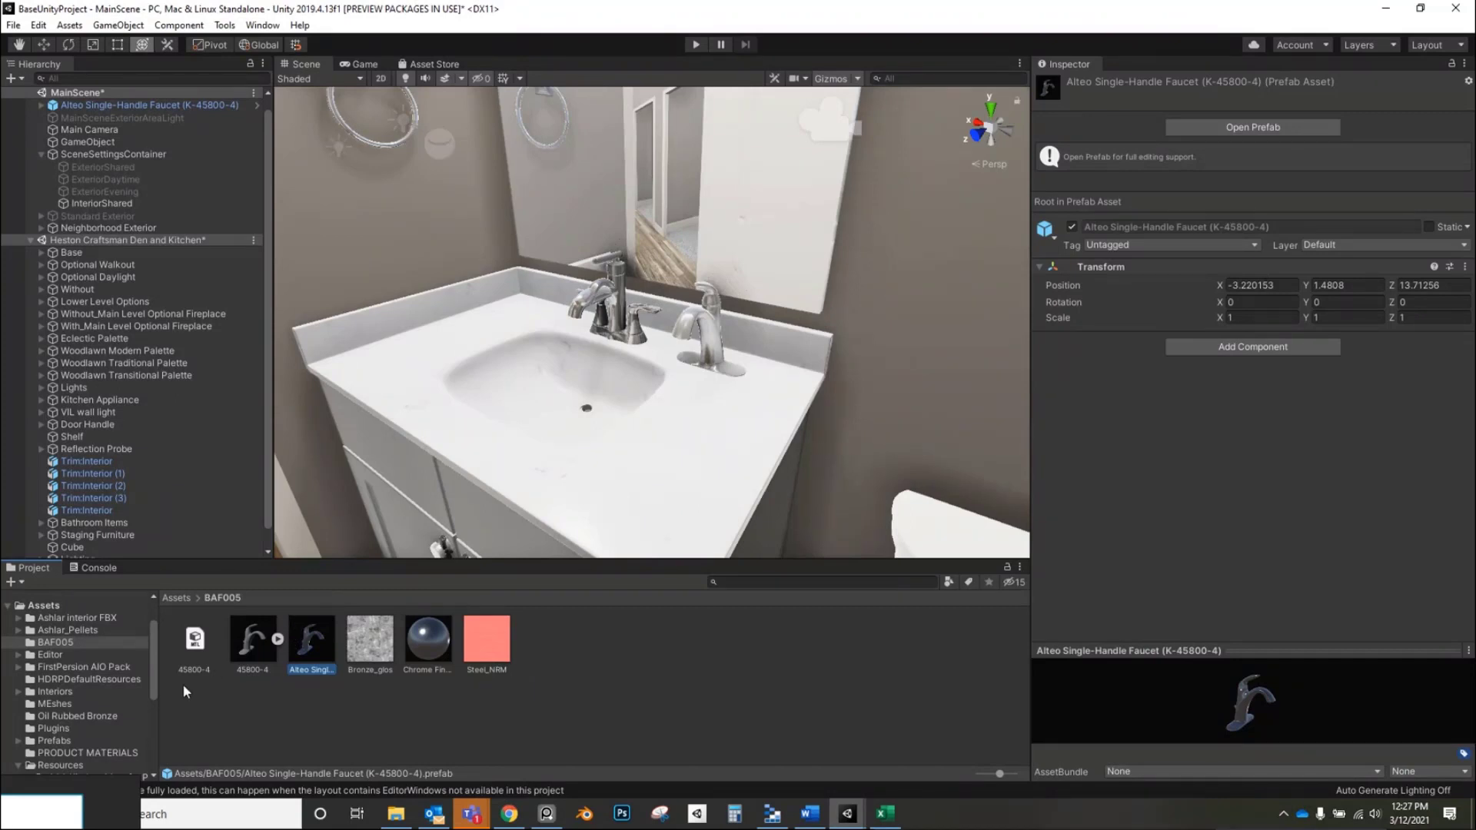